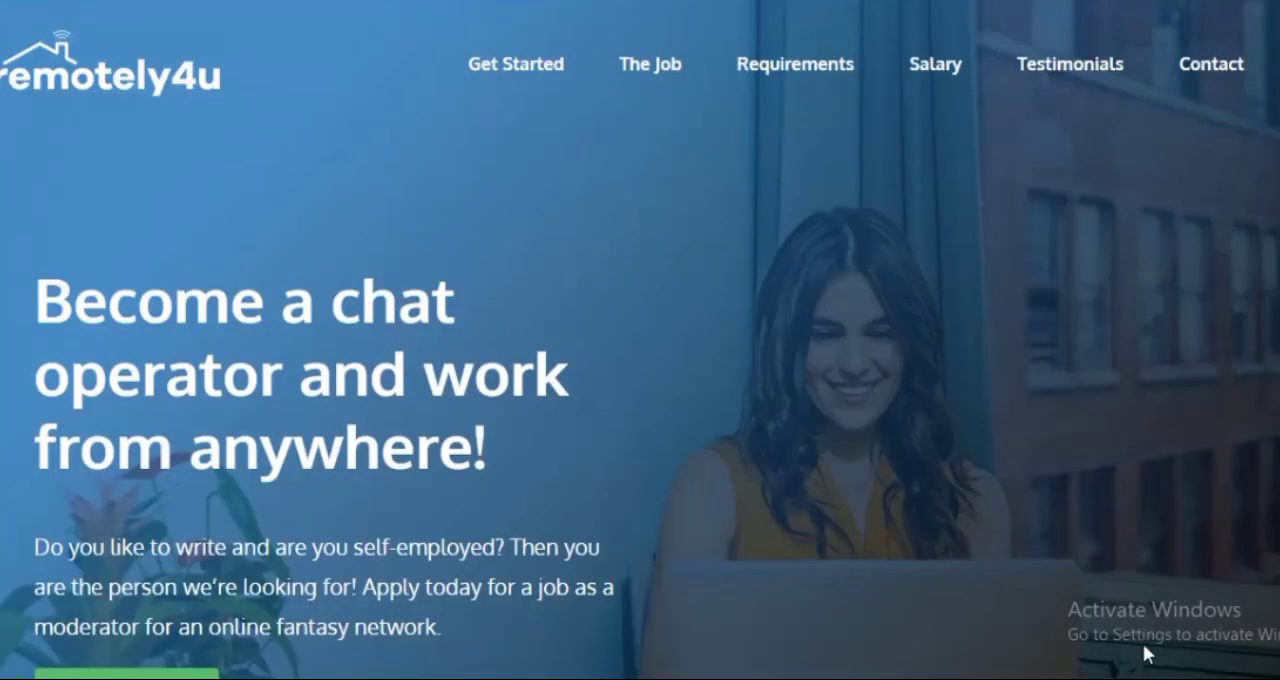
mouse_move(1072, 444)
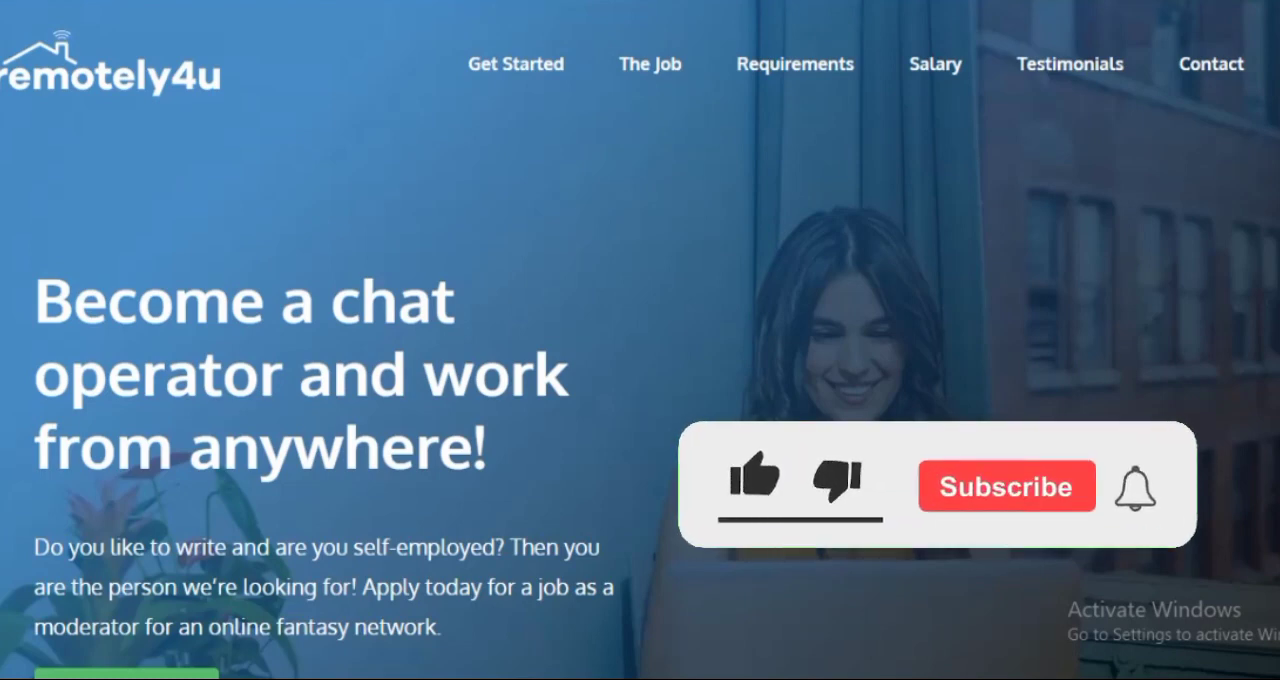
Read the chat operator banner headline, then move down past Apply Now to the application section.
click(752, 476)
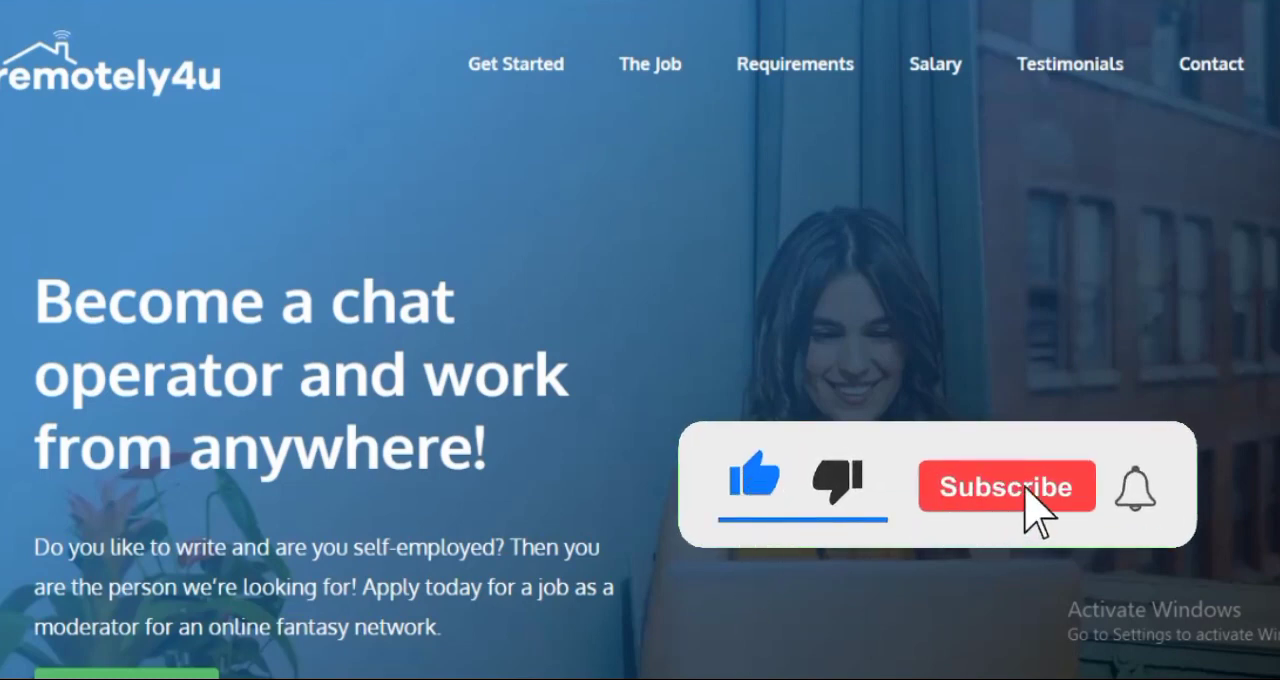
click(1008, 486)
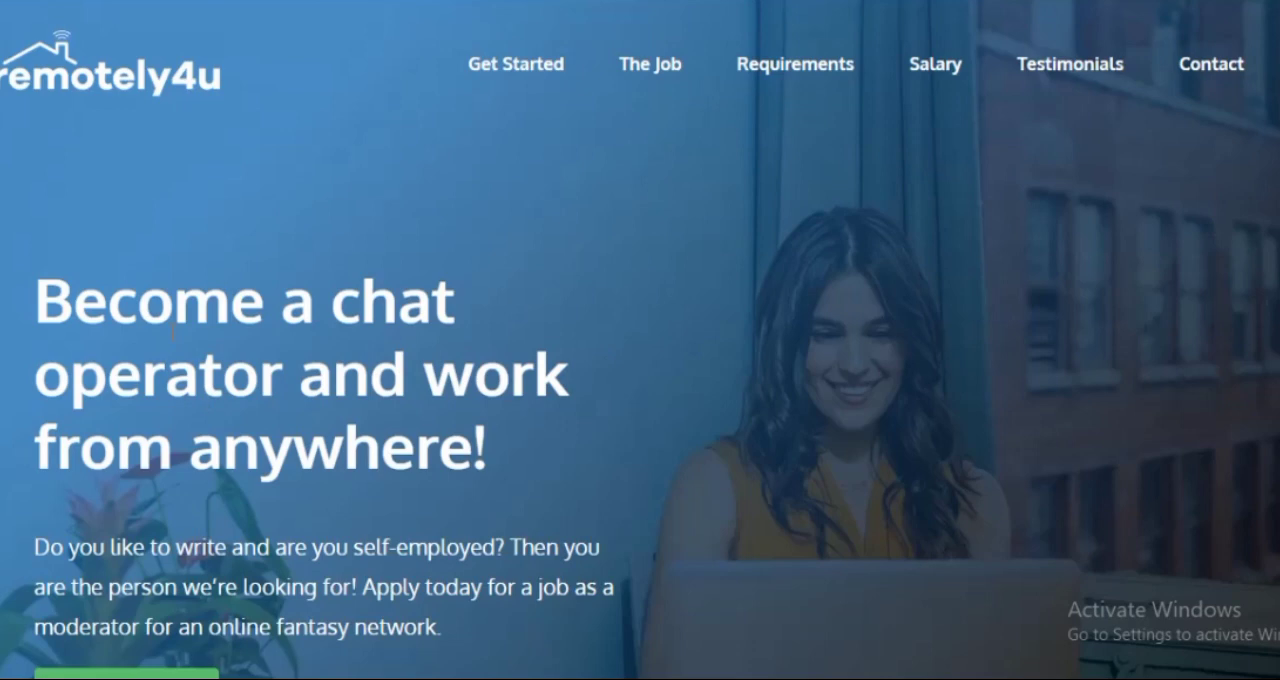
double_click(356, 376)
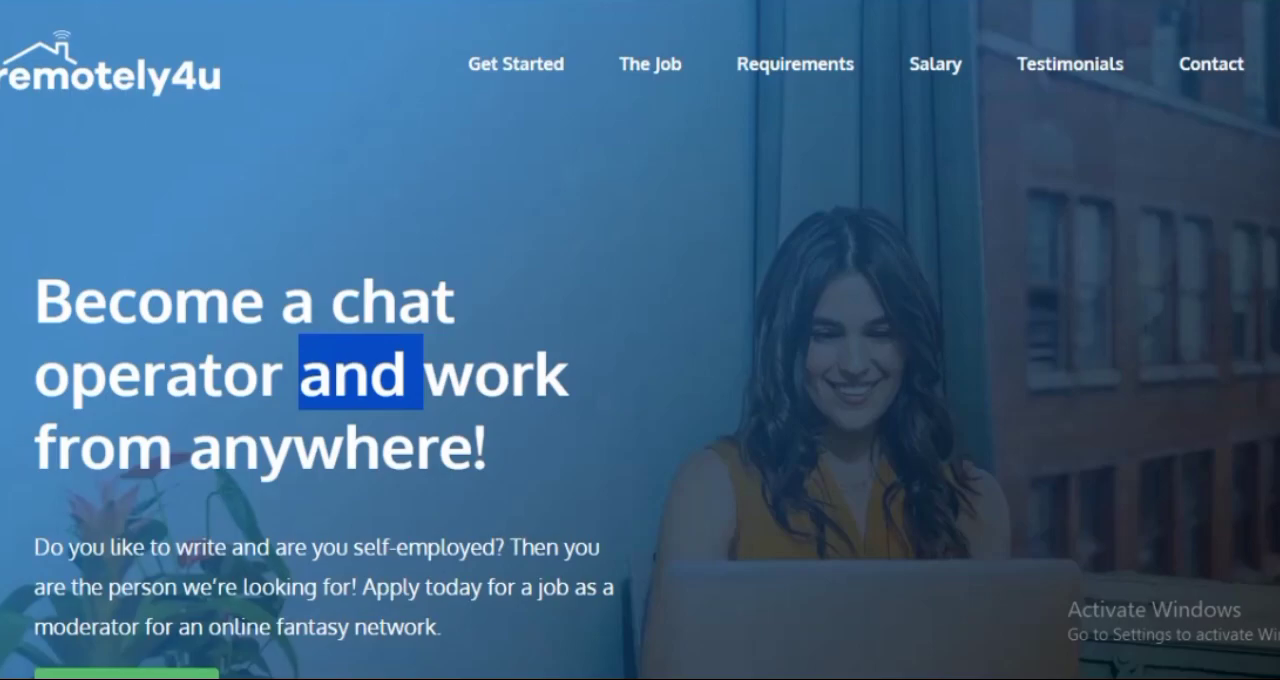
scroll(down, 3)
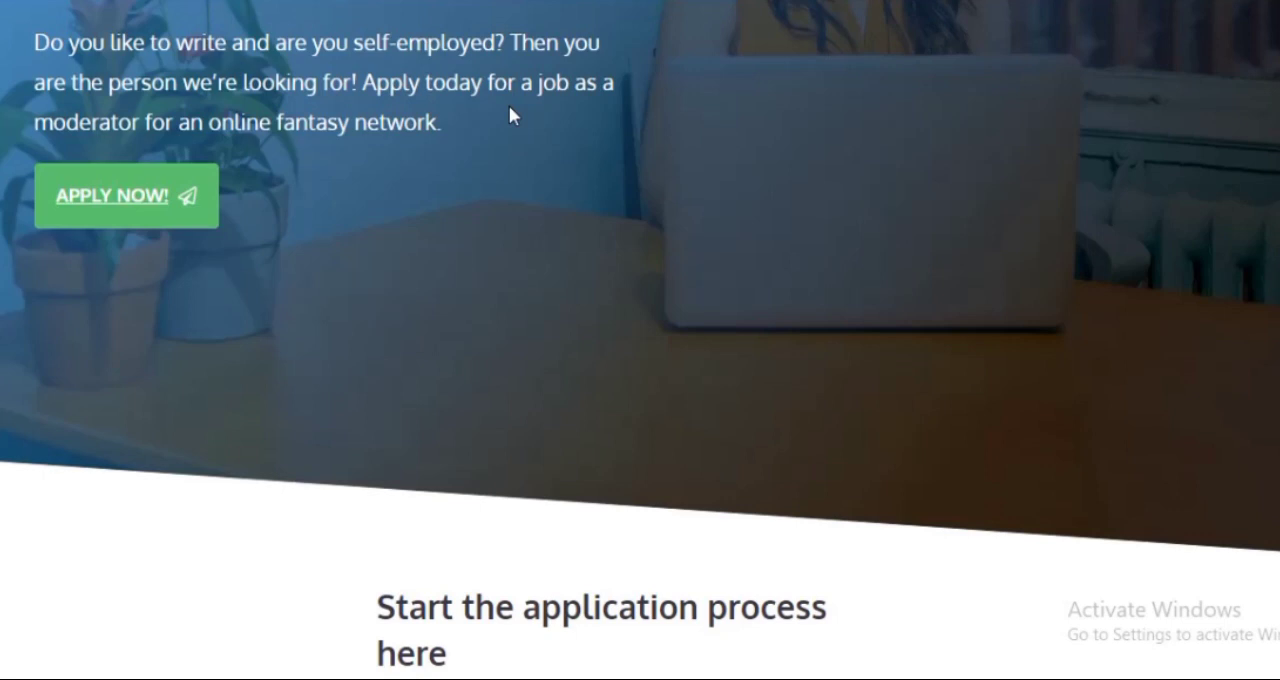
mouse_move(210, 136)
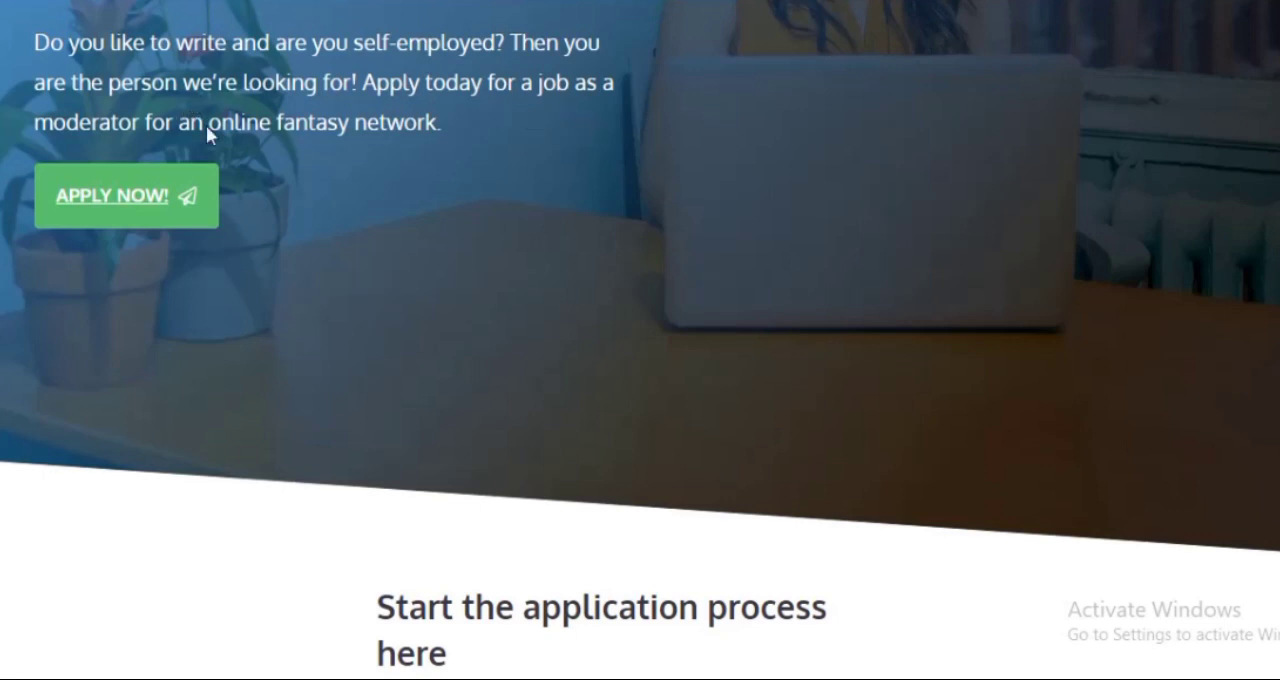
mouse_move(596, 208)
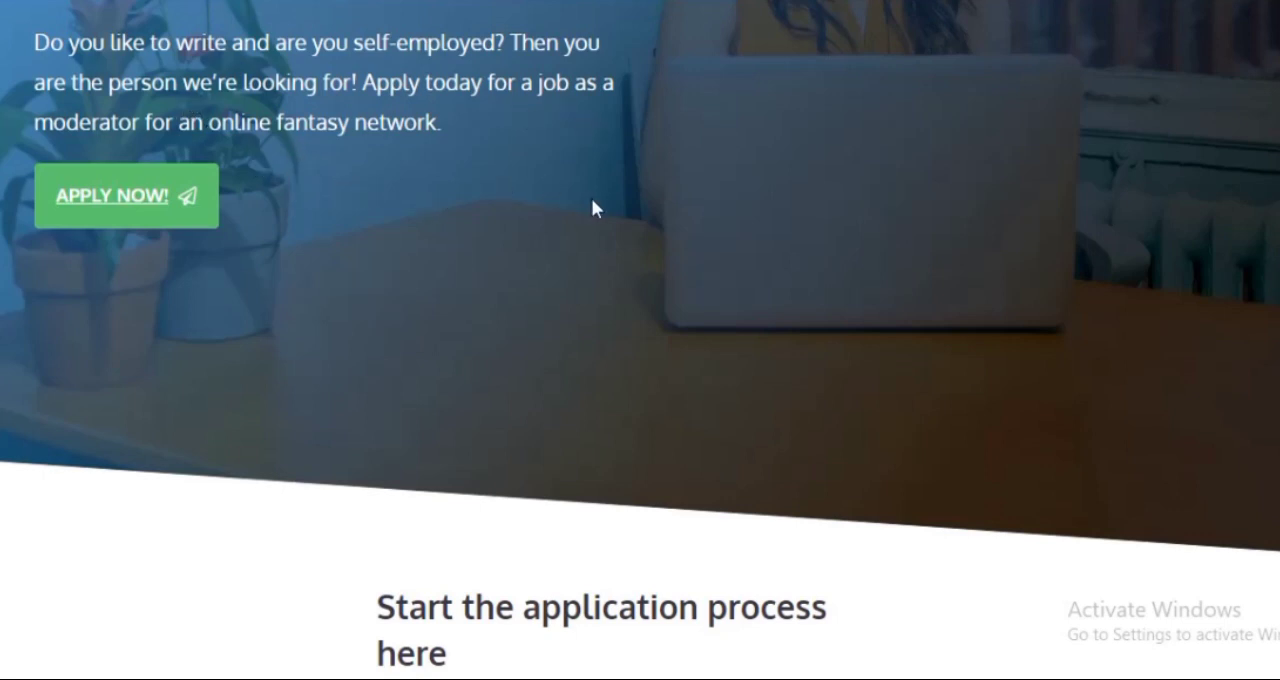
Scroll through the application form and 'Get started in 3 simple steps' to 'What will you be chatting about?'.
scroll(down, 3)
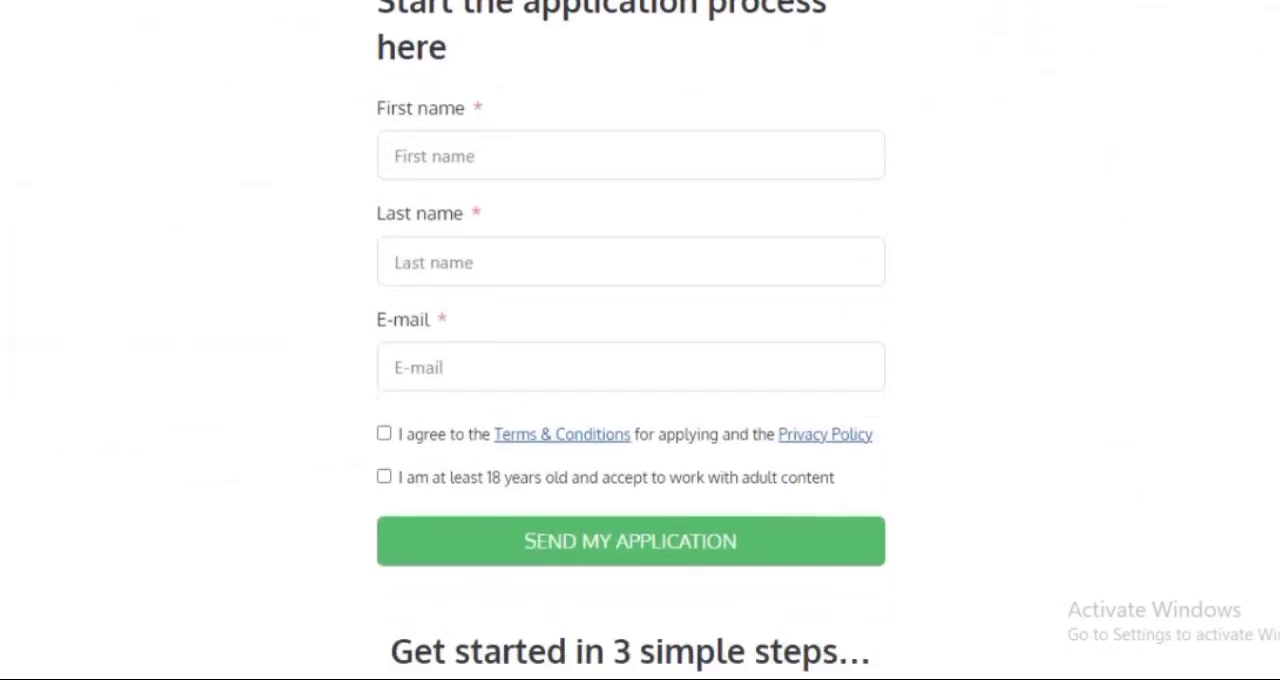
scroll(down, 3)
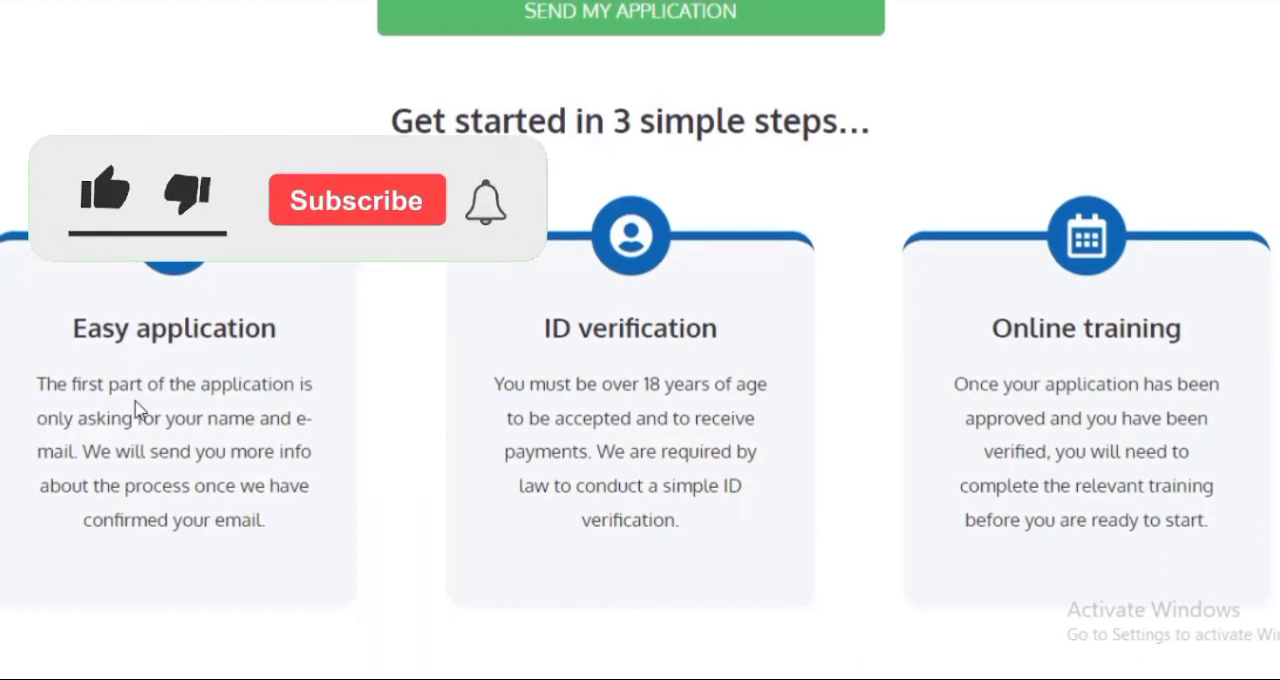
click(104, 192)
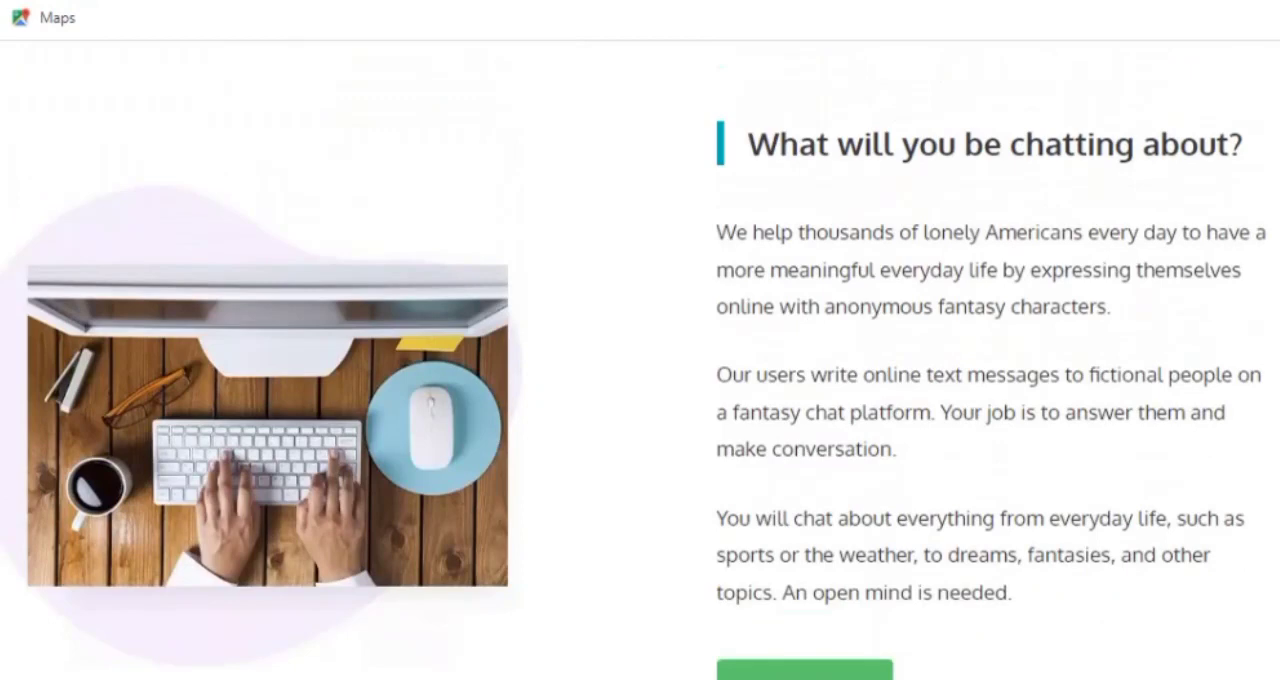
scroll(down, 3)
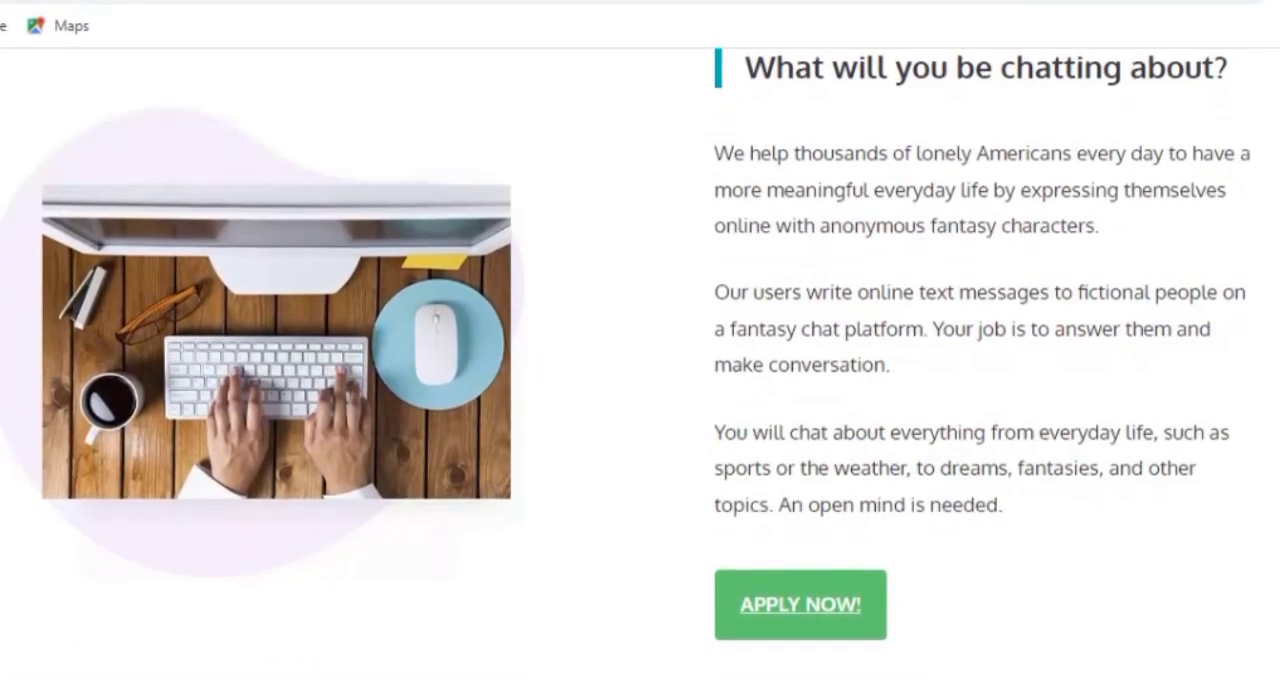
scroll(down, 3)
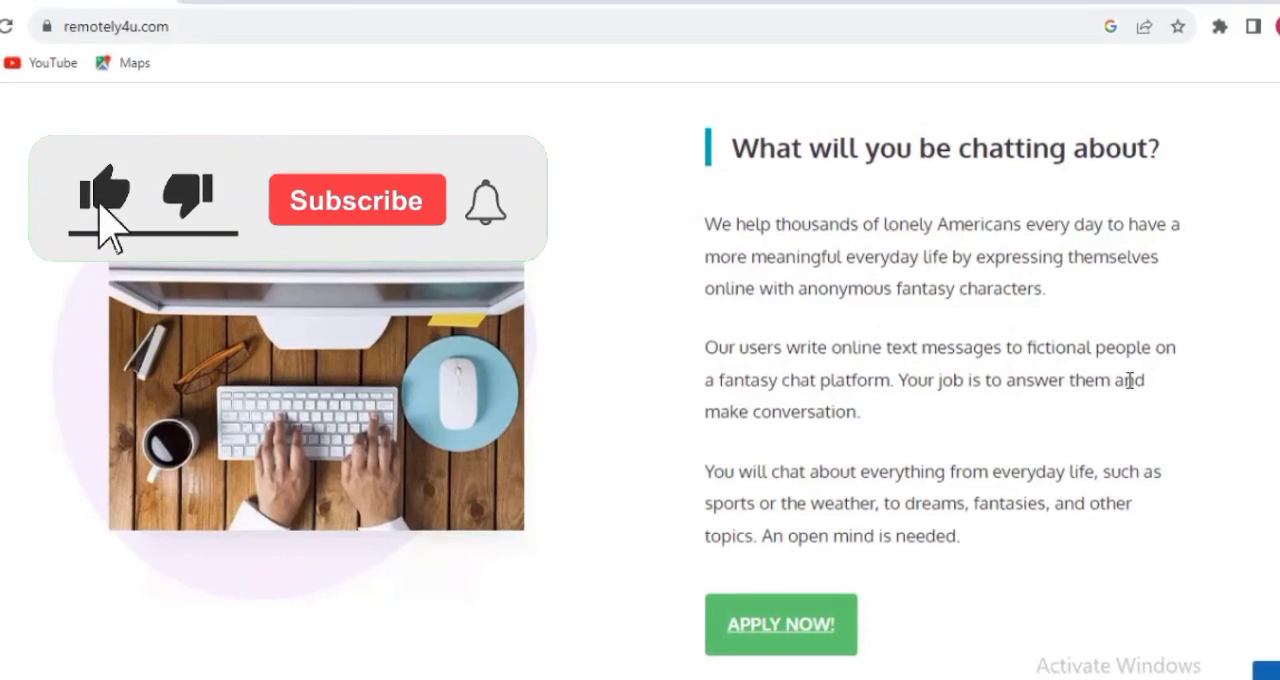
click(356, 200)
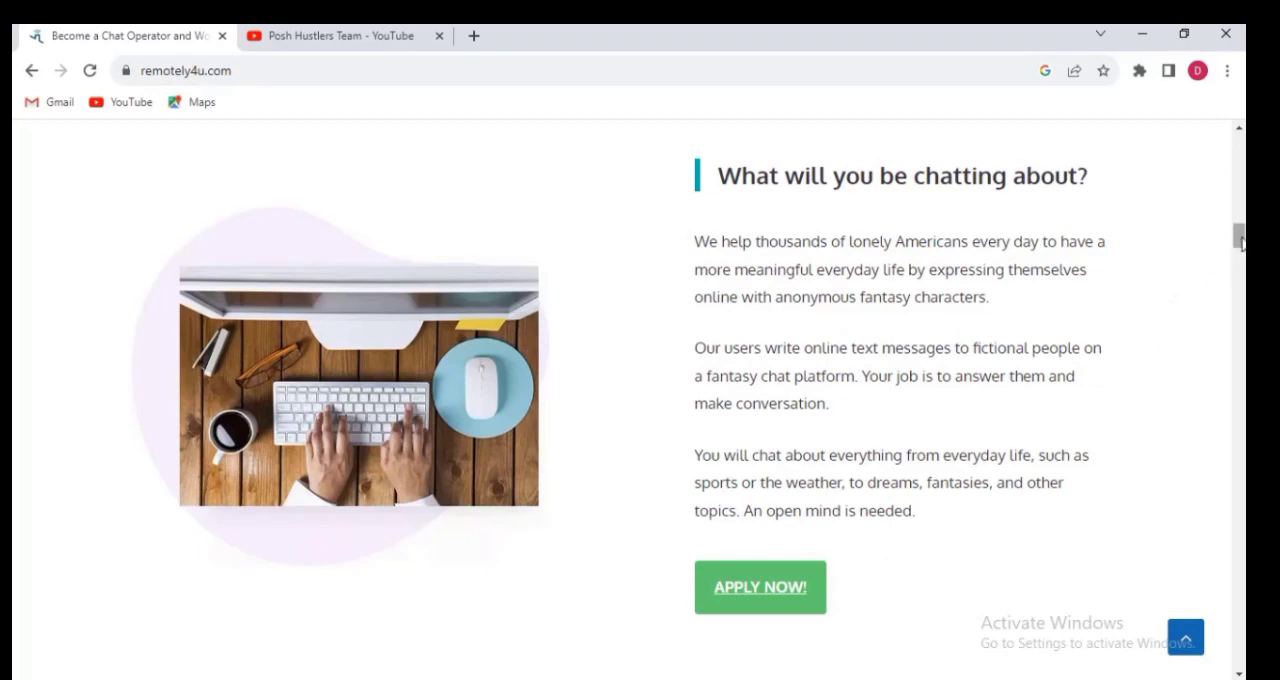
Scroll to the 'As a chat agent you will:' list of four chat agent benefits.
scroll(down, 3)
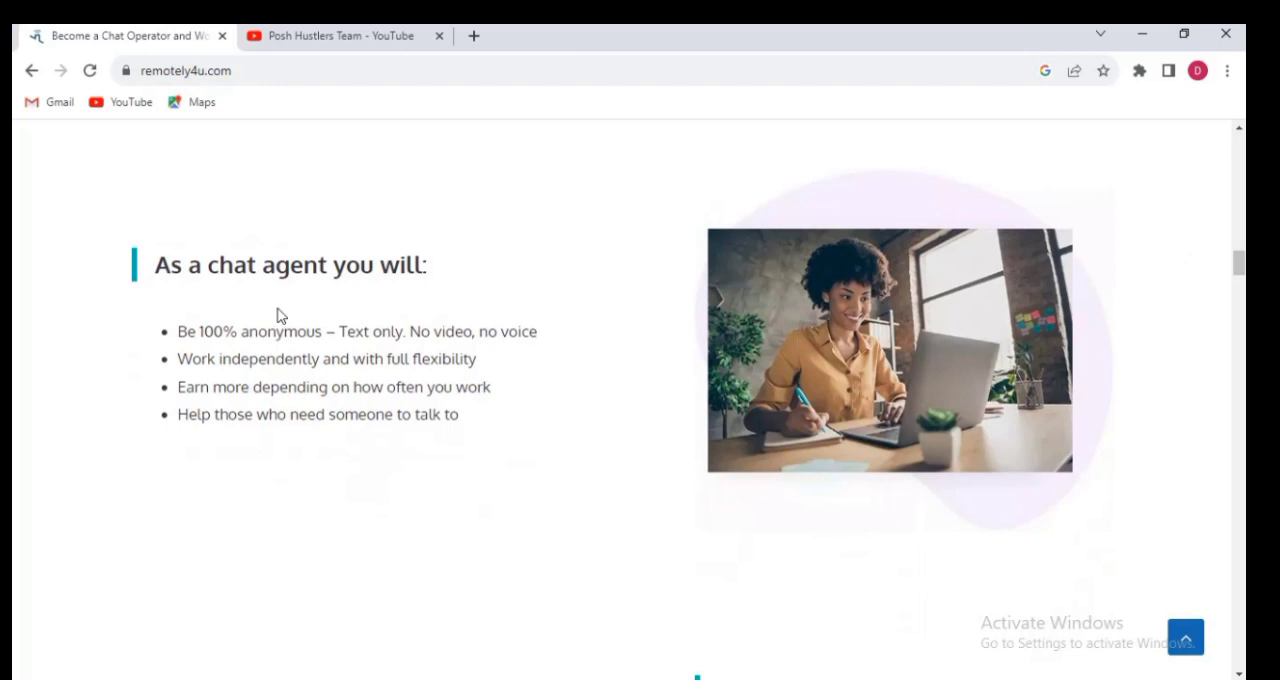
mouse_move(410, 312)
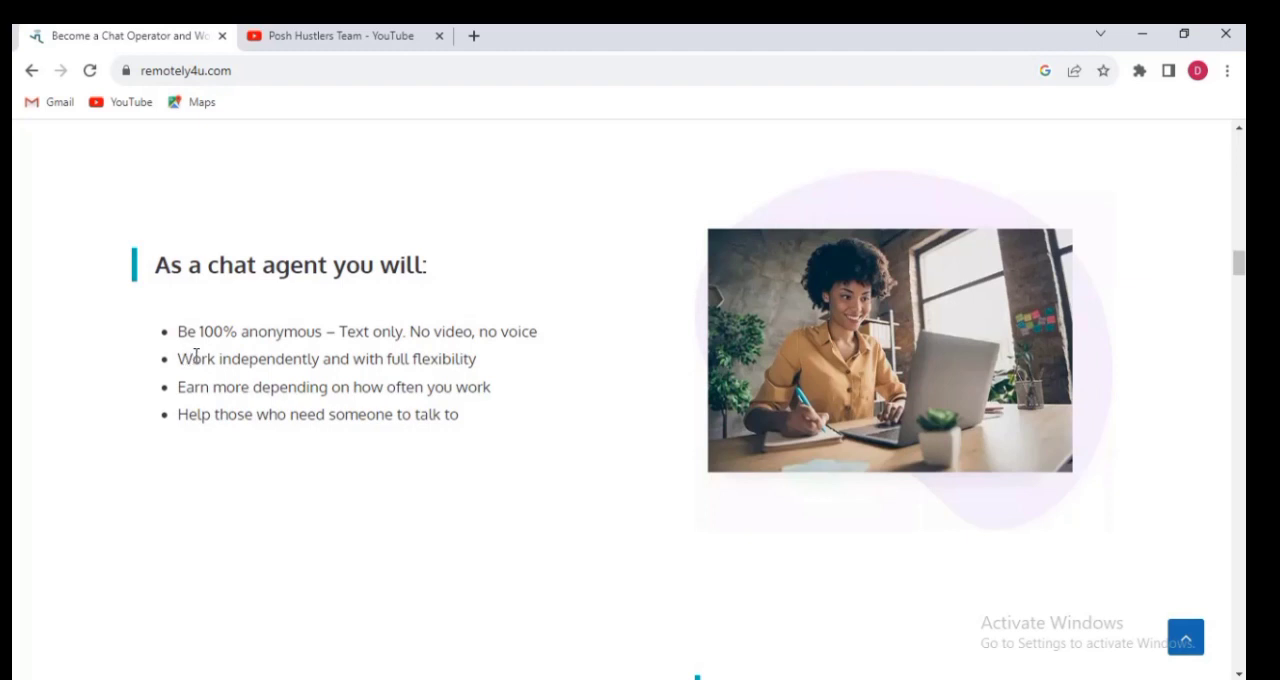
mouse_move(388, 356)
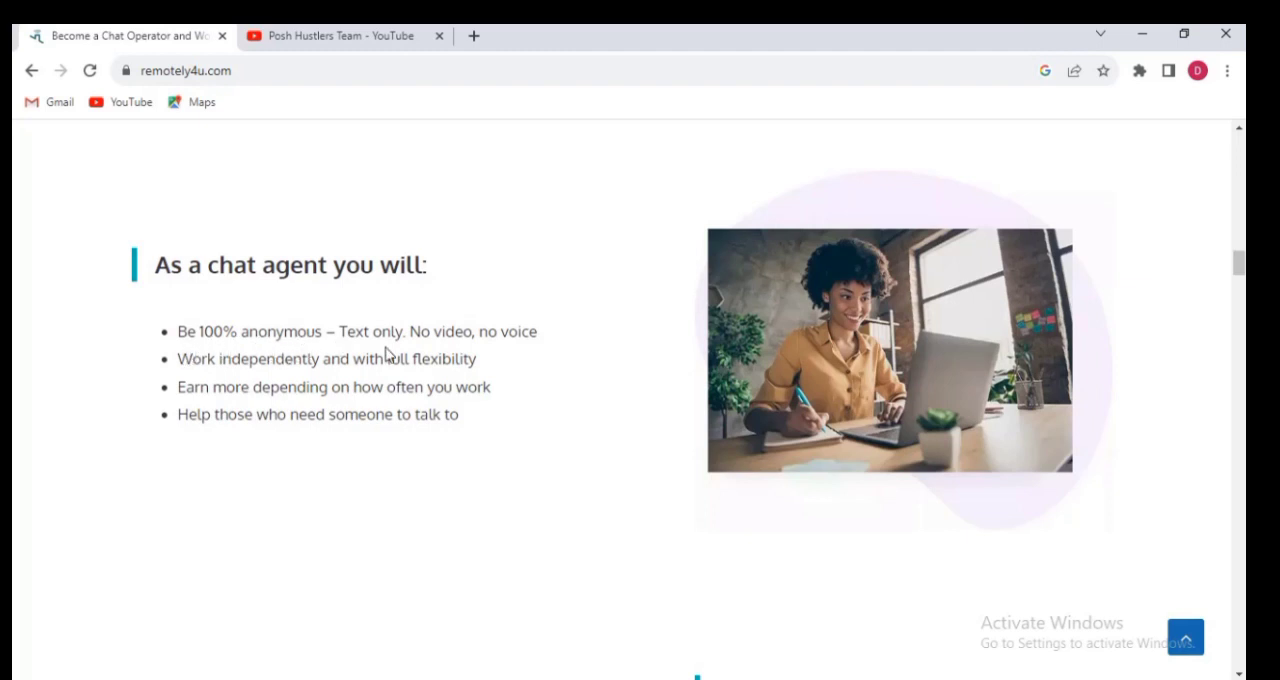
mouse_move(418, 352)
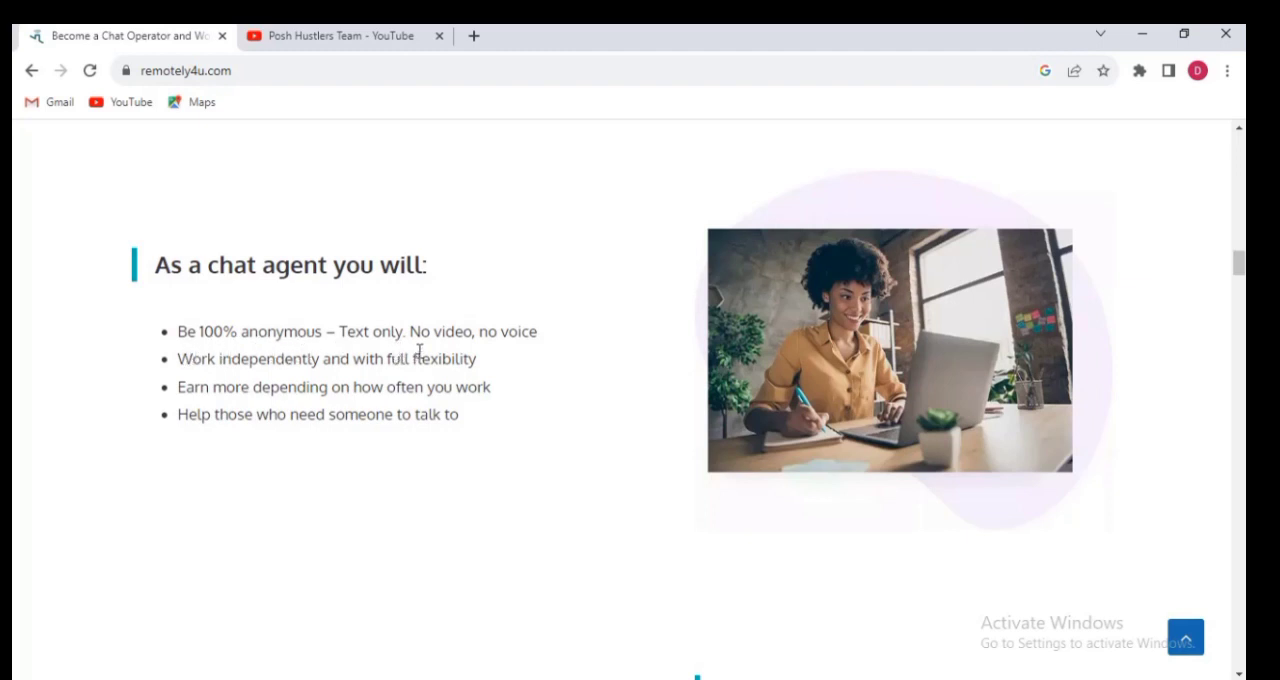
mouse_move(532, 362)
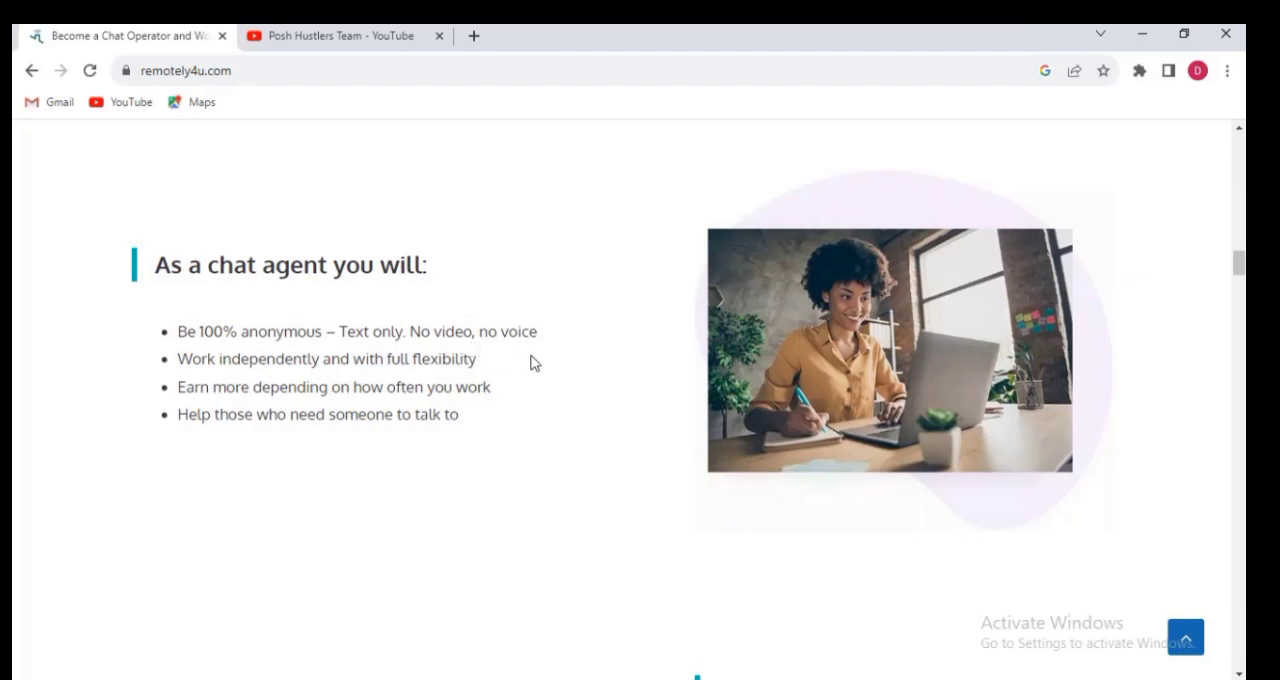
mouse_move(234, 382)
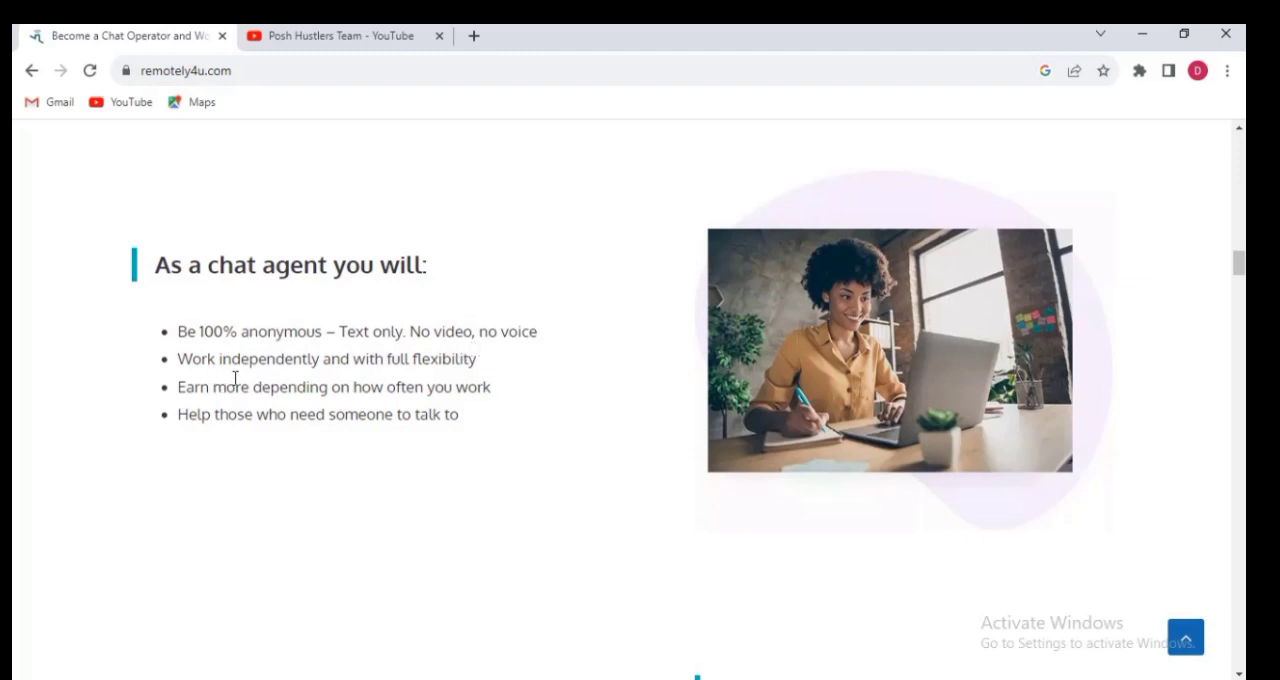
mouse_move(400, 384)
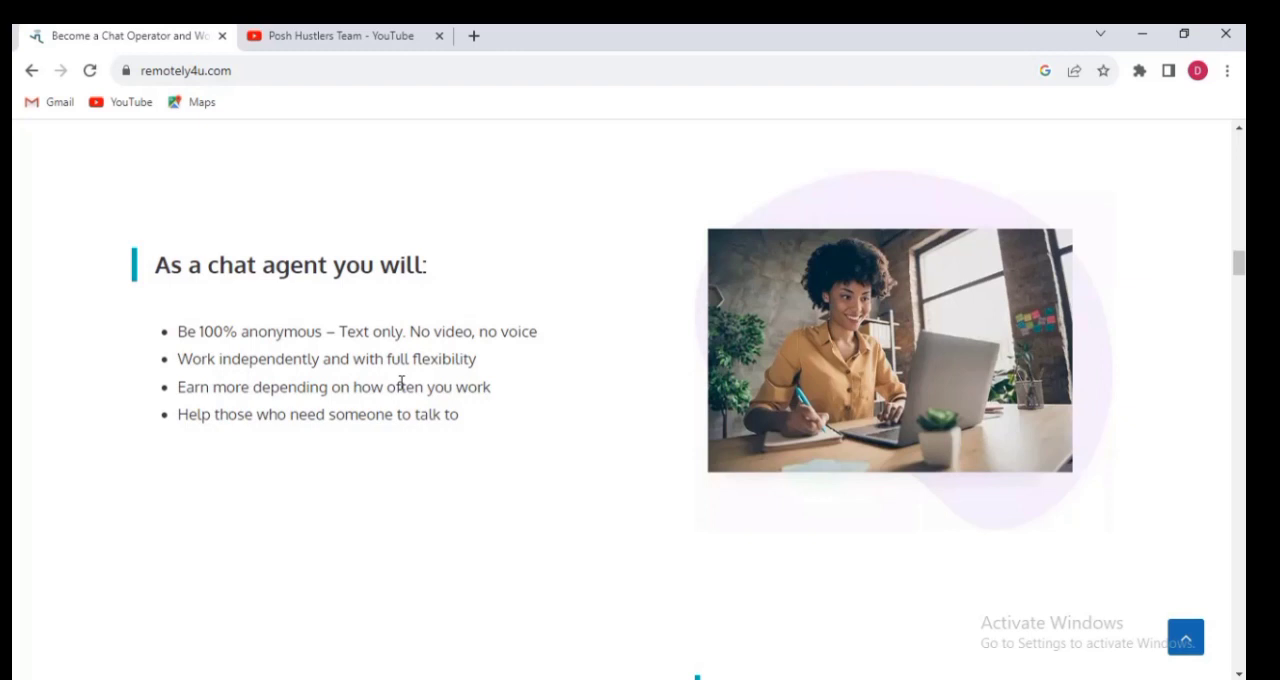
mouse_move(472, 378)
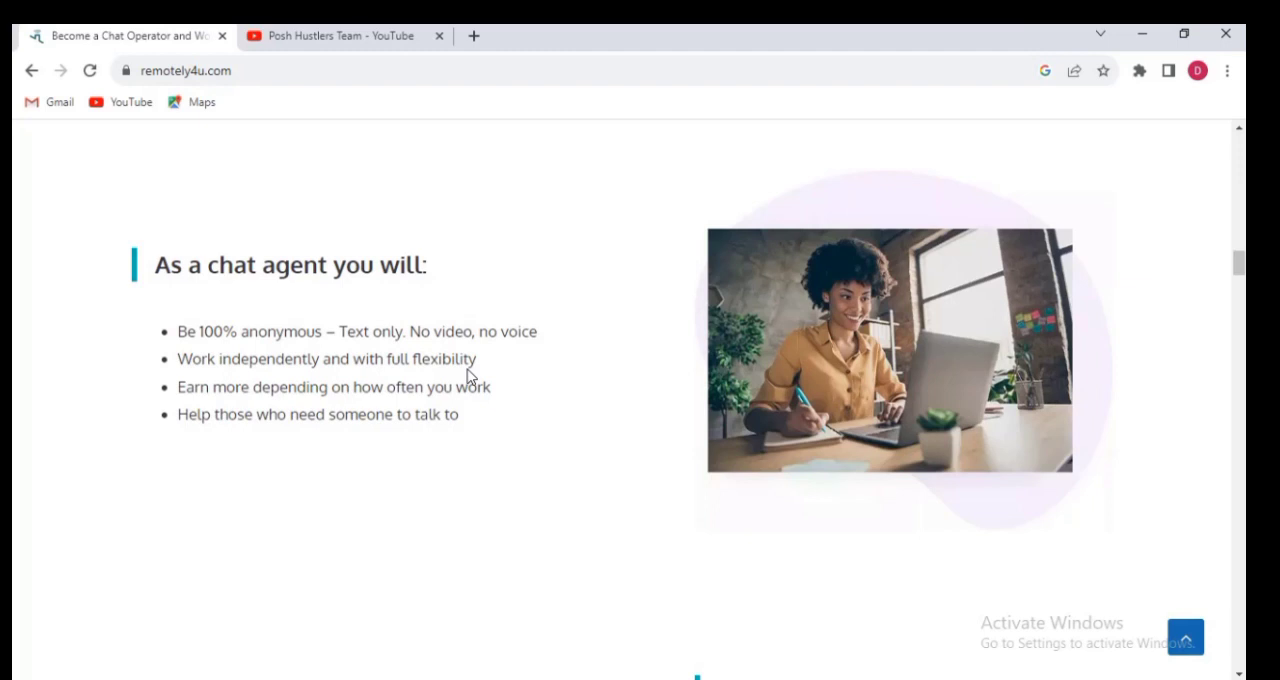
mouse_move(308, 420)
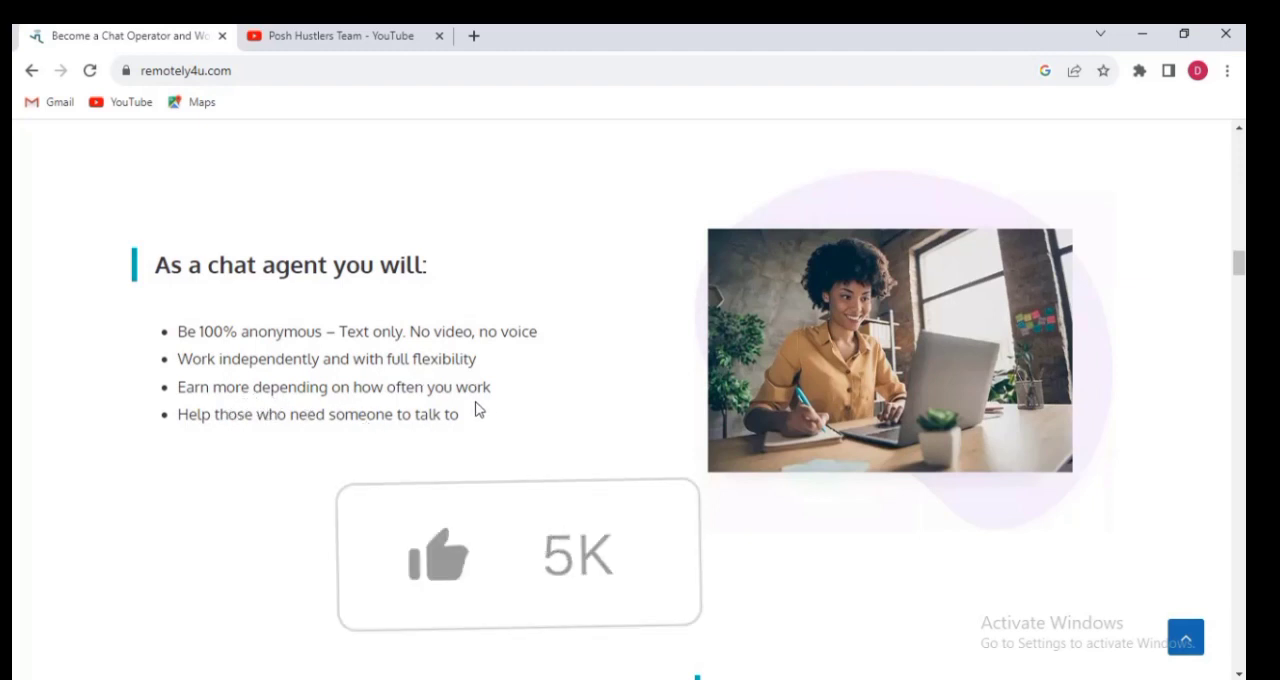
click(436, 556)
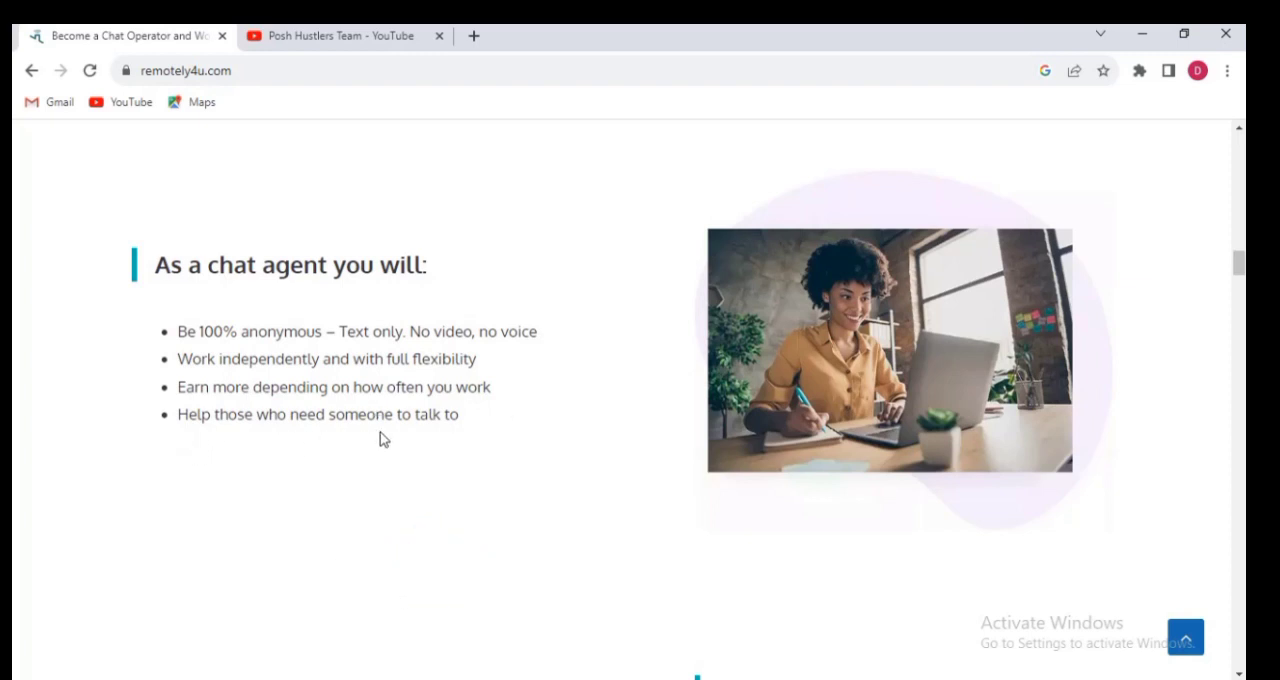
mouse_move(706, 424)
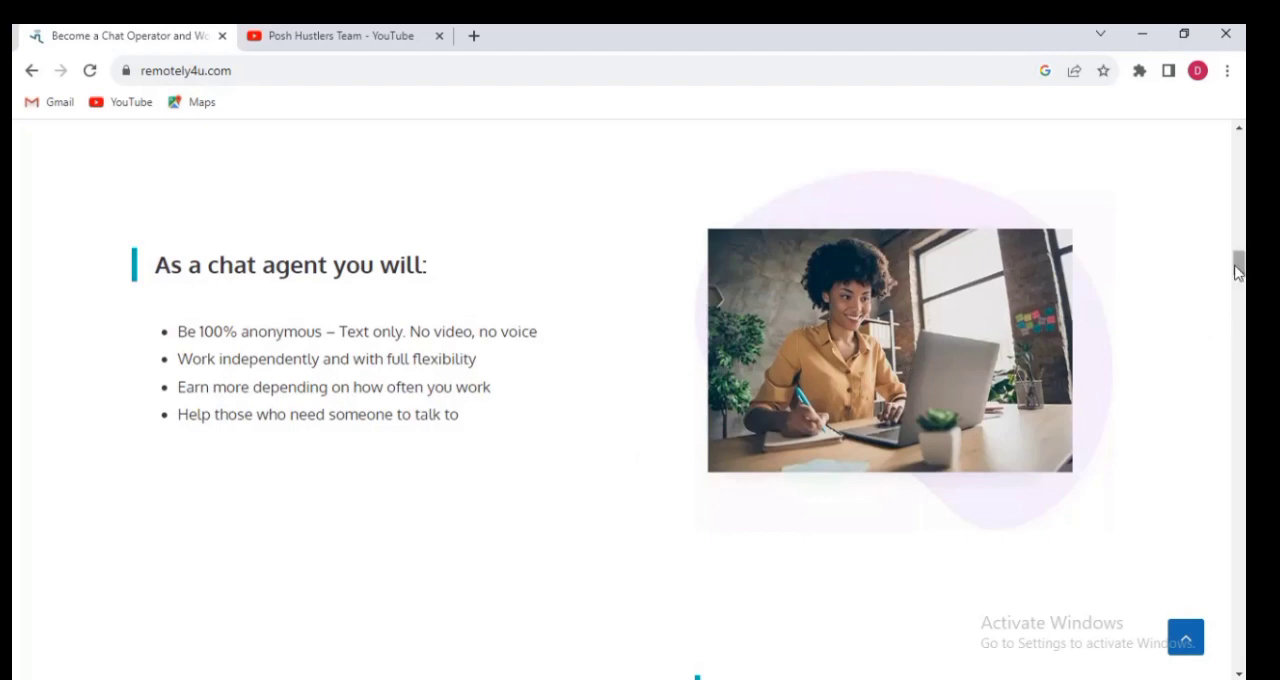
Scroll down to the 'What is the salary?' section and its pay explanation.
scroll(down, 3)
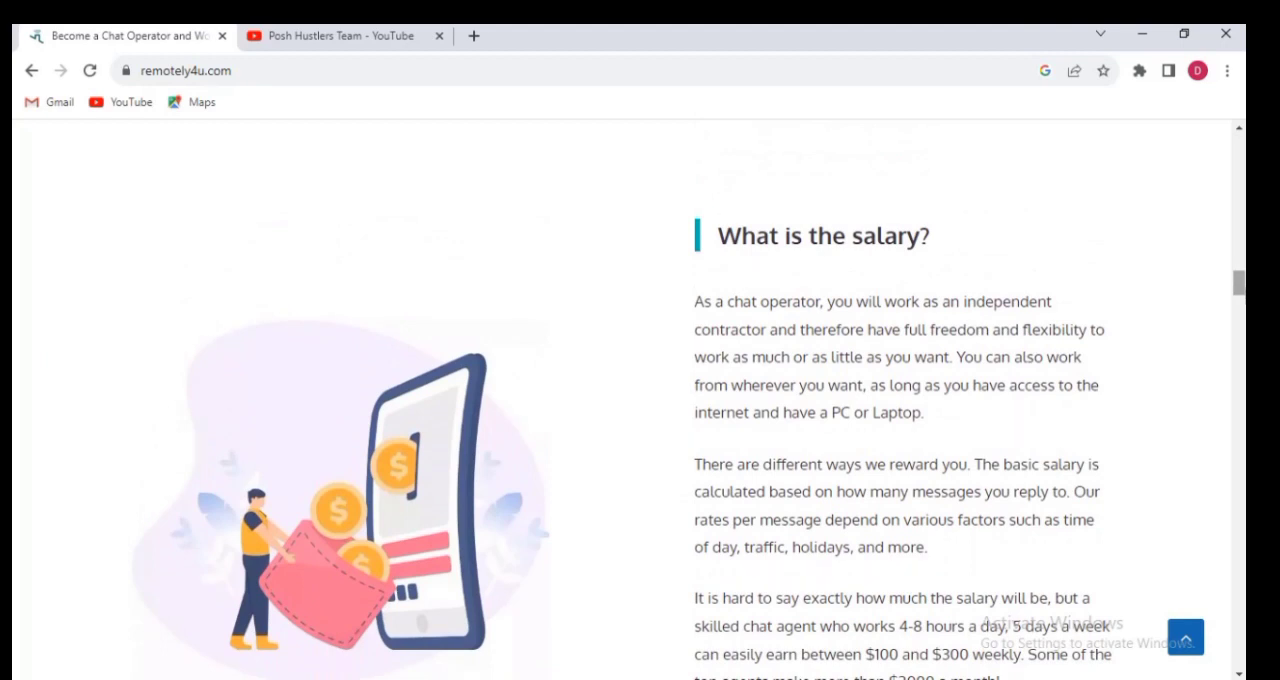
mouse_move(964, 264)
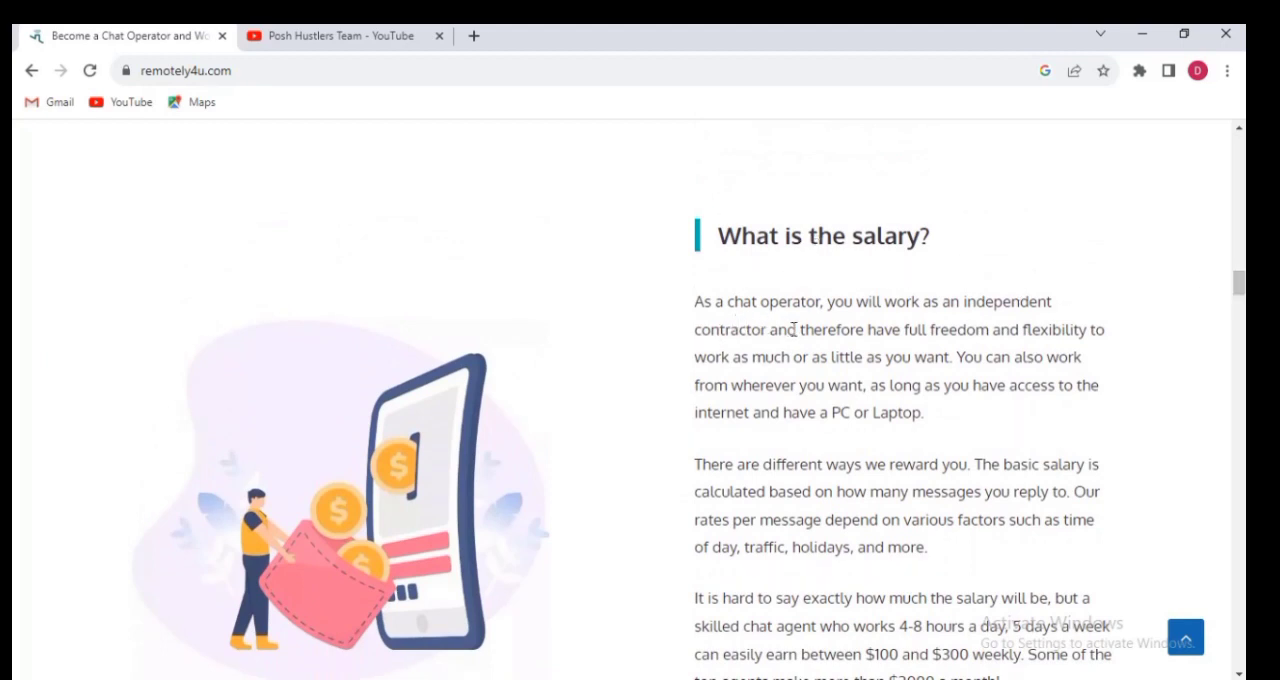
mouse_move(876, 338)
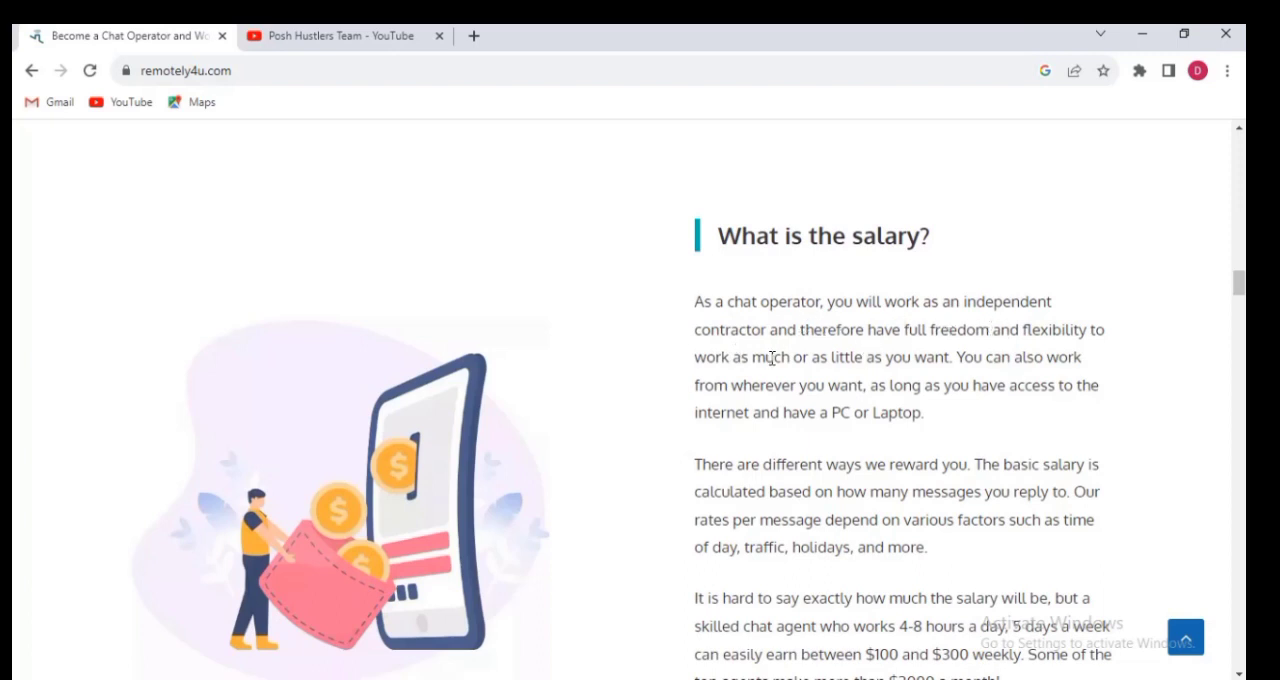
mouse_move(920, 356)
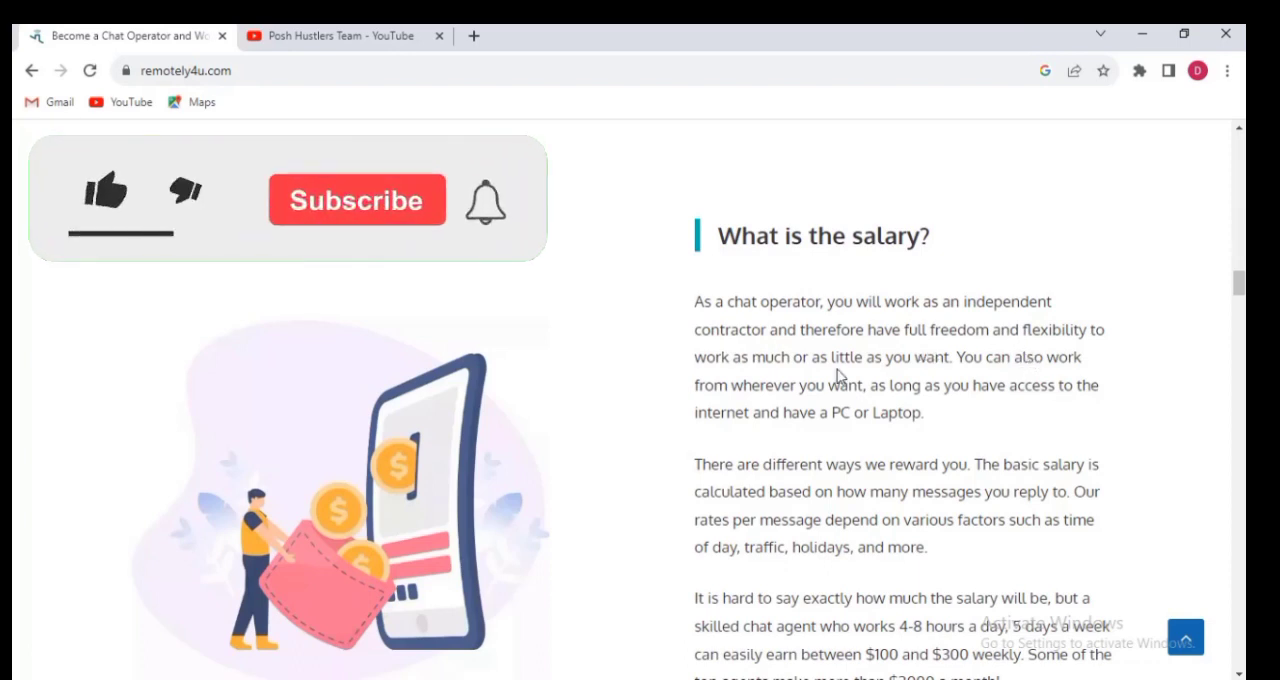
click(104, 190)
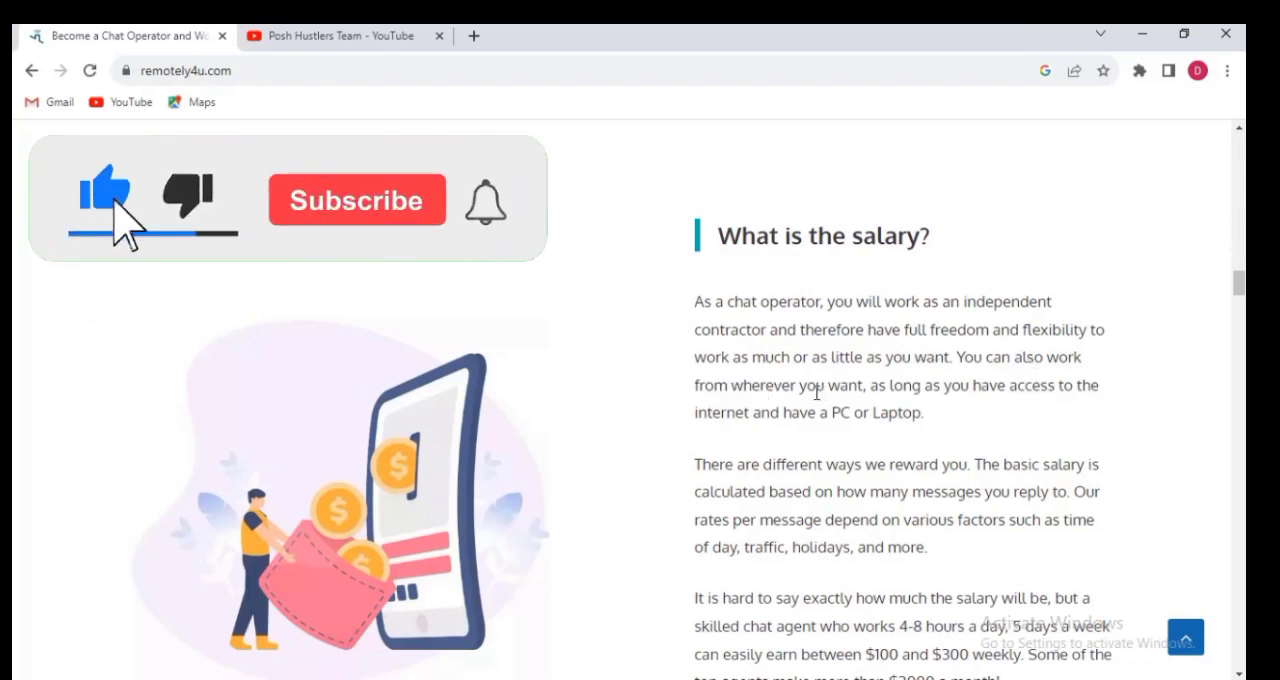
click(356, 200)
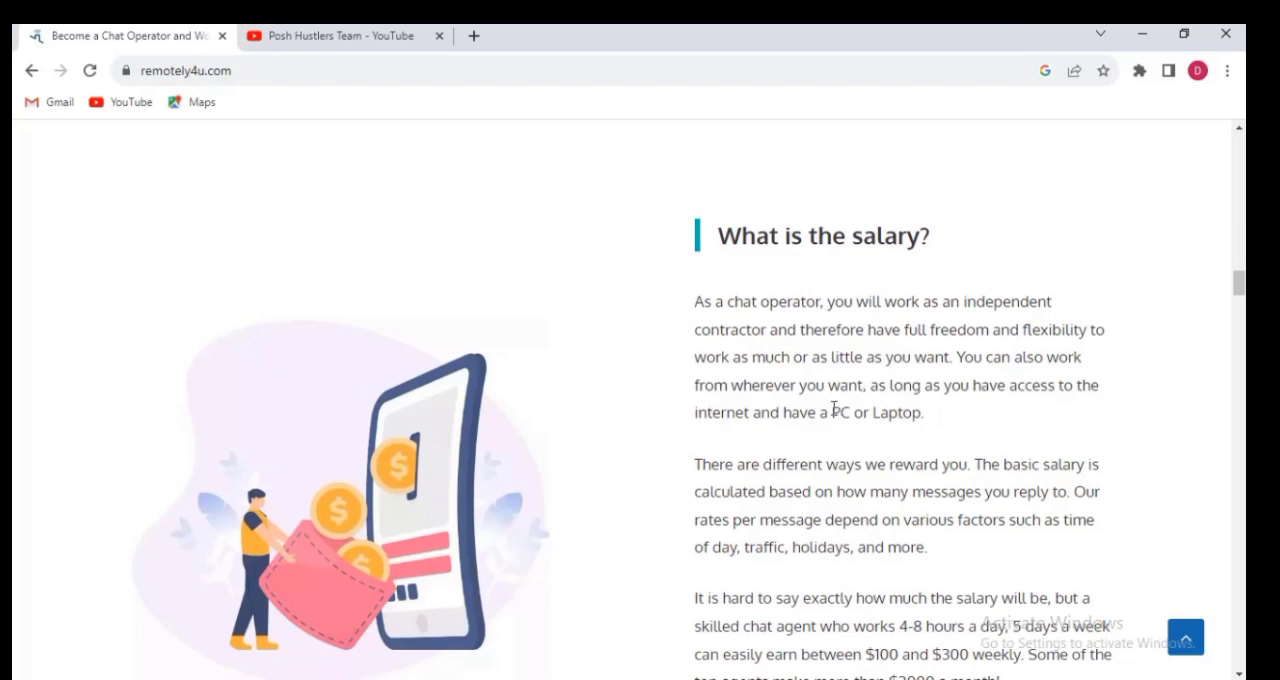
mouse_move(866, 438)
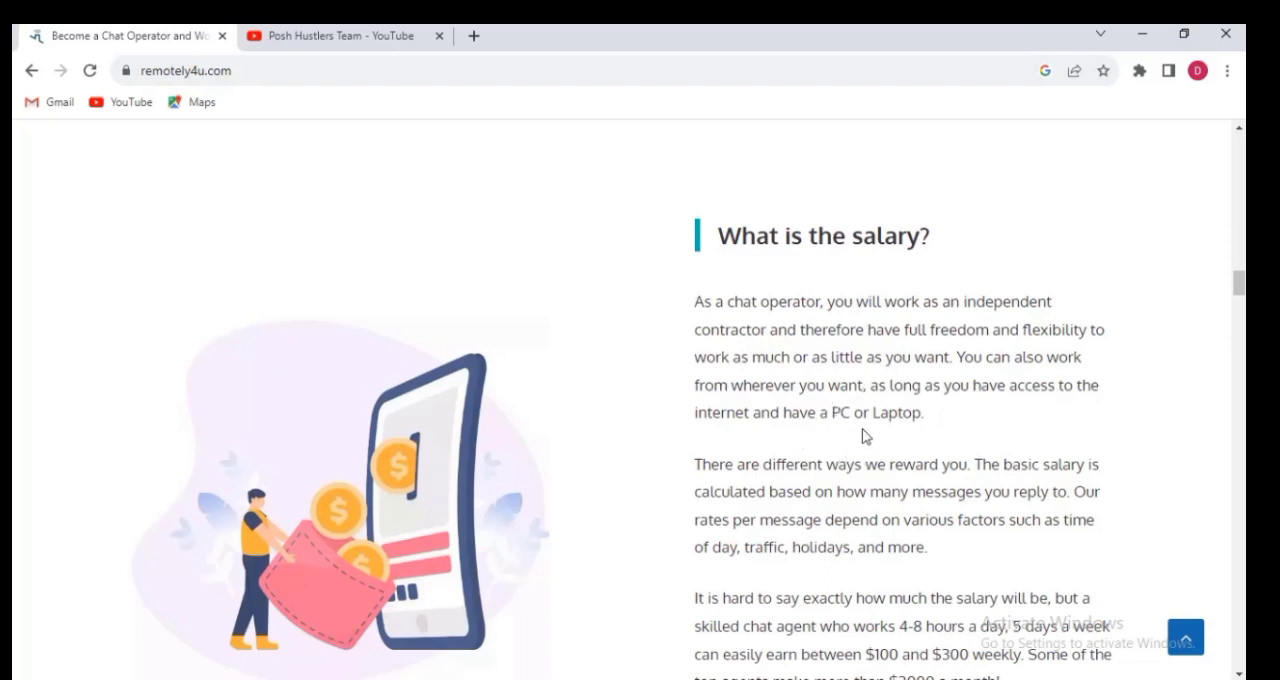
mouse_move(1242, 240)
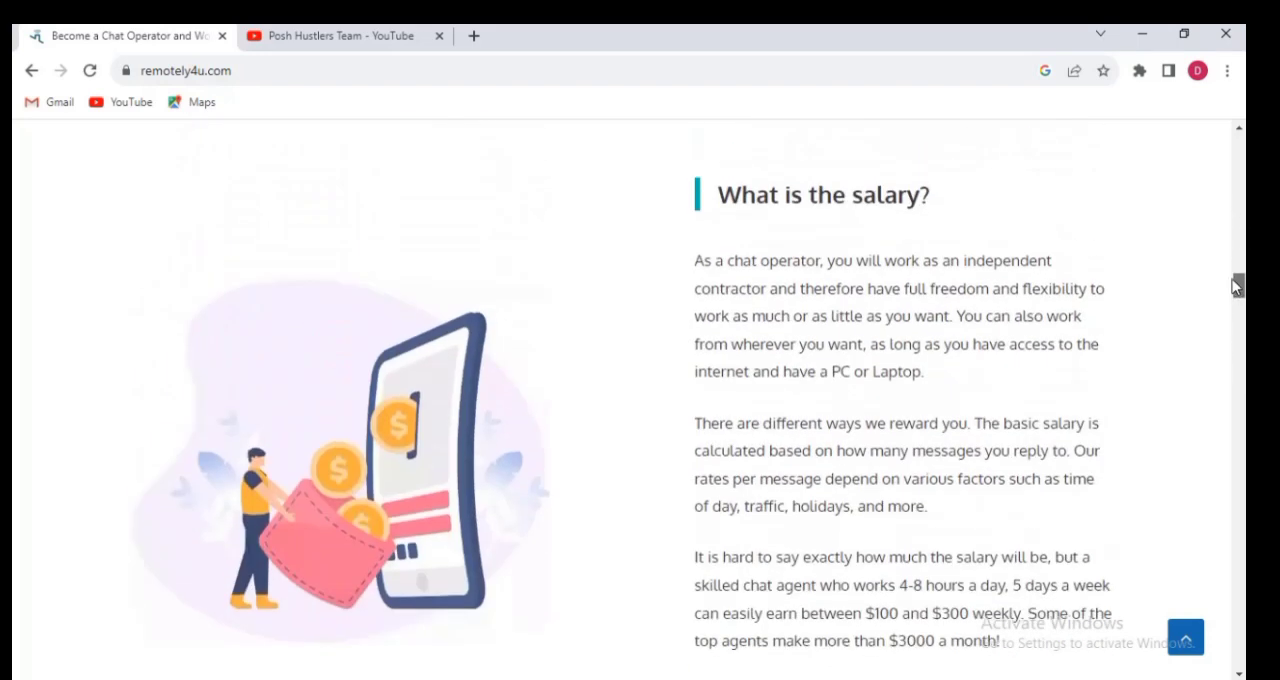
Scroll to the weekly earnings estimate and the APPLY NOW! button below the salary text.
scroll(down, 3)
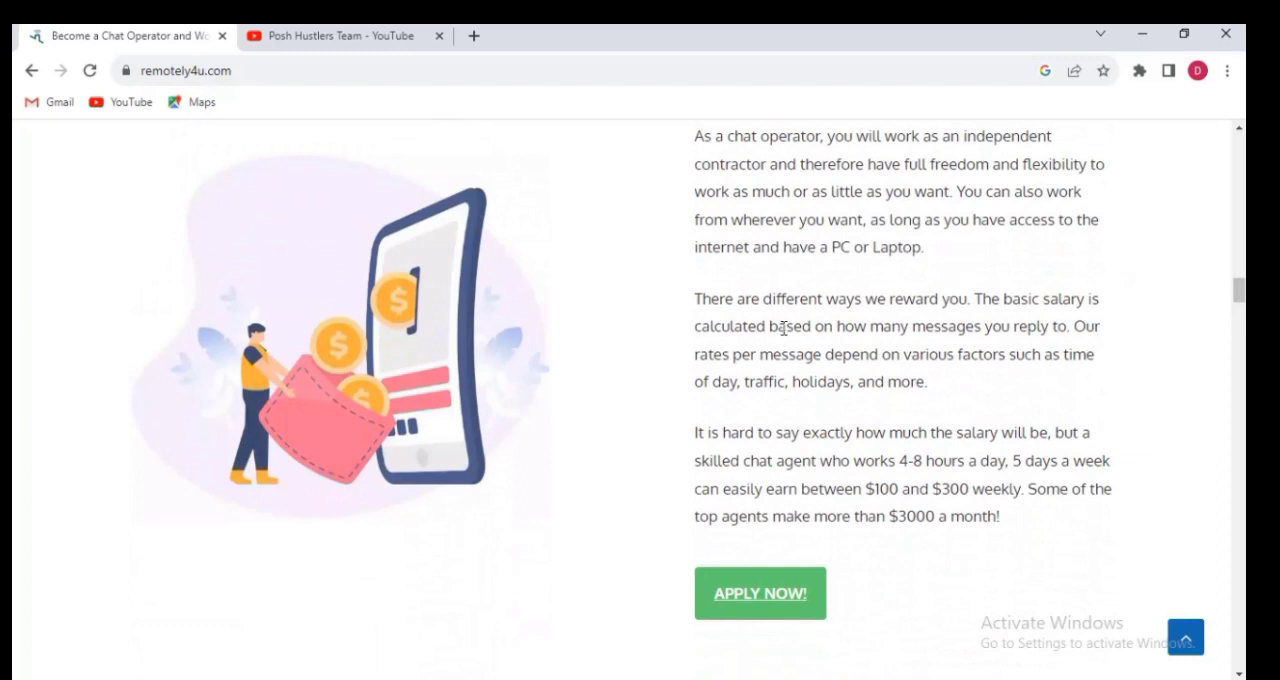
mouse_move(884, 338)
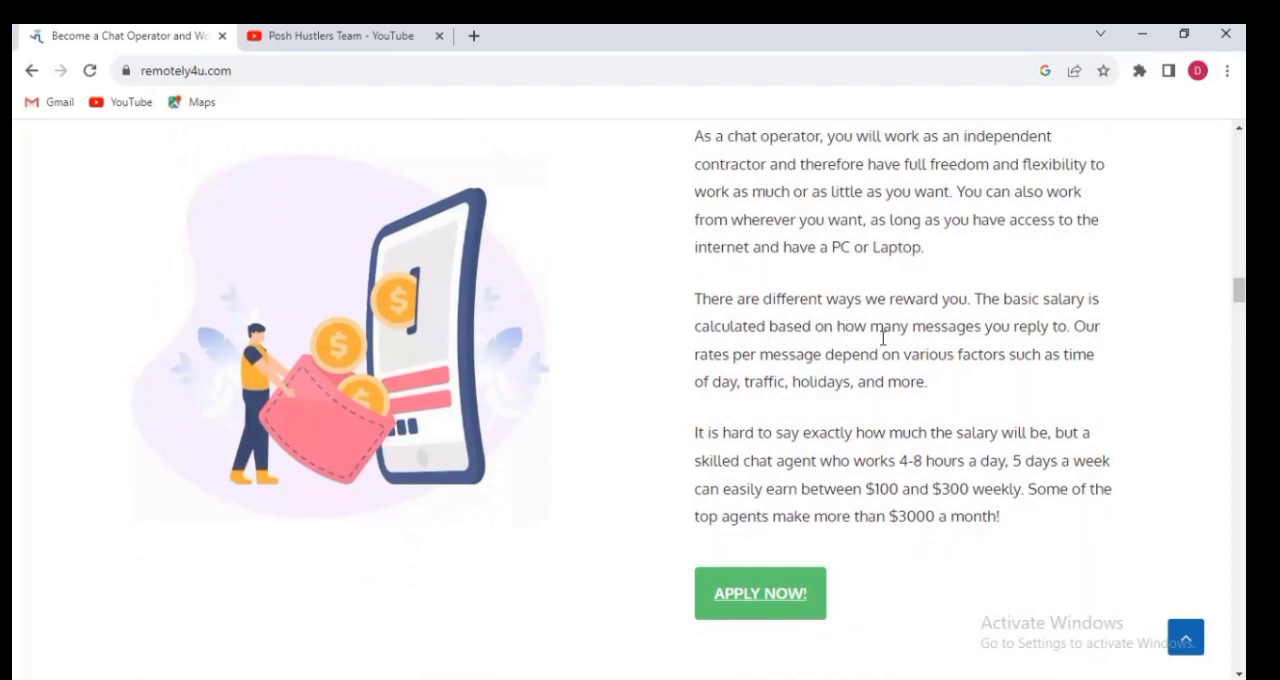
mouse_move(1076, 324)
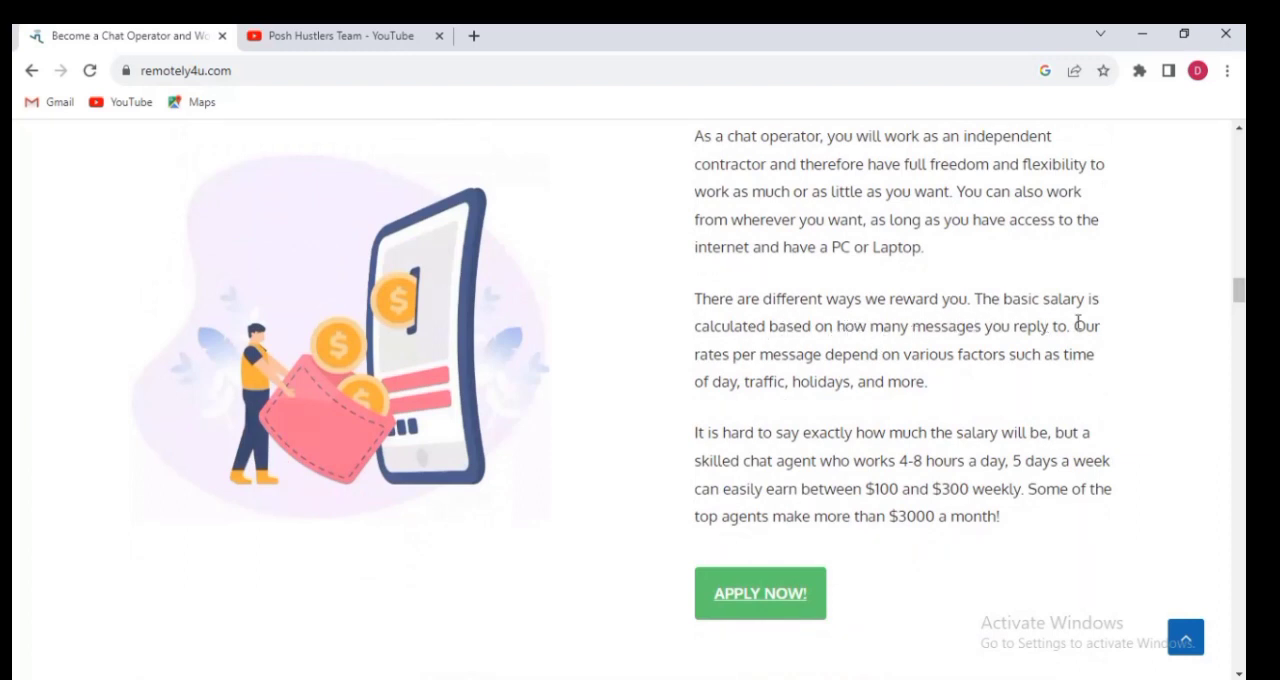
mouse_move(904, 354)
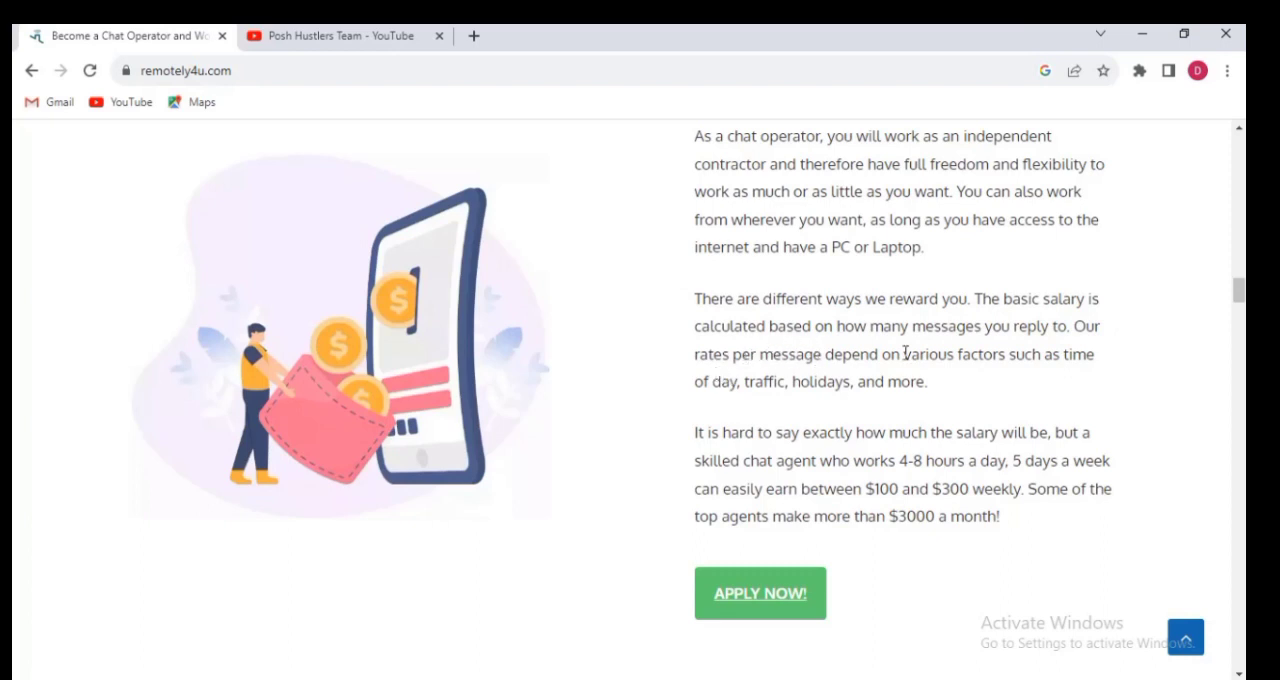
mouse_move(1062, 352)
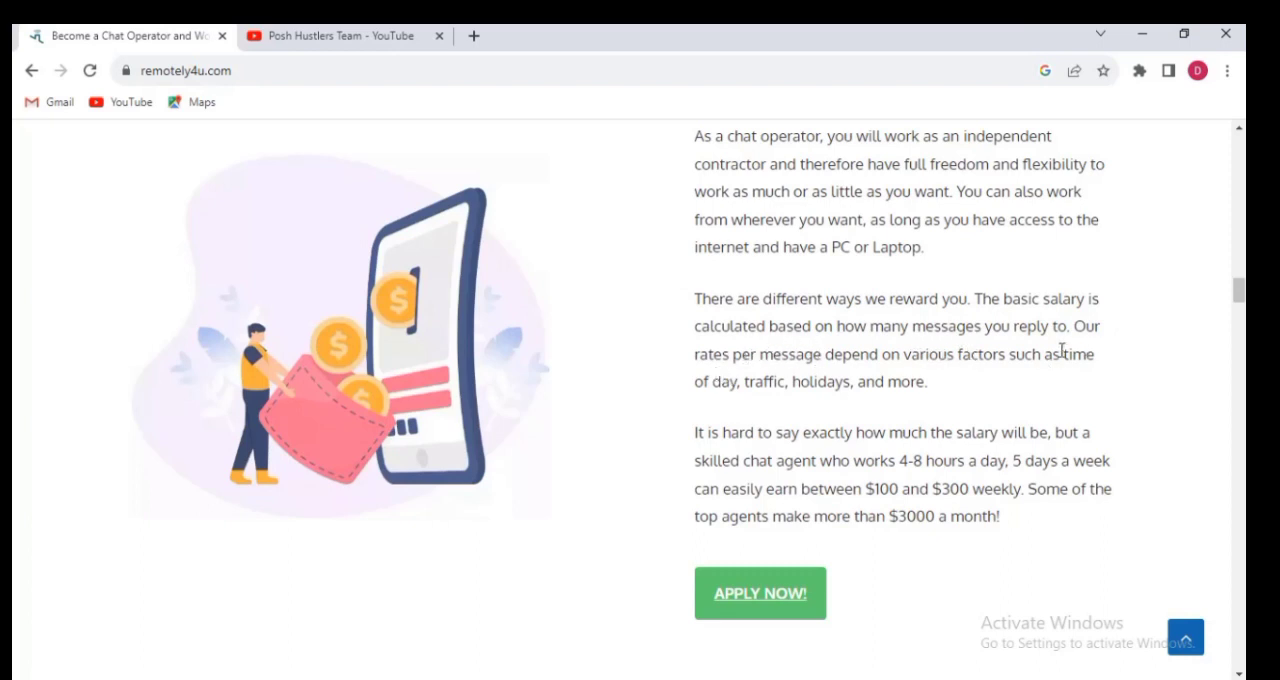
mouse_move(790, 388)
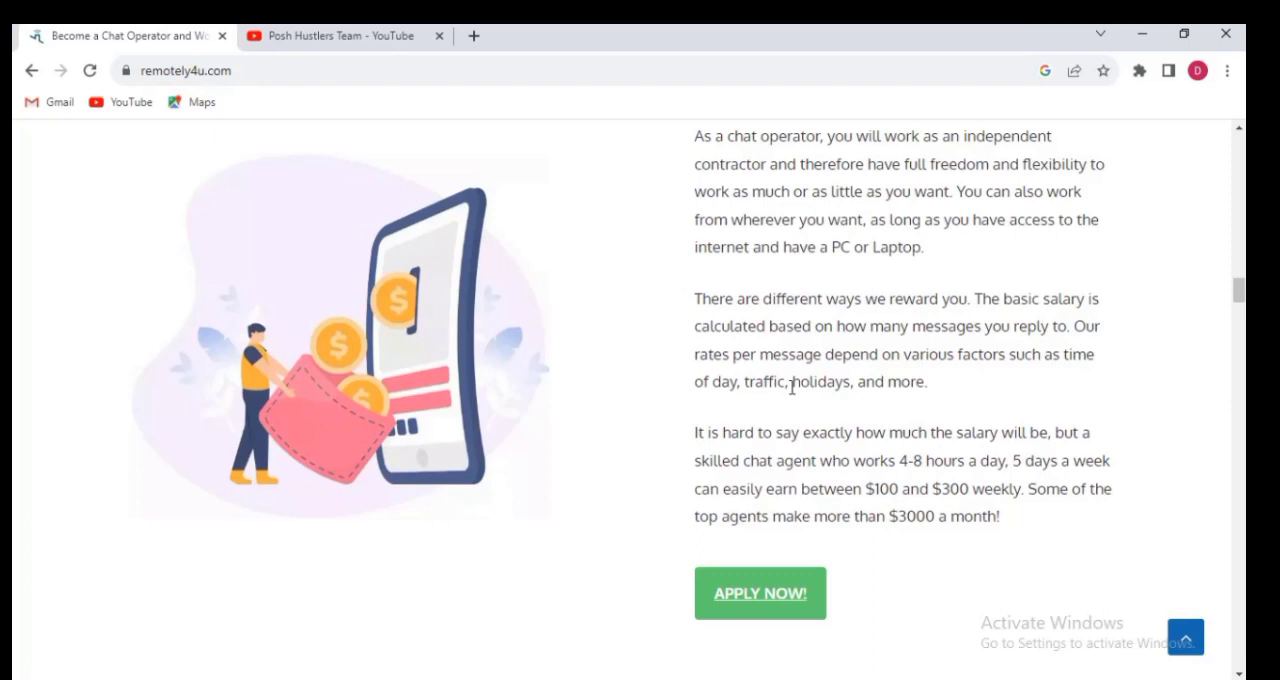
mouse_move(970, 396)
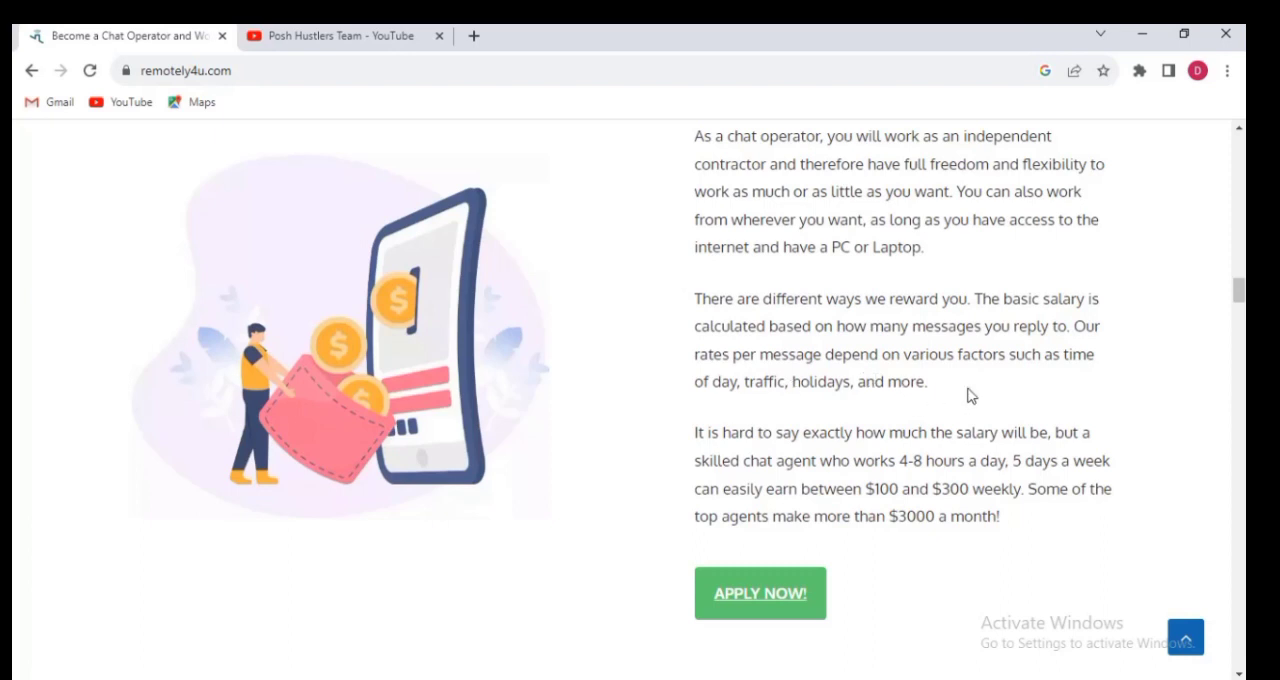
mouse_move(840, 390)
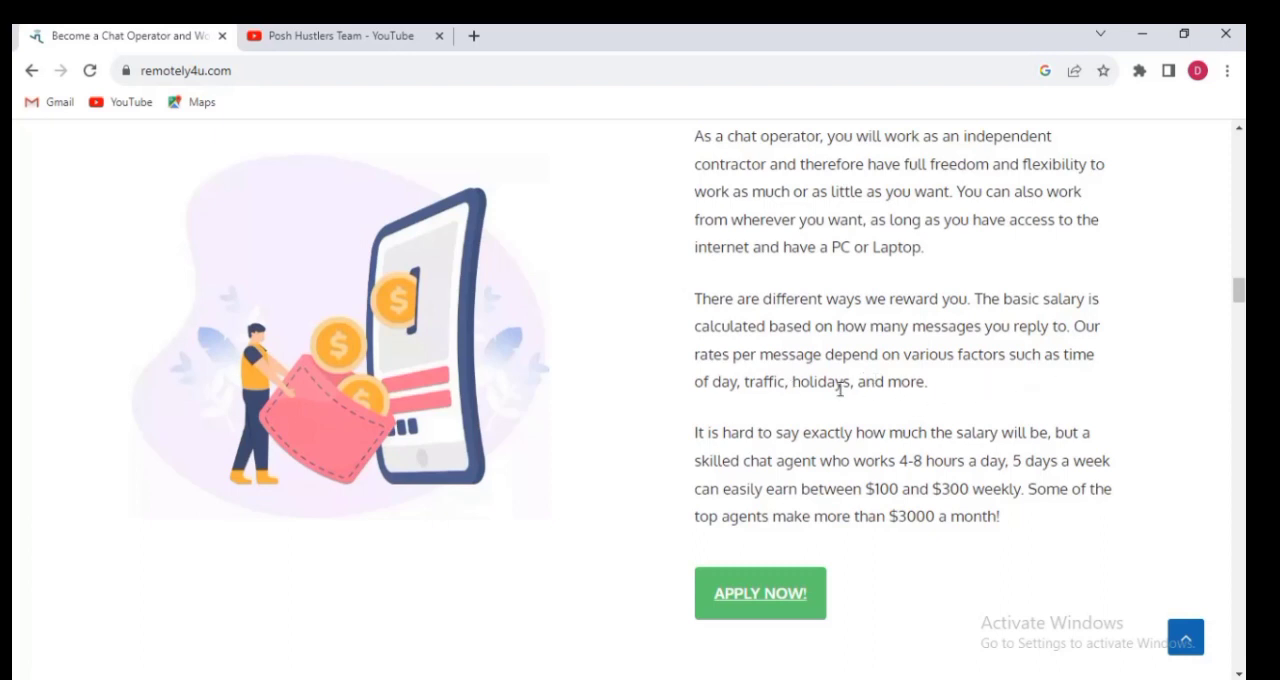
mouse_move(840, 416)
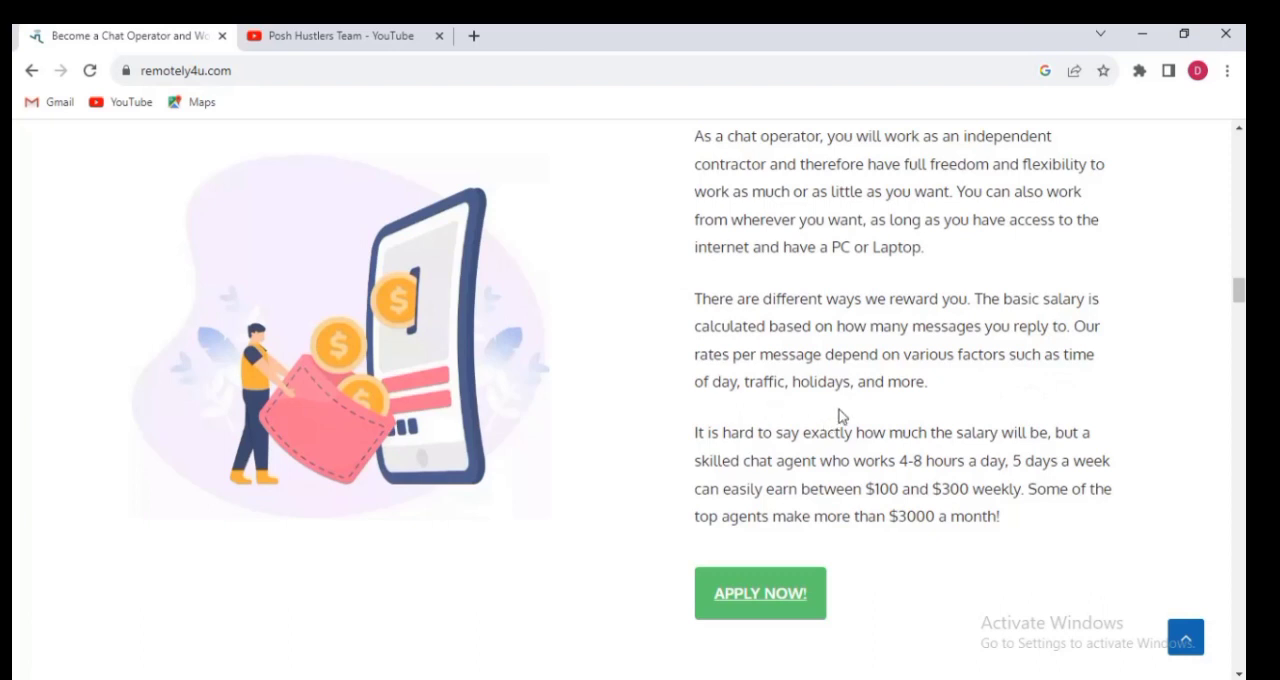
mouse_move(704, 438)
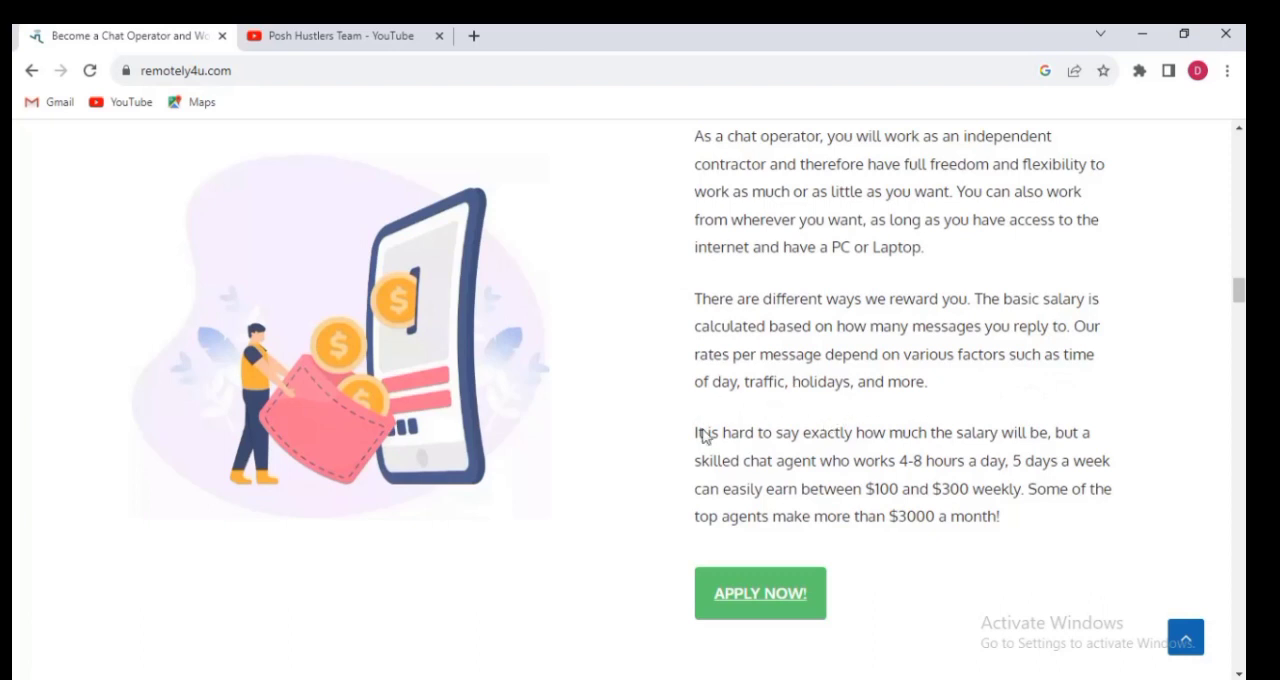
mouse_move(800, 456)
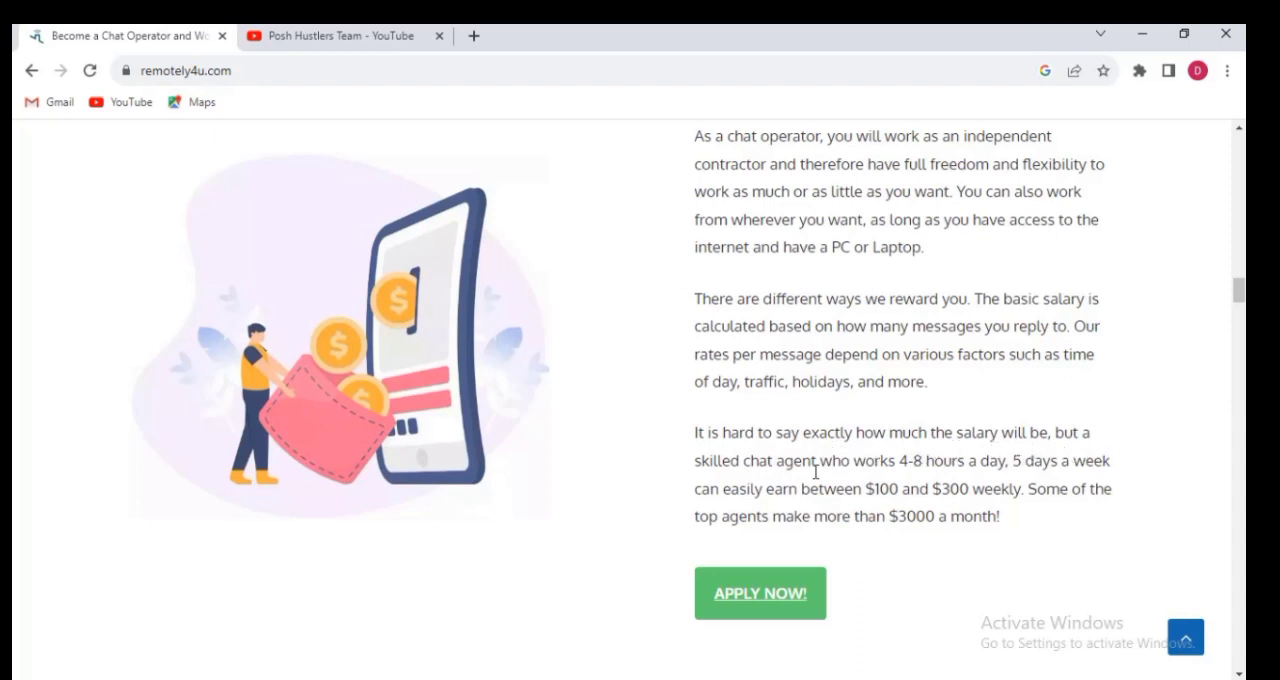
mouse_move(916, 484)
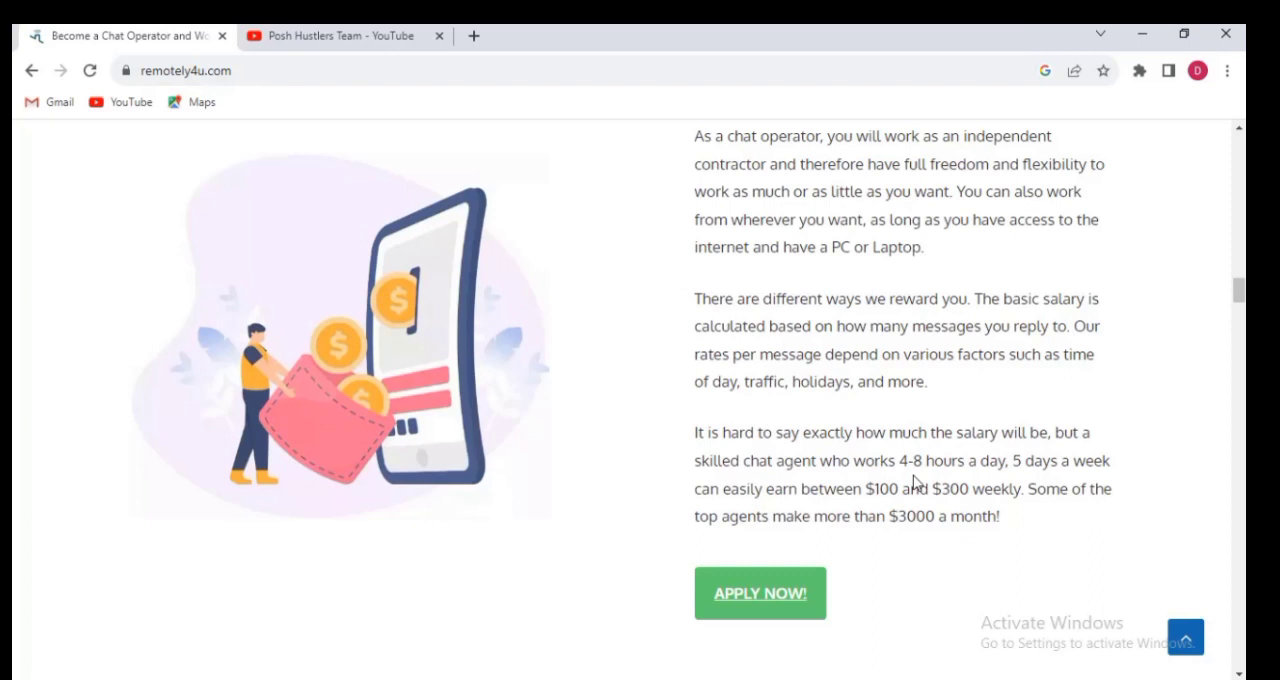
mouse_move(978, 480)
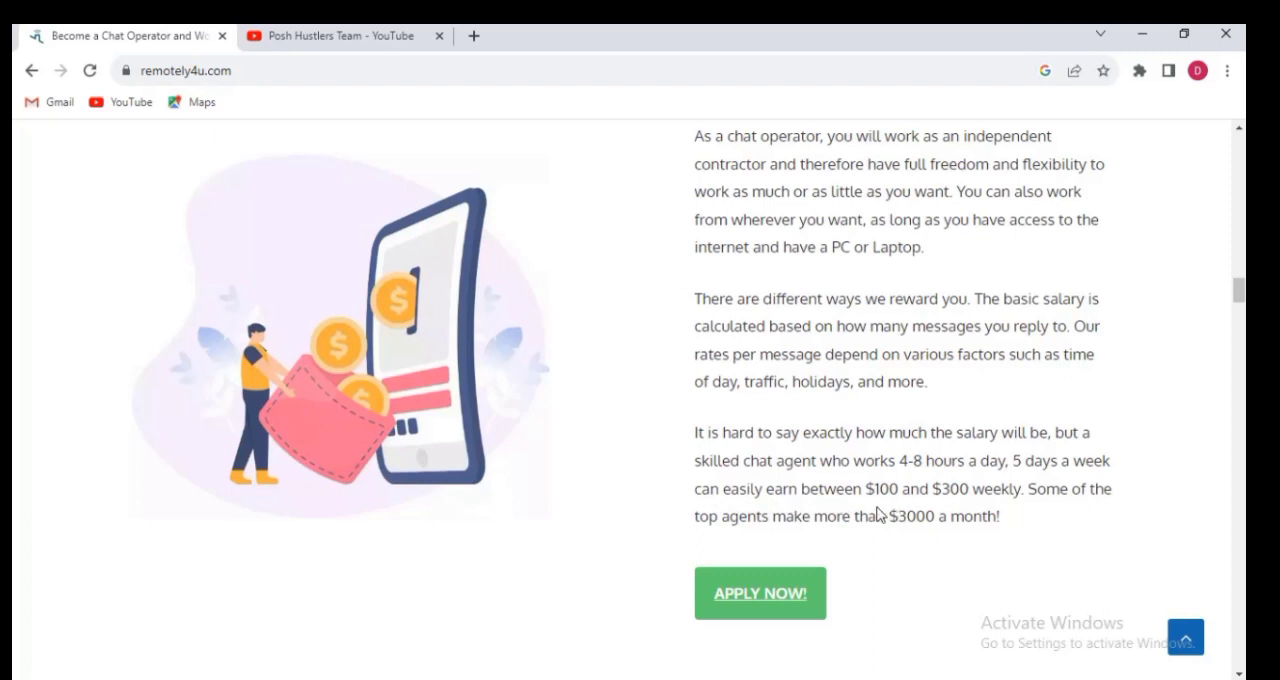
mouse_move(976, 516)
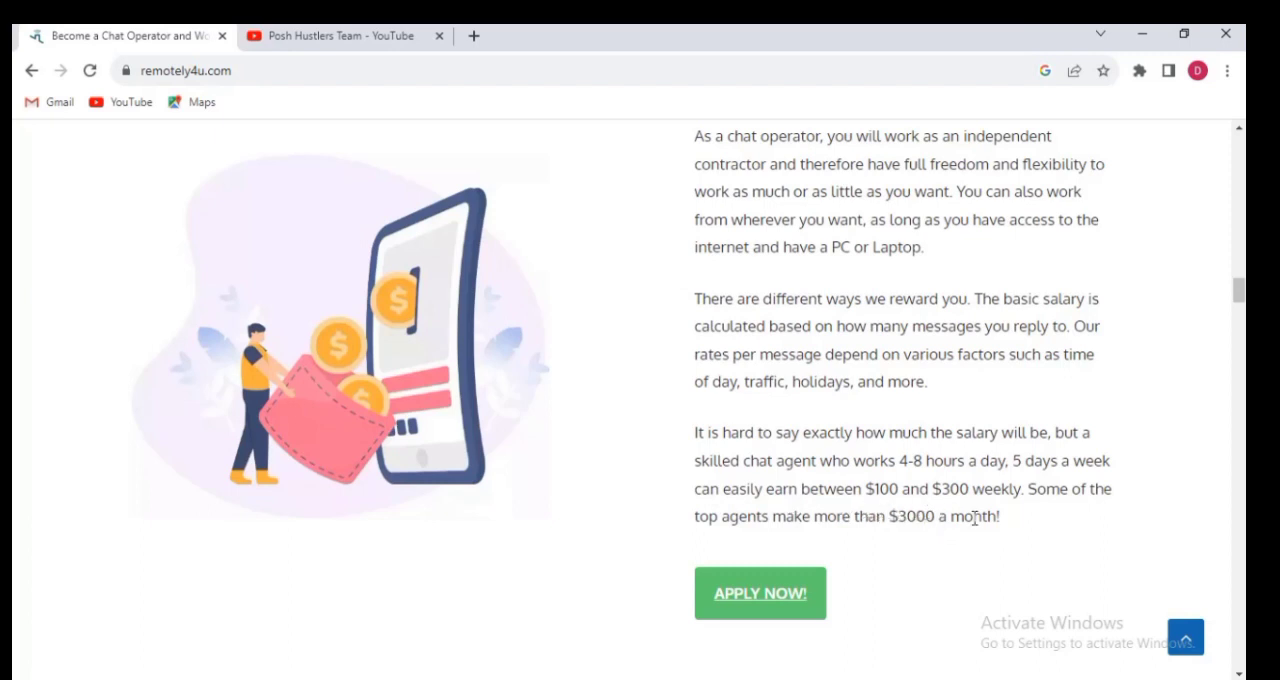
mouse_move(1068, 524)
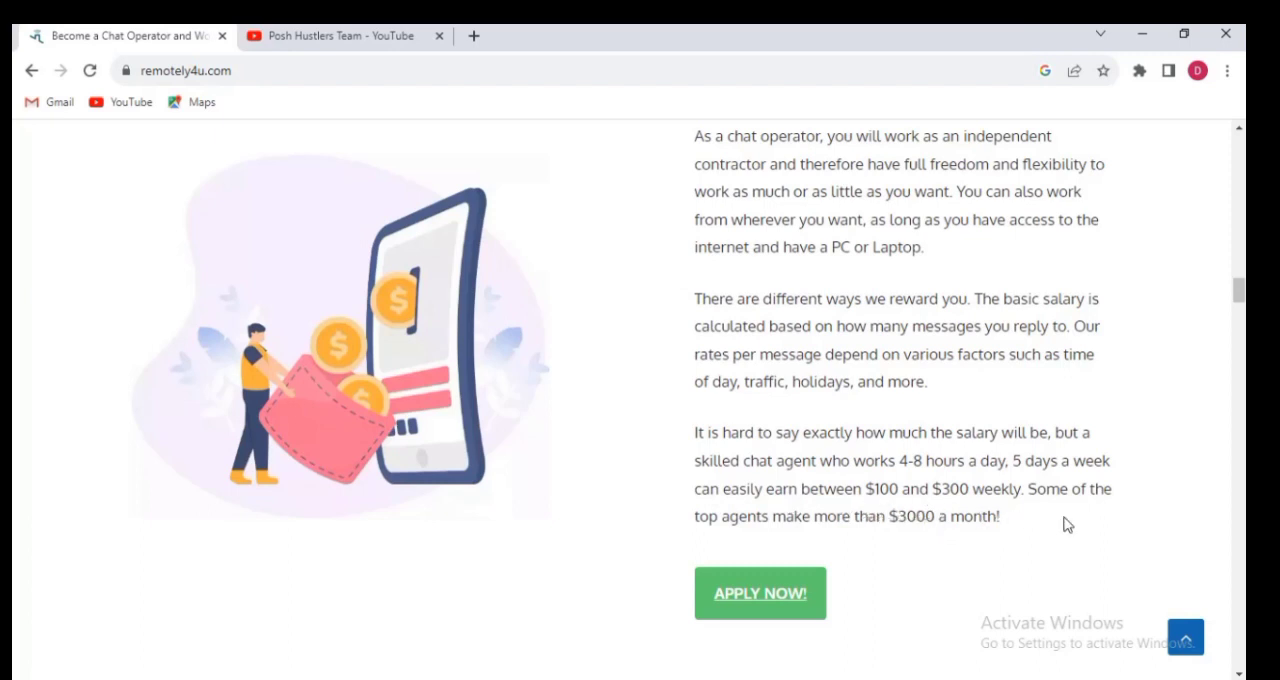
mouse_move(820, 544)
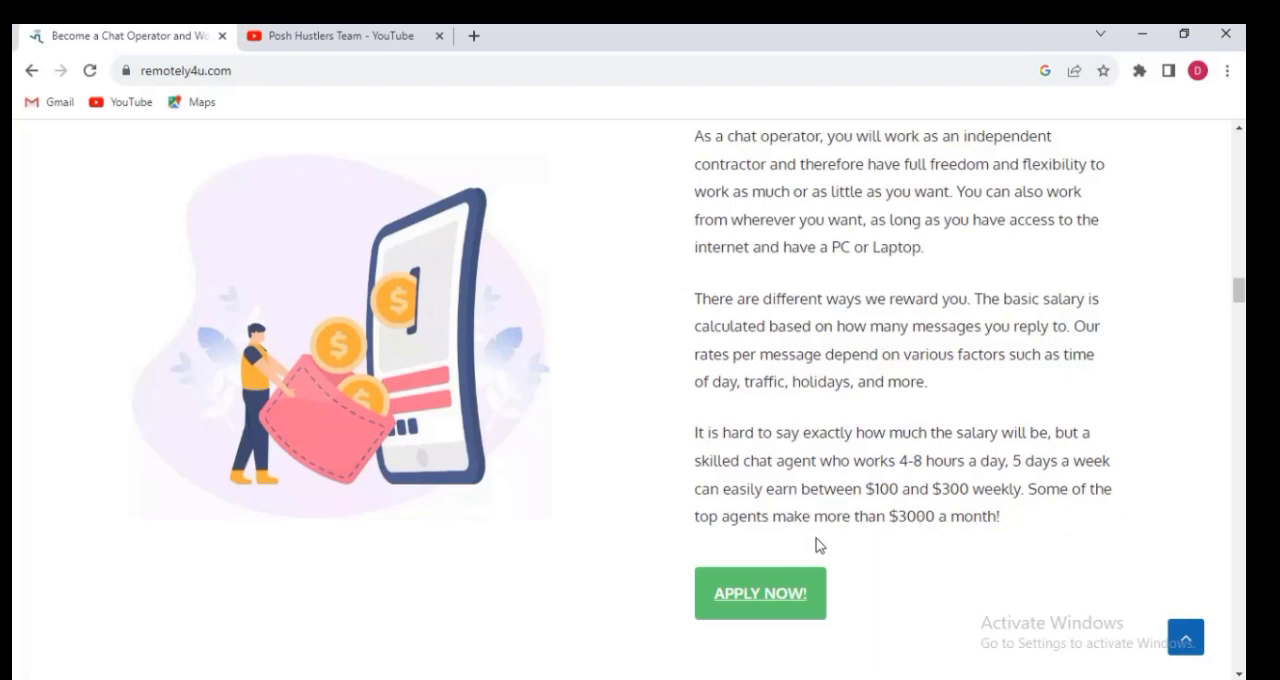
mouse_move(826, 540)
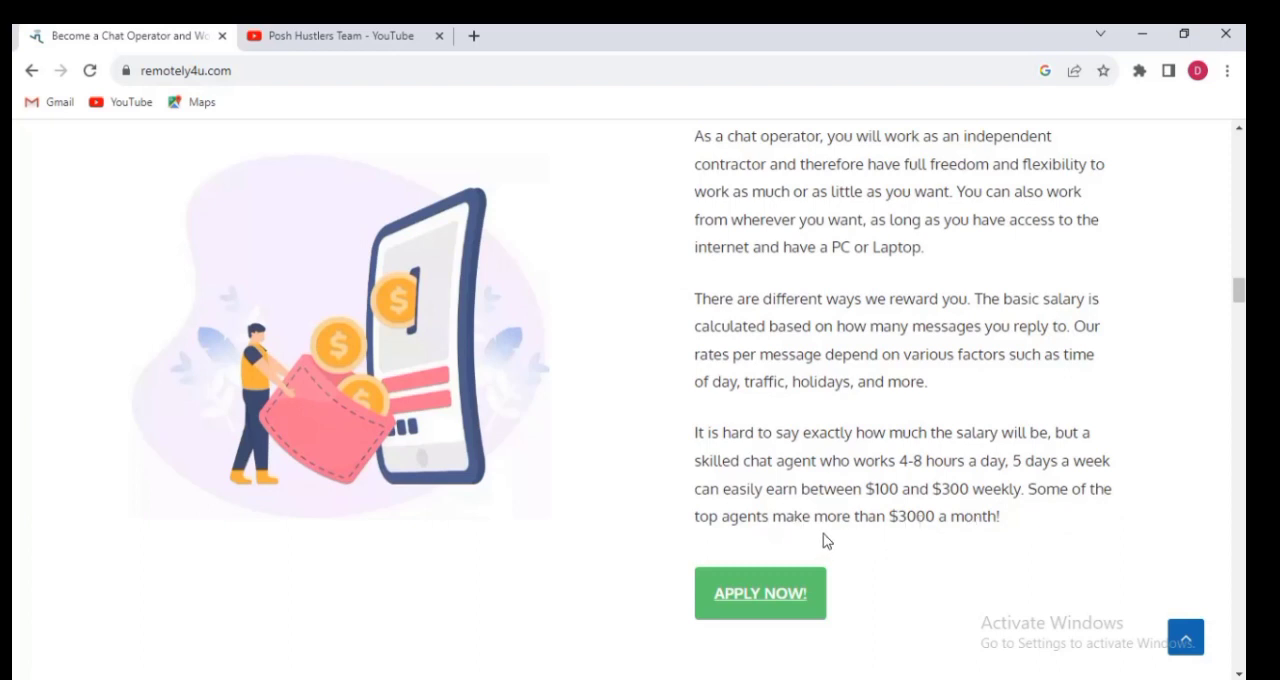
mouse_move(956, 544)
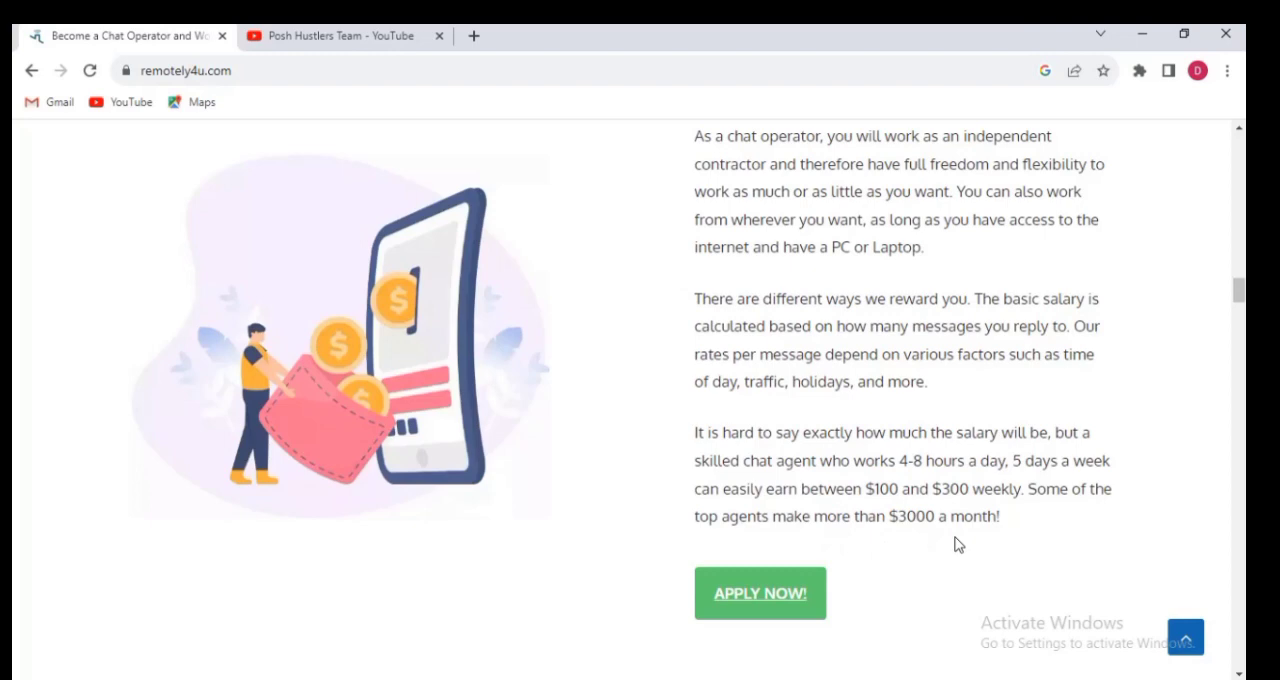
mouse_move(1240, 290)
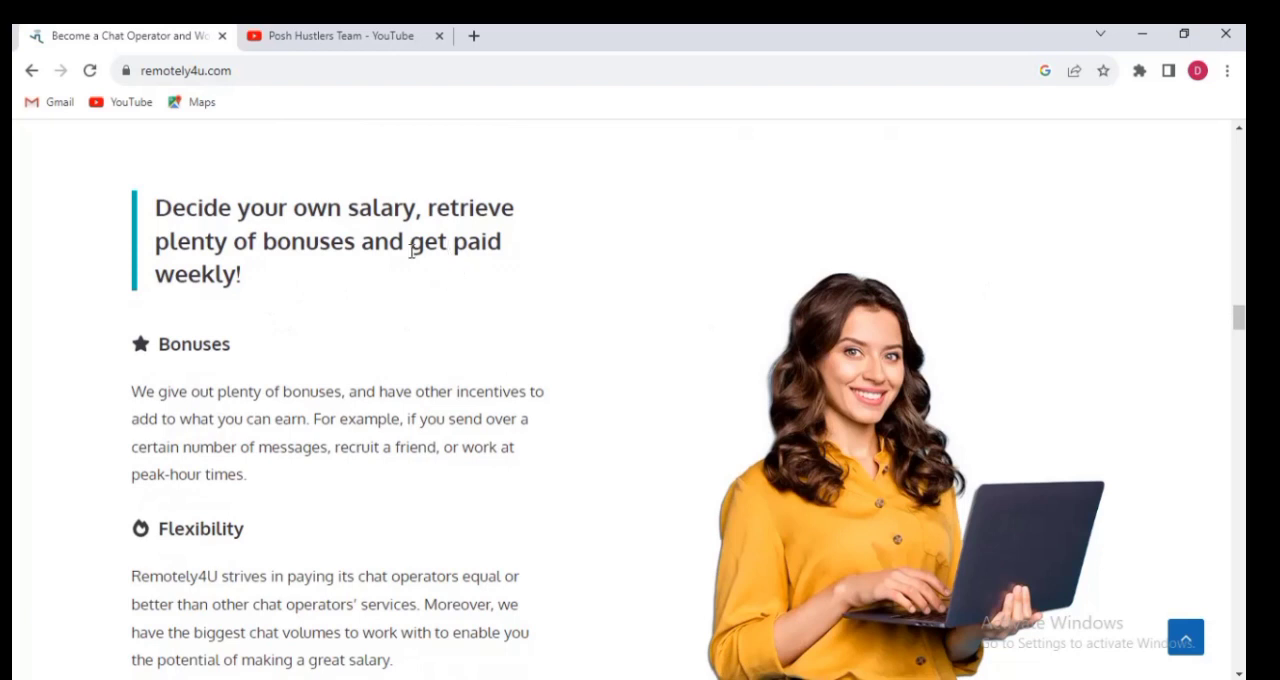
mouse_move(372, 276)
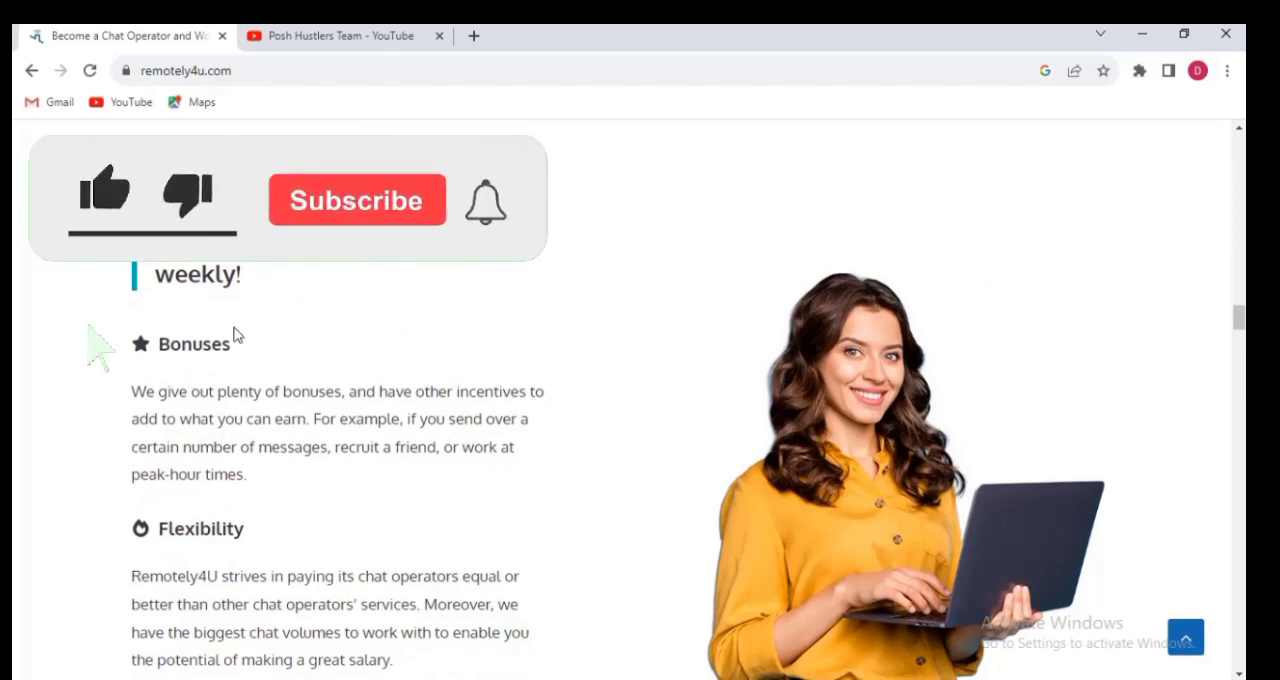
Read through Bonuses and Flexibility down to the Weekly Pay details on euro payments via Bitsafe.
click(104, 190)
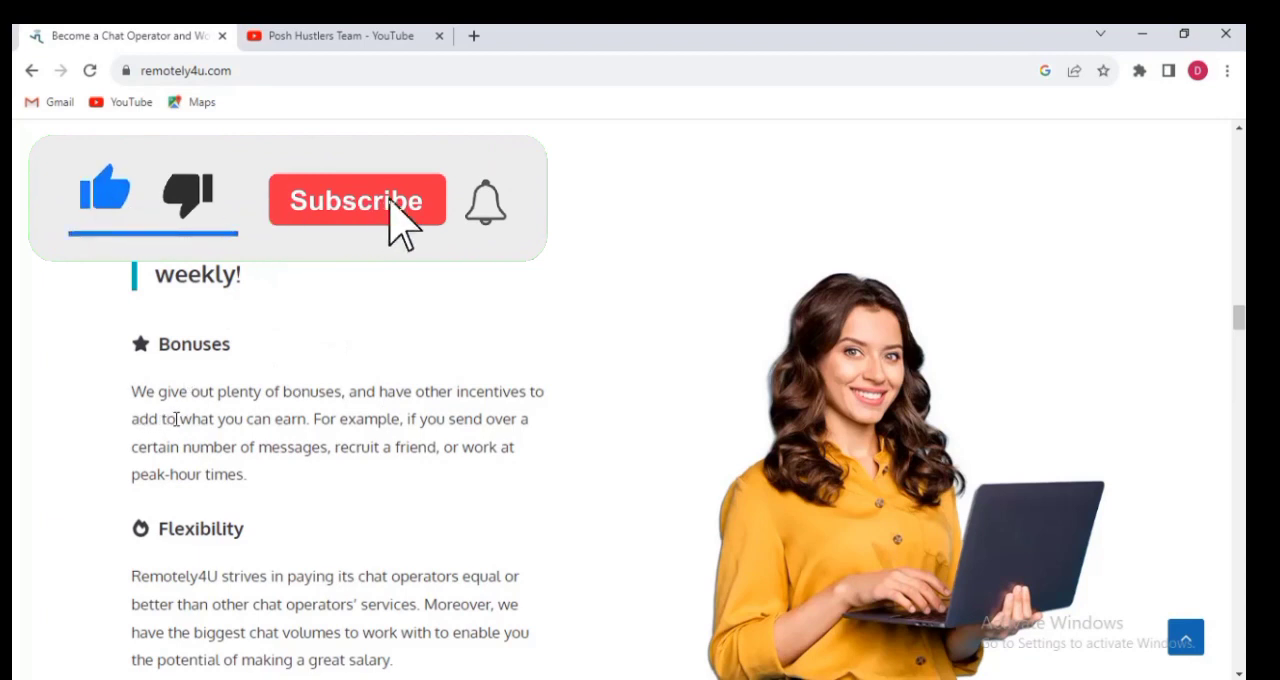
click(356, 200)
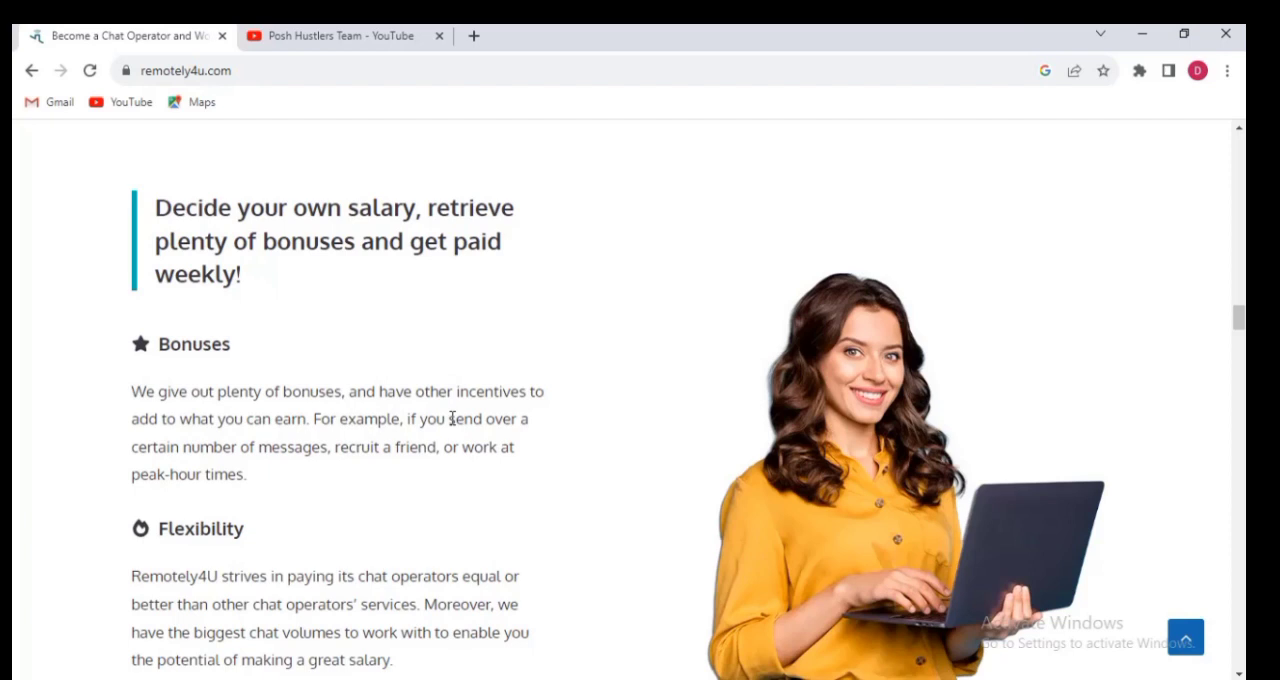
mouse_move(224, 444)
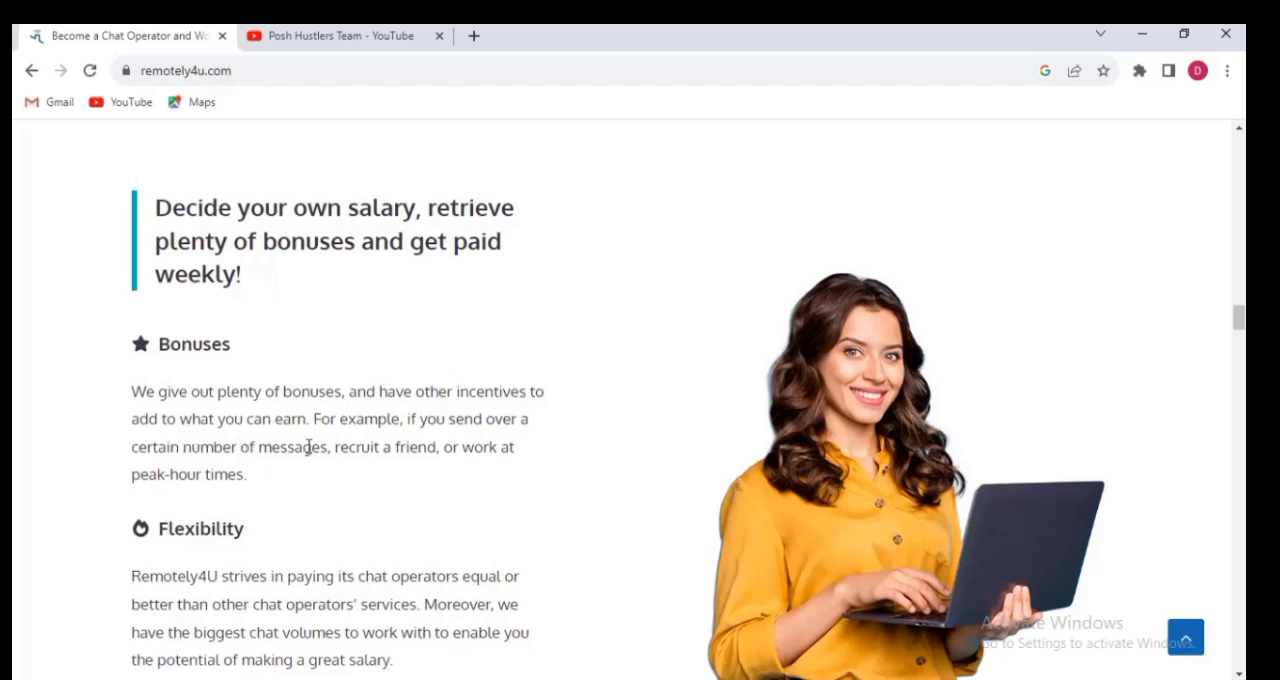
mouse_move(296, 512)
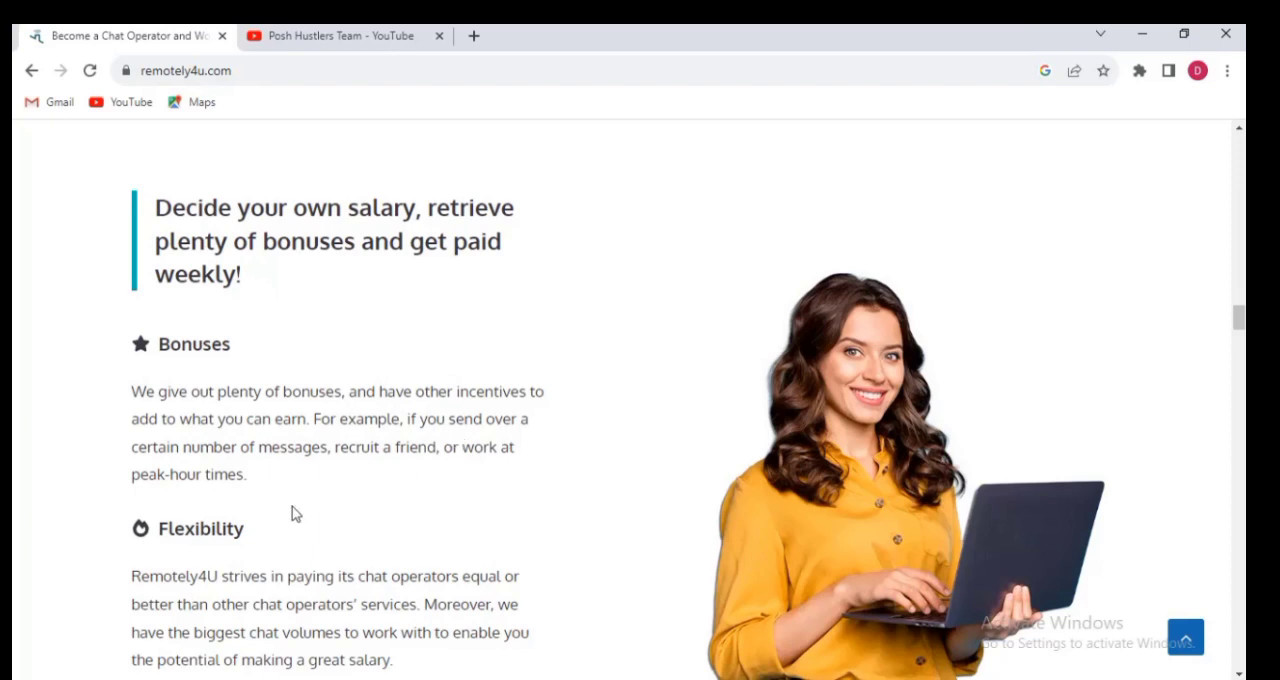
mouse_move(348, 488)
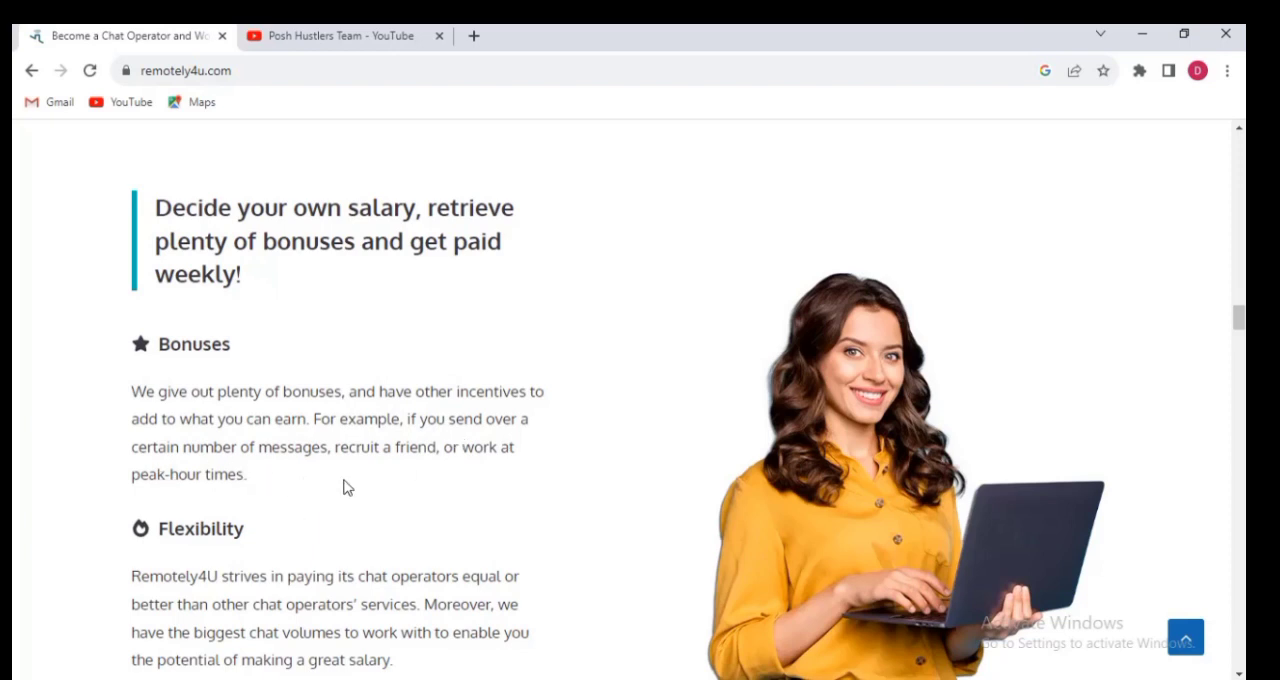
mouse_move(392, 484)
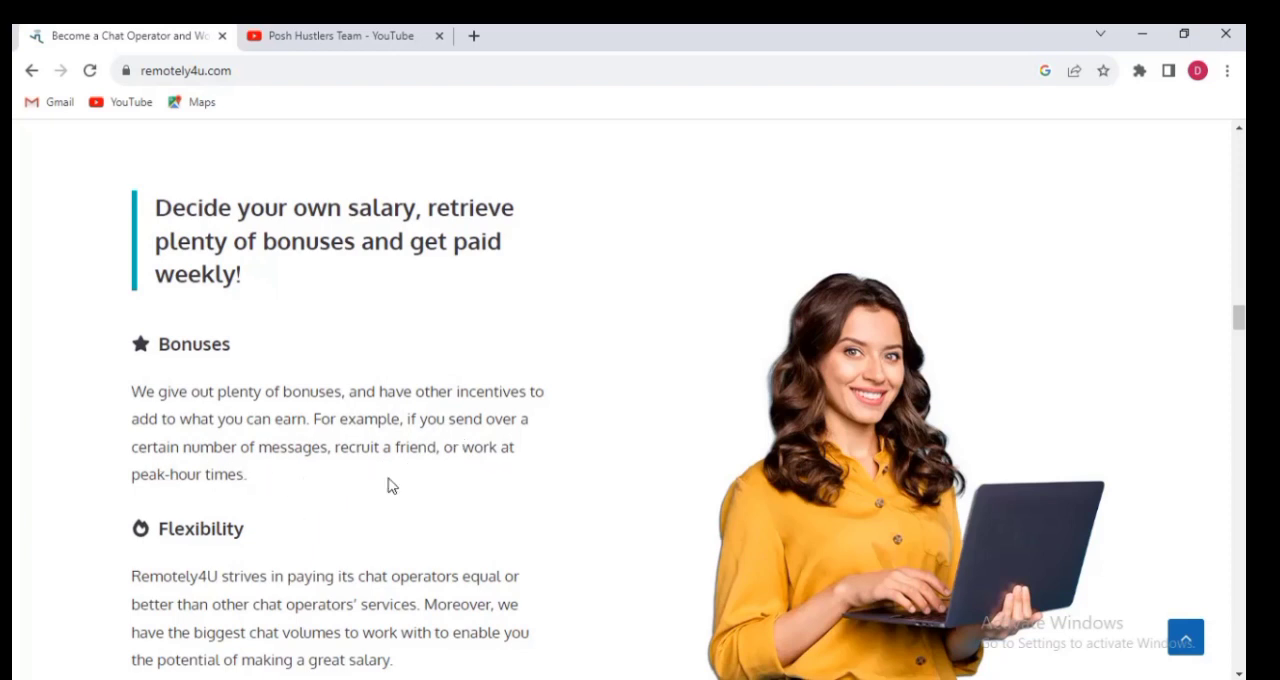
mouse_move(430, 492)
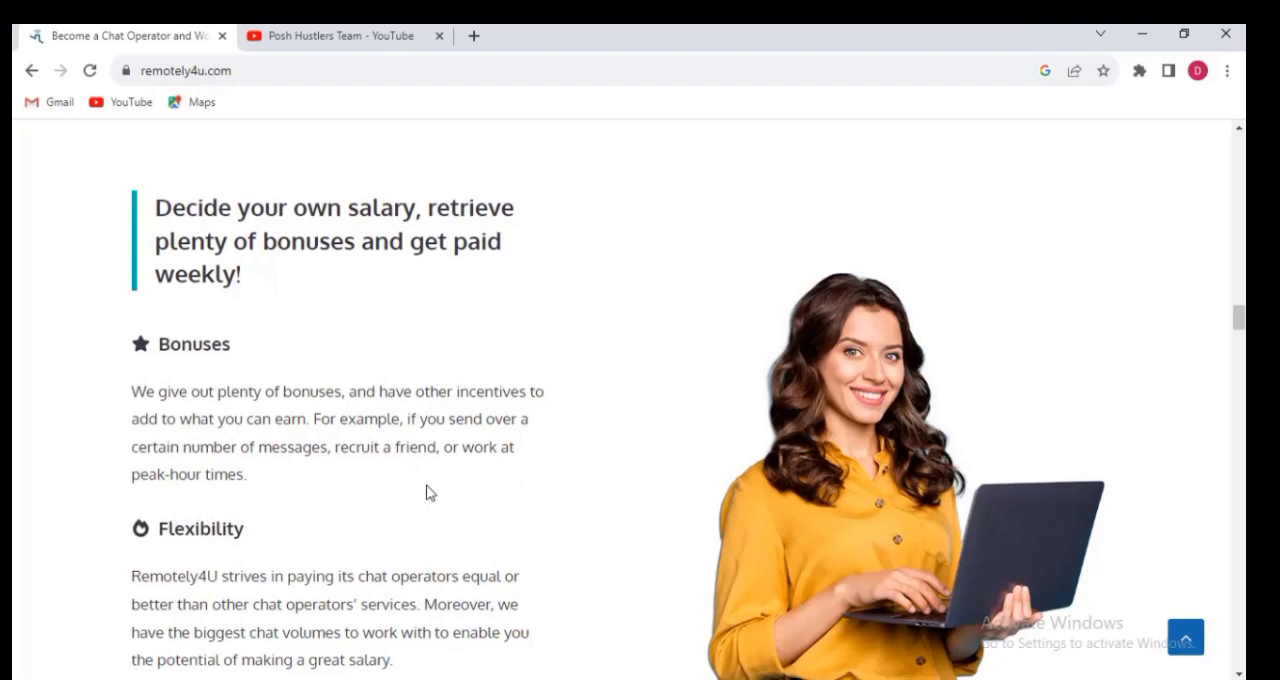
mouse_move(438, 496)
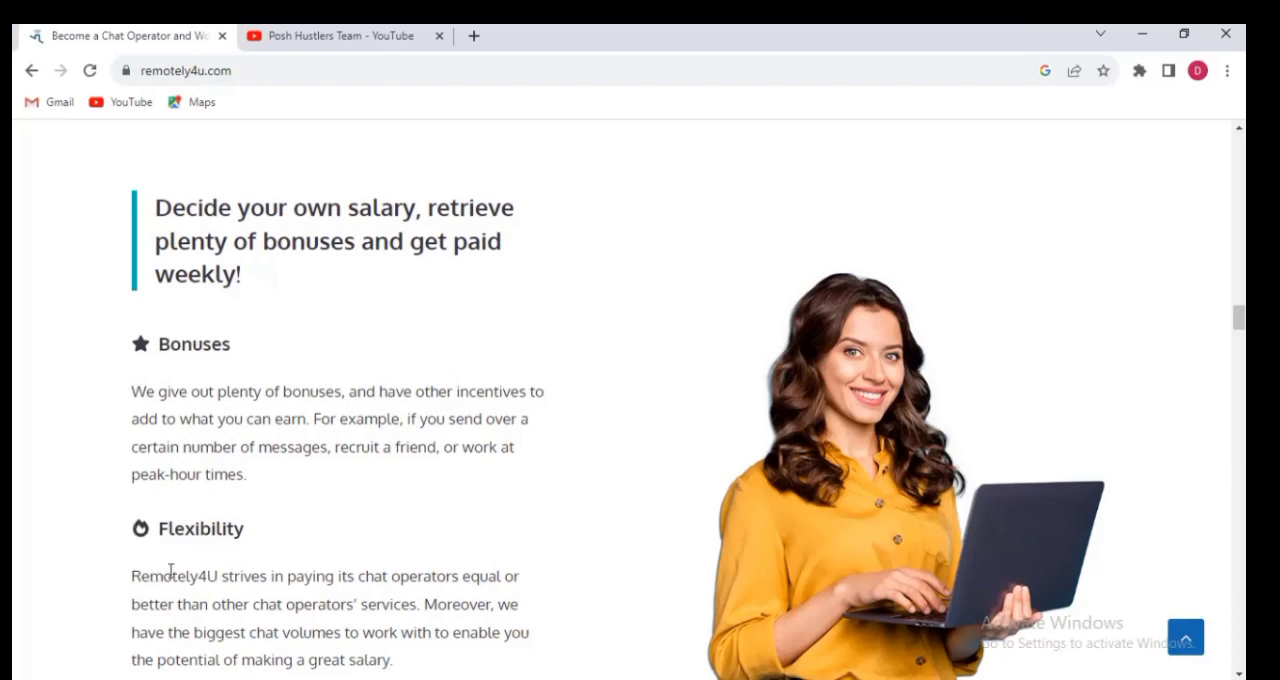
mouse_move(240, 604)
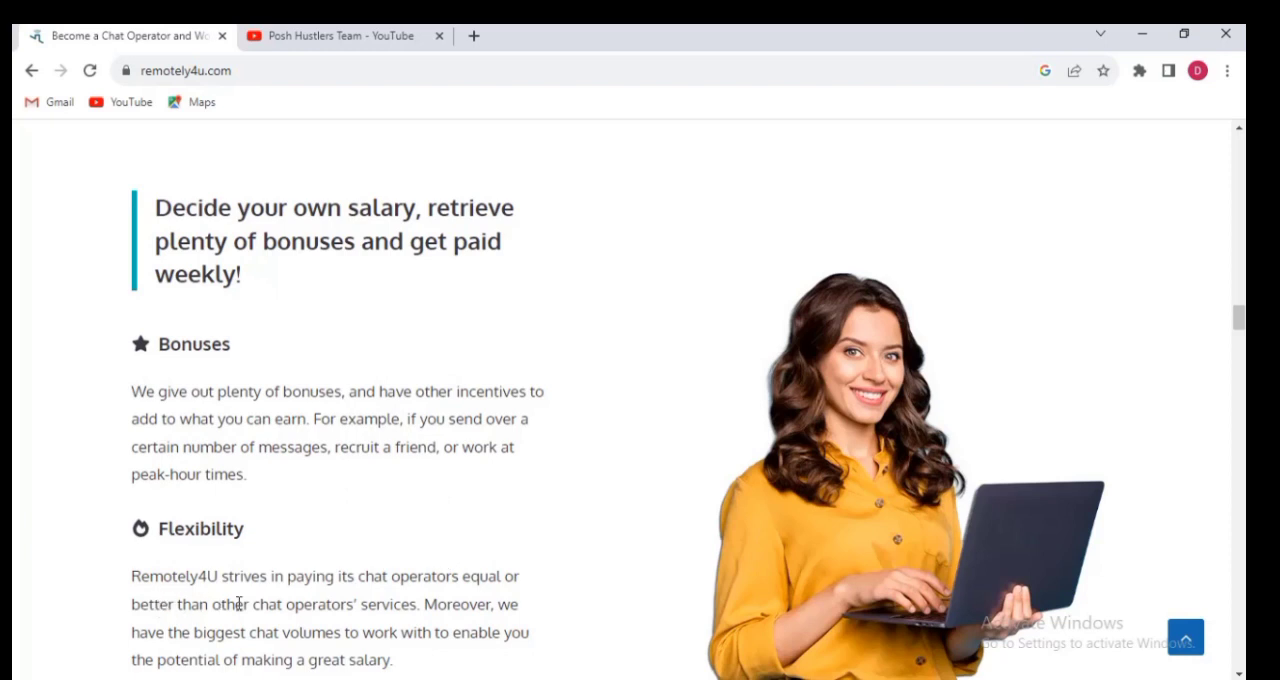
mouse_move(322, 600)
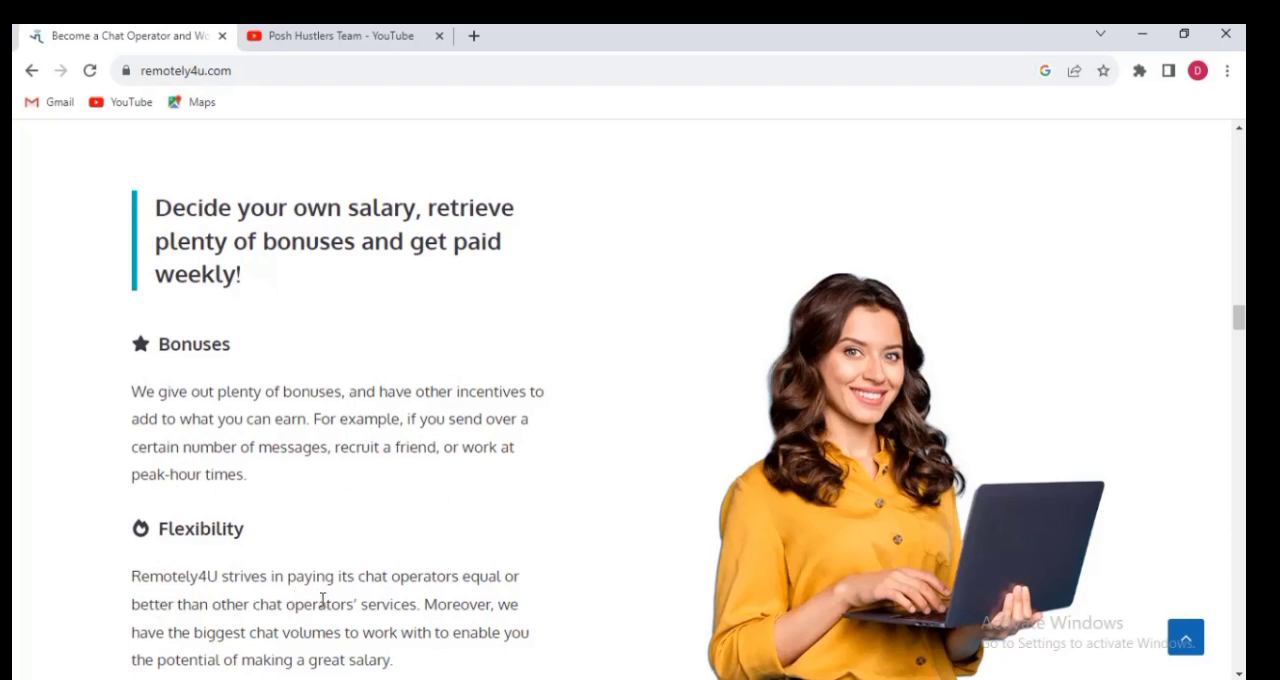
mouse_move(458, 598)
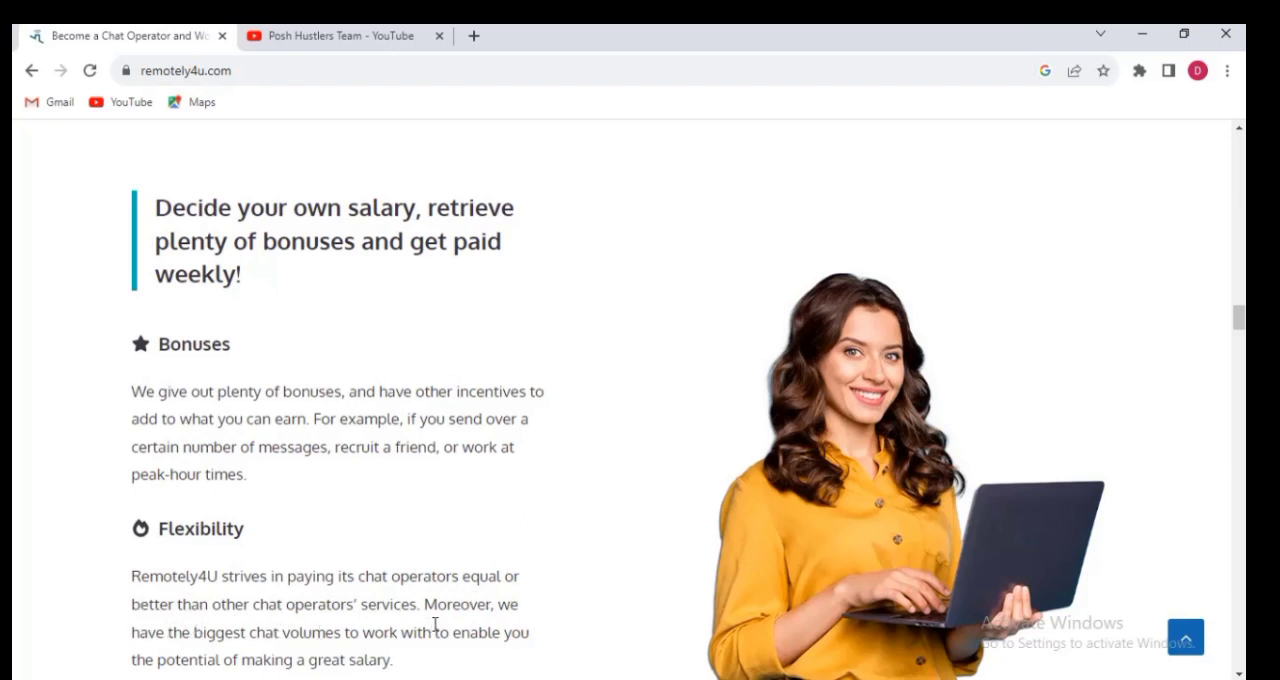
mouse_move(512, 624)
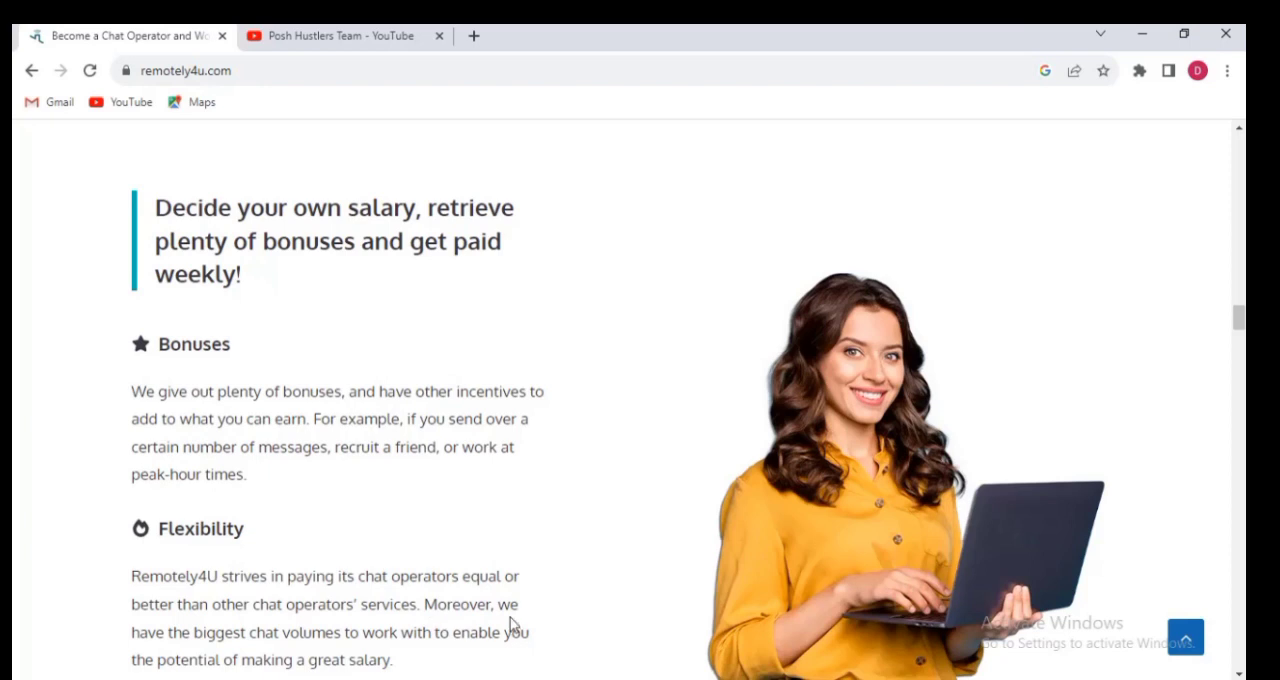
mouse_move(294, 654)
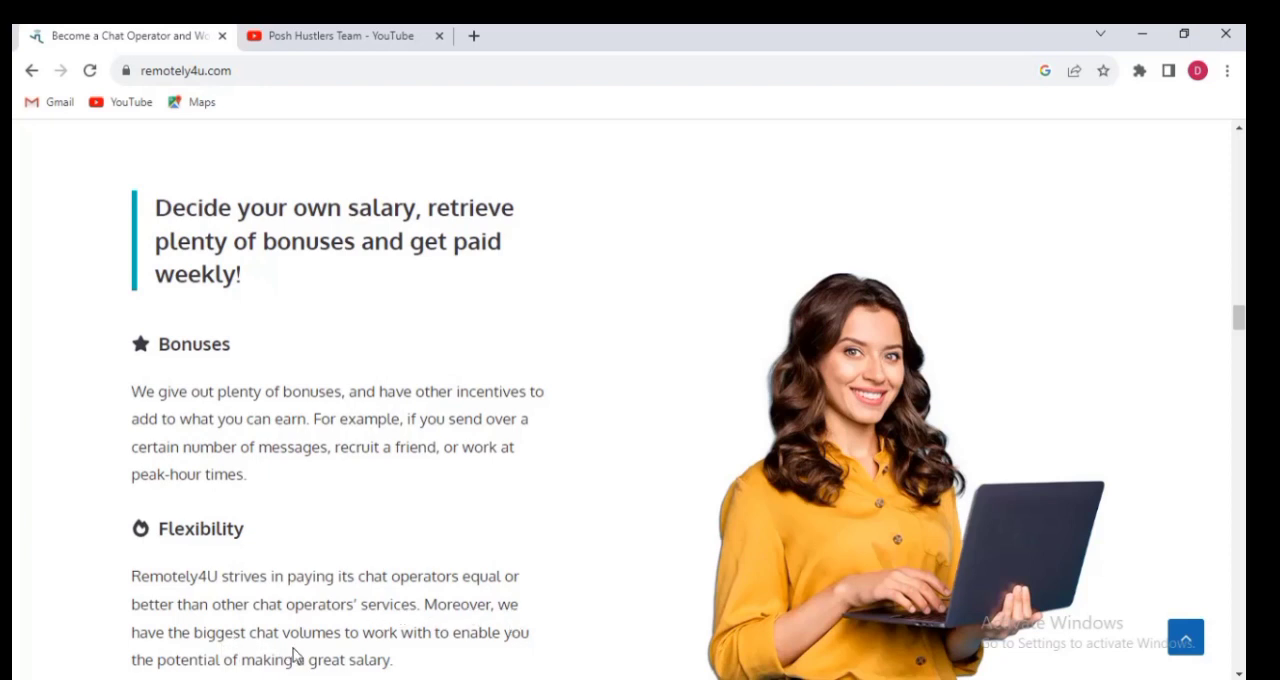
mouse_move(418, 656)
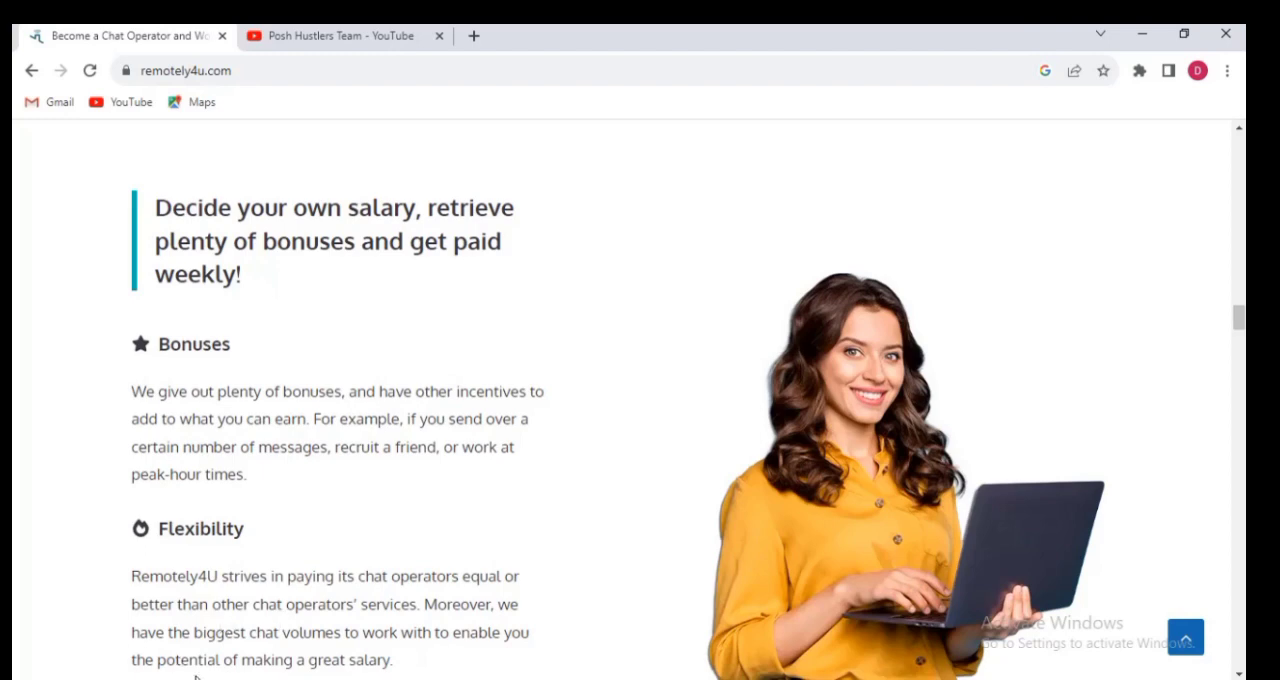
mouse_move(1198, 398)
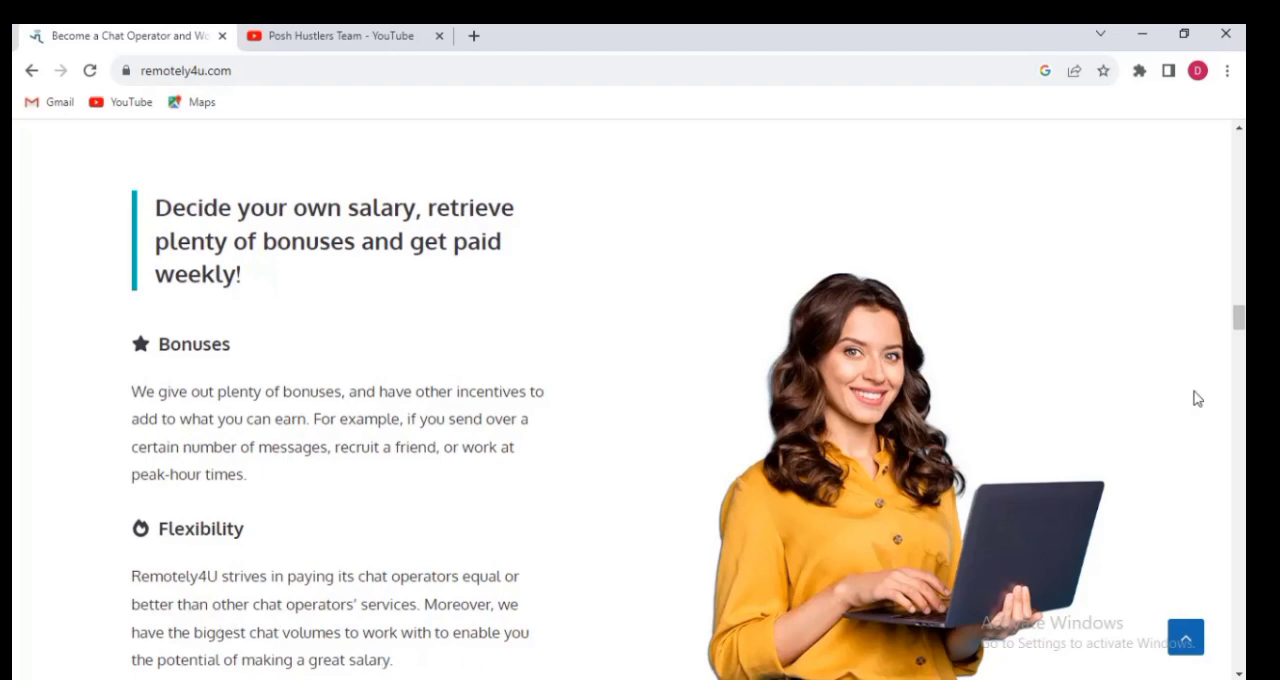
scroll(down, 3)
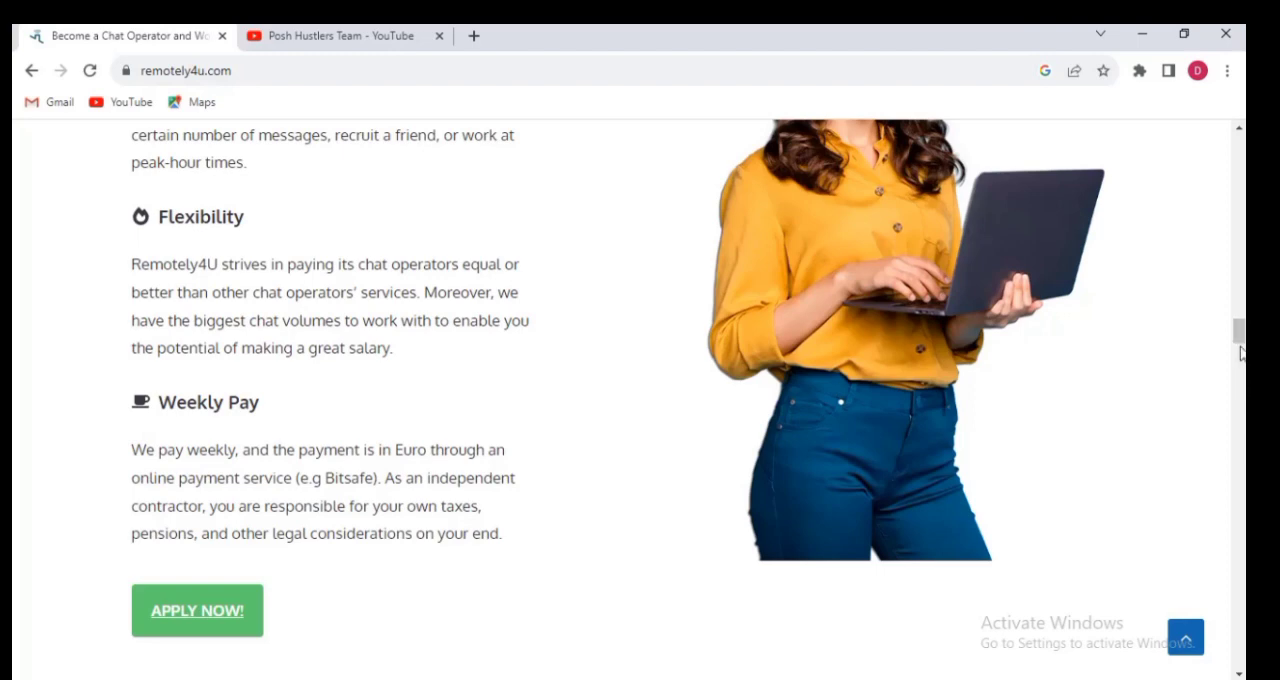
scroll(up, 3)
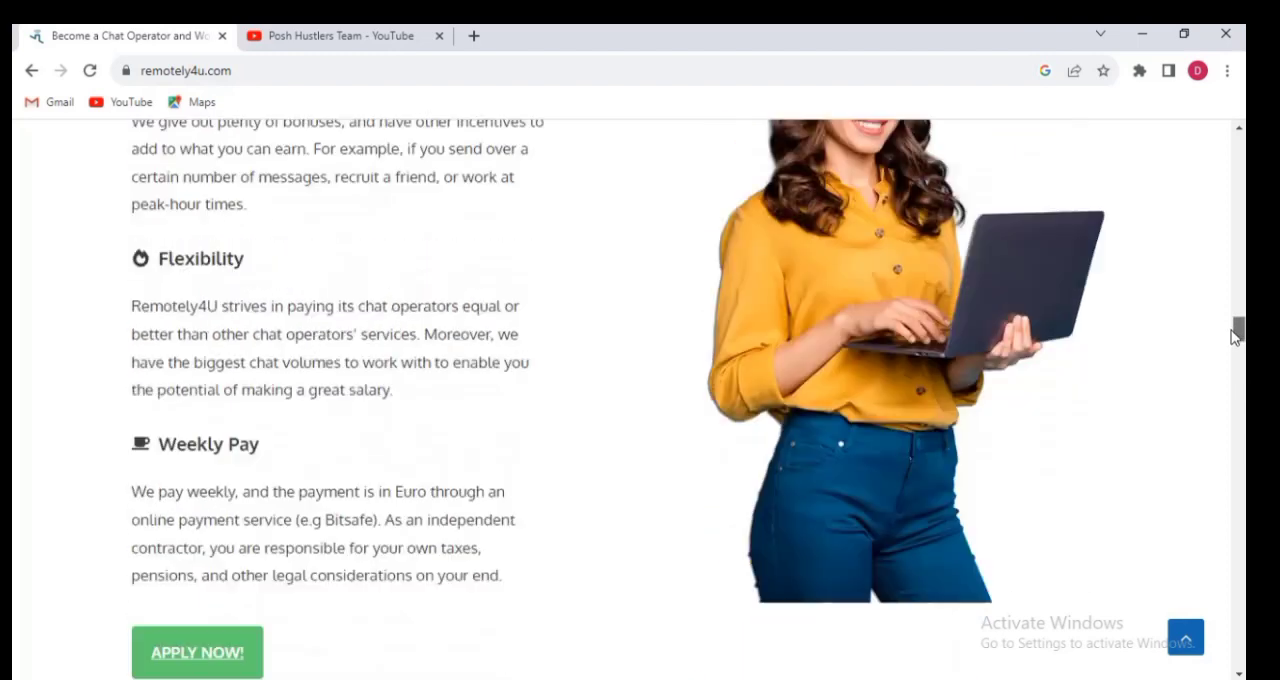
scroll(down, 3)
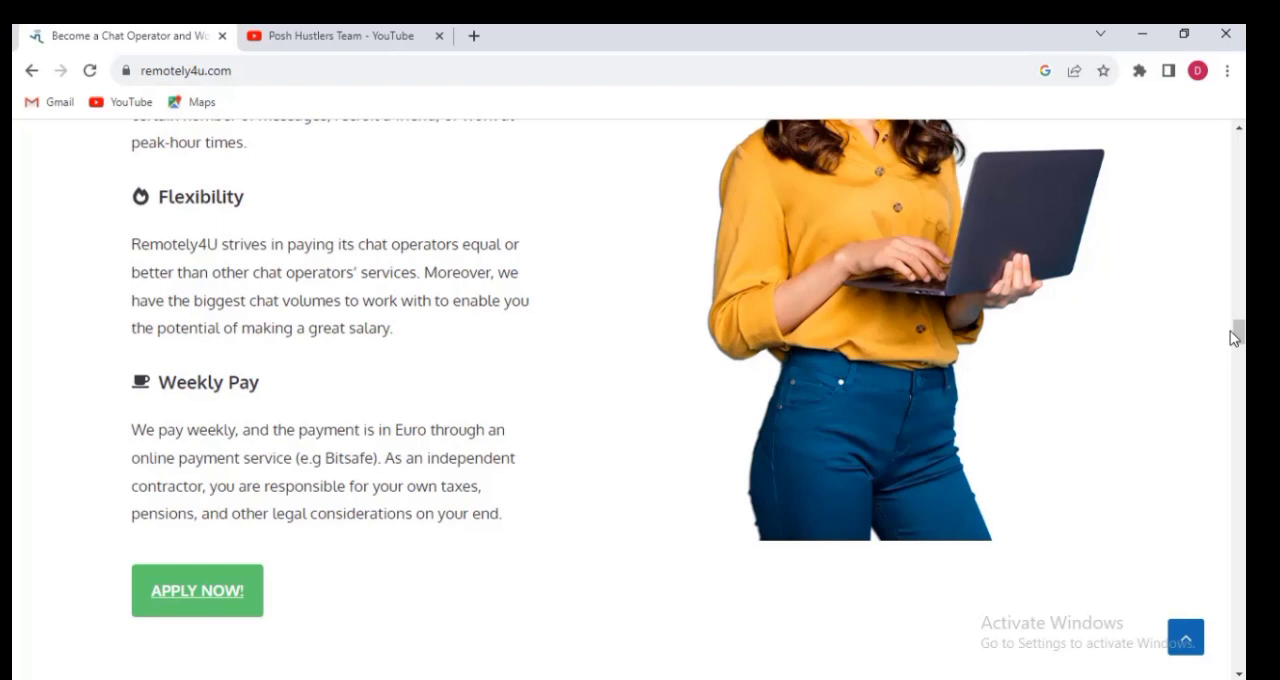
scroll(down, 3)
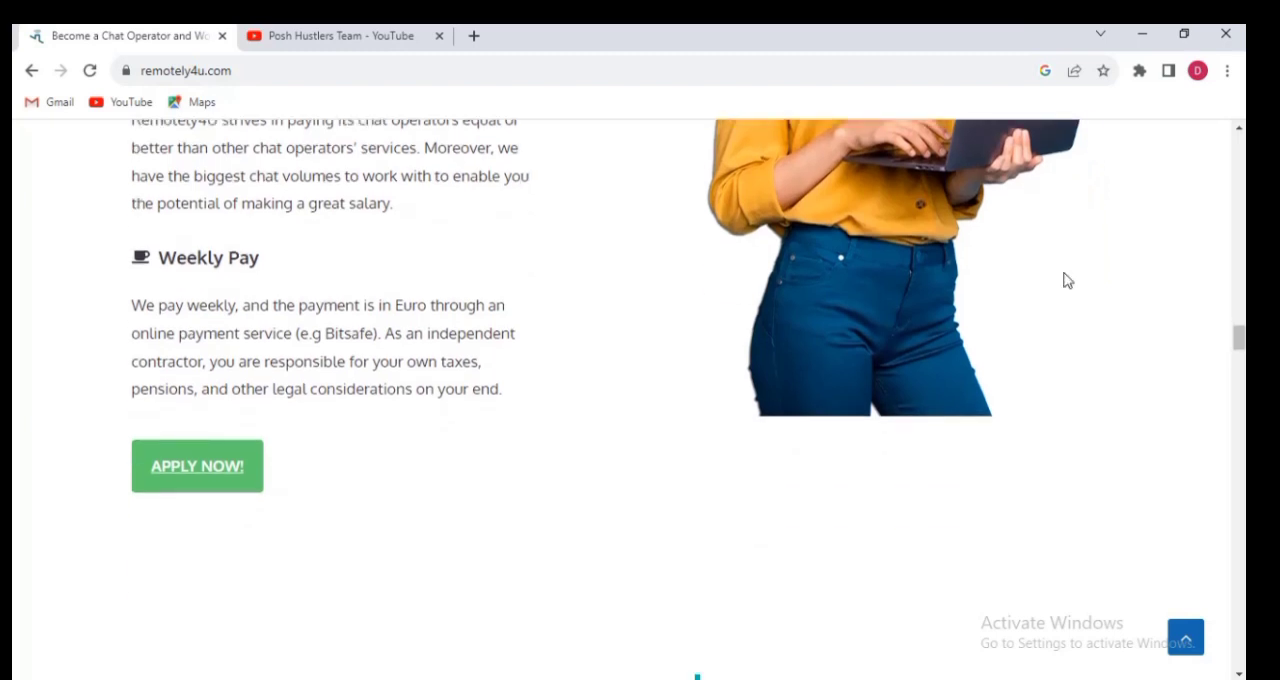
mouse_move(1048, 304)
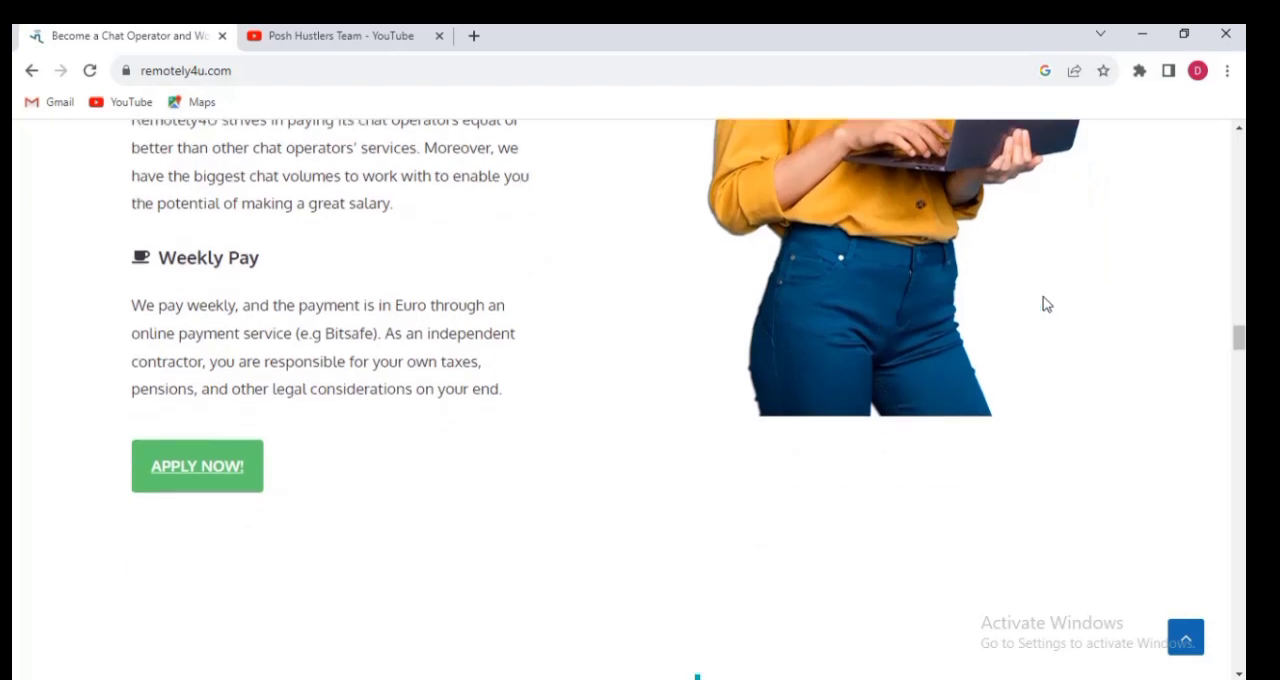
scroll(up, 3)
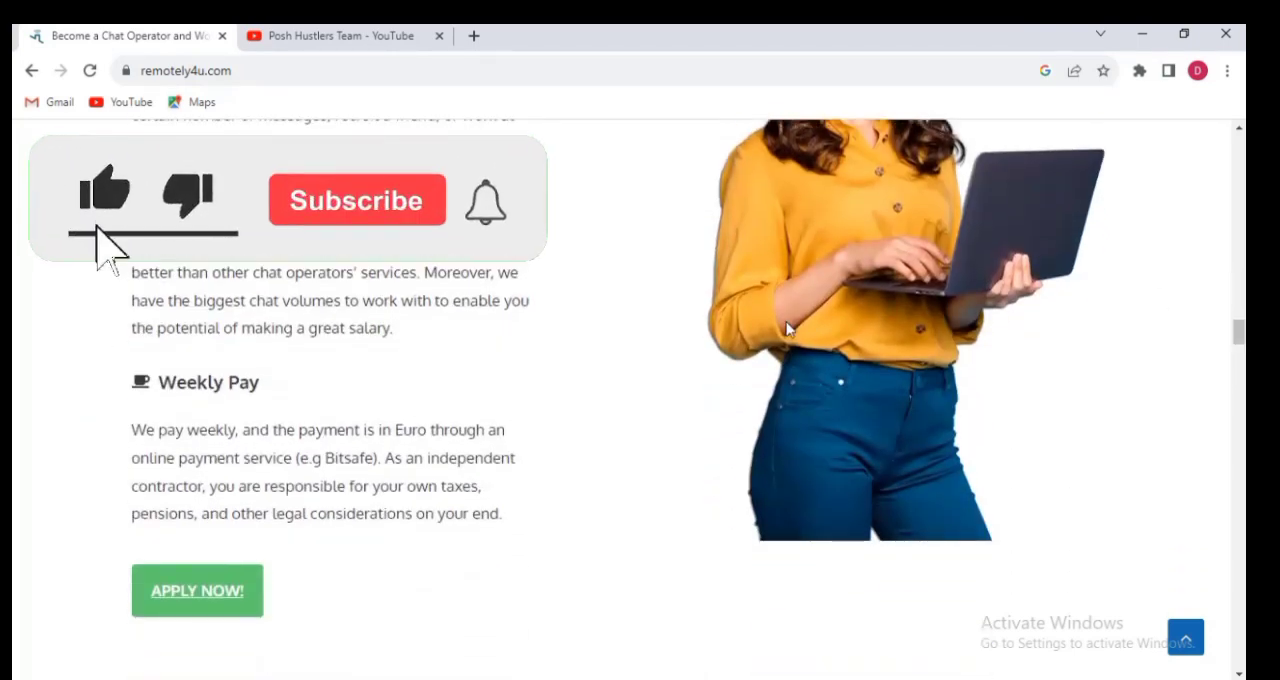
click(356, 200)
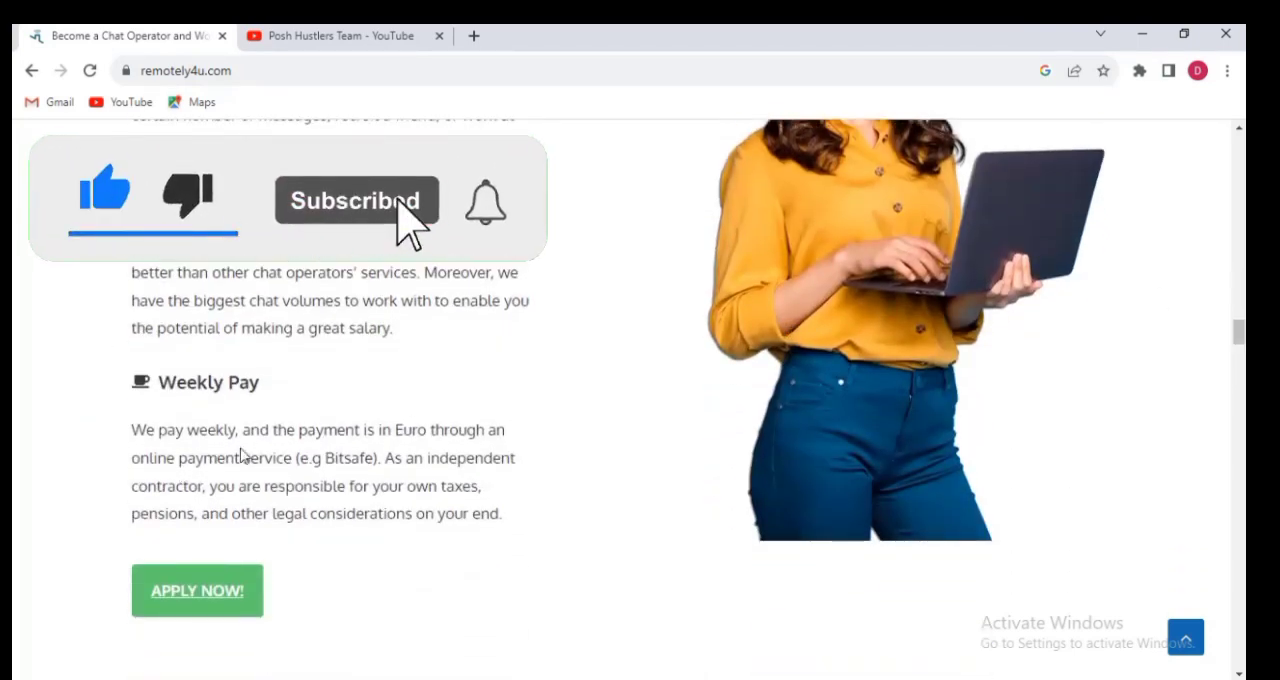
mouse_move(400, 452)
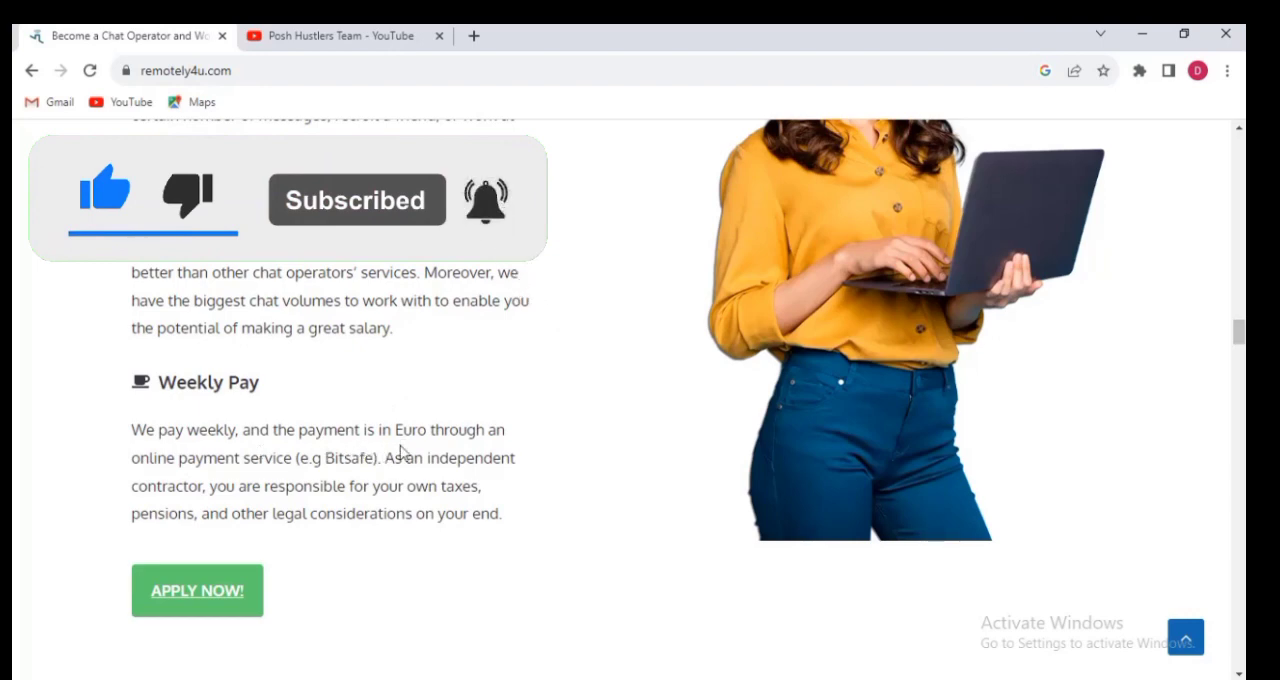
scroll(up, 3)
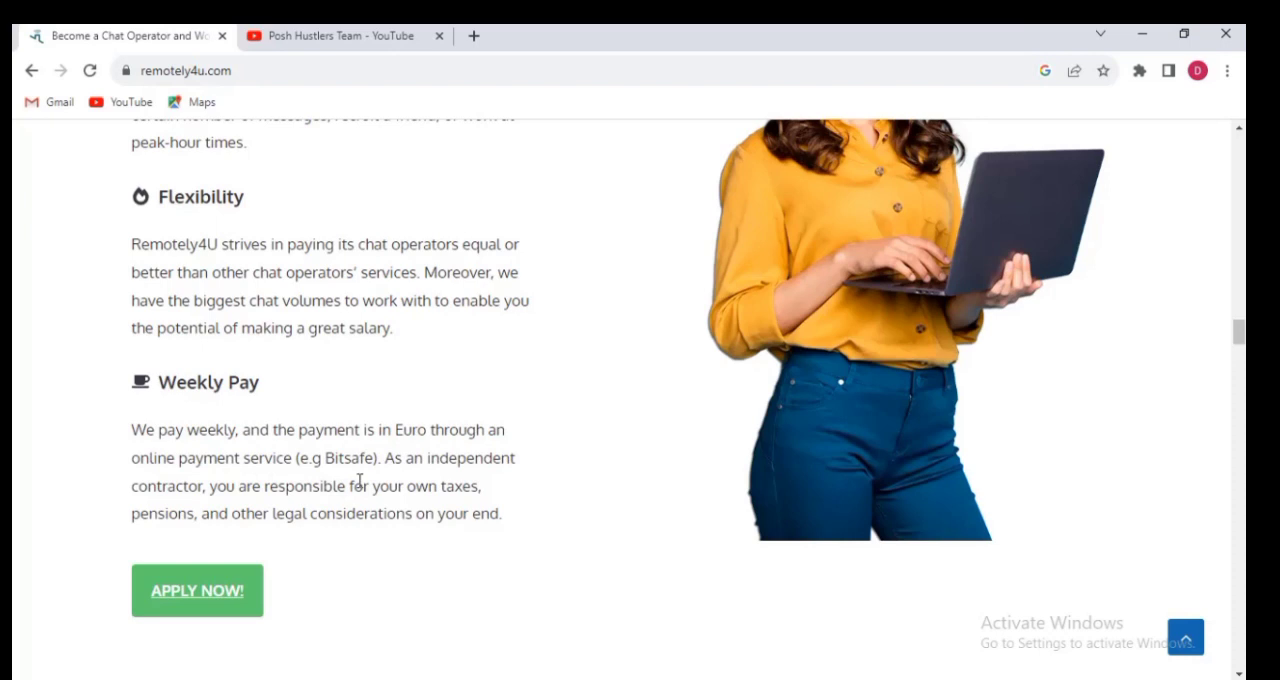
mouse_move(490, 496)
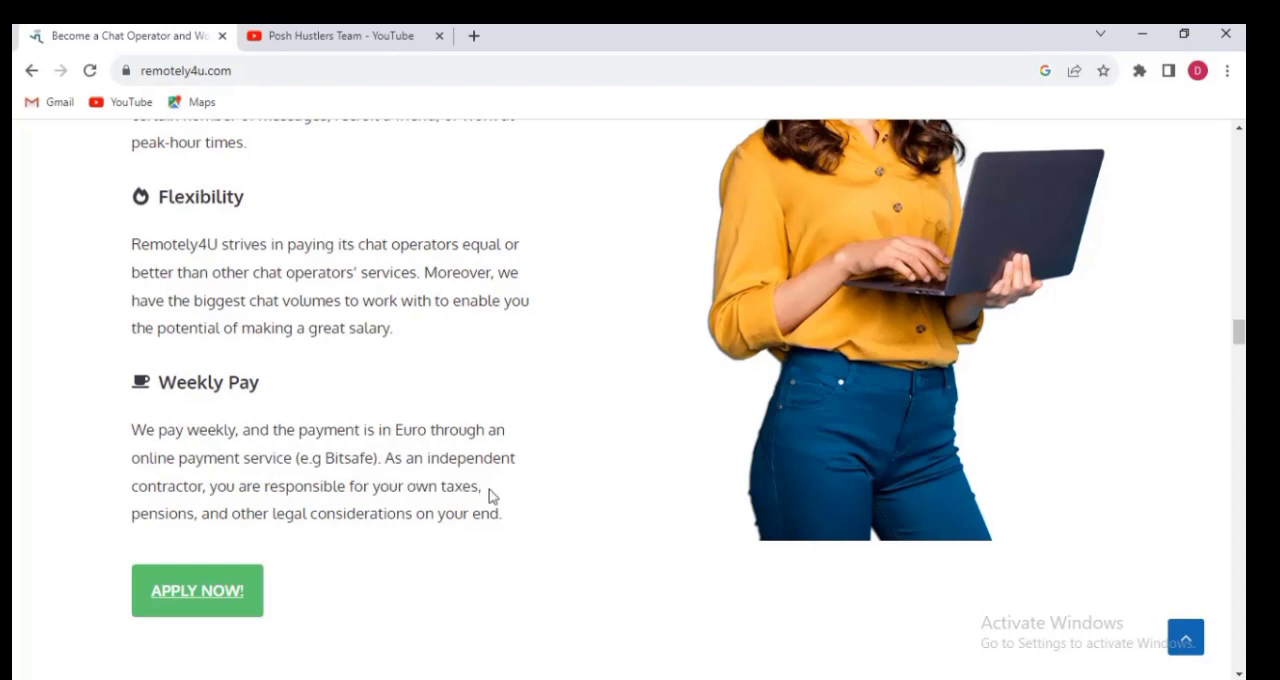
mouse_move(292, 512)
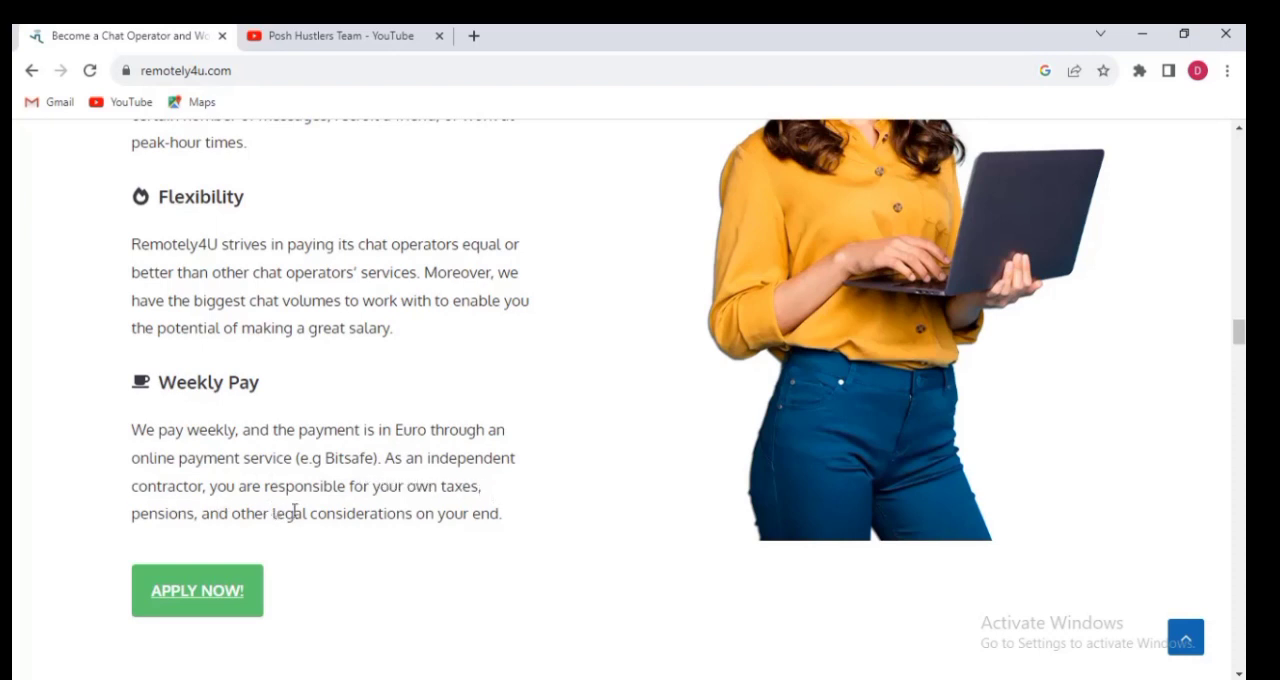
mouse_move(348, 512)
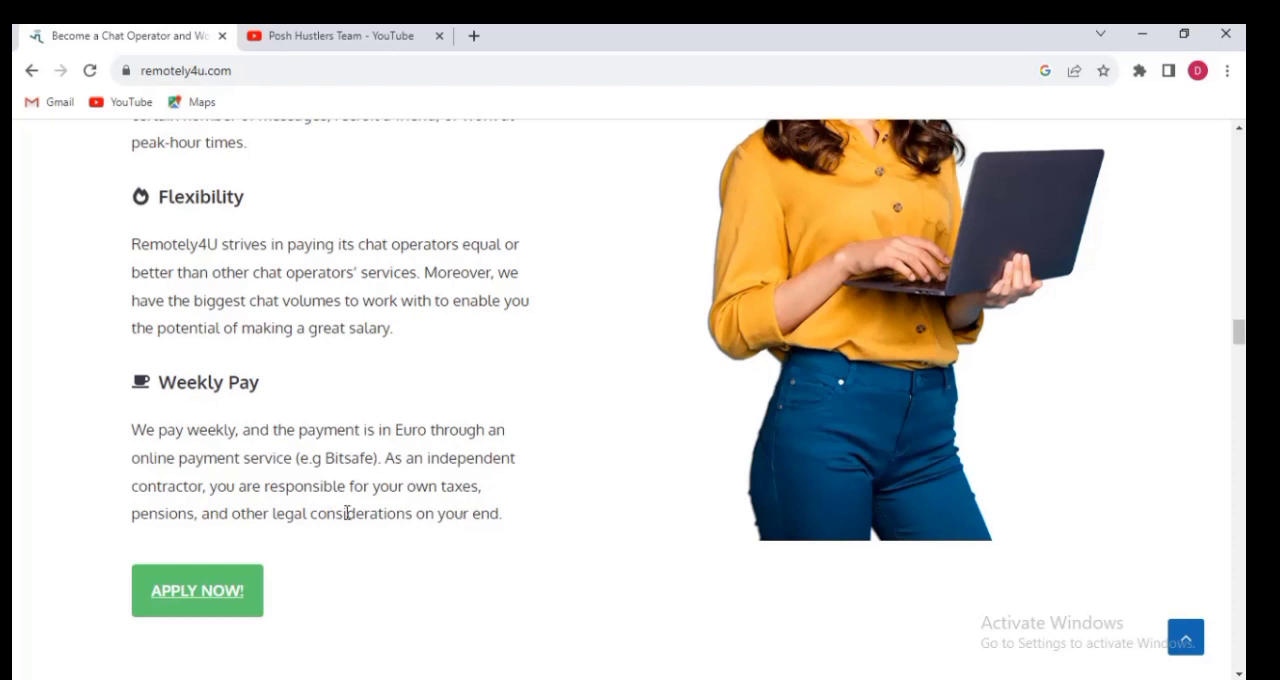
mouse_move(336, 538)
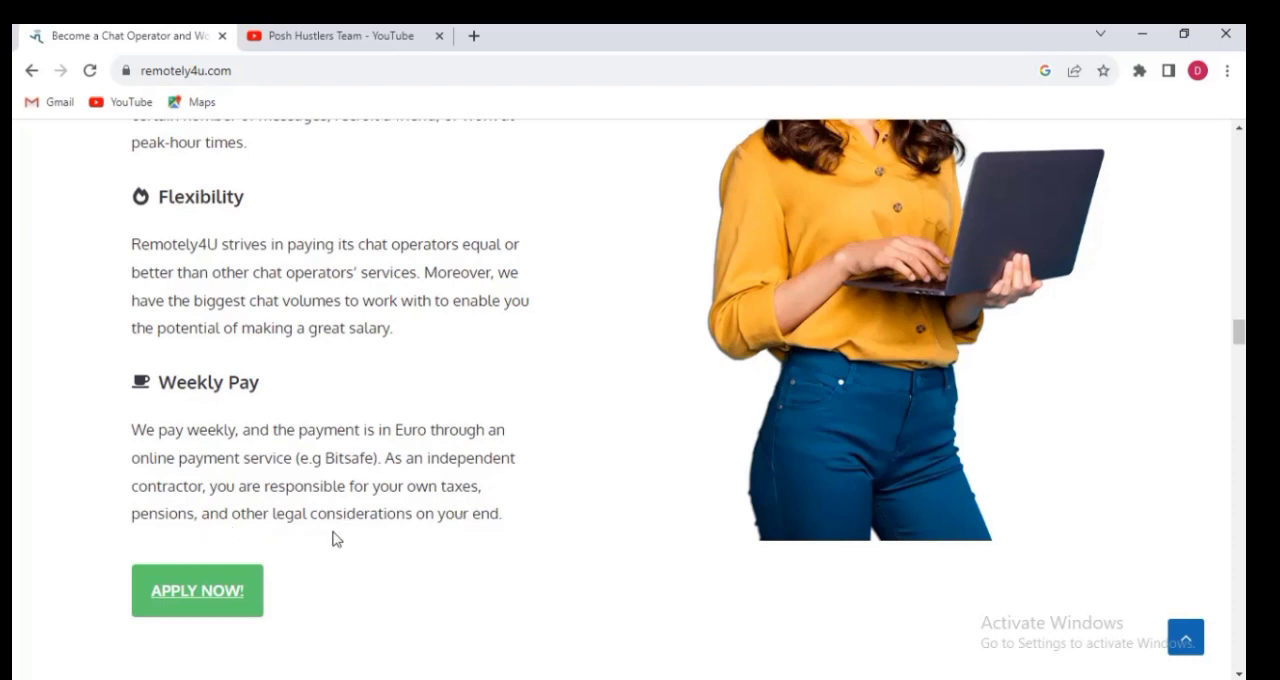
mouse_move(518, 544)
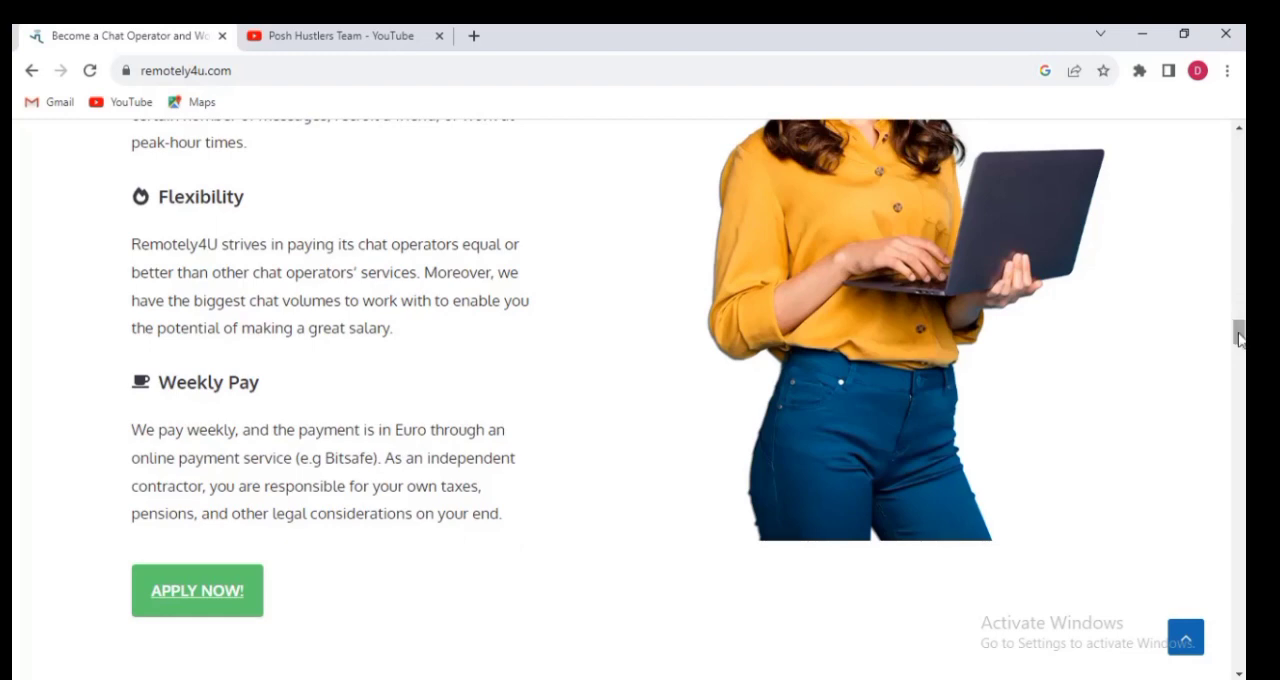
scroll(down, 3)
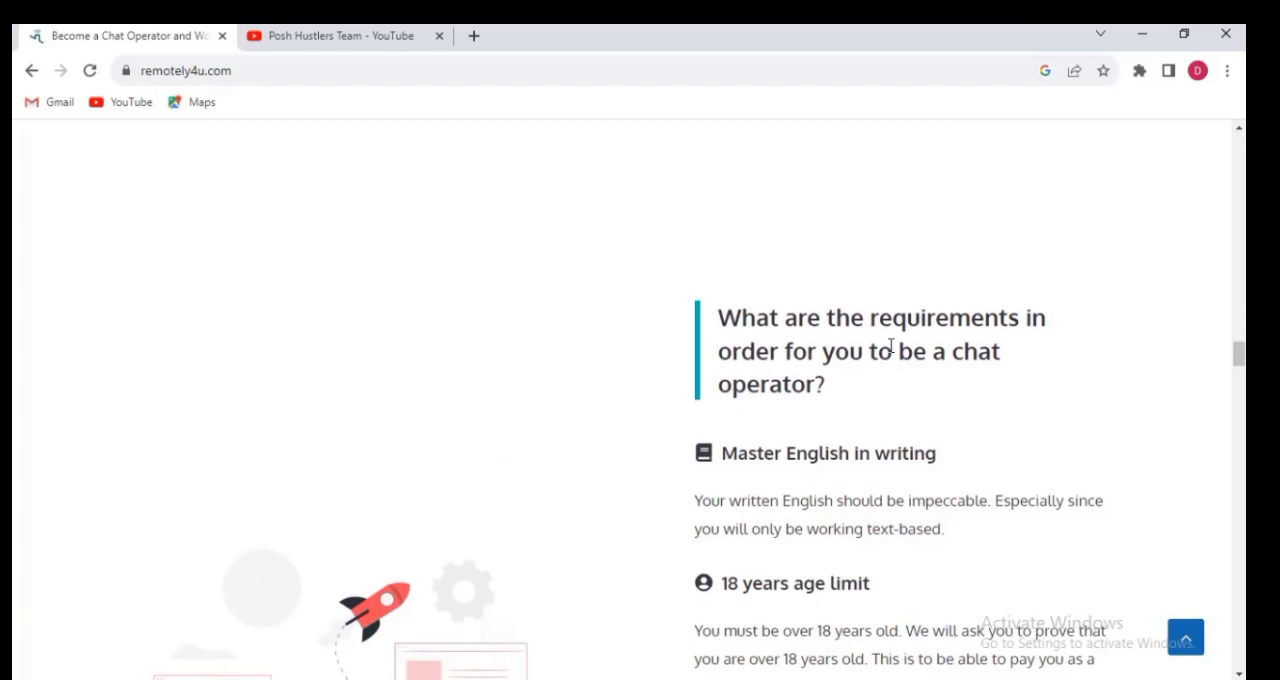
mouse_move(920, 384)
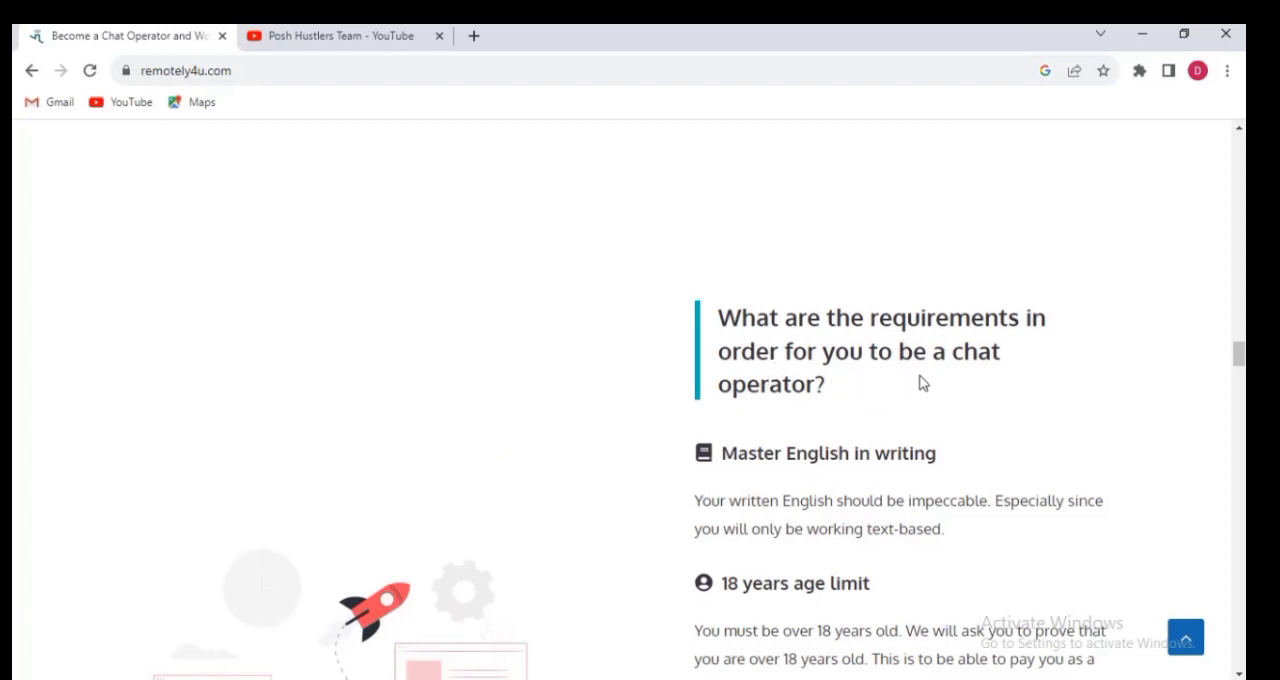
mouse_move(1240, 356)
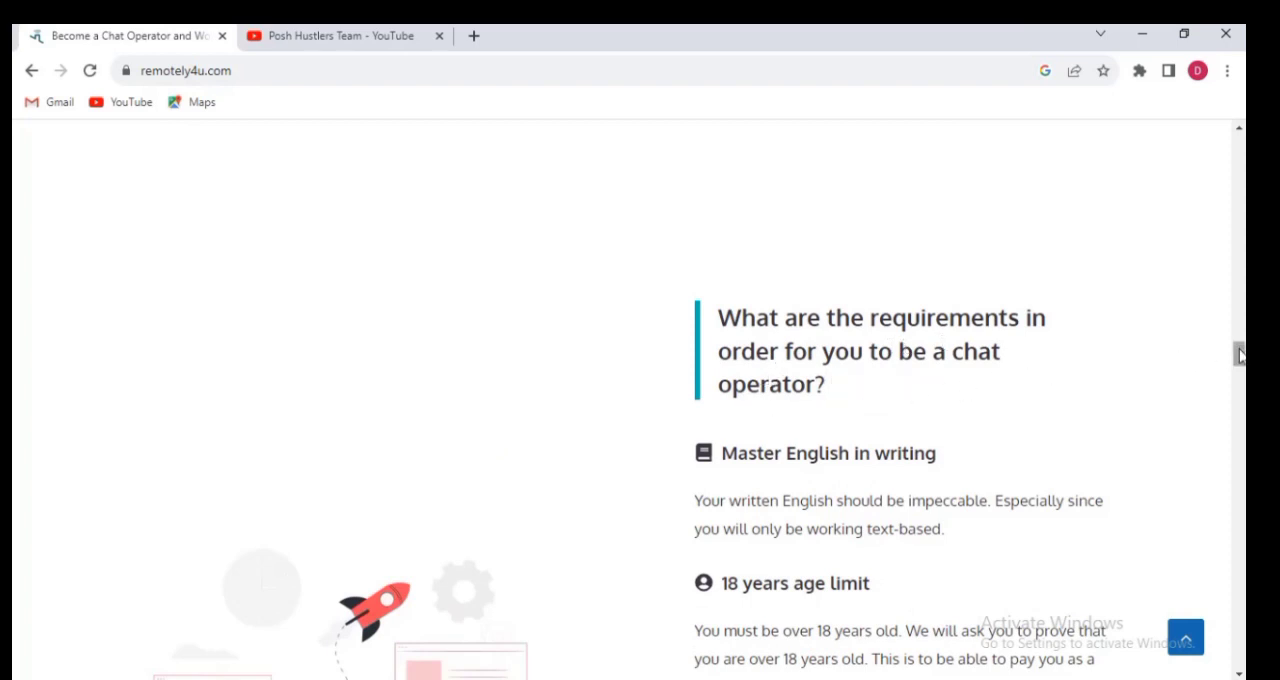
Scroll through the requirements on English writing, the 18-year age limit and the privacy statement.
scroll(down, 3)
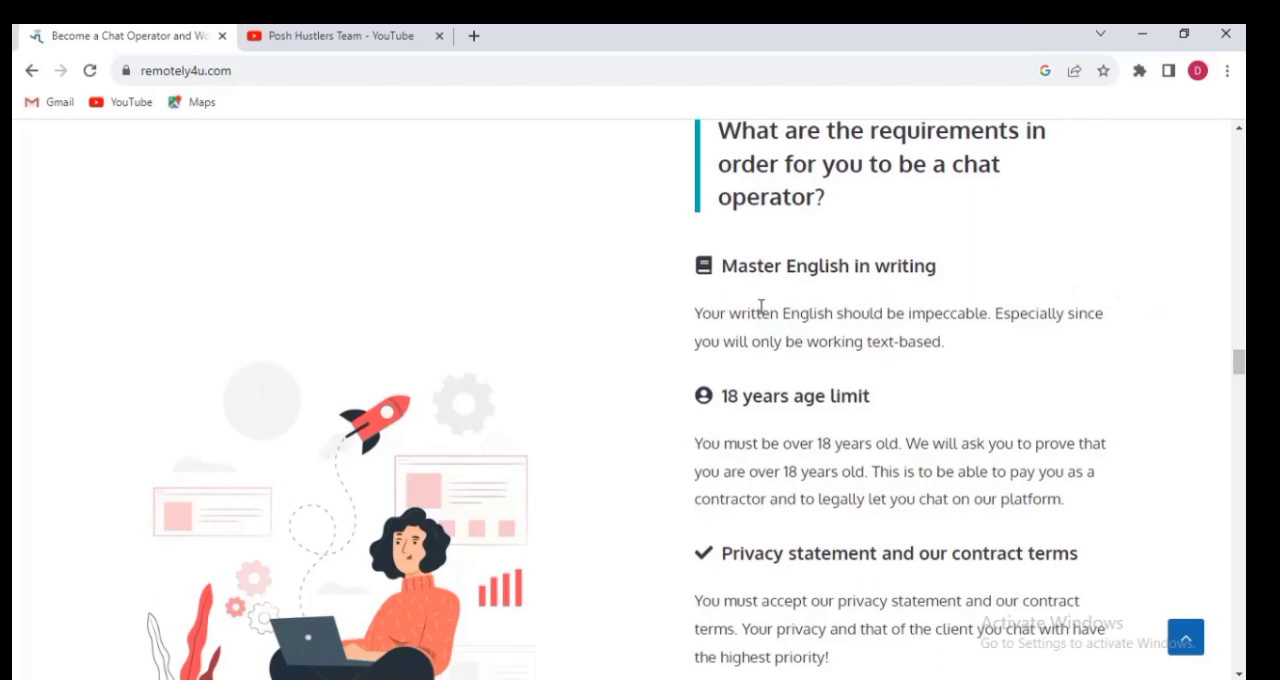
mouse_move(1032, 268)
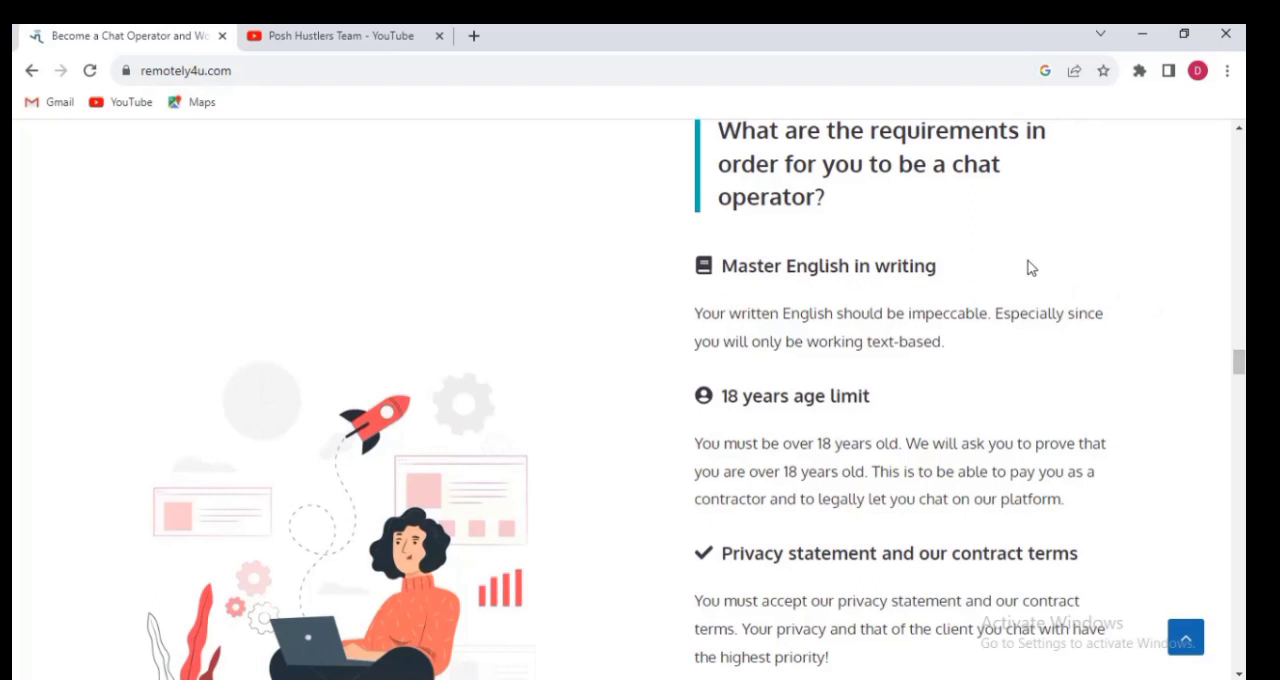
mouse_move(808, 336)
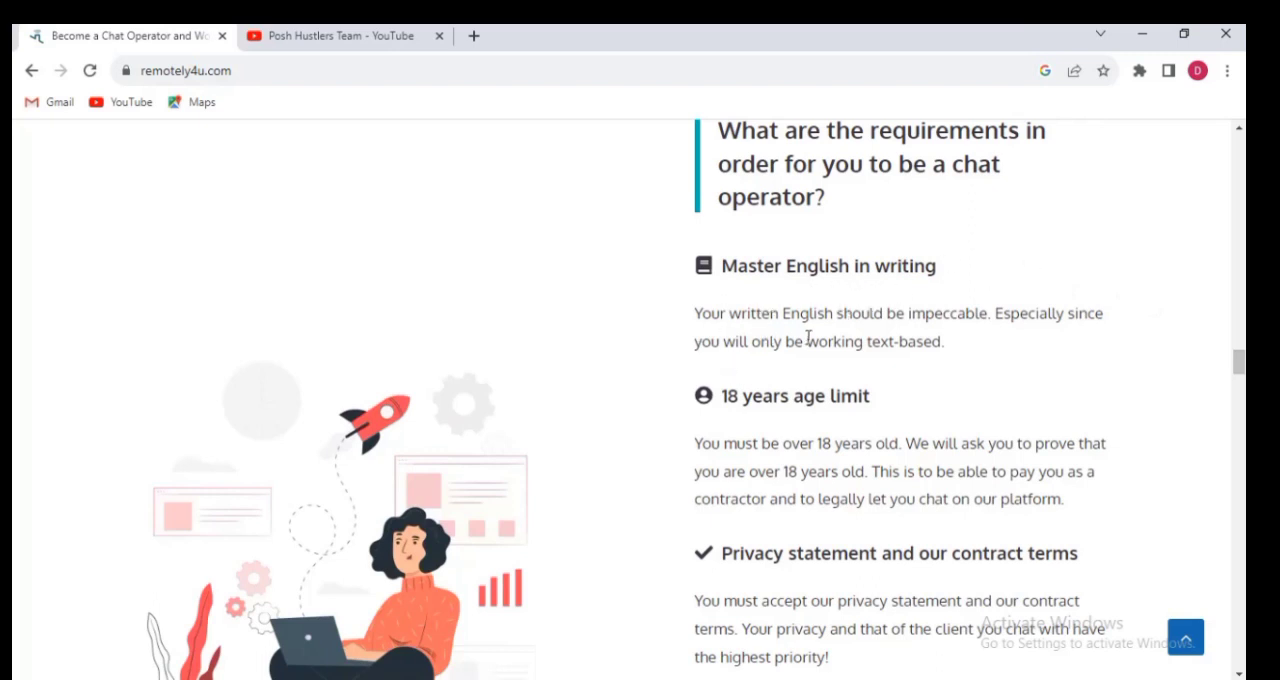
mouse_move(1004, 348)
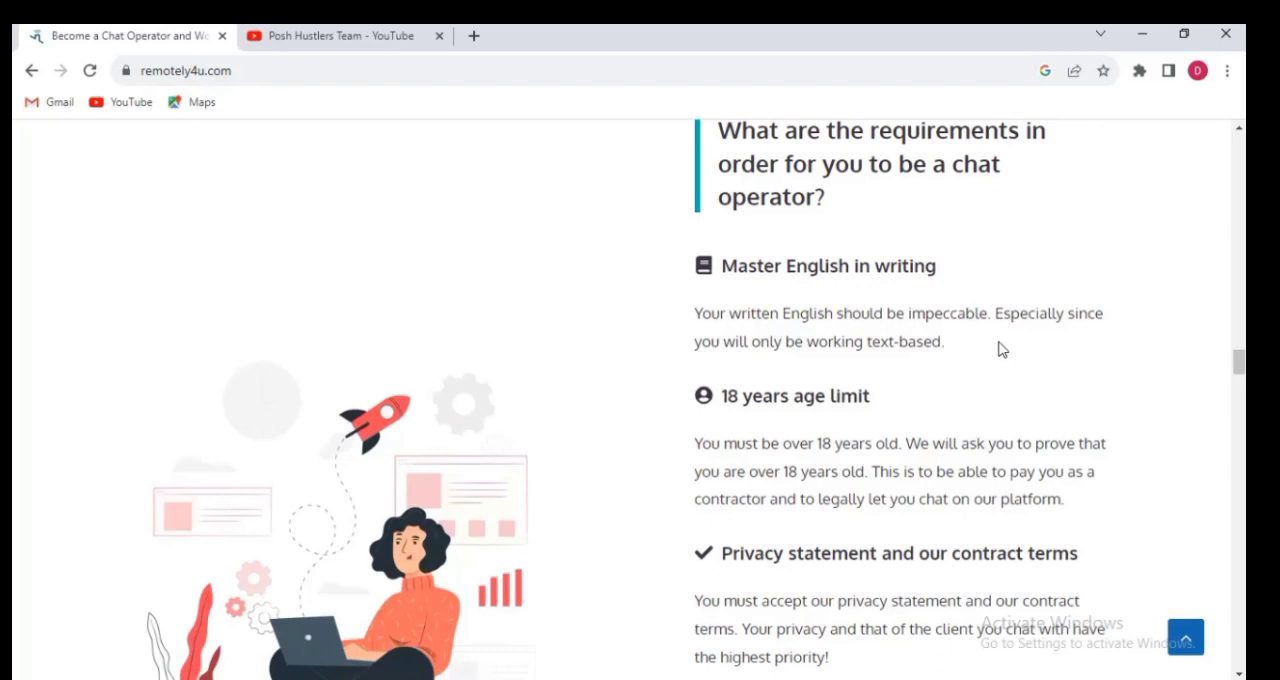
mouse_move(728, 376)
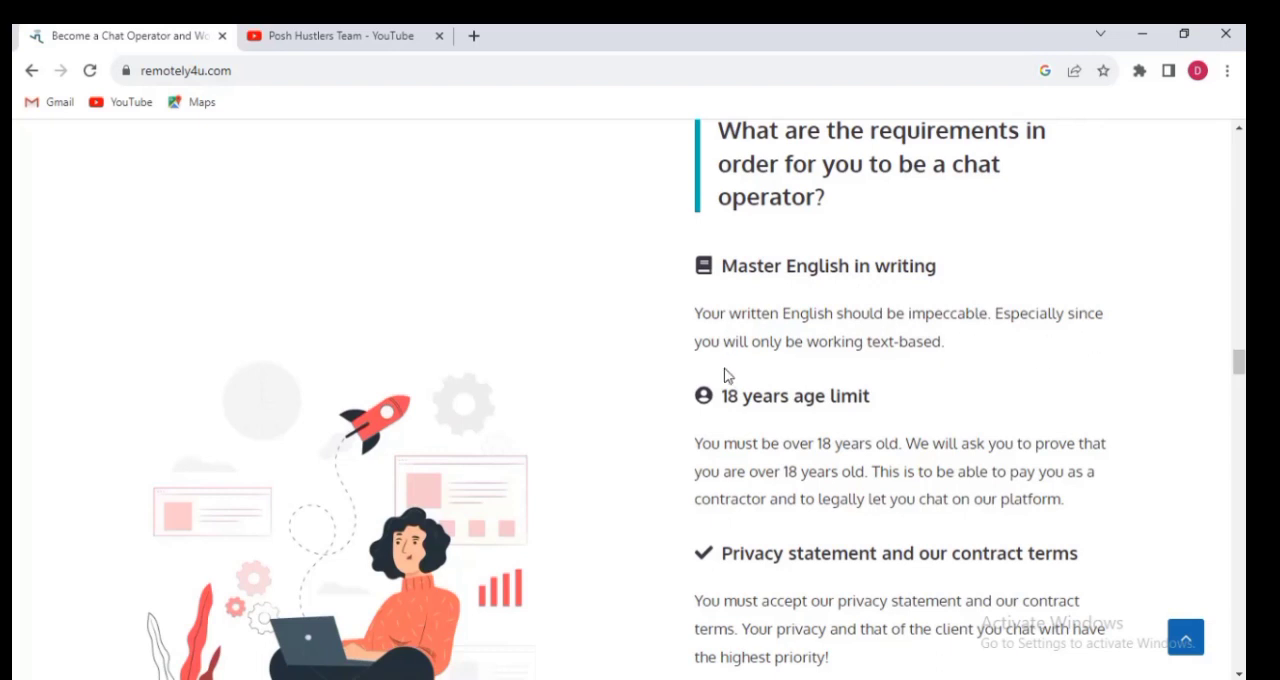
mouse_move(900, 370)
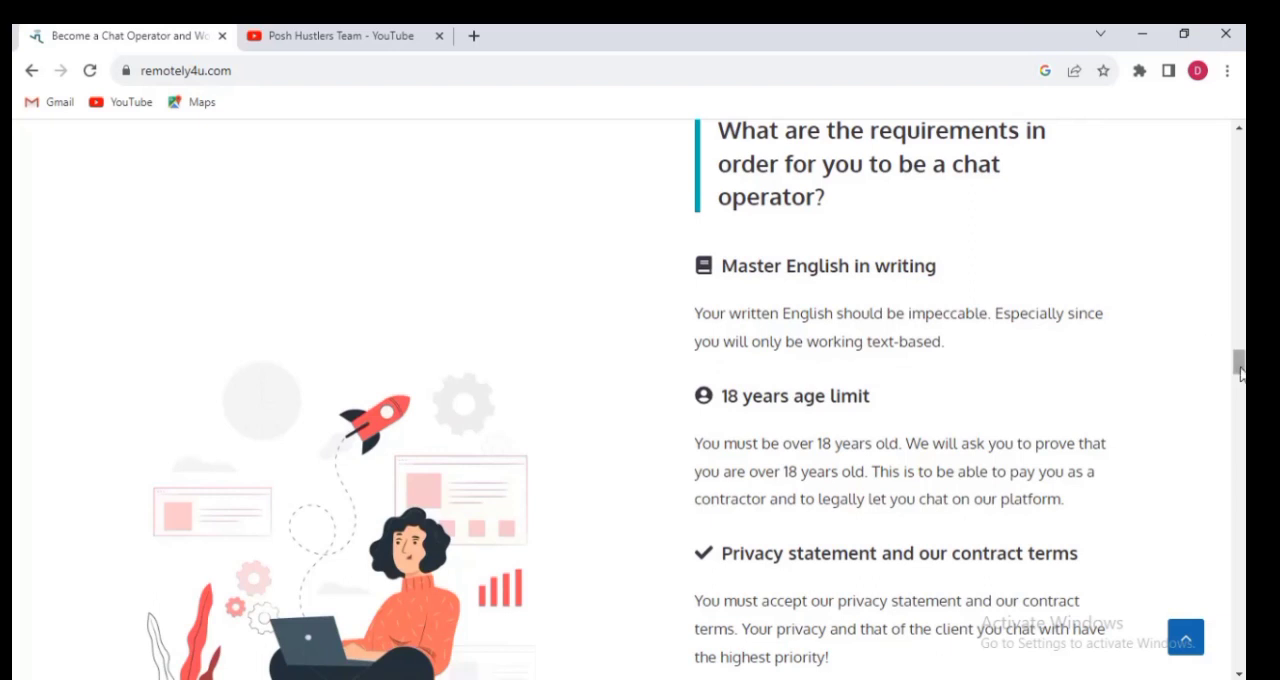
scroll(down, 3)
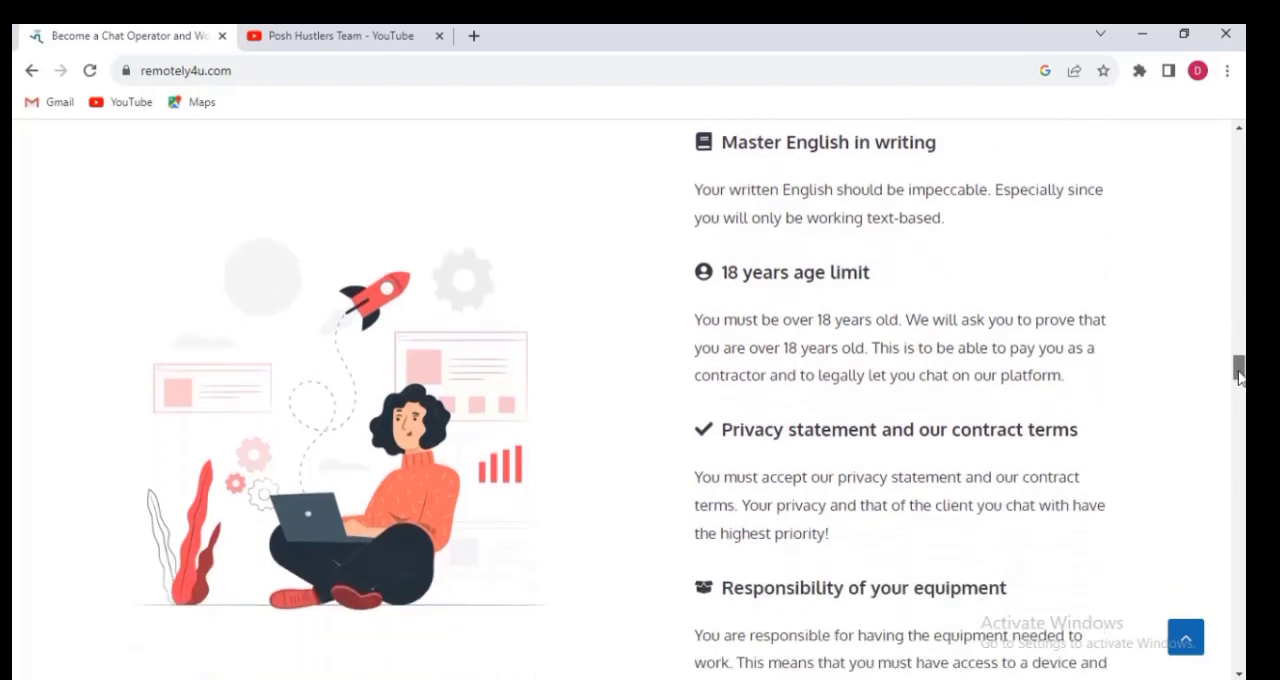
scroll(up, 3)
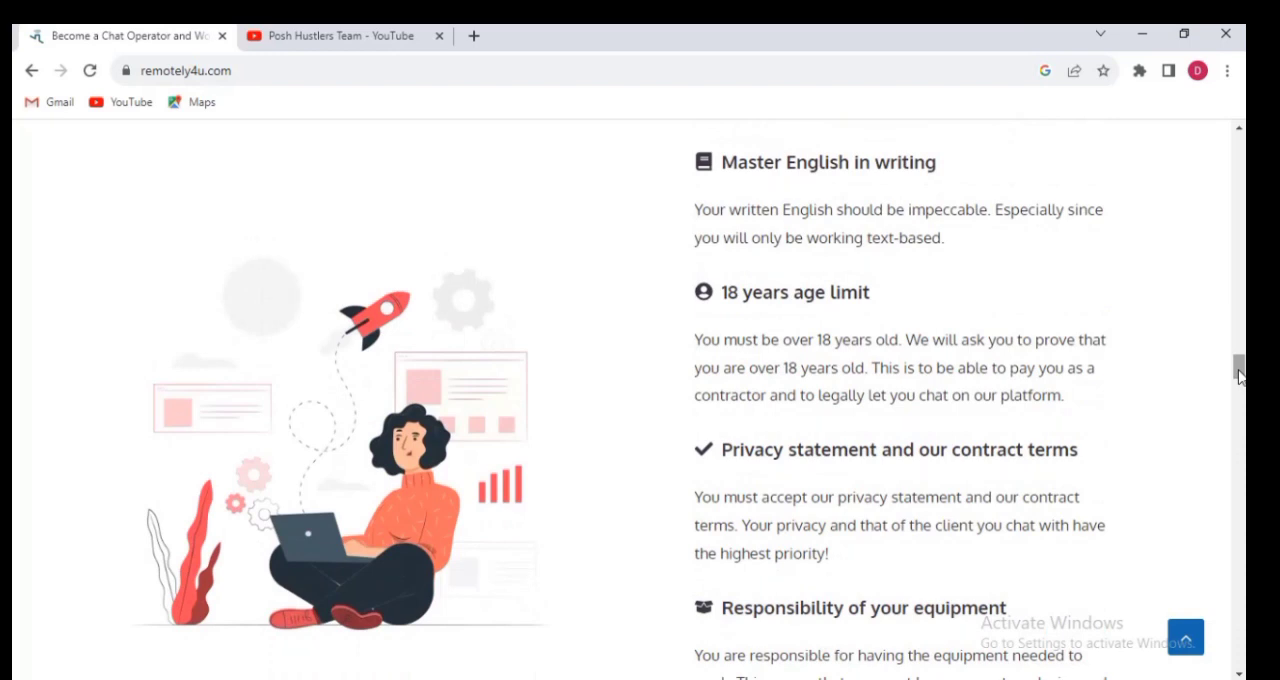
mouse_move(788, 280)
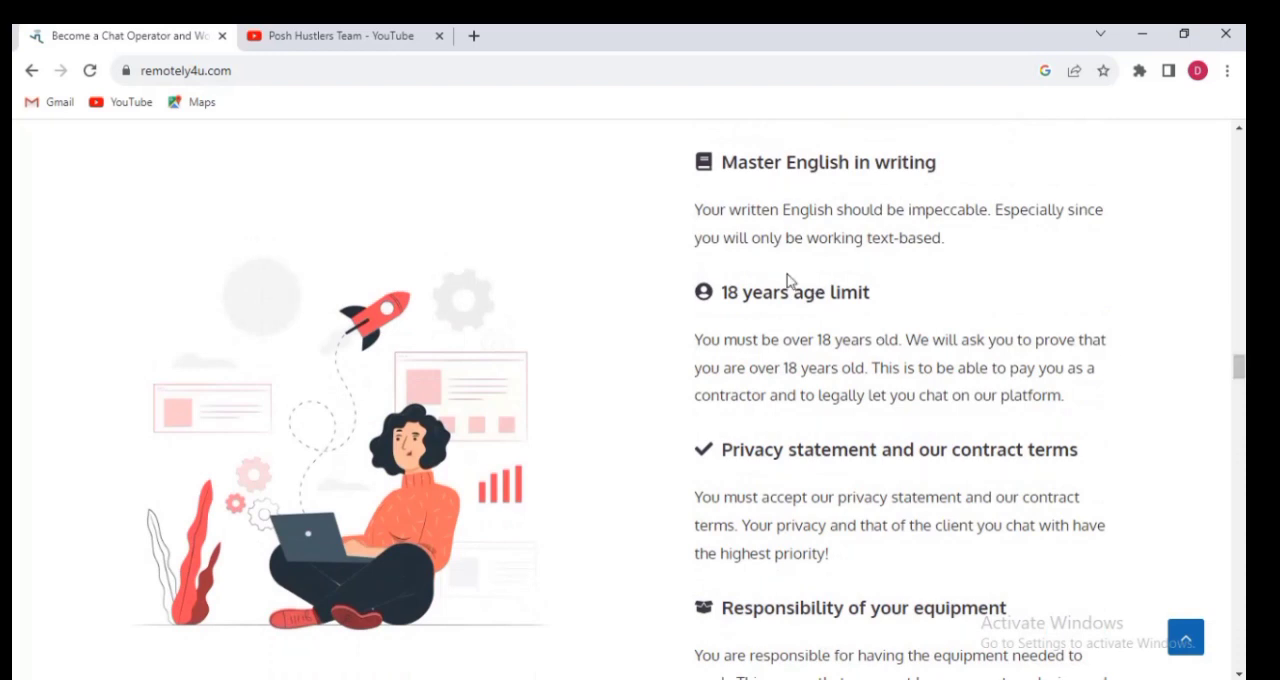
mouse_move(756, 324)
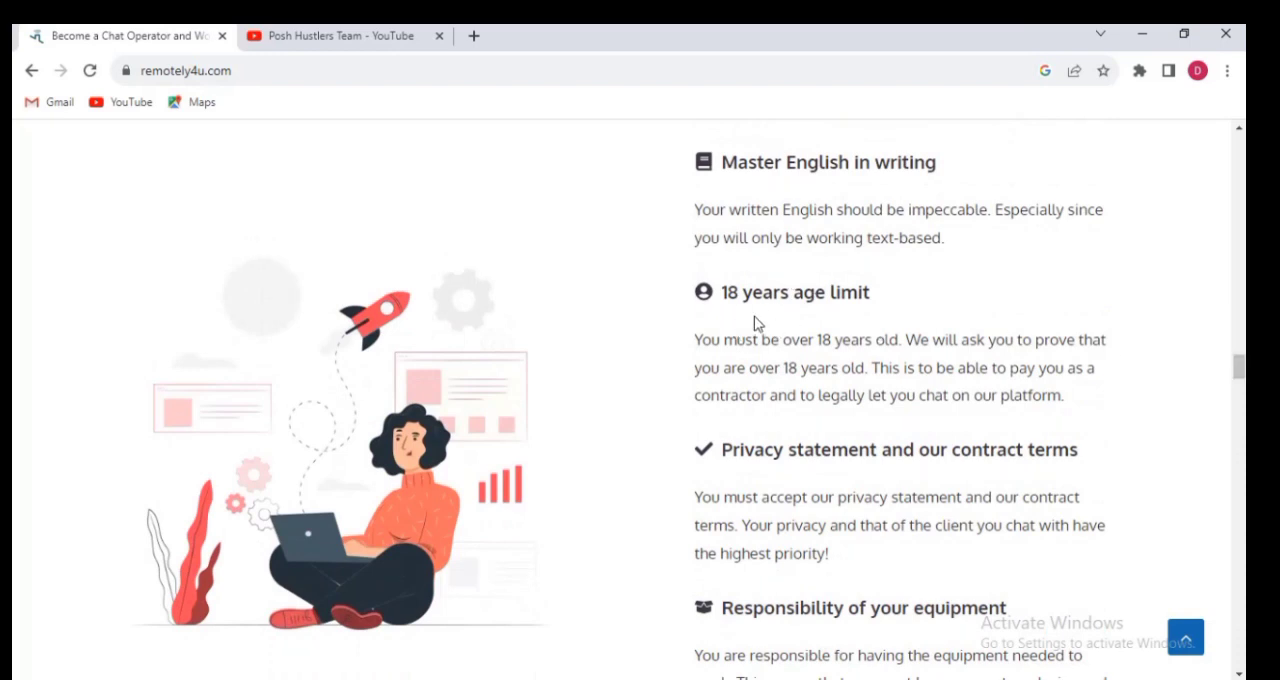
mouse_move(884, 328)
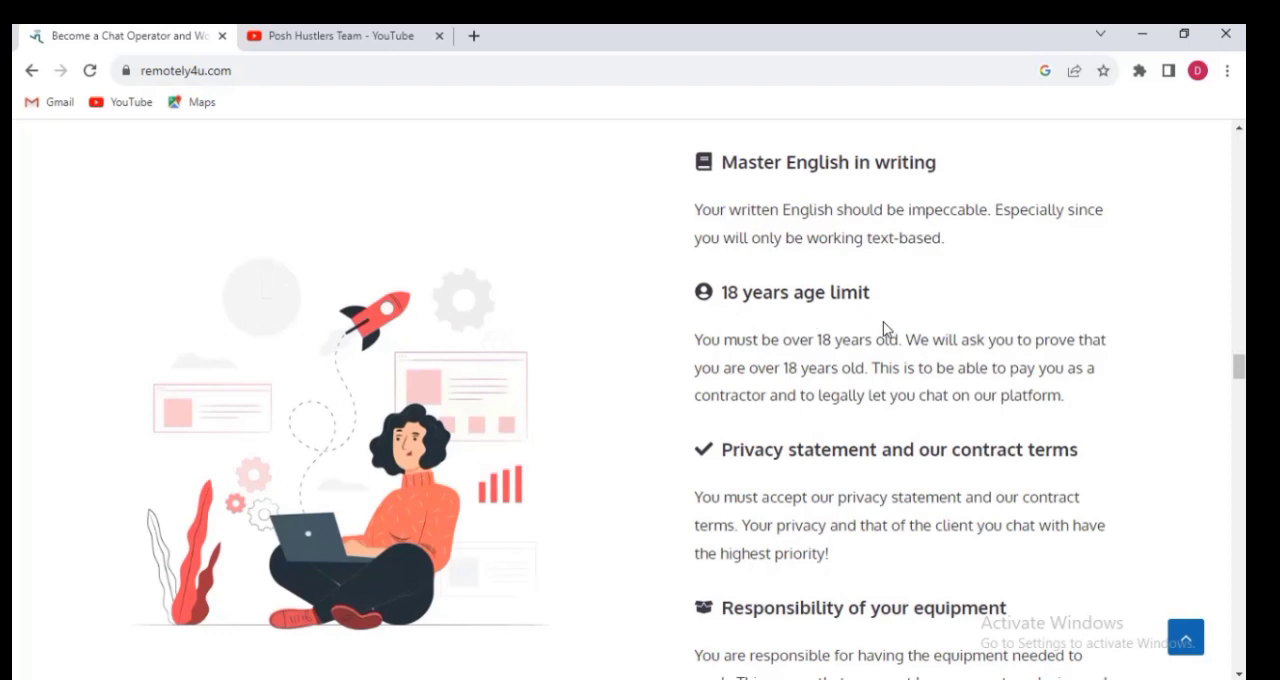
mouse_move(906, 368)
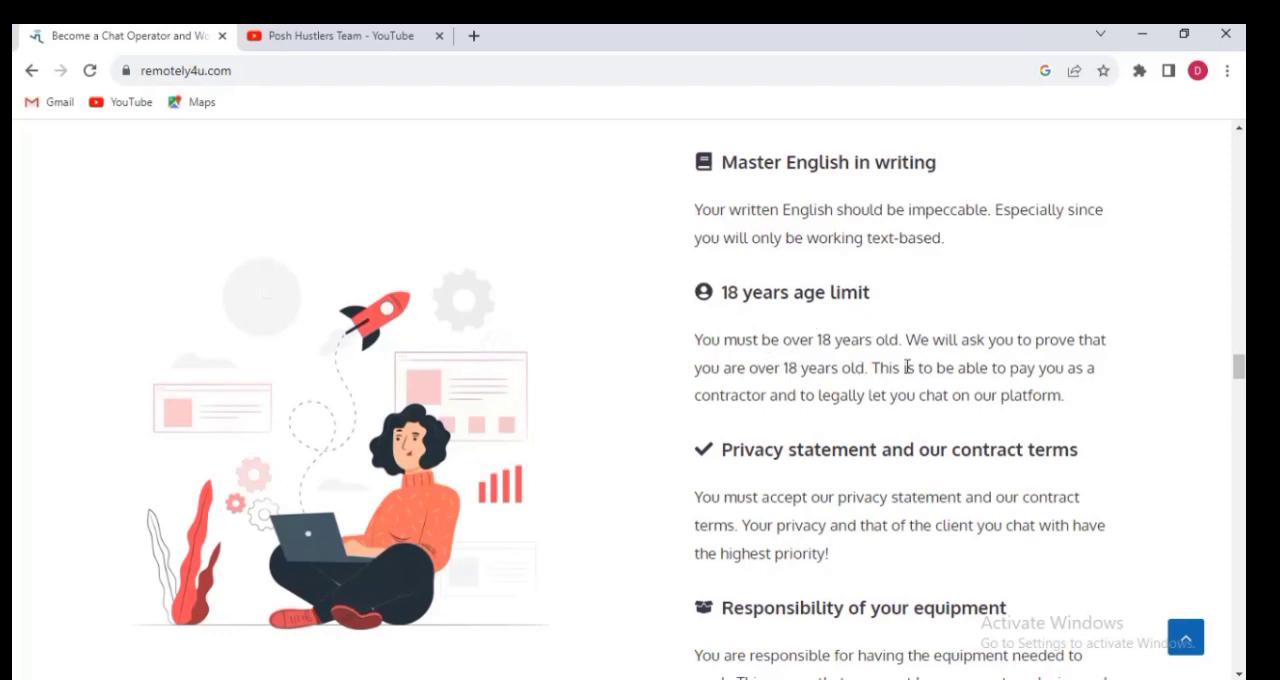
mouse_move(990, 368)
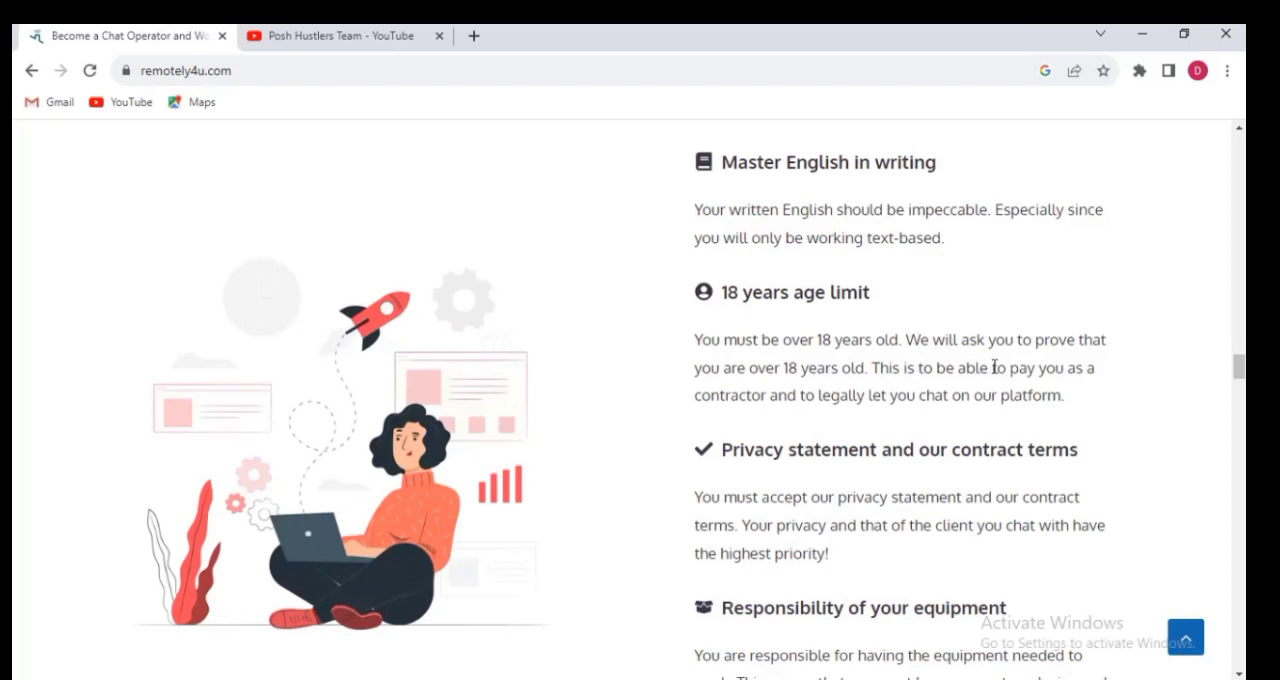
mouse_move(710, 418)
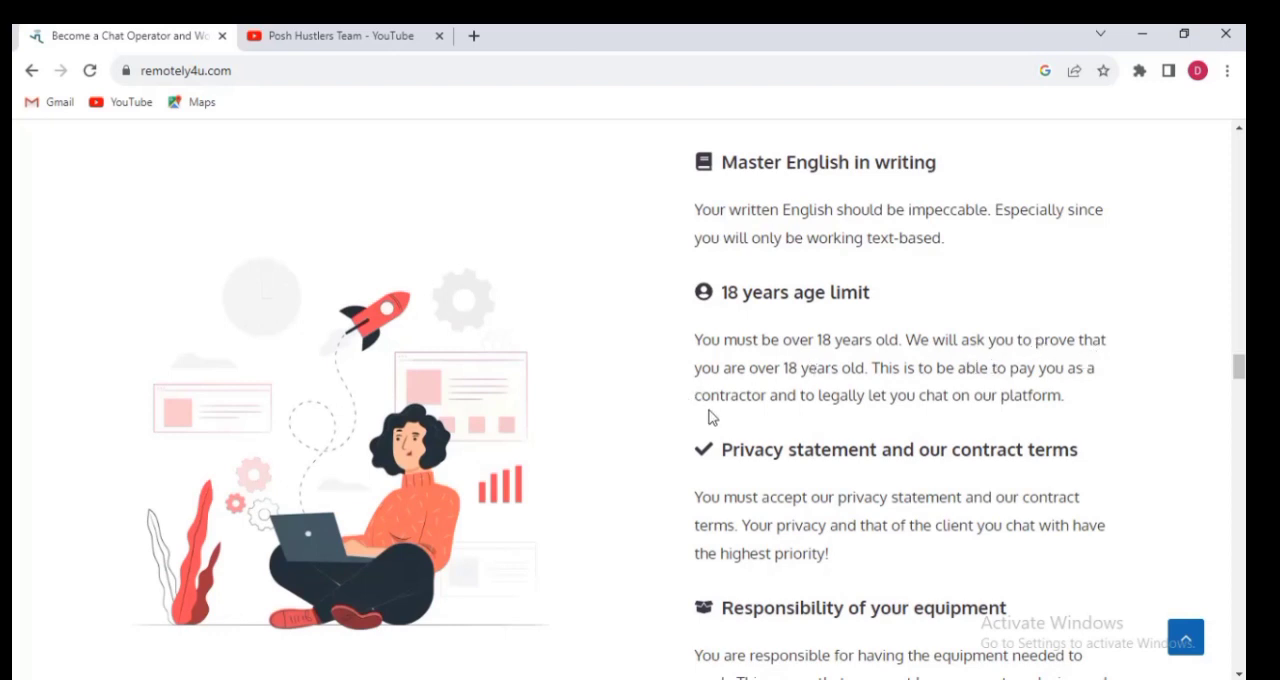
mouse_move(904, 388)
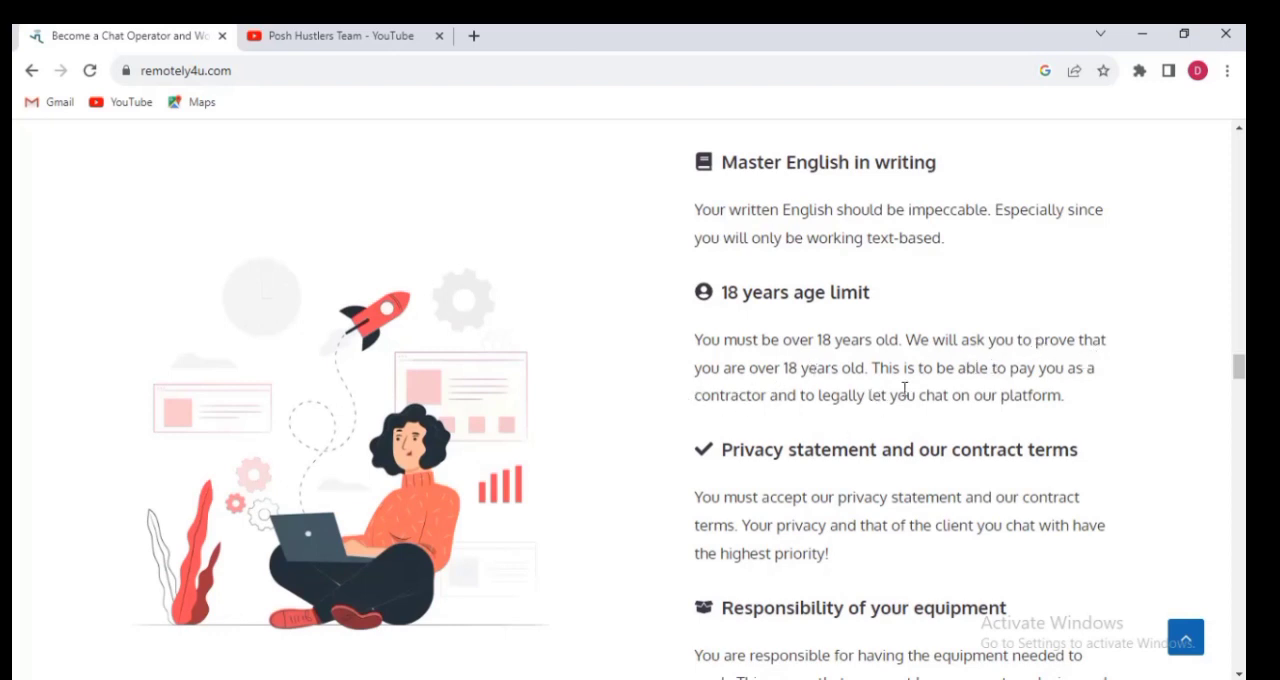
mouse_move(1048, 400)
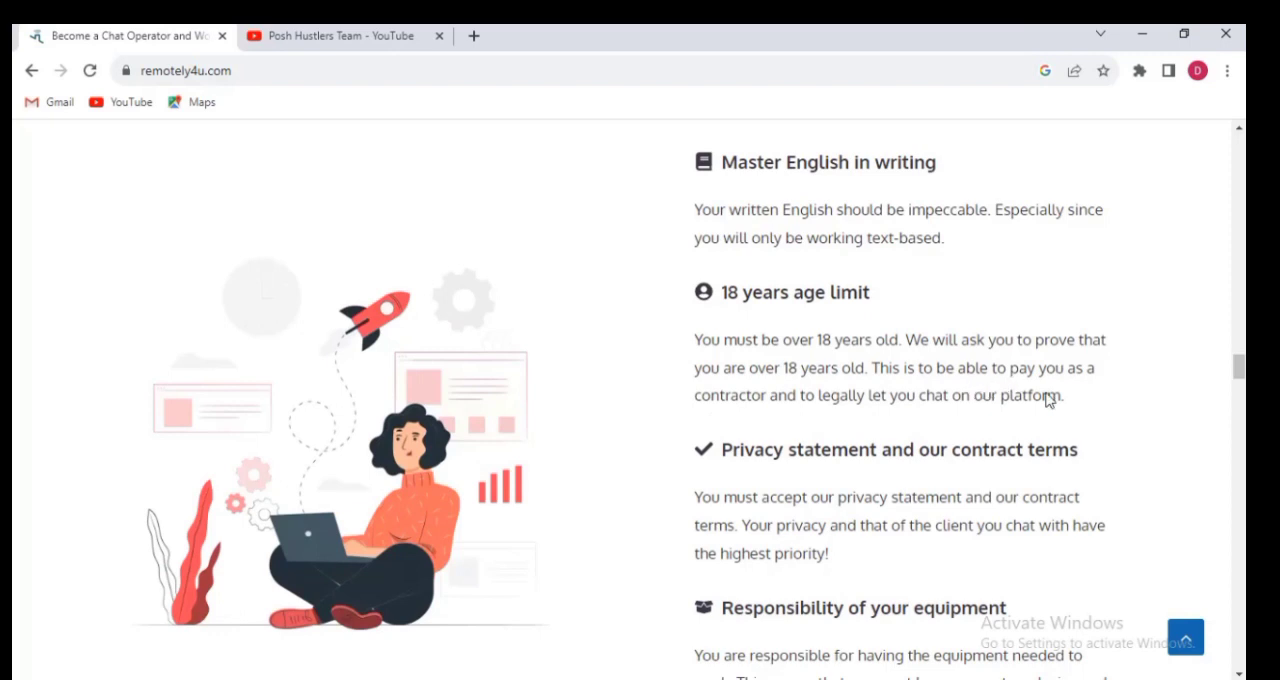
mouse_move(928, 370)
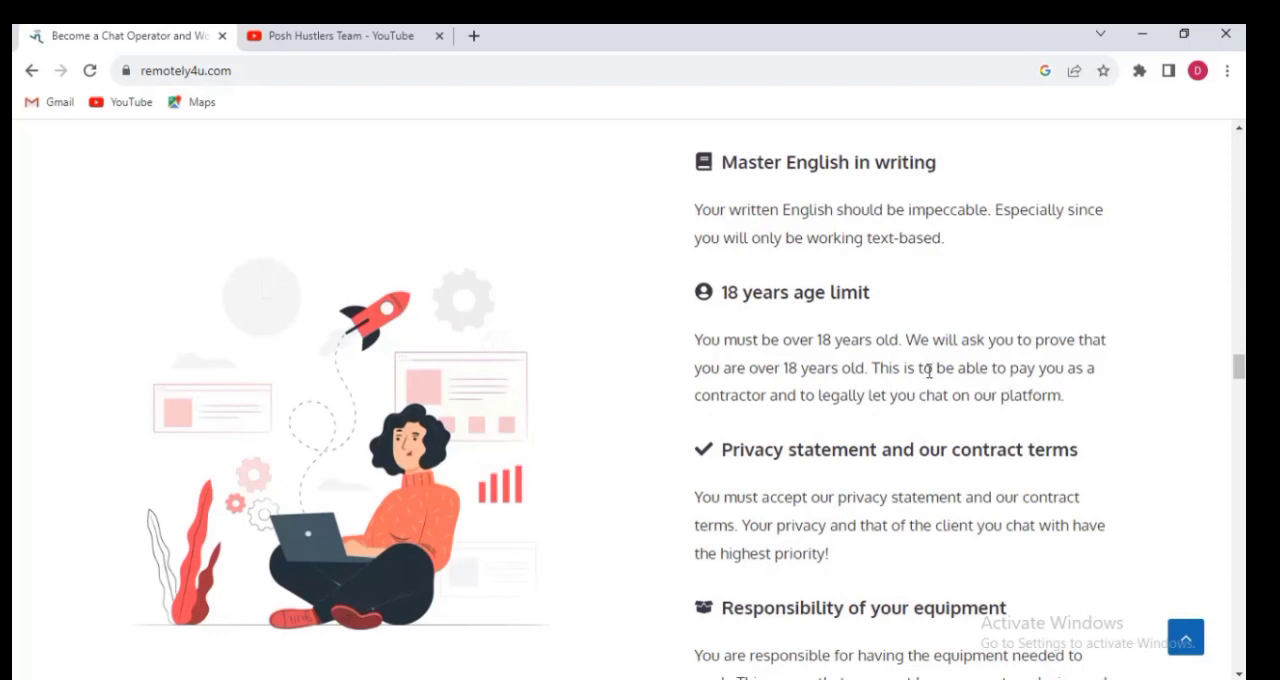
mouse_move(892, 424)
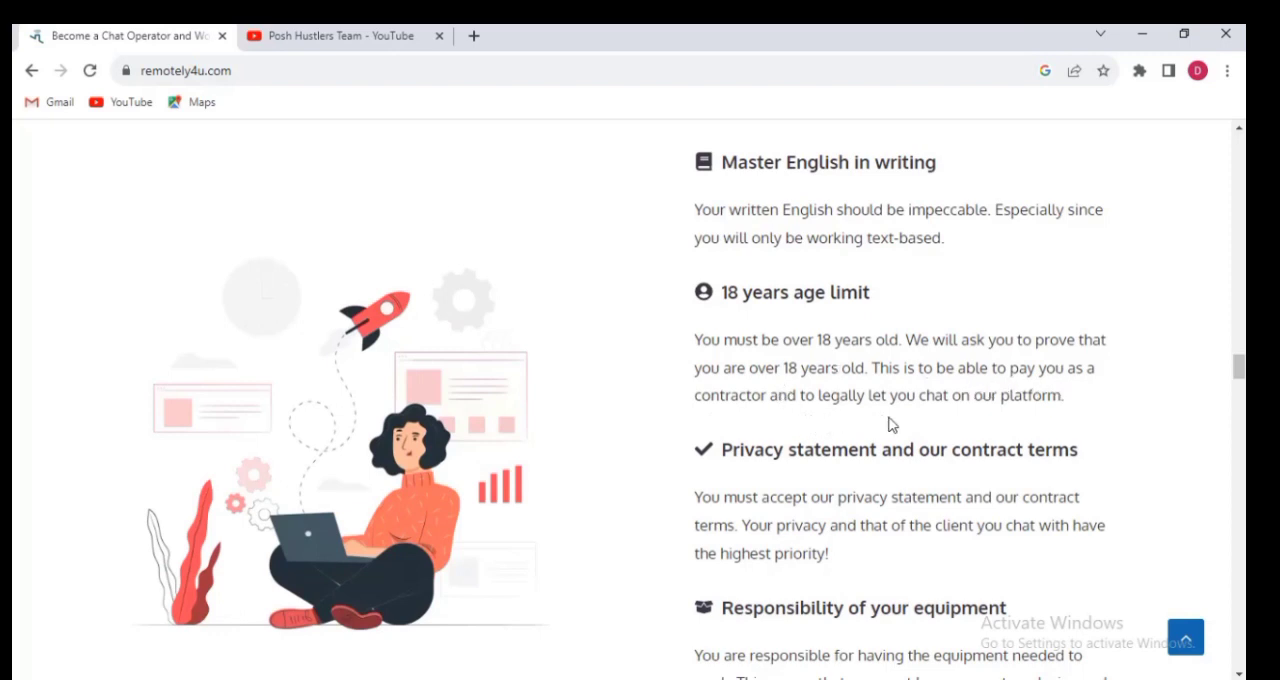
mouse_move(1078, 436)
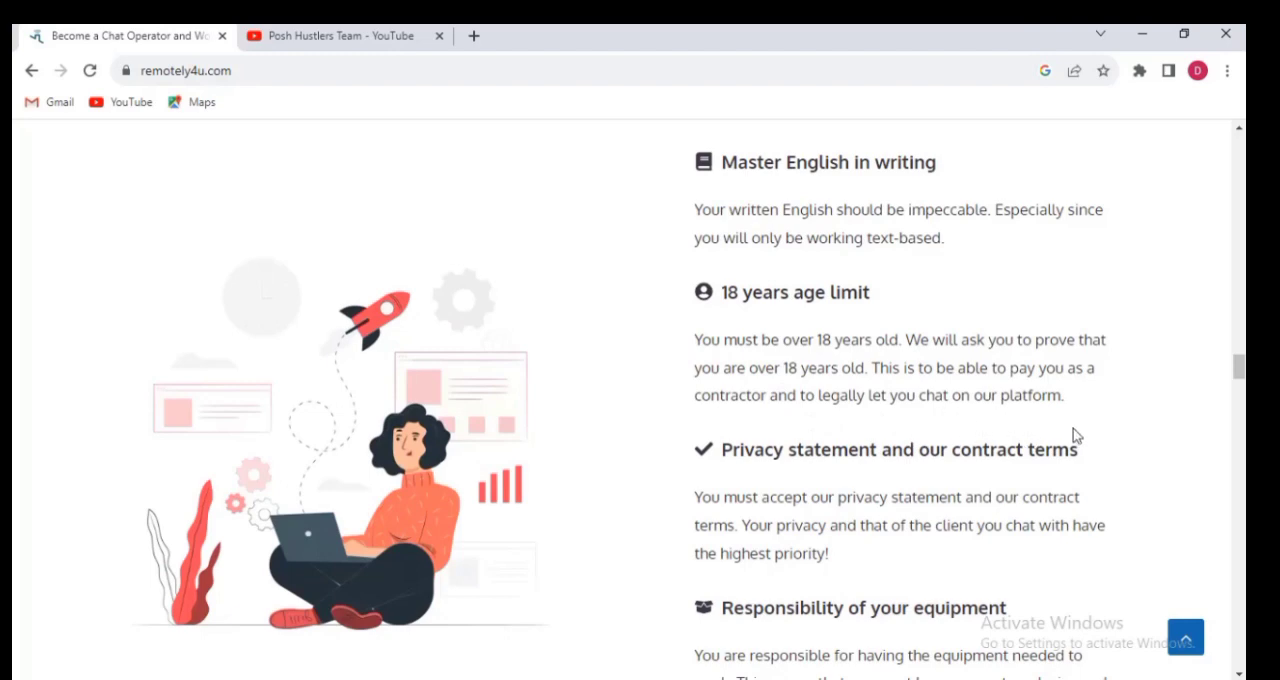
Scroll past 'Responsibility of your equipment' to the 'Minimum number of messages per week' requirement.
scroll(down, 3)
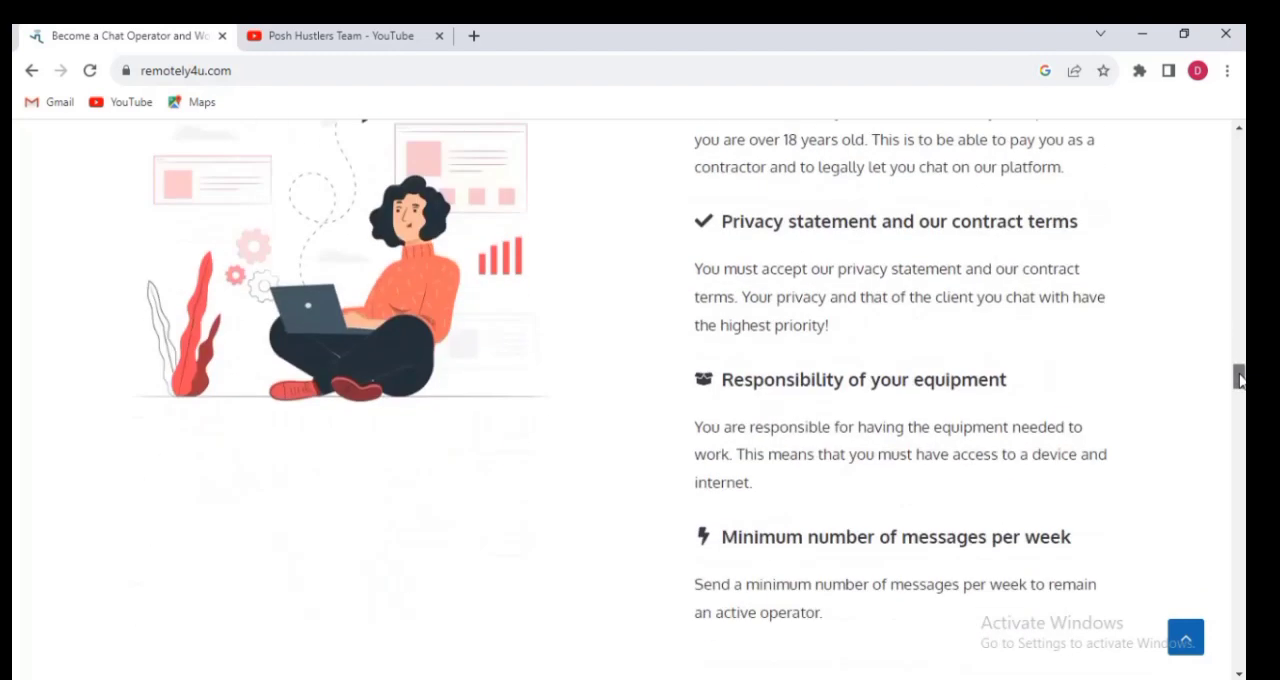
scroll(down, 3)
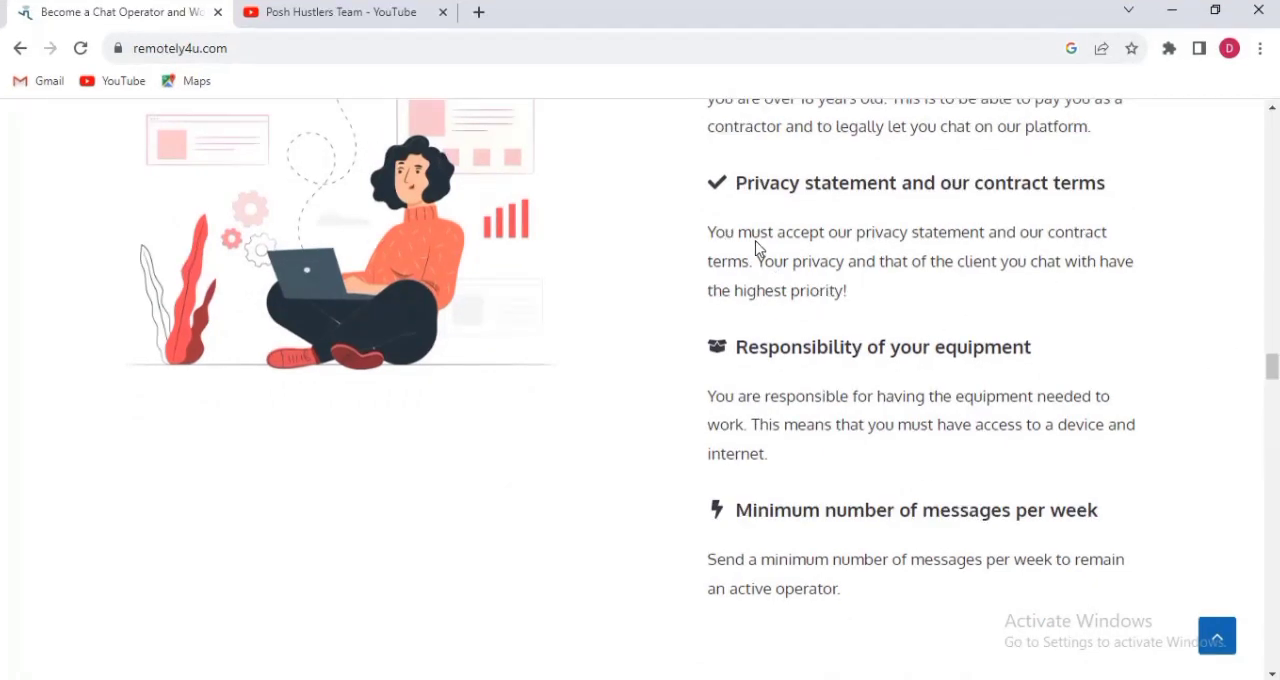
mouse_move(1010, 252)
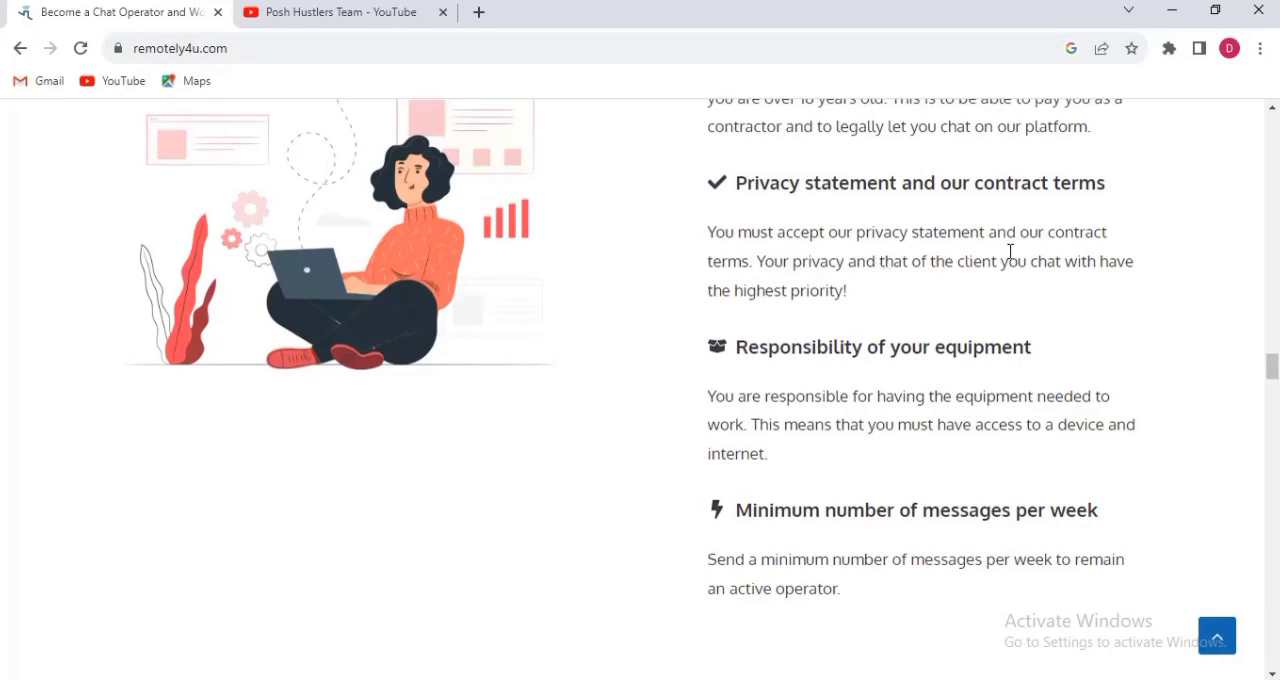
mouse_move(882, 300)
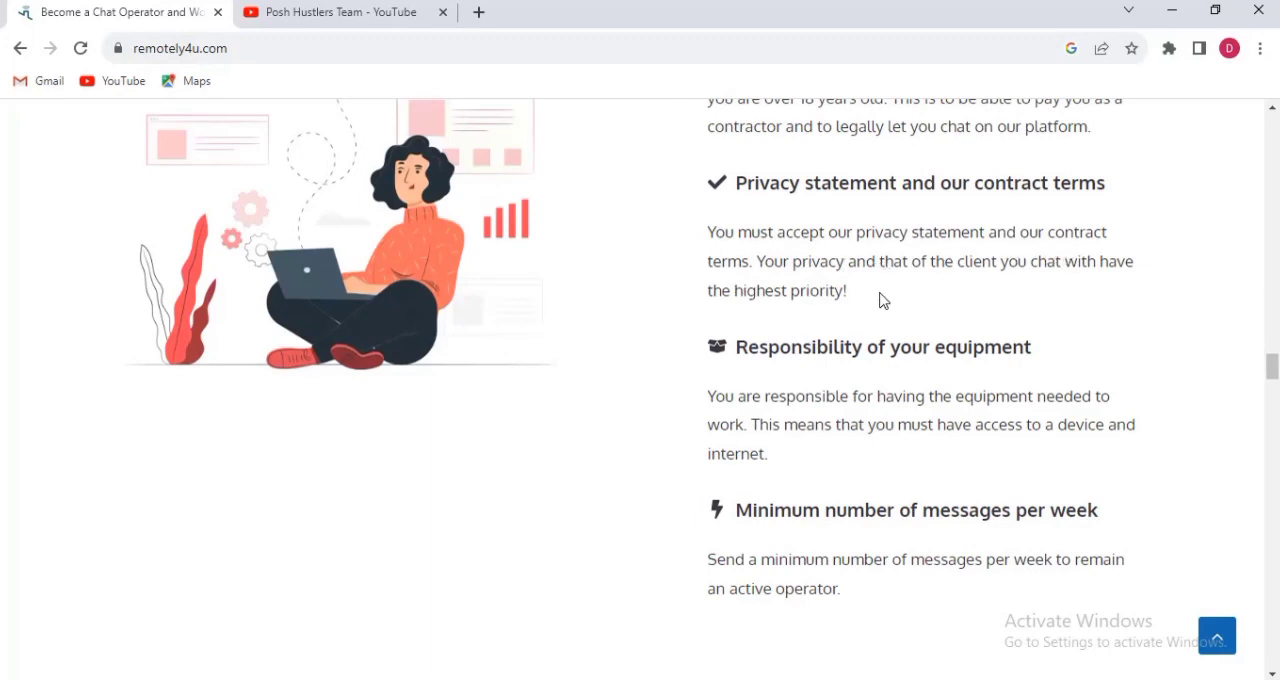
mouse_move(1008, 288)
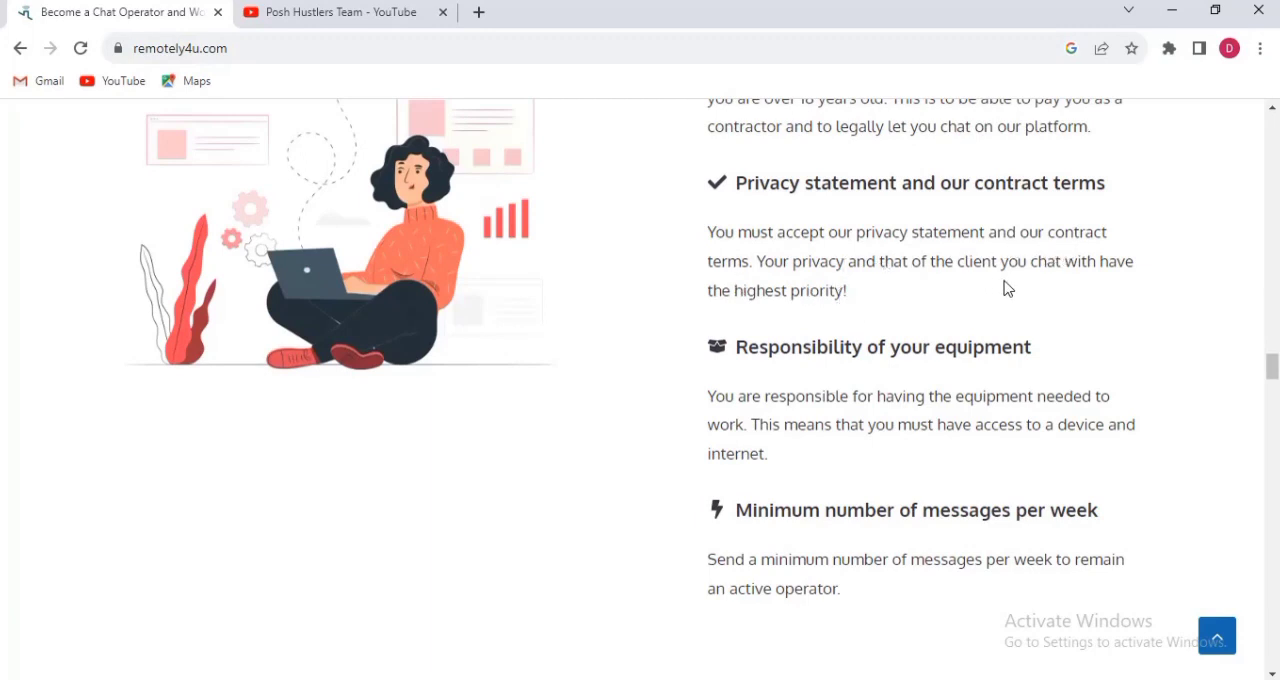
mouse_move(816, 324)
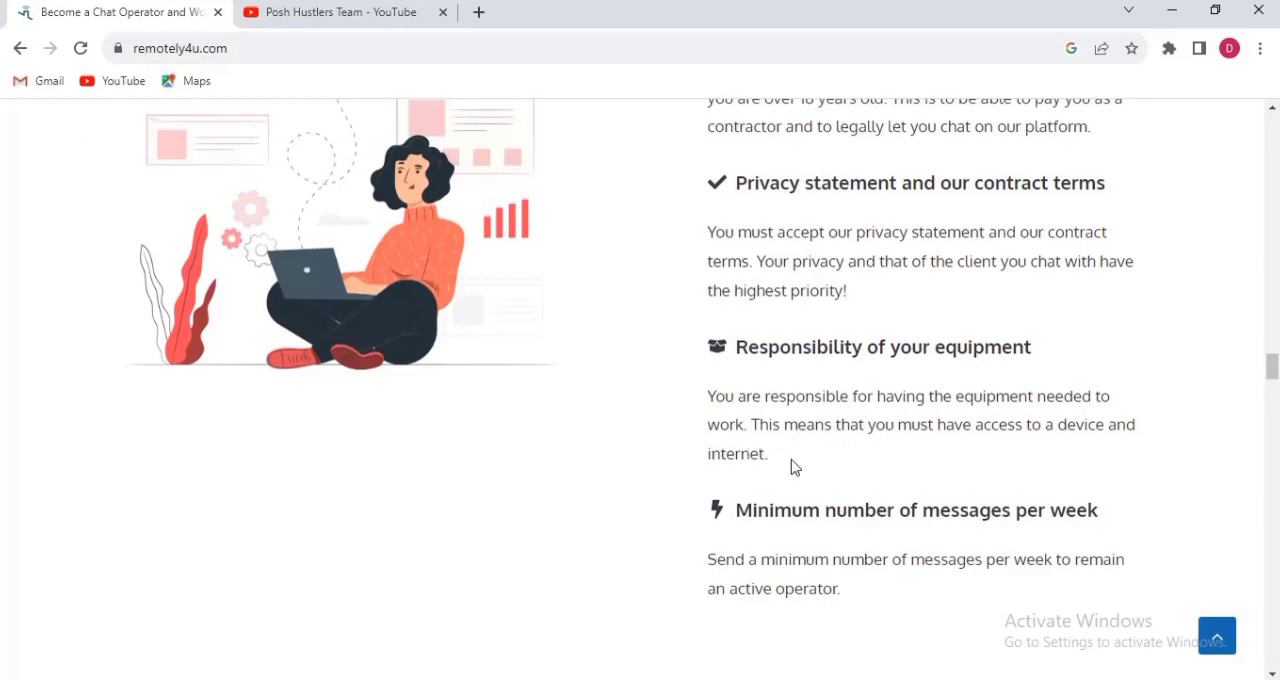
mouse_move(964, 472)
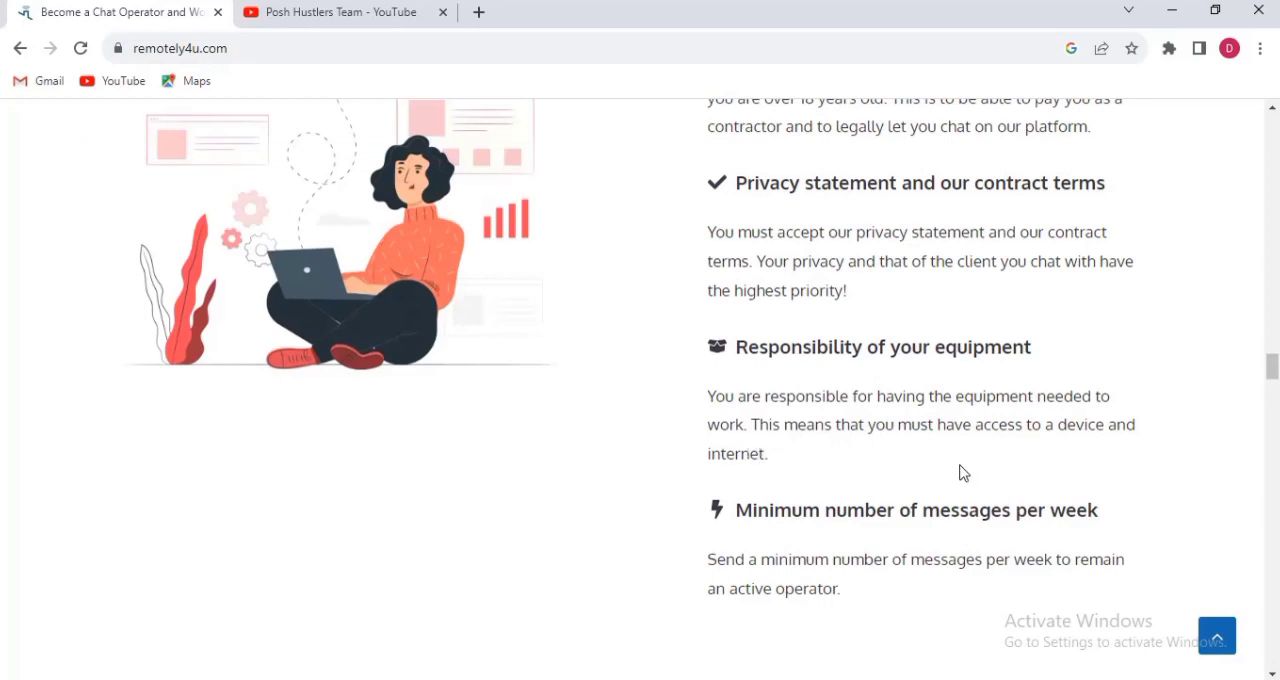
mouse_move(1098, 448)
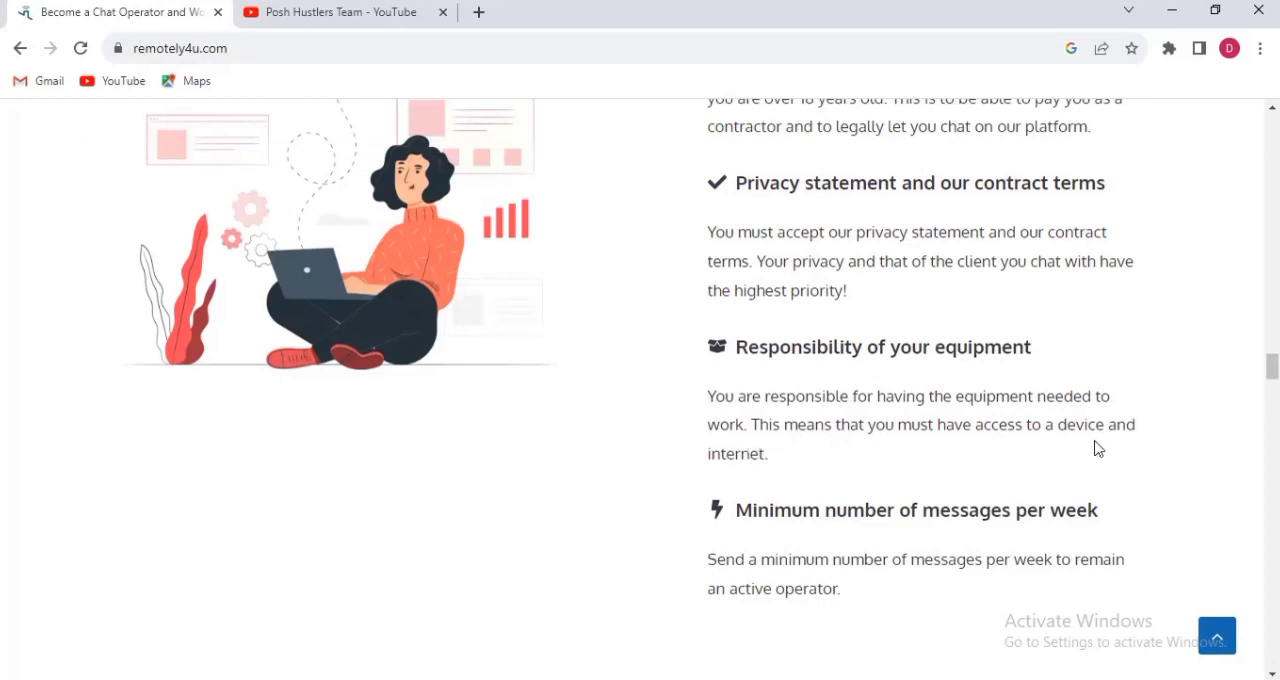
scroll(down, 3)
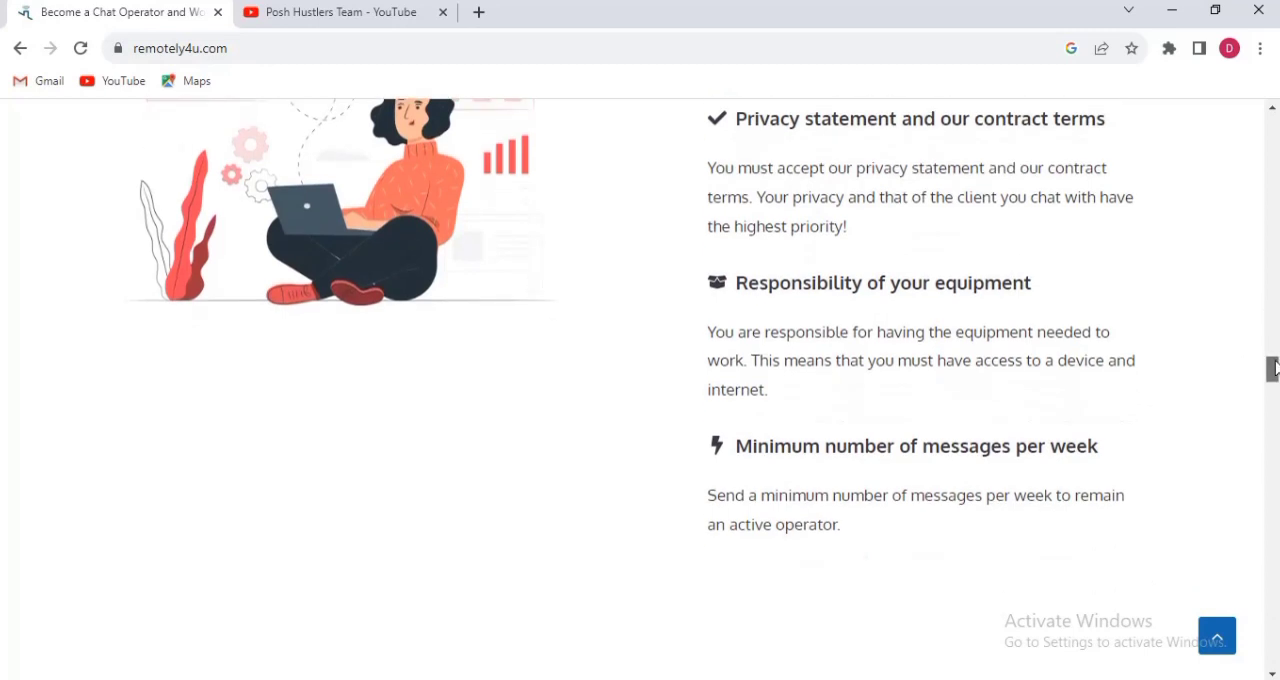
scroll(down, 3)
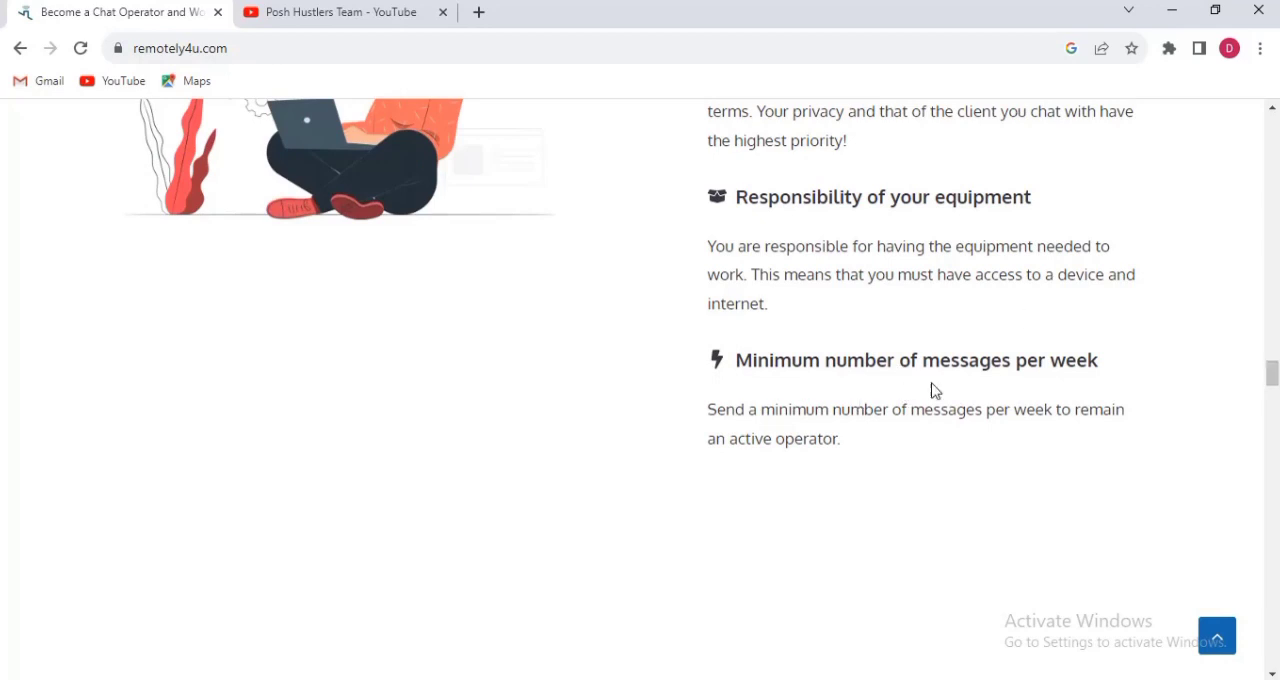
mouse_move(916, 448)
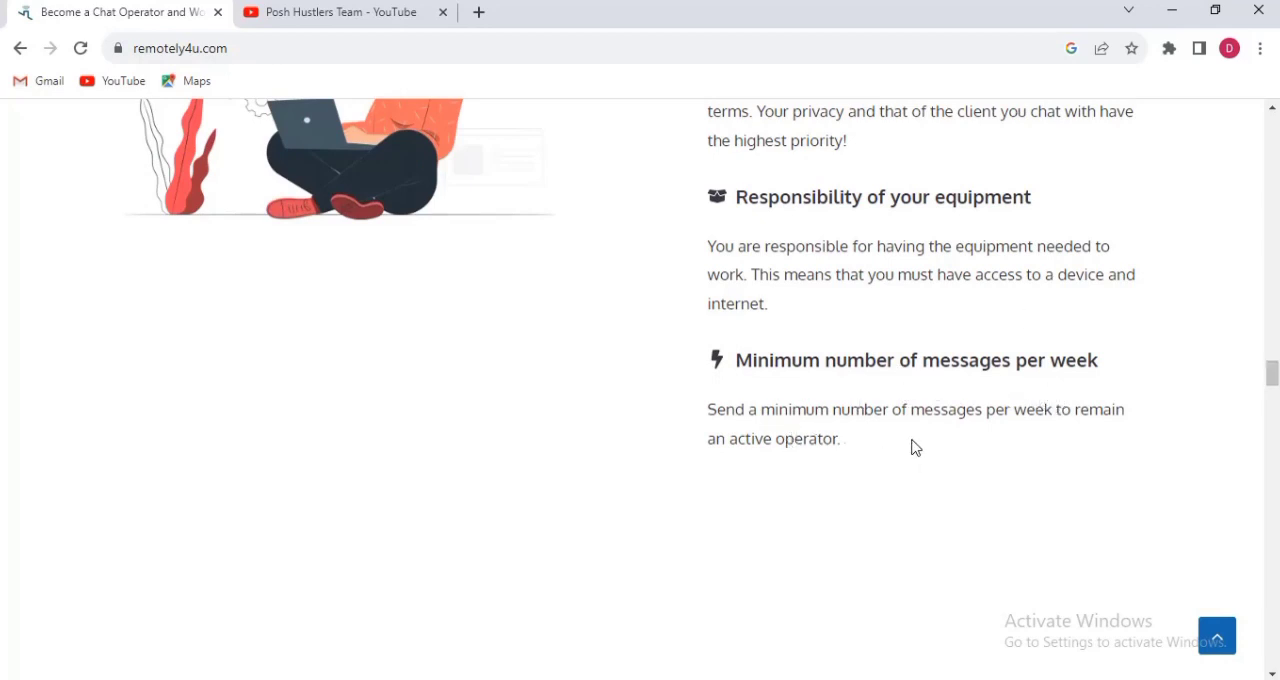
mouse_move(790, 450)
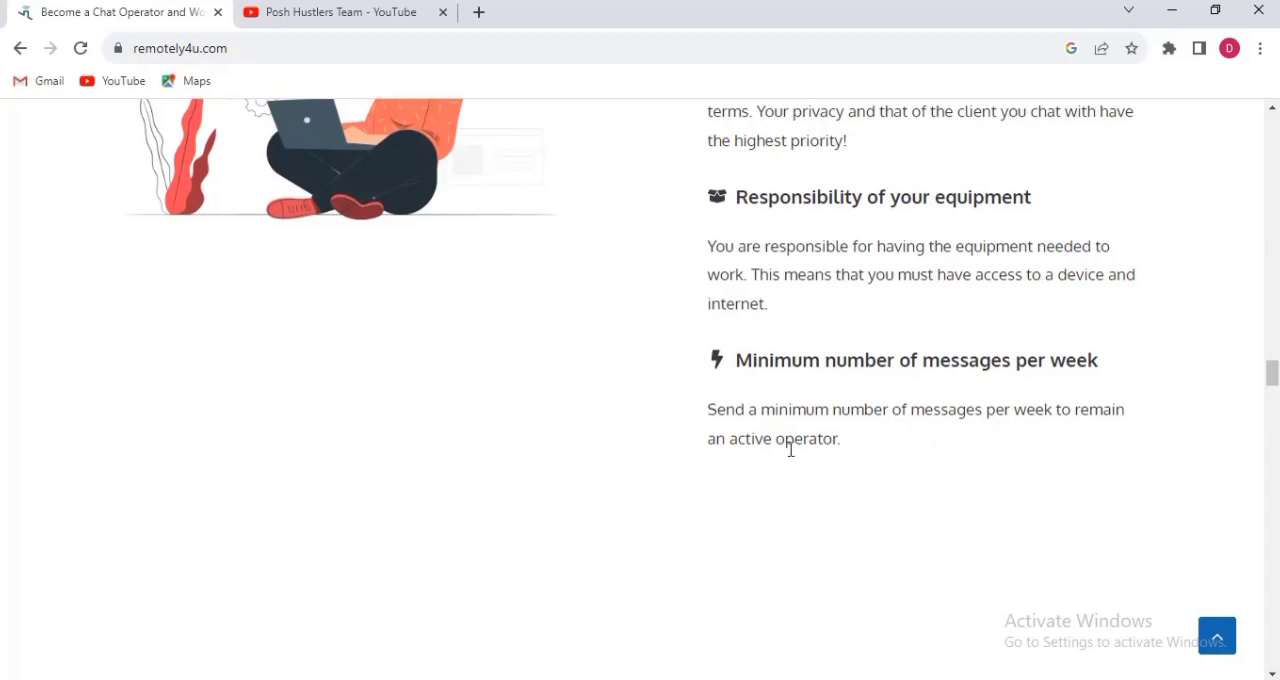
mouse_move(1244, 378)
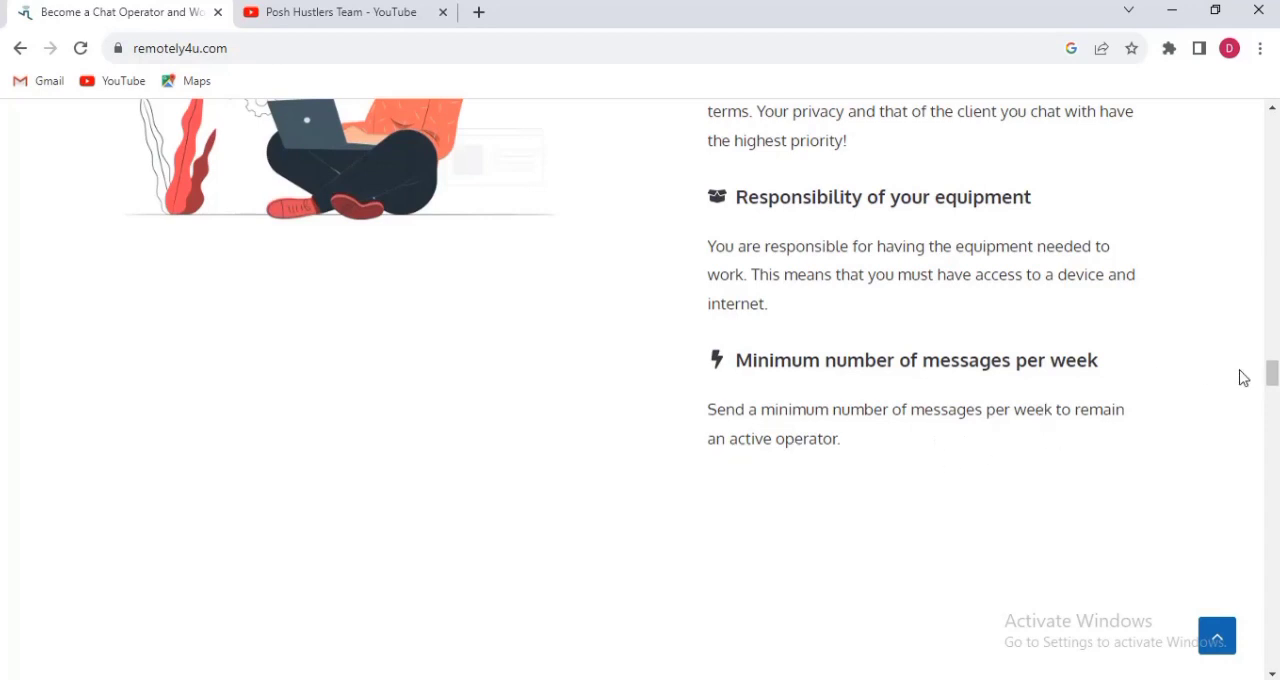
Scroll to the 'Why do we need to see your ID?' section and read its legal and payment reasons.
scroll(down, 3)
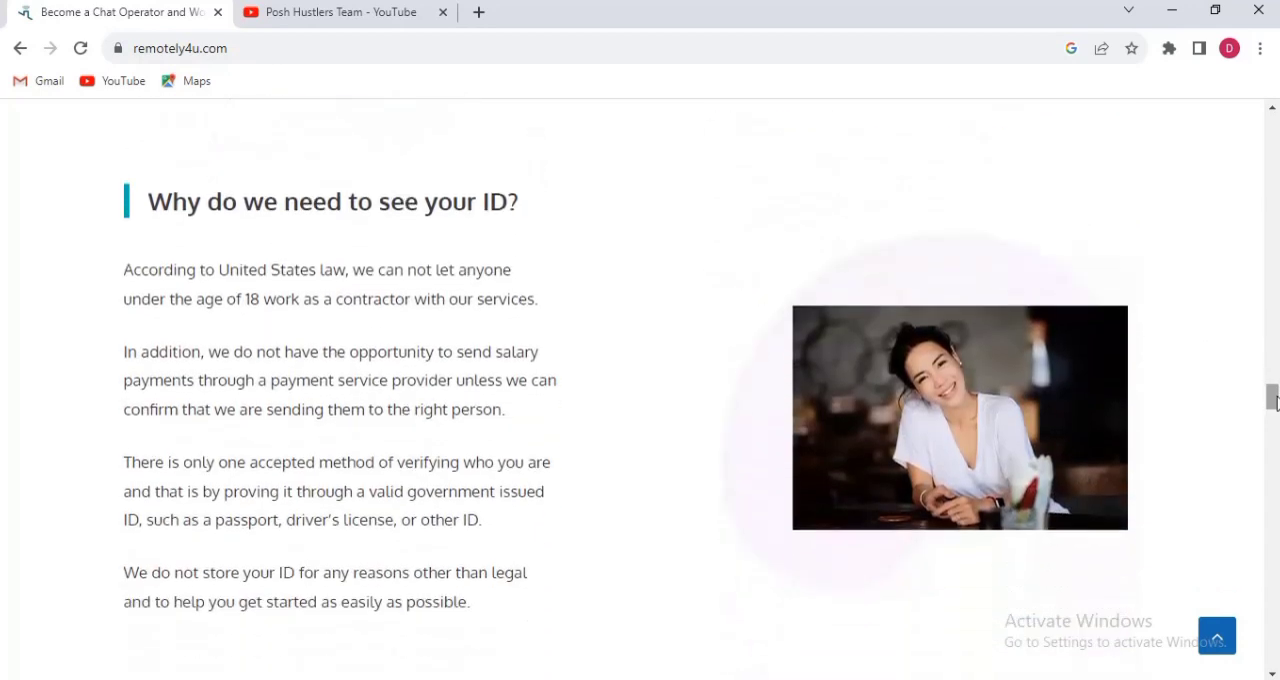
mouse_move(864, 412)
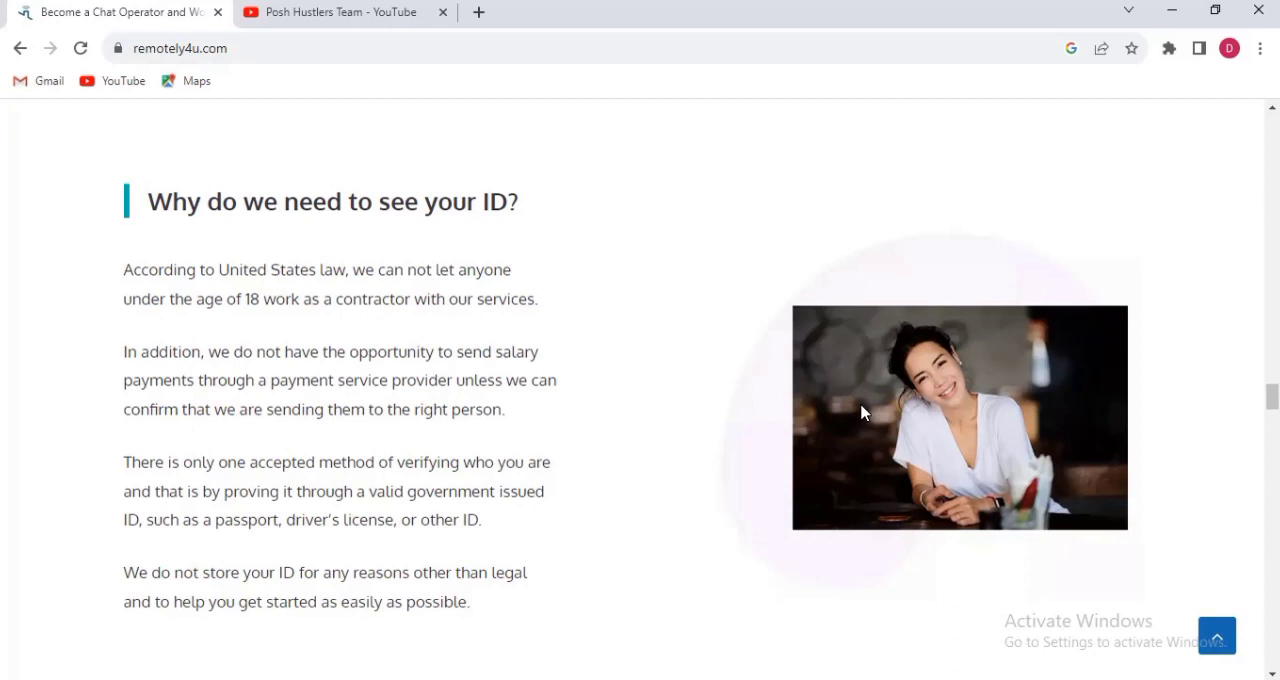
mouse_move(210, 468)
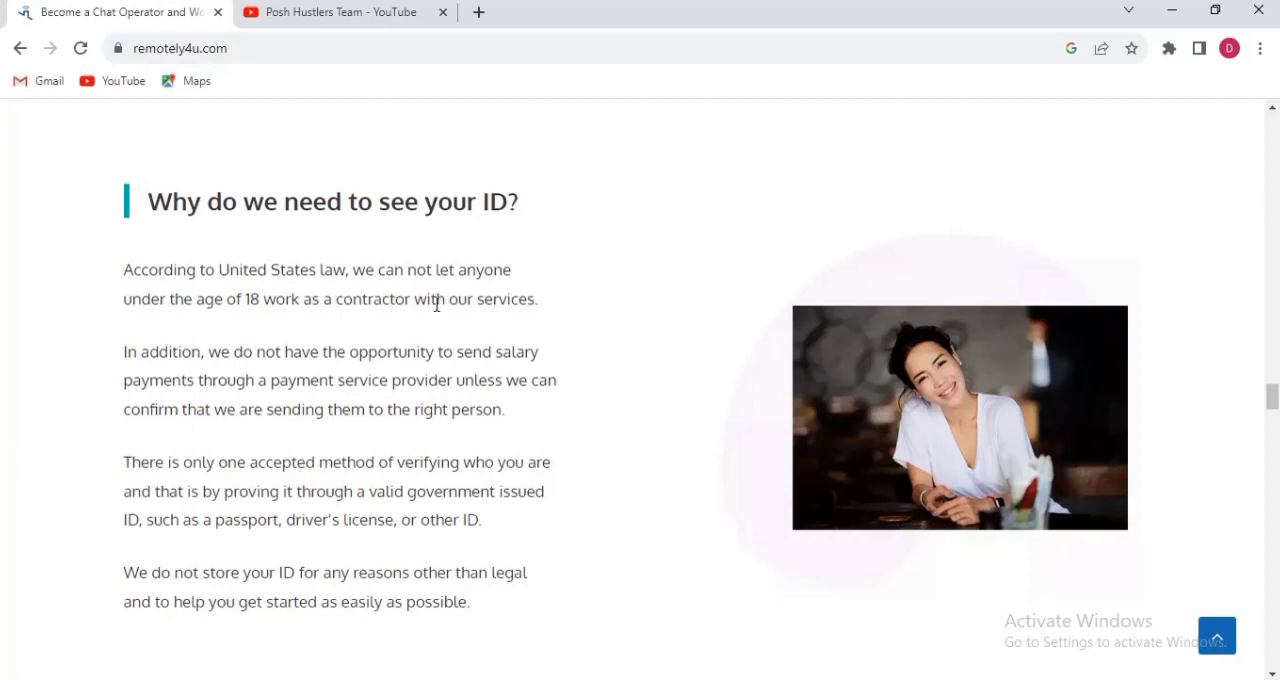
mouse_move(248, 344)
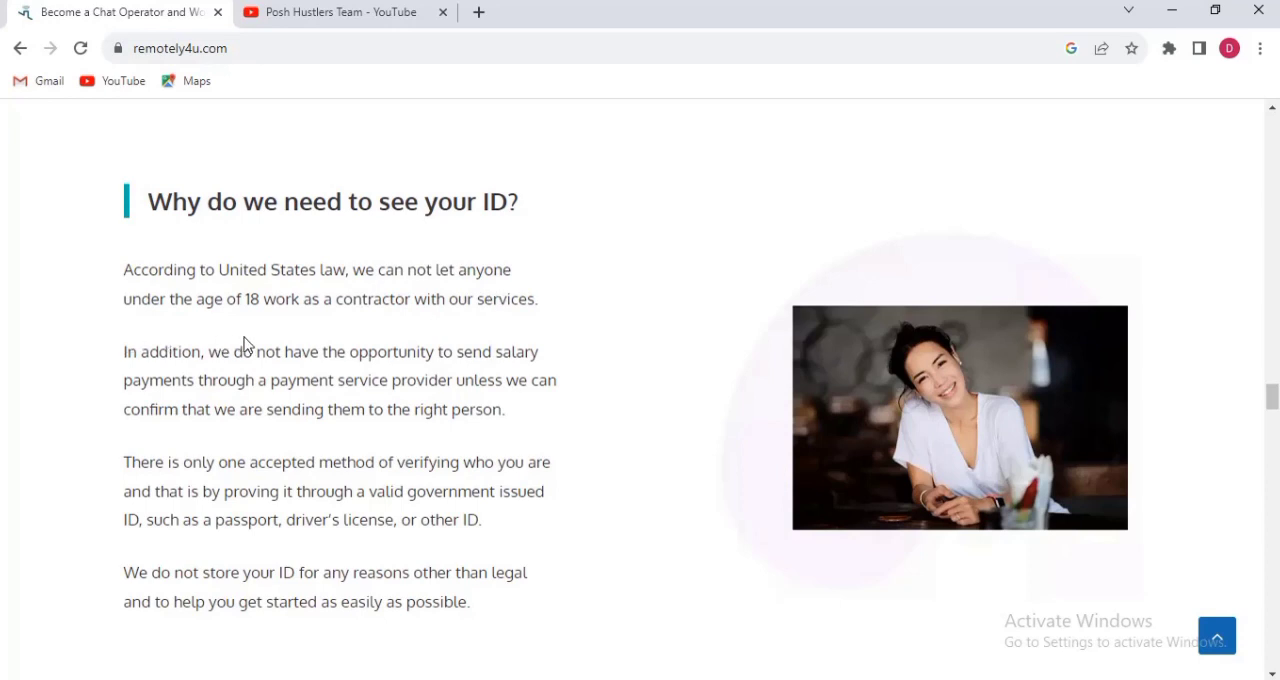
mouse_move(336, 334)
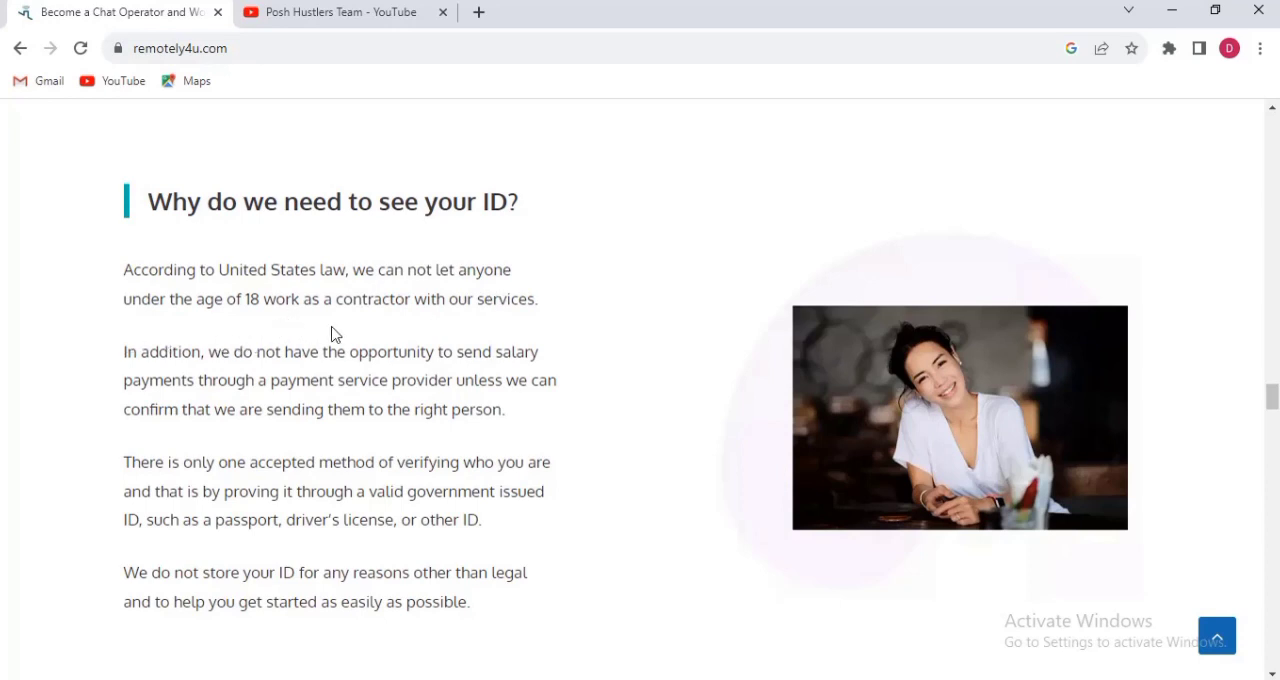
mouse_move(550, 336)
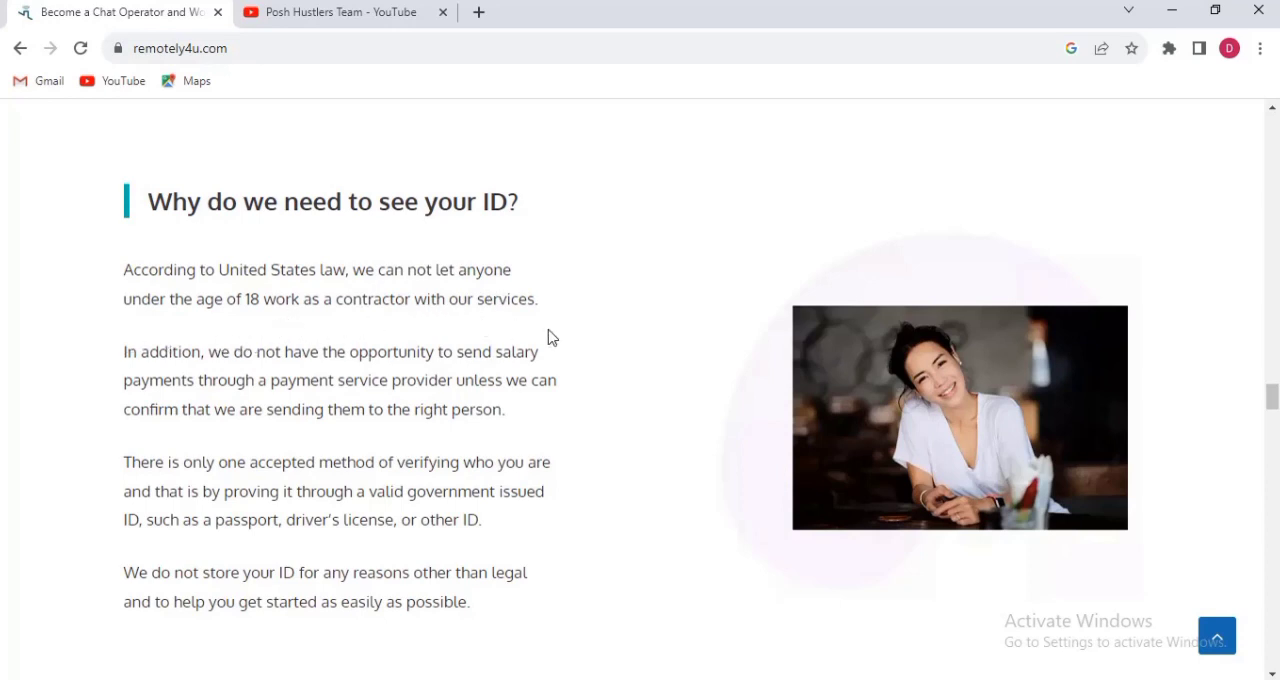
drag(406, 352, 480, 352)
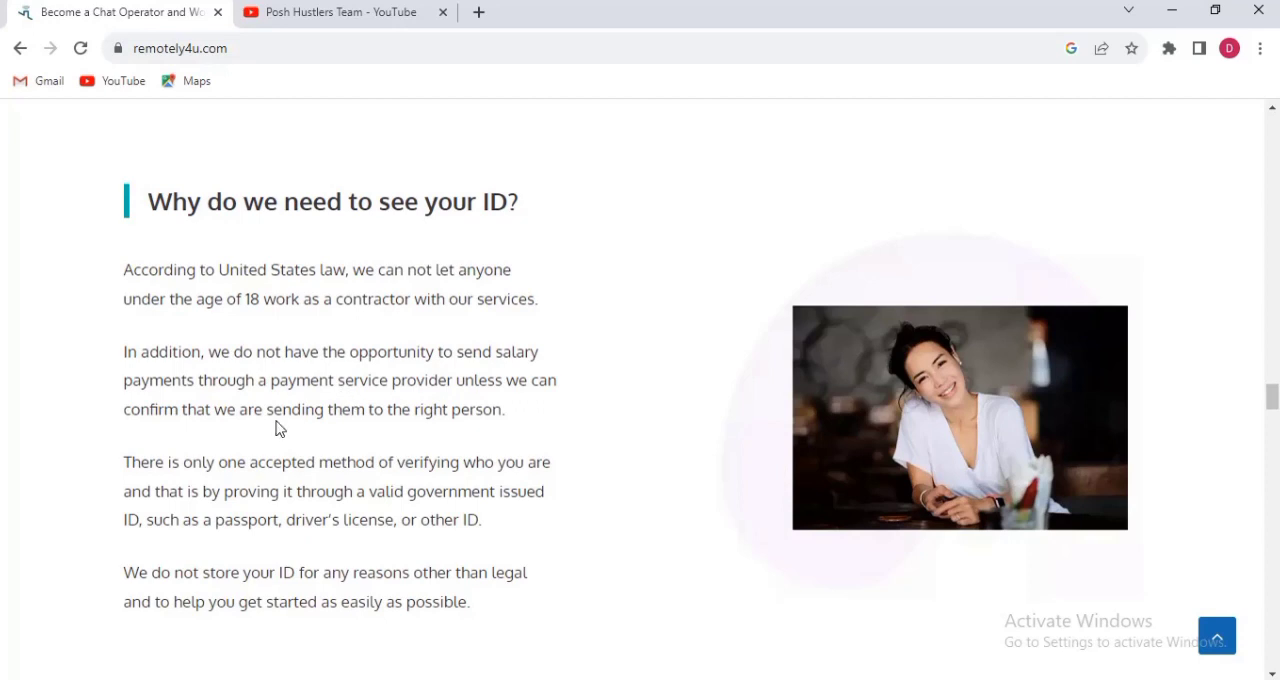
mouse_move(378, 408)
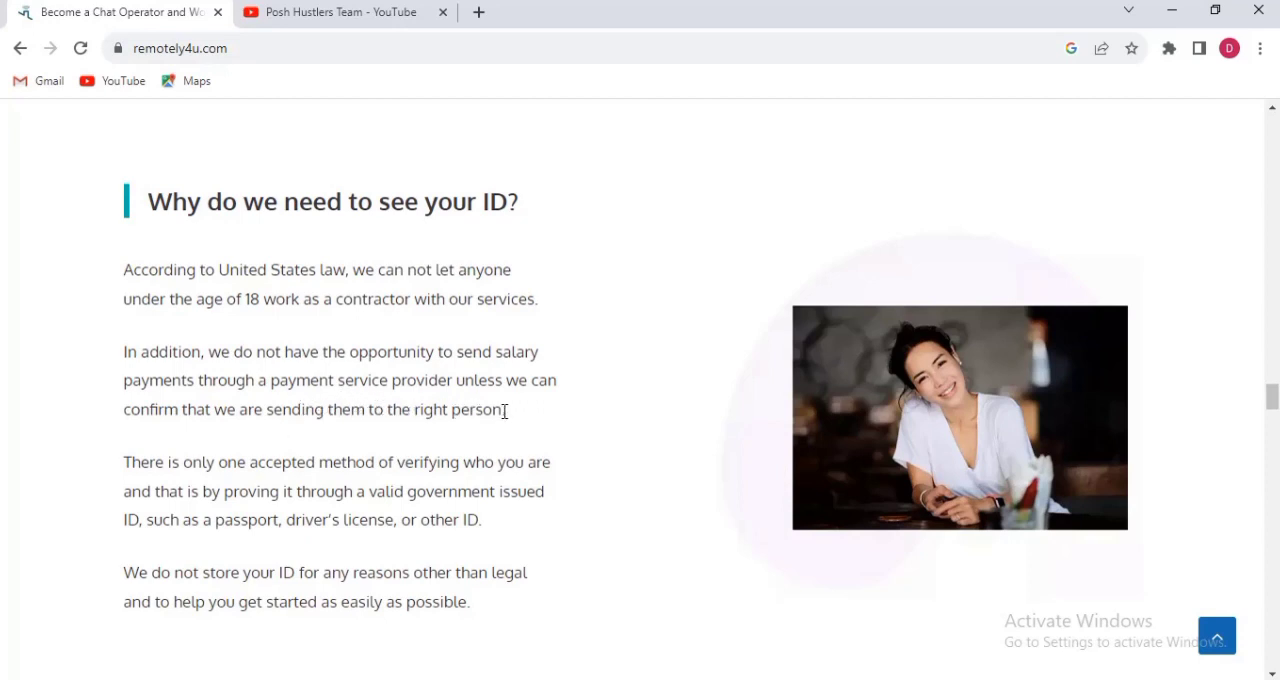
mouse_move(224, 448)
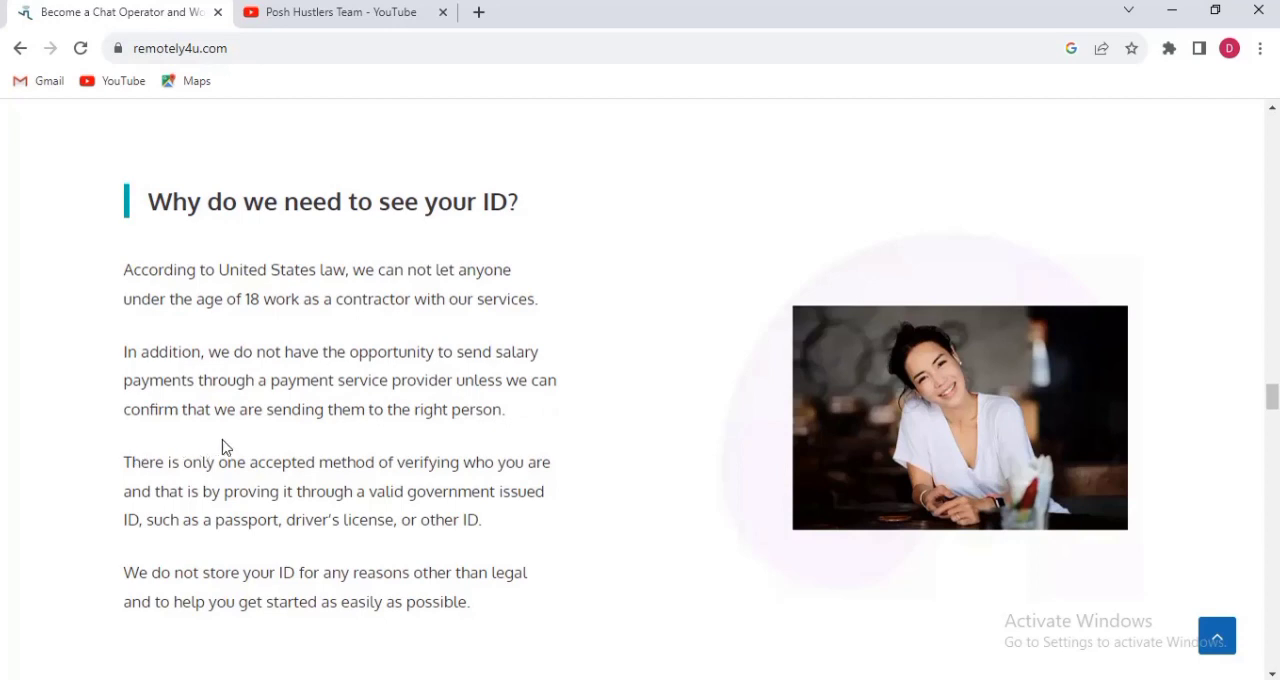
mouse_move(496, 436)
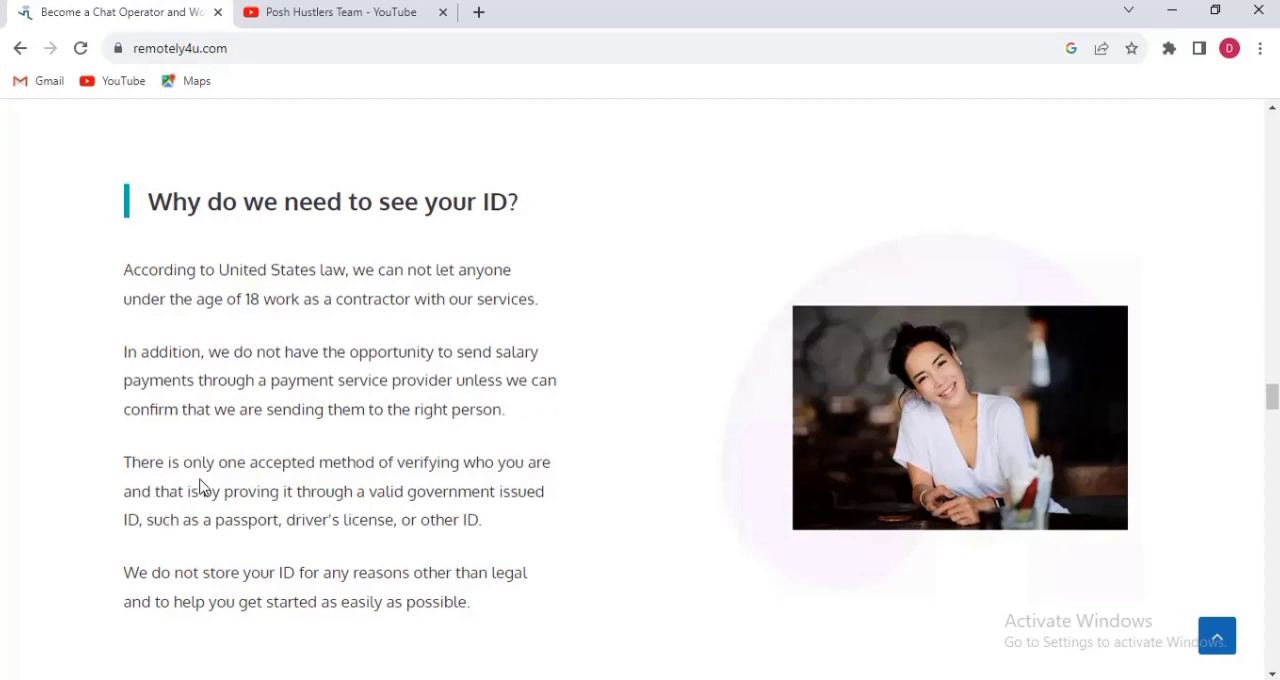
mouse_move(476, 496)
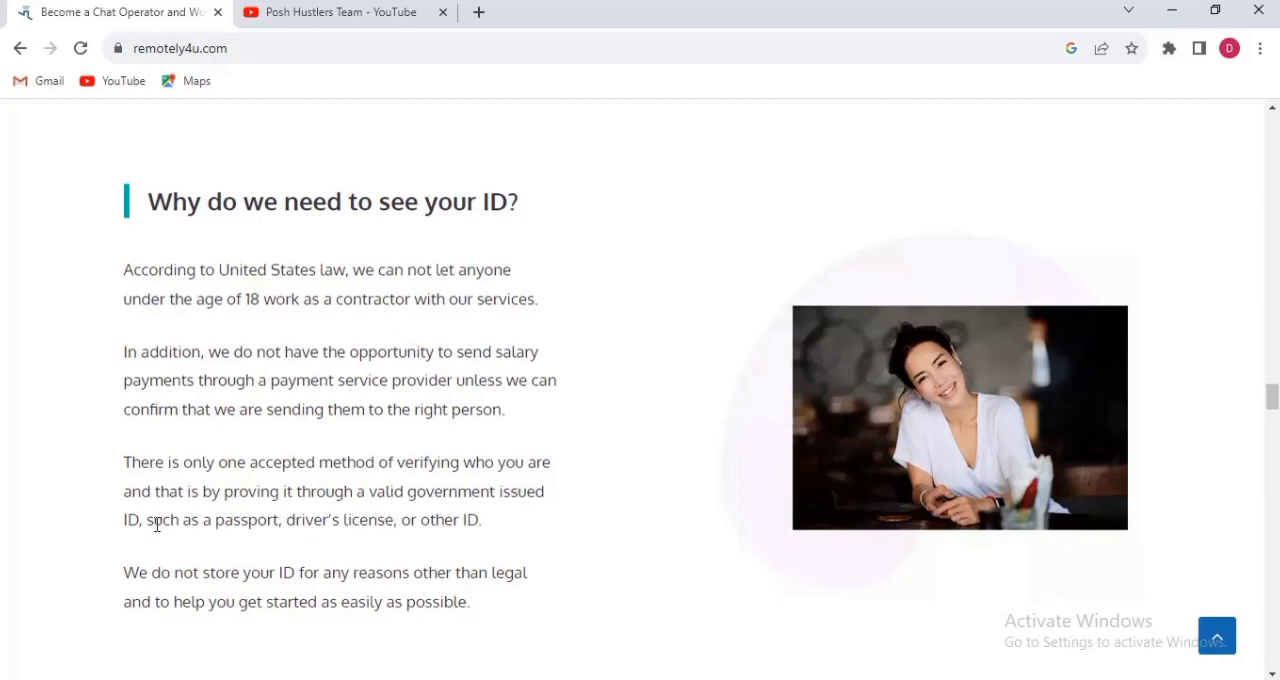
mouse_move(350, 516)
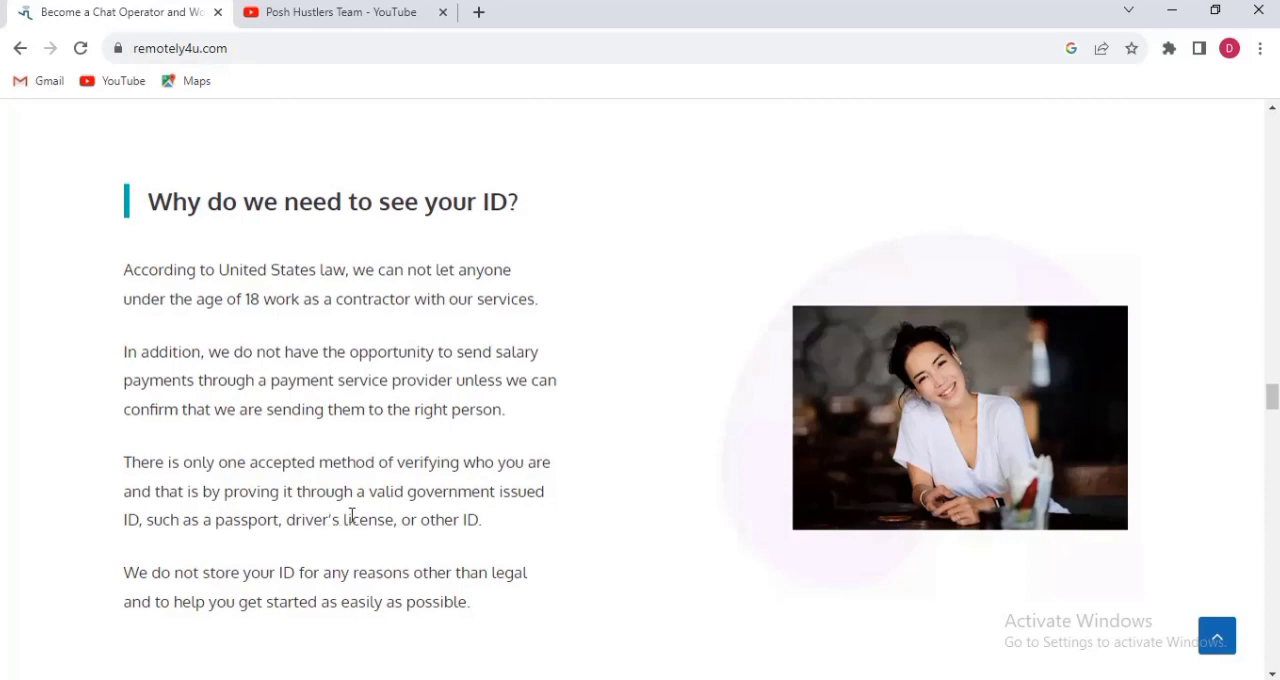
mouse_move(456, 510)
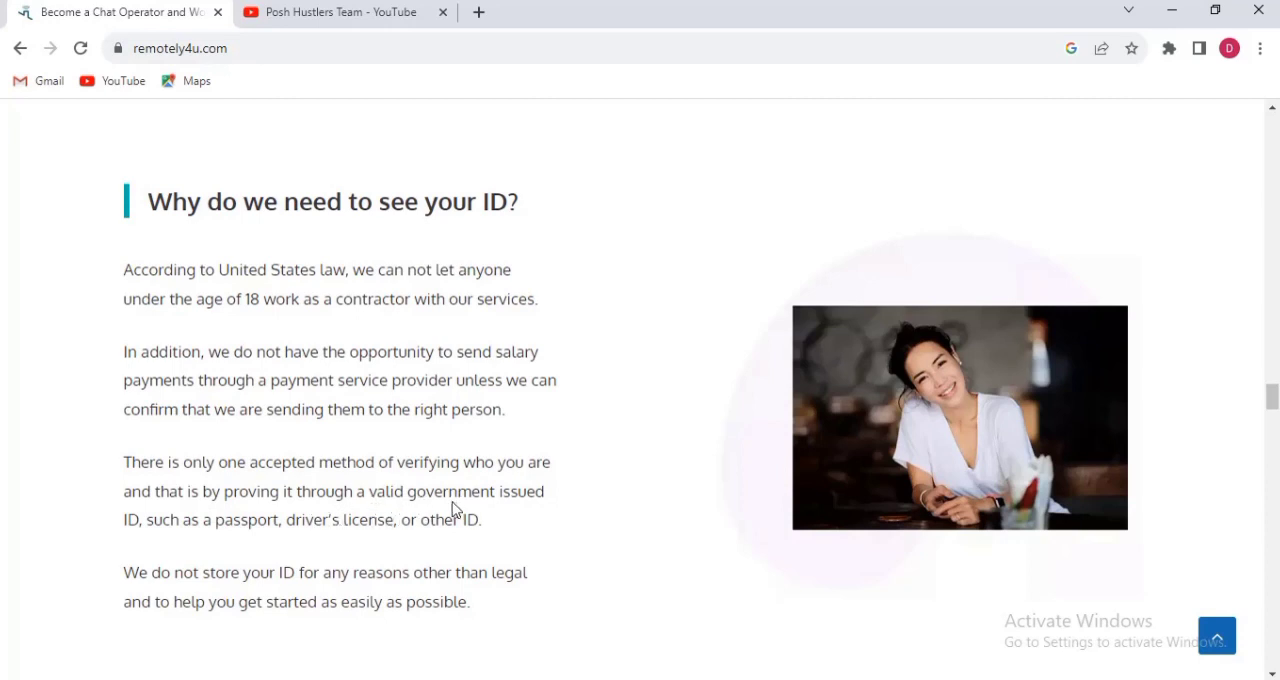
mouse_move(244, 542)
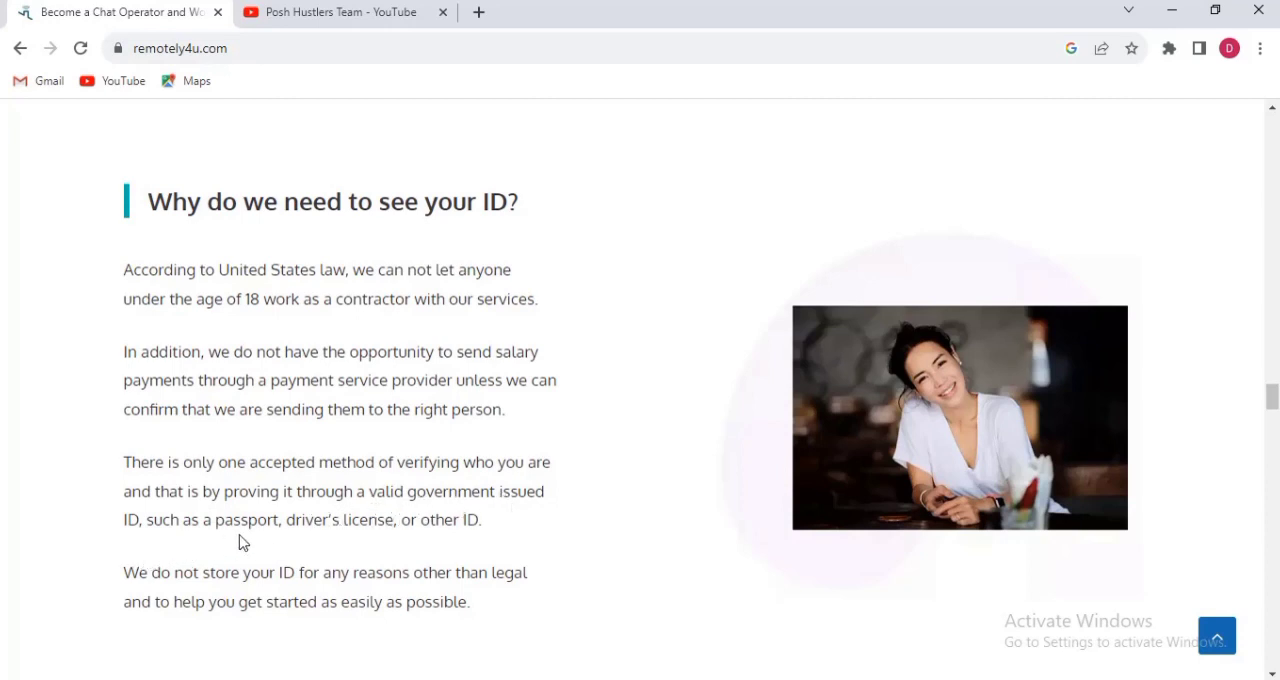
mouse_move(472, 512)
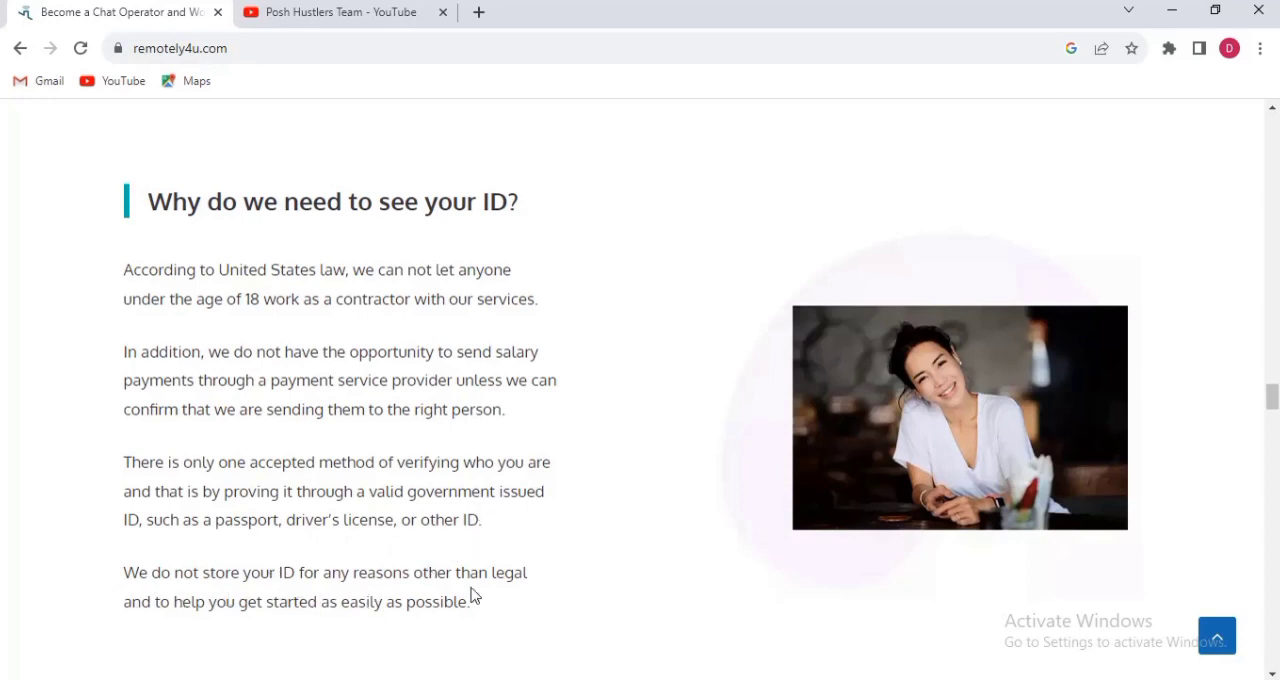
mouse_move(208, 636)
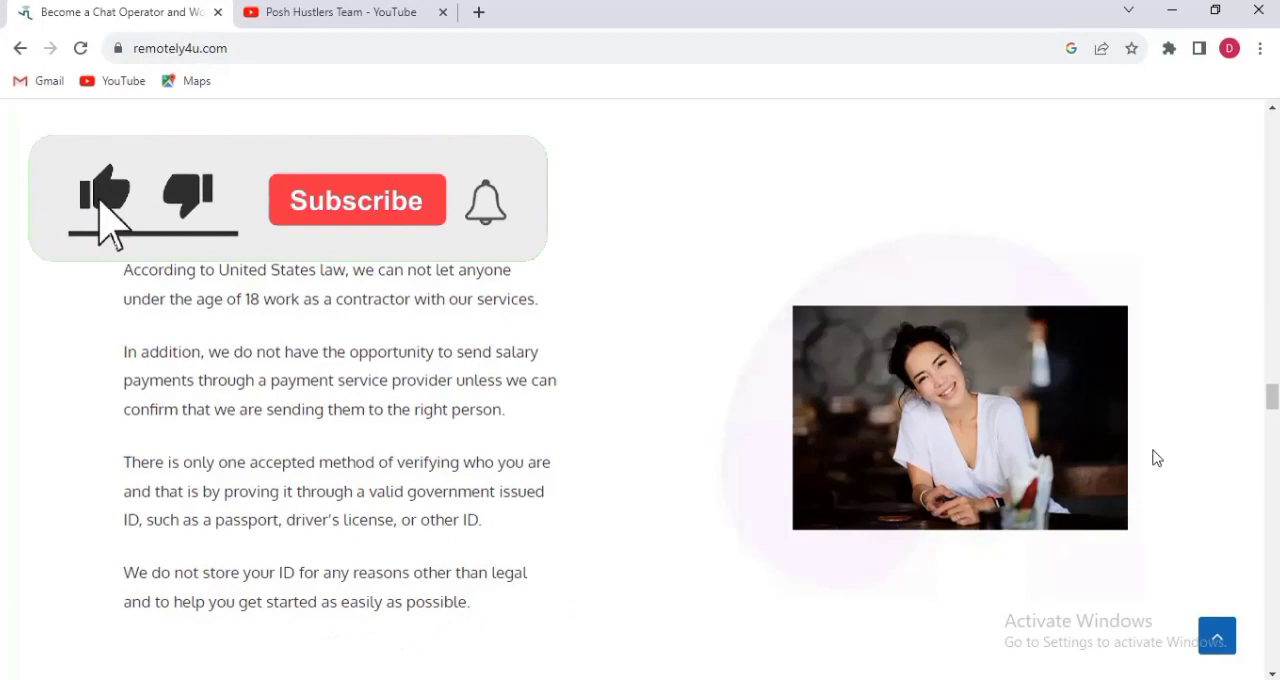
Scroll to the Salary Expectations section with its Week 1, Week 2 and Week 4+ message-rate tiers.
scroll(down, 3)
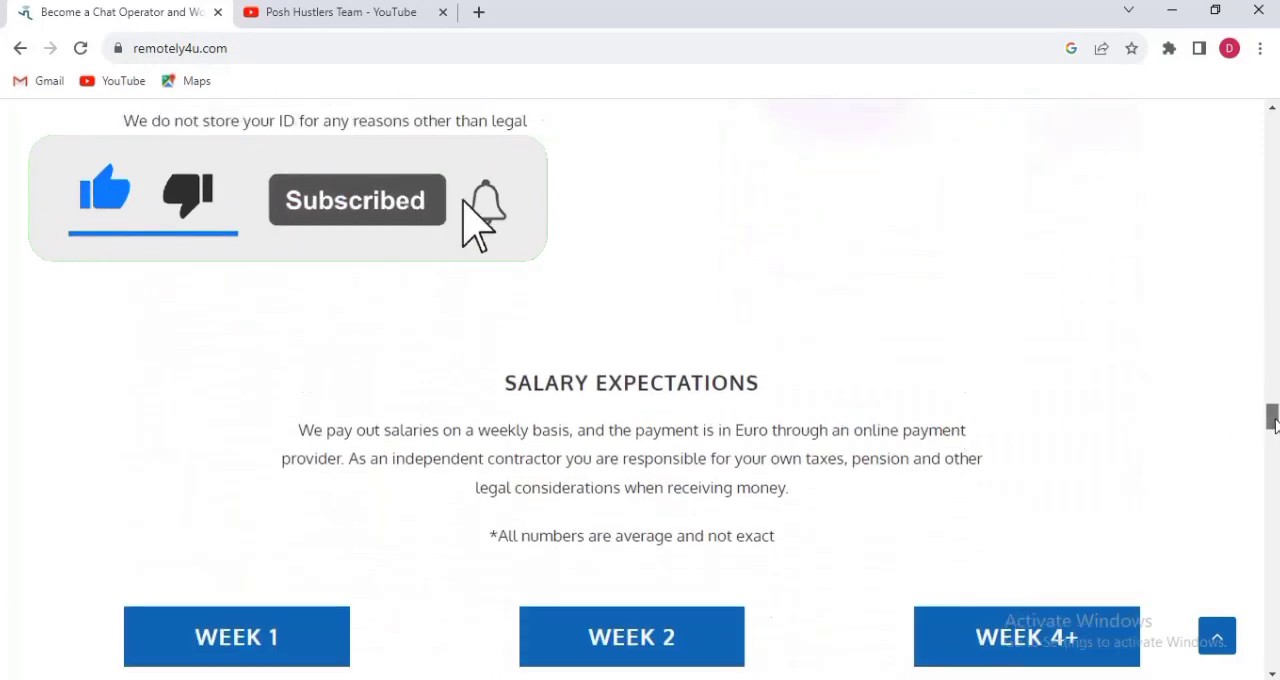
scroll(down, 3)
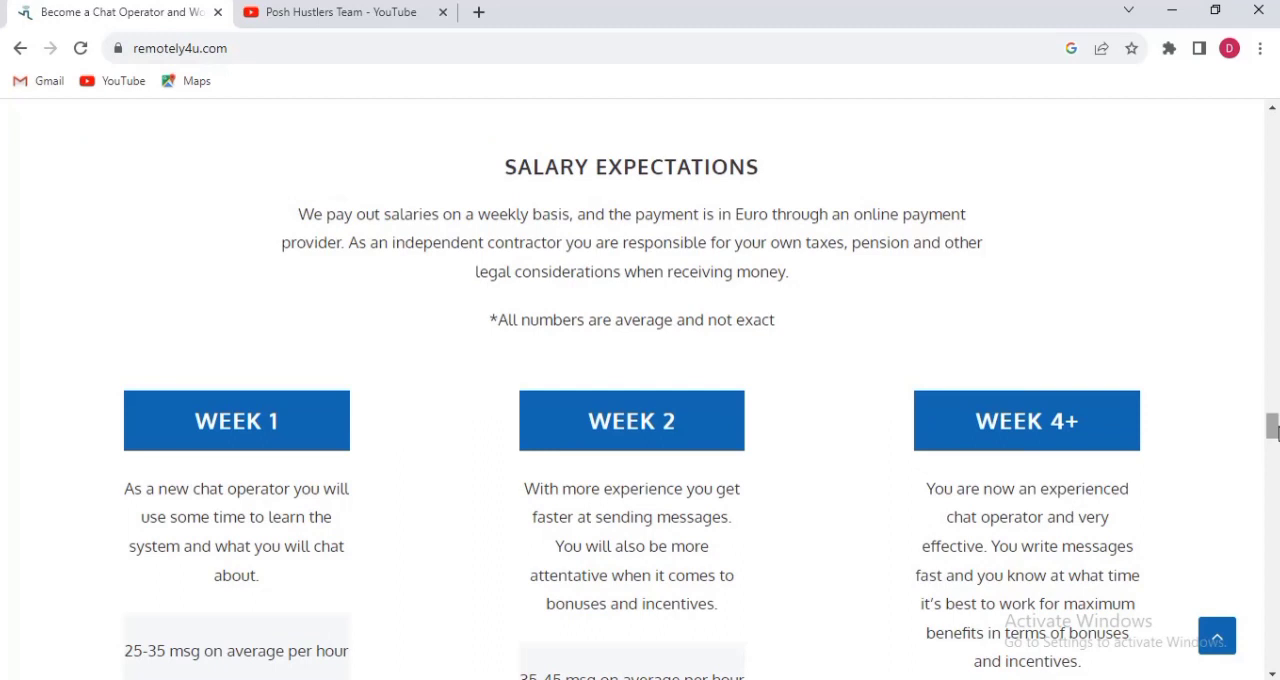
mouse_move(360, 344)
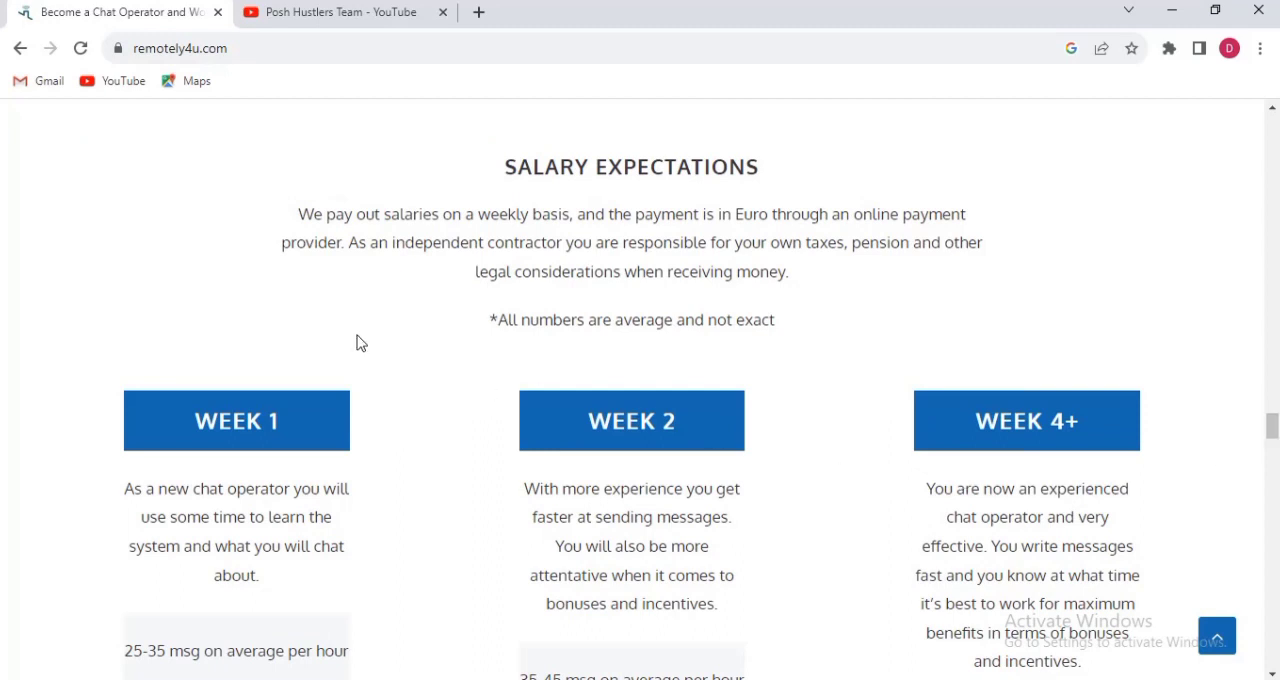
mouse_move(452, 240)
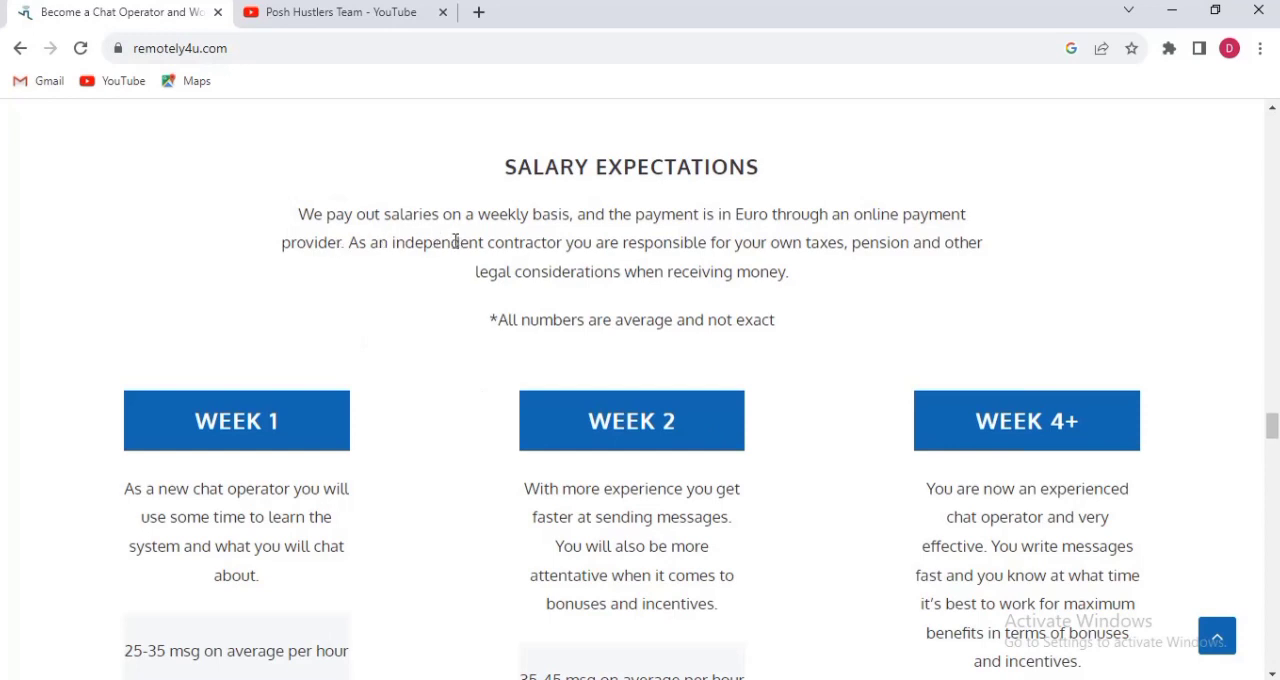
mouse_move(548, 240)
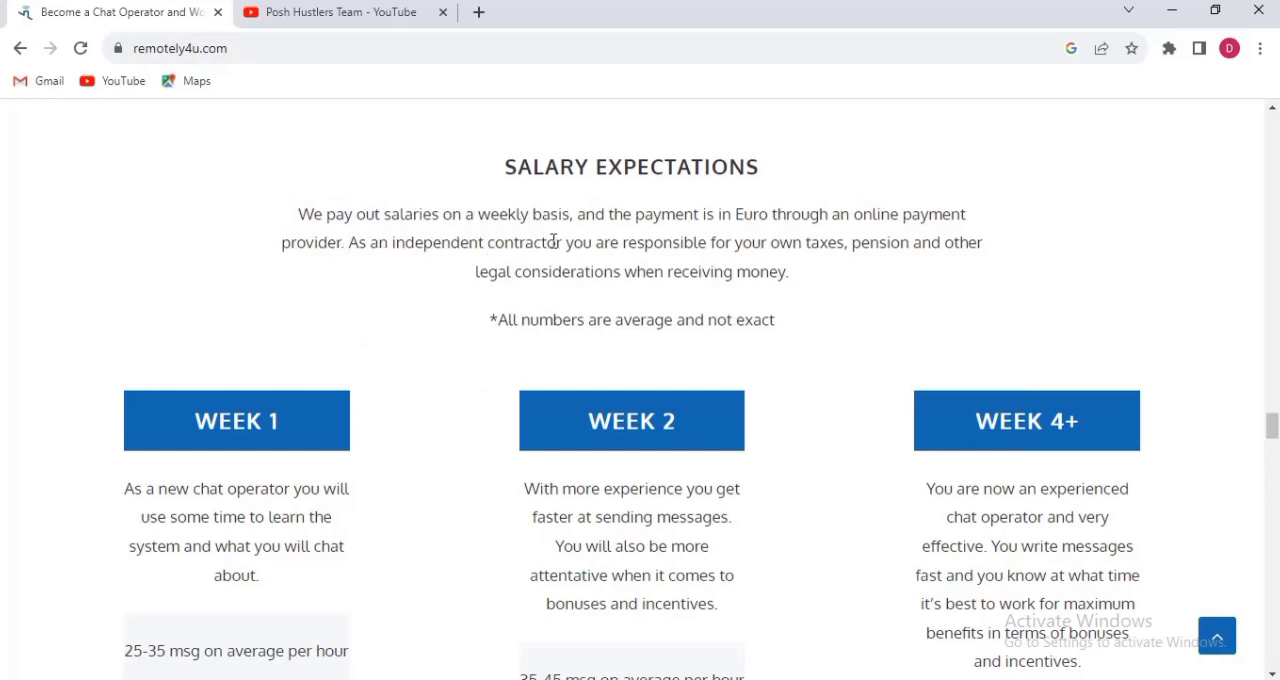
mouse_move(708, 252)
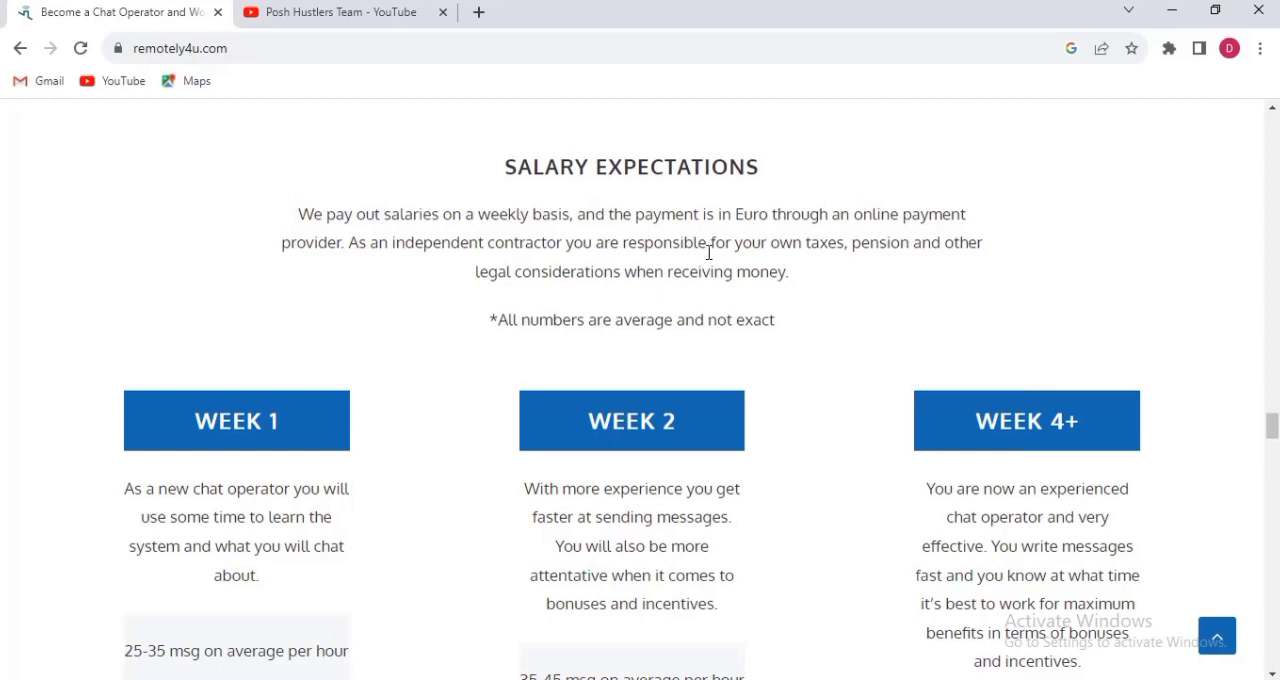
mouse_move(798, 220)
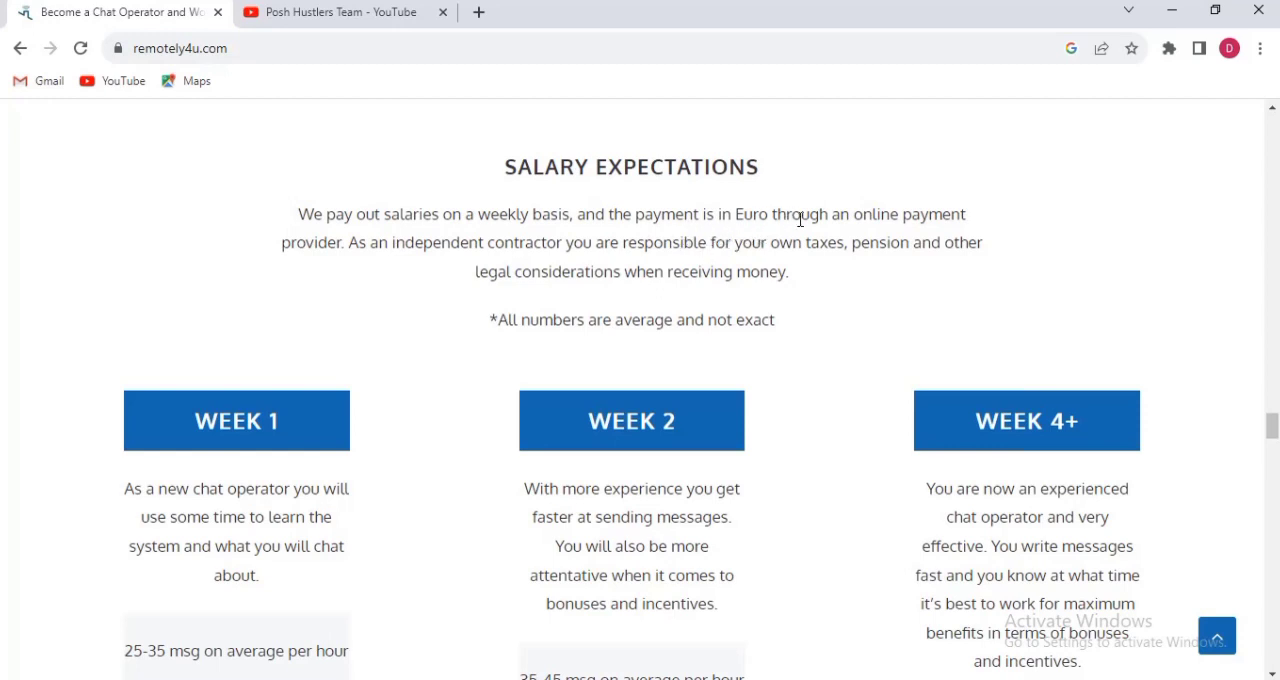
mouse_move(360, 276)
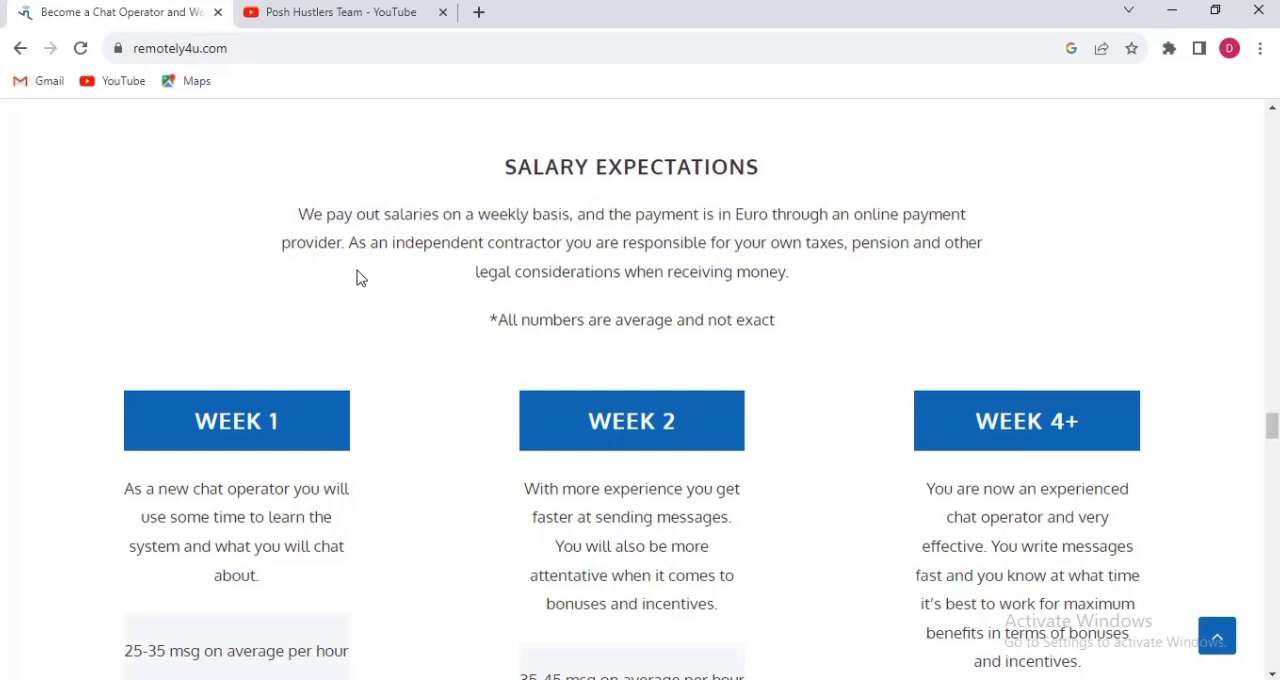
mouse_move(510, 276)
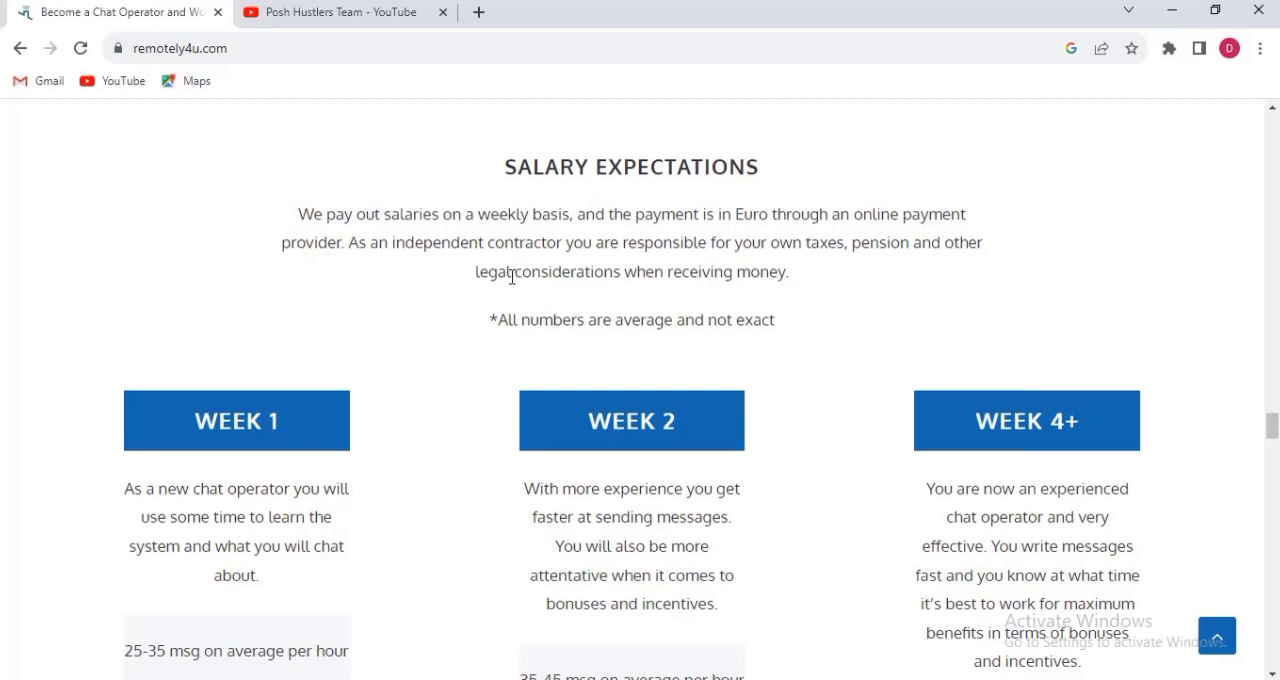
mouse_move(752, 268)
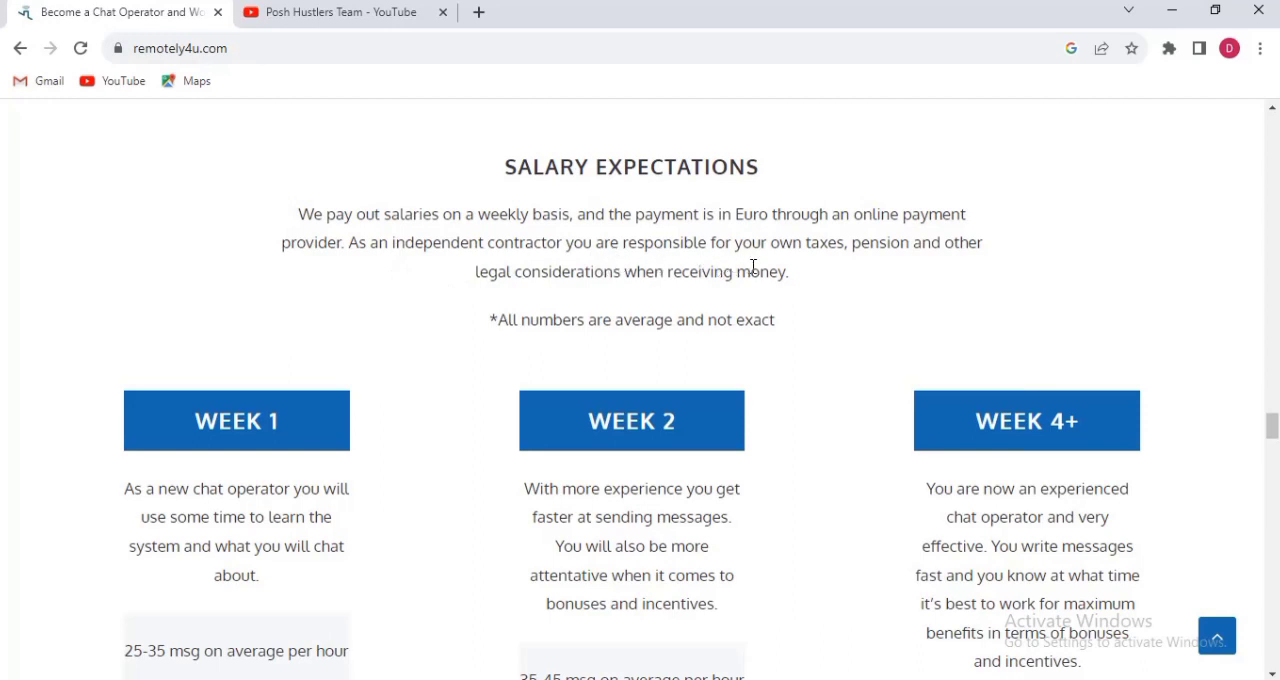
mouse_move(532, 310)
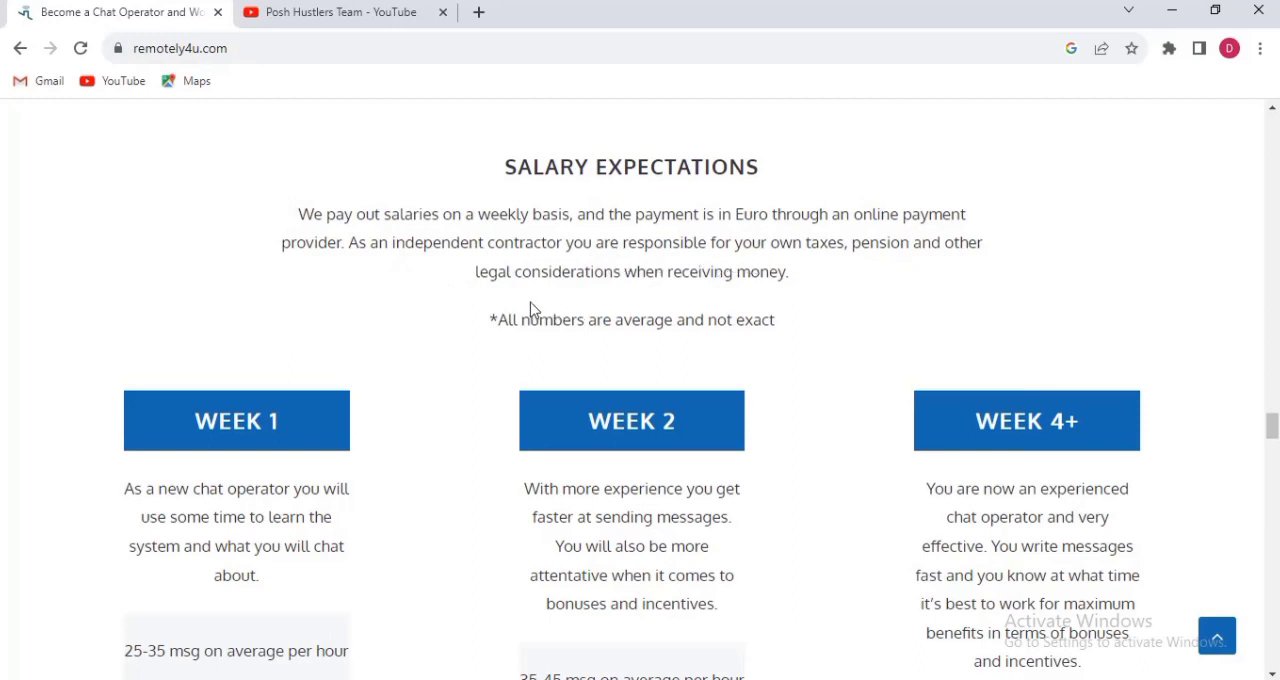
mouse_move(672, 300)
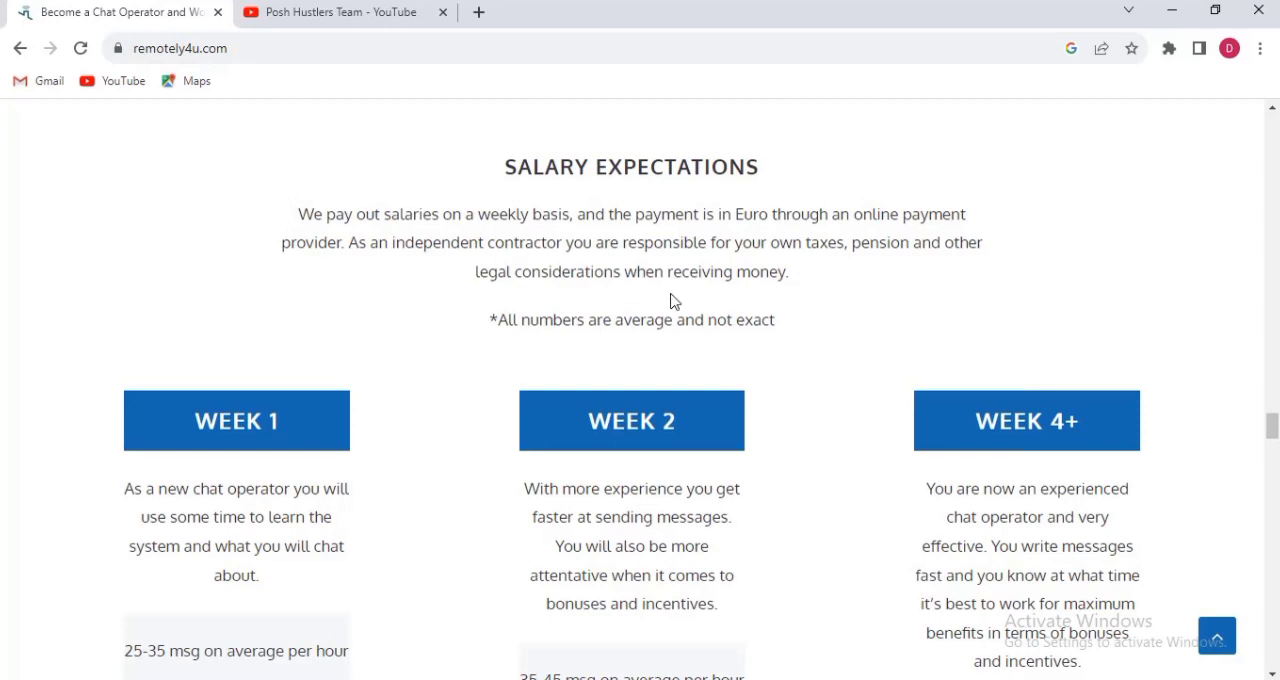
mouse_move(610, 354)
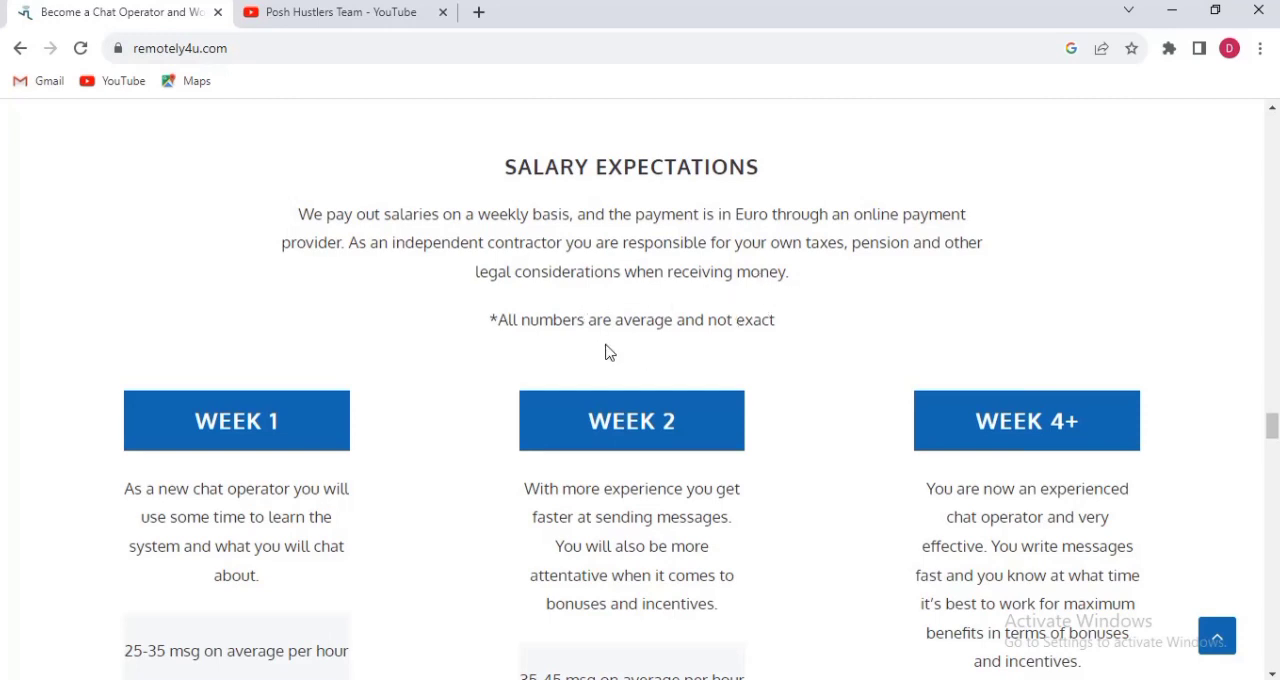
mouse_move(548, 408)
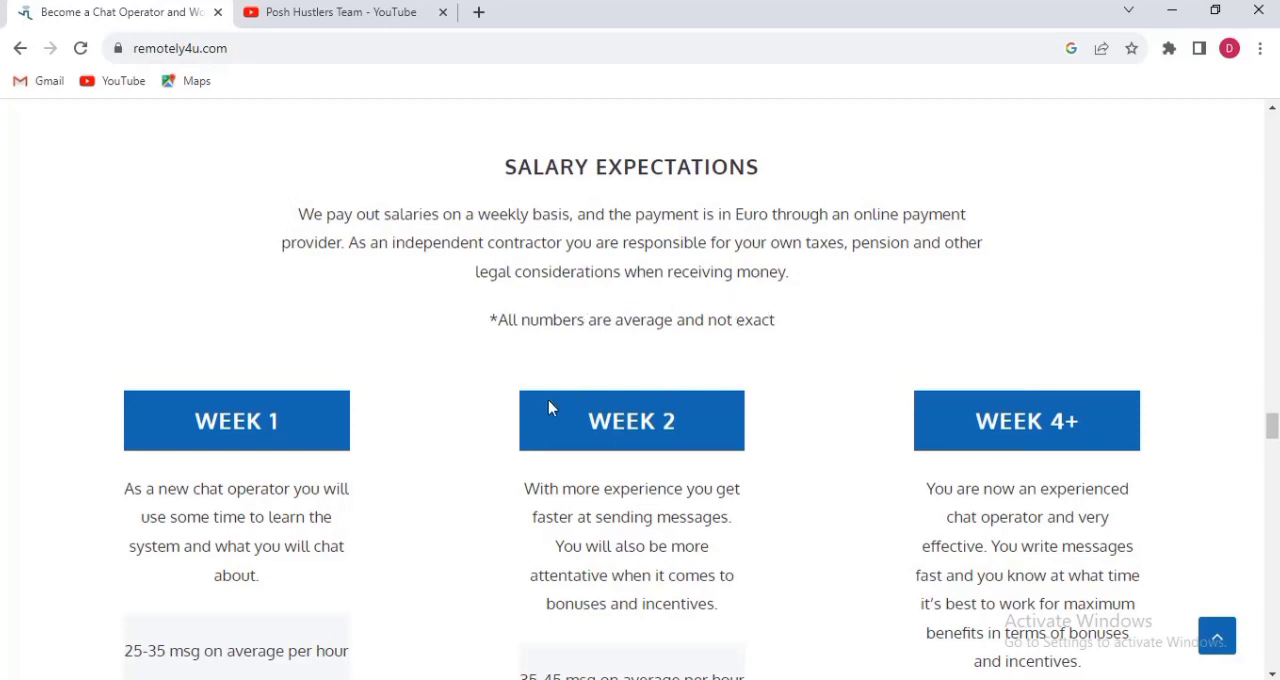
Scroll to reveal the message rates and work hours under the Week 1, Week 2 and Week 4+ cards.
scroll(down, 3)
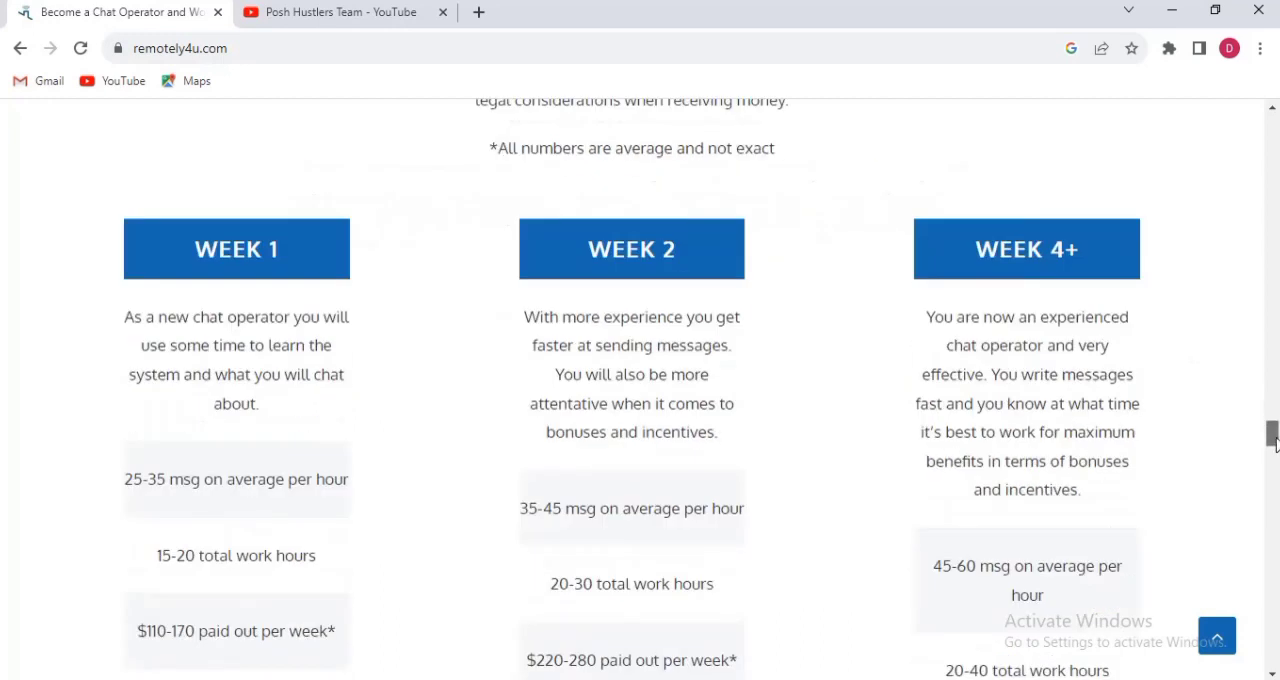
scroll(up, 3)
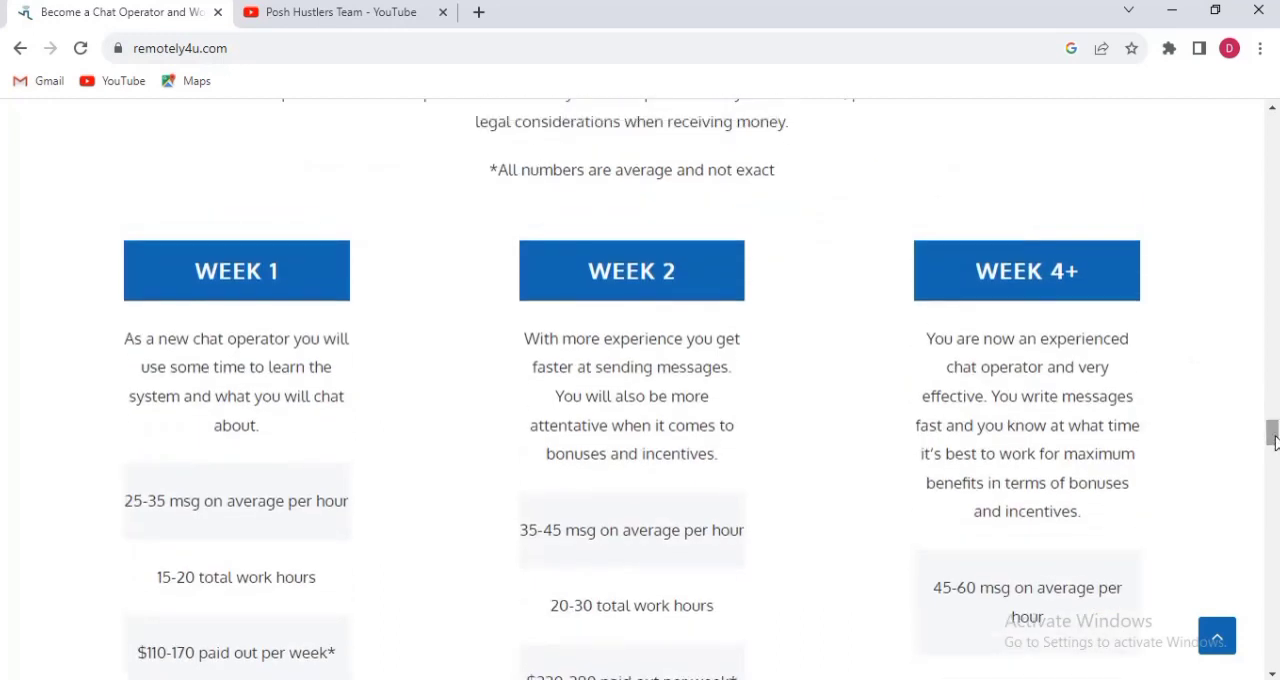
mouse_move(160, 306)
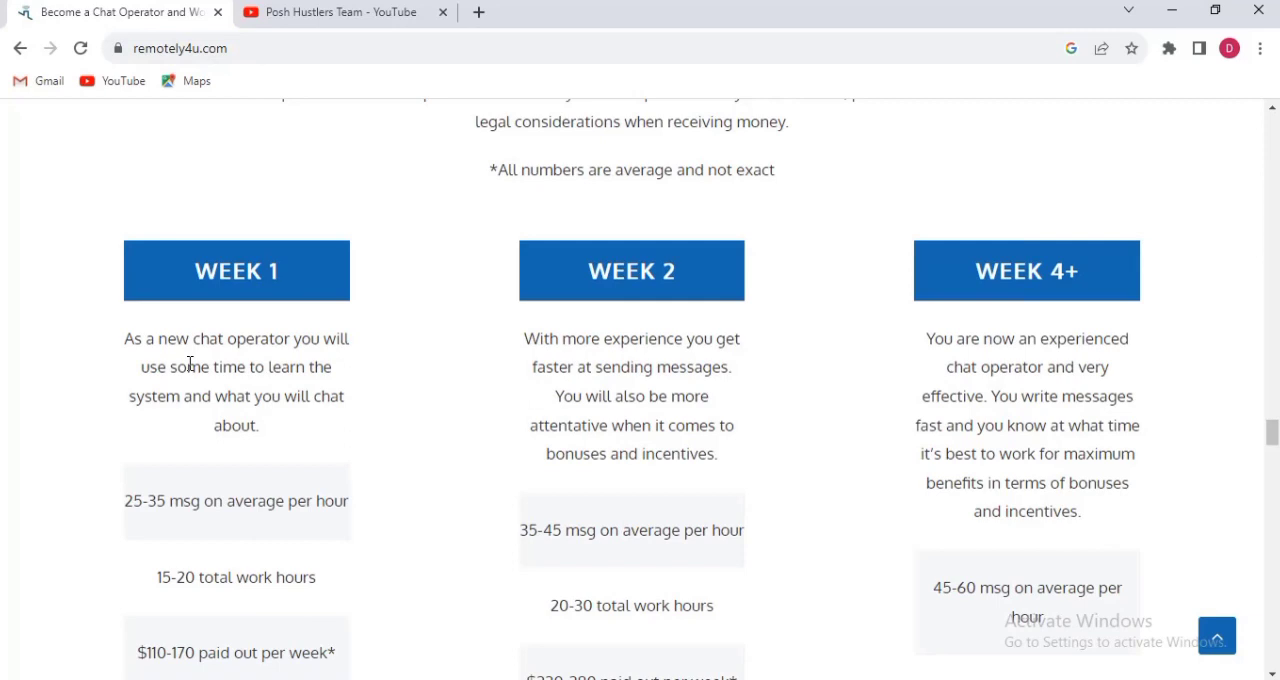
mouse_move(310, 364)
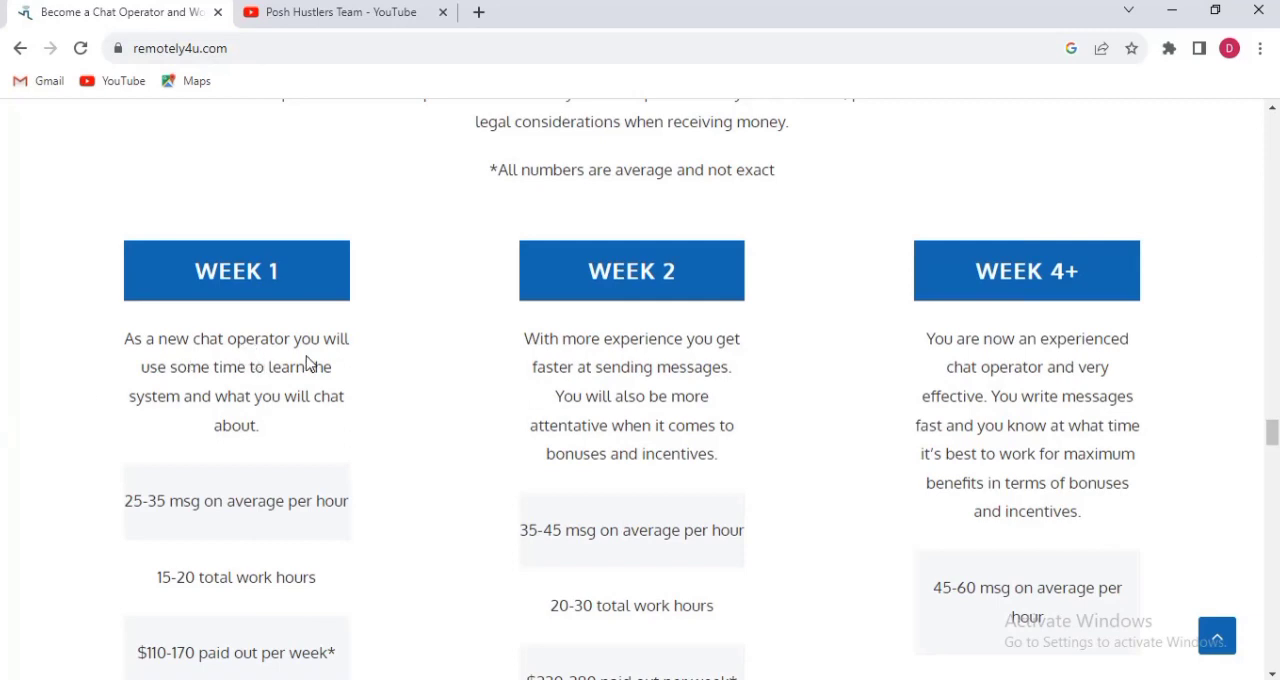
mouse_move(222, 392)
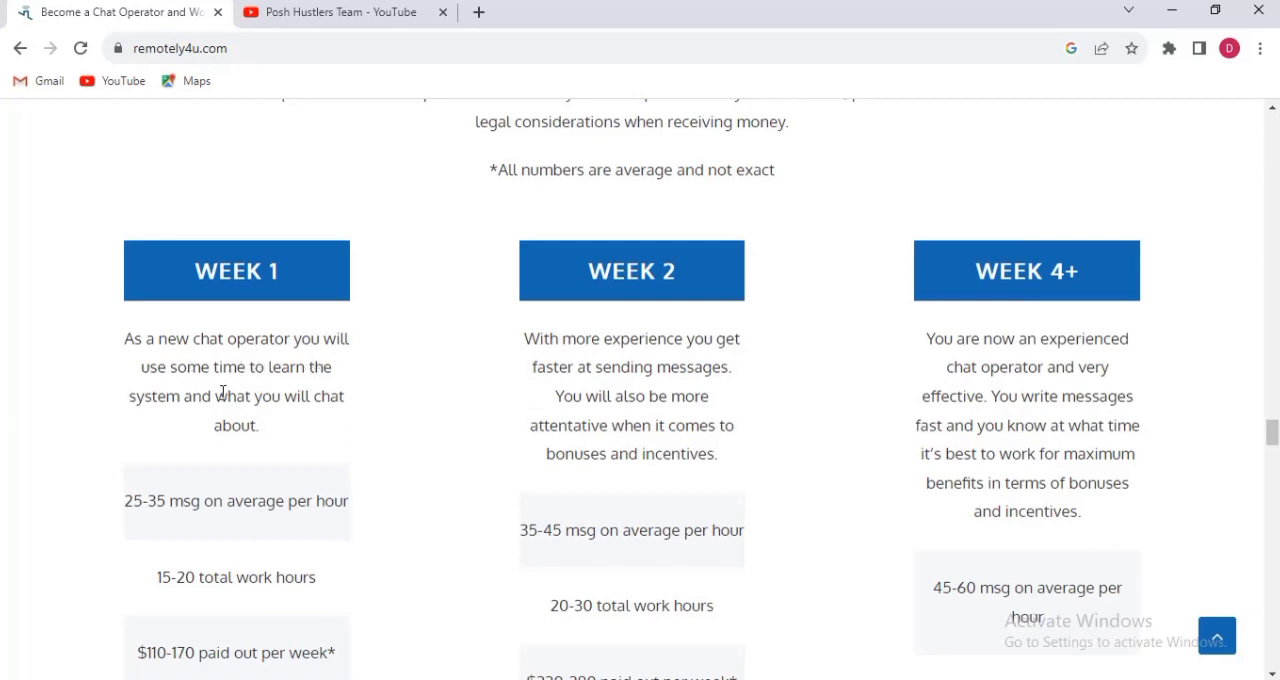
mouse_move(200, 424)
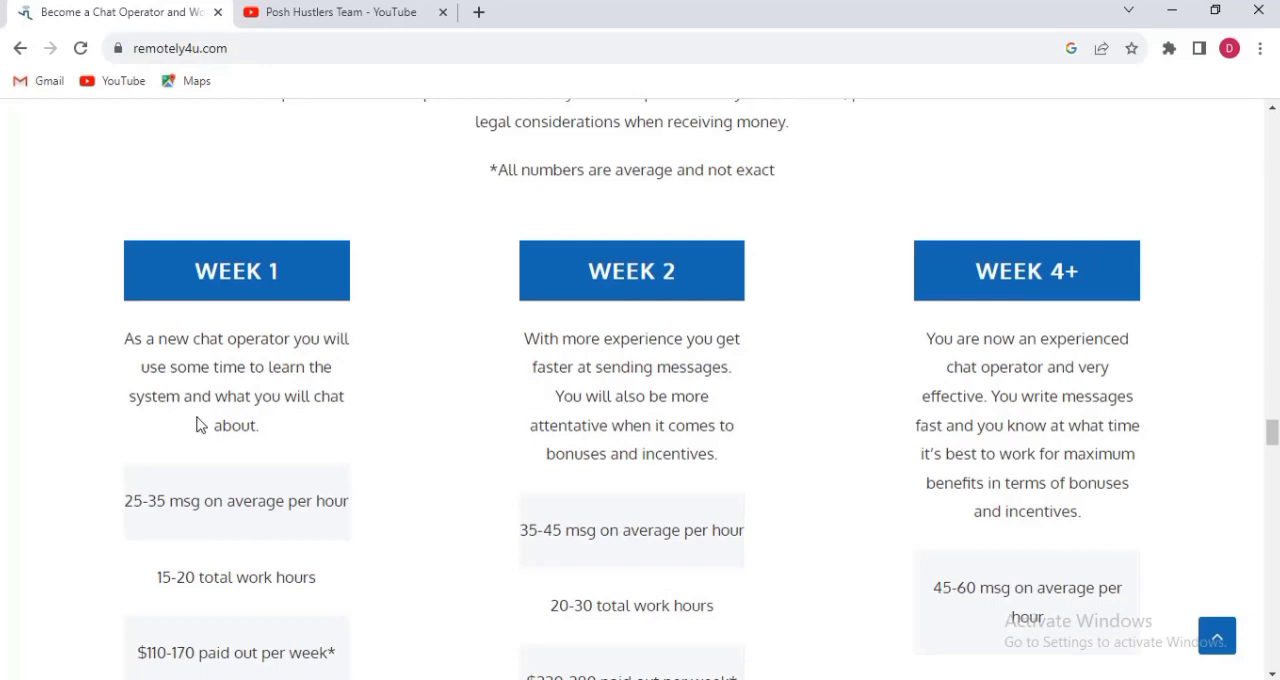
mouse_move(386, 432)
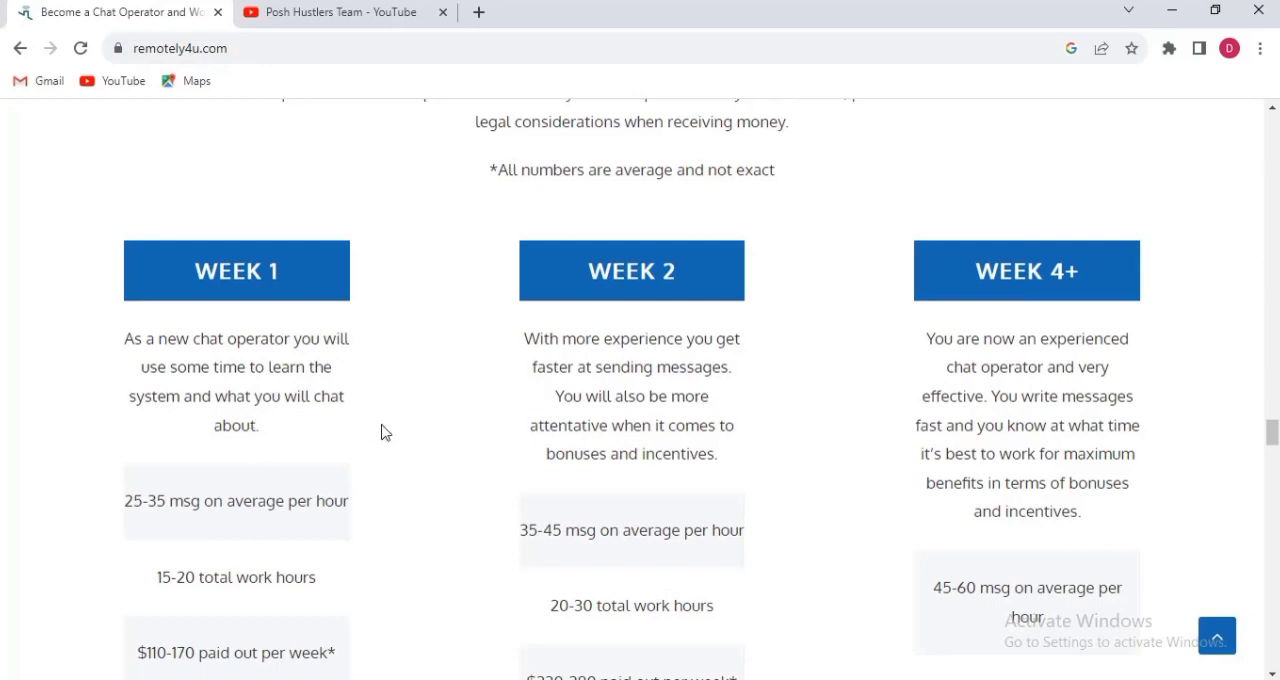
mouse_move(176, 536)
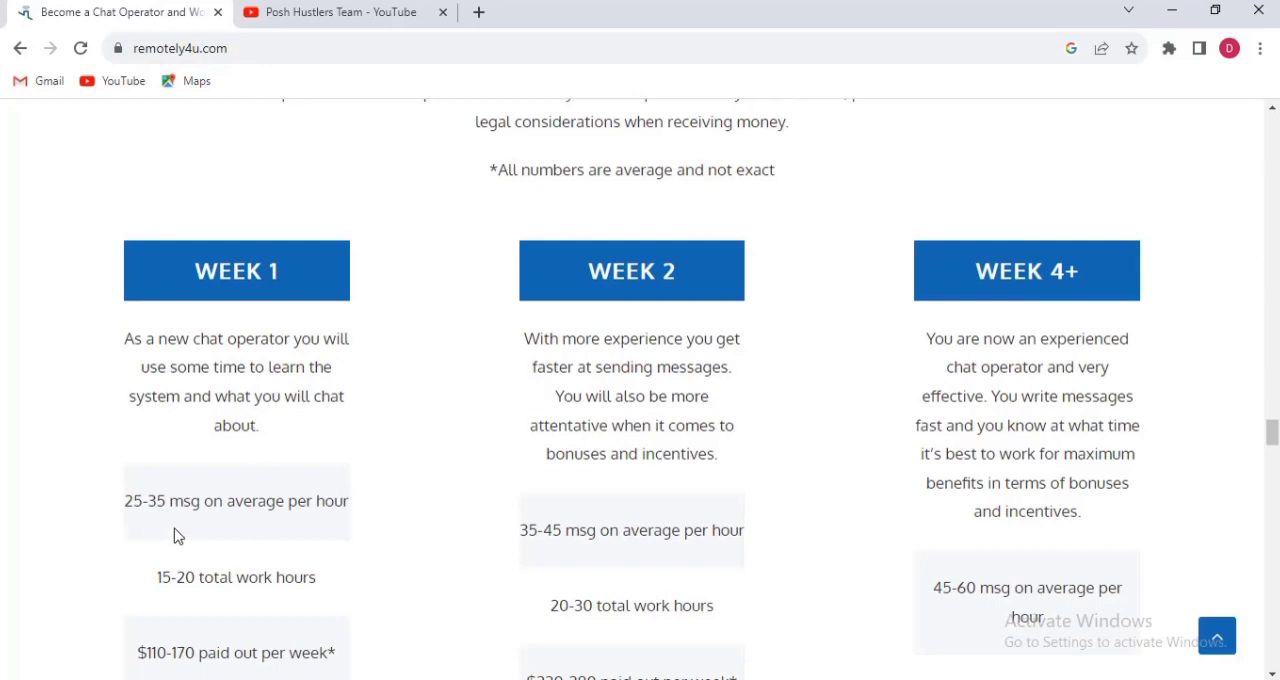
mouse_move(312, 528)
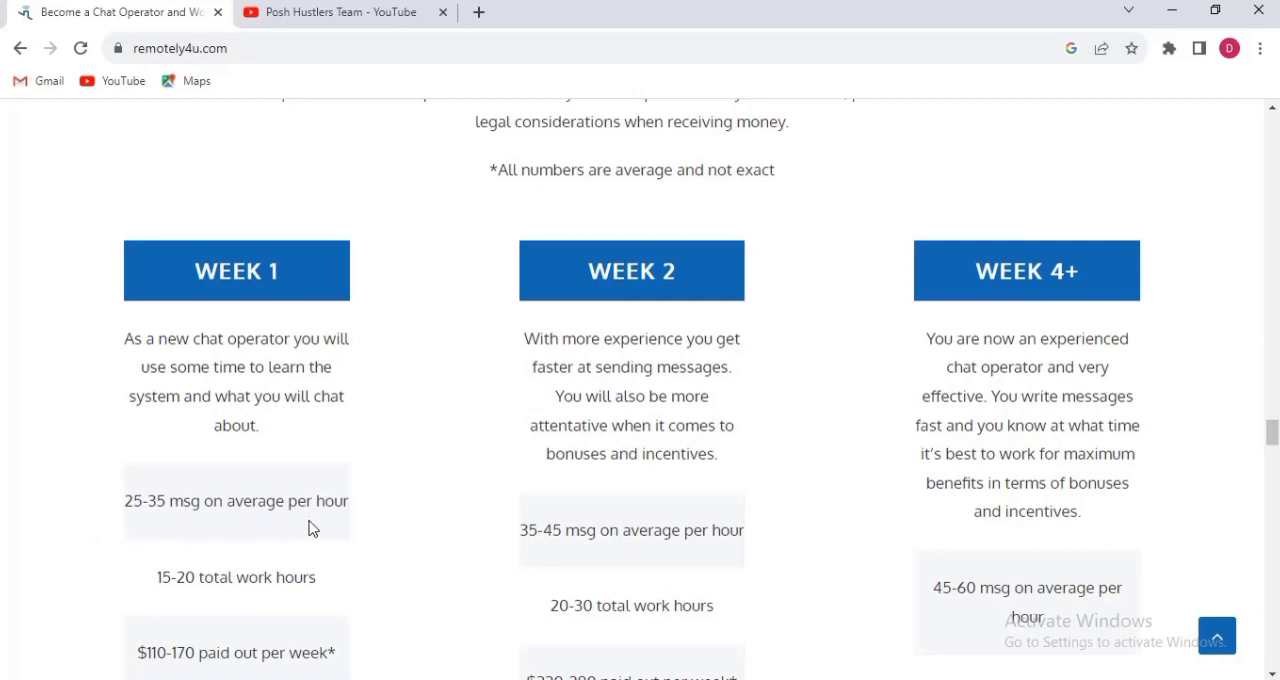
mouse_move(224, 606)
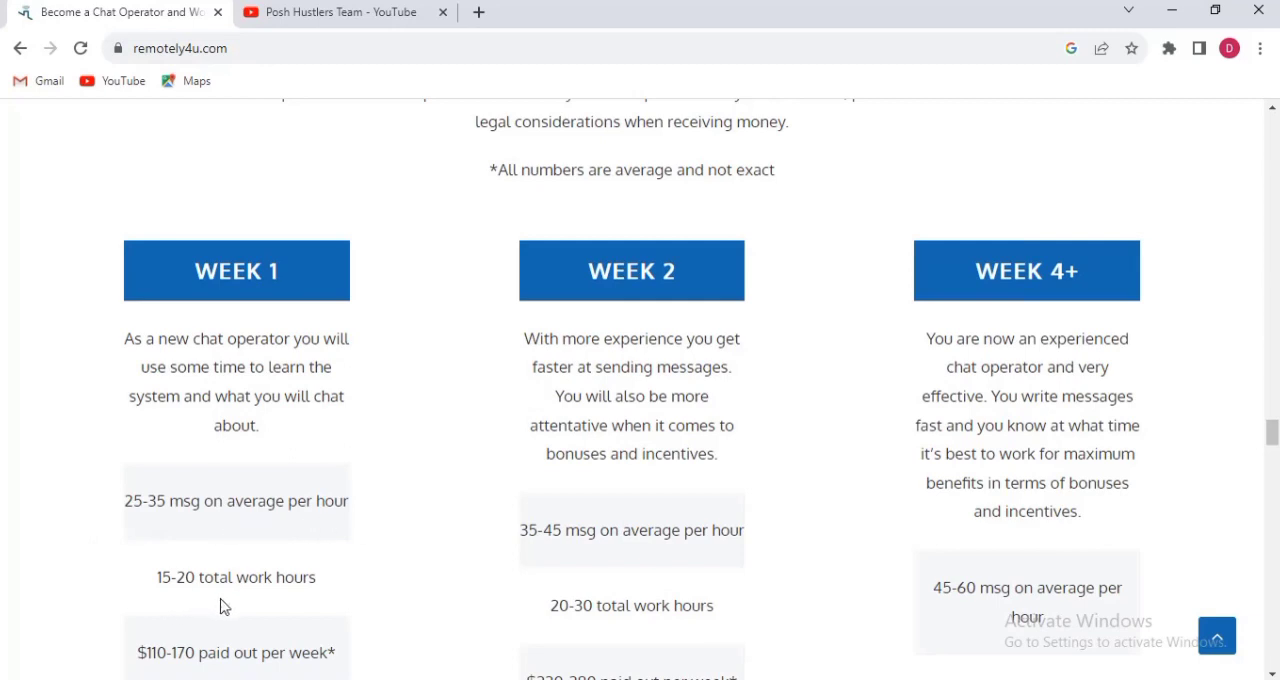
mouse_move(180, 652)
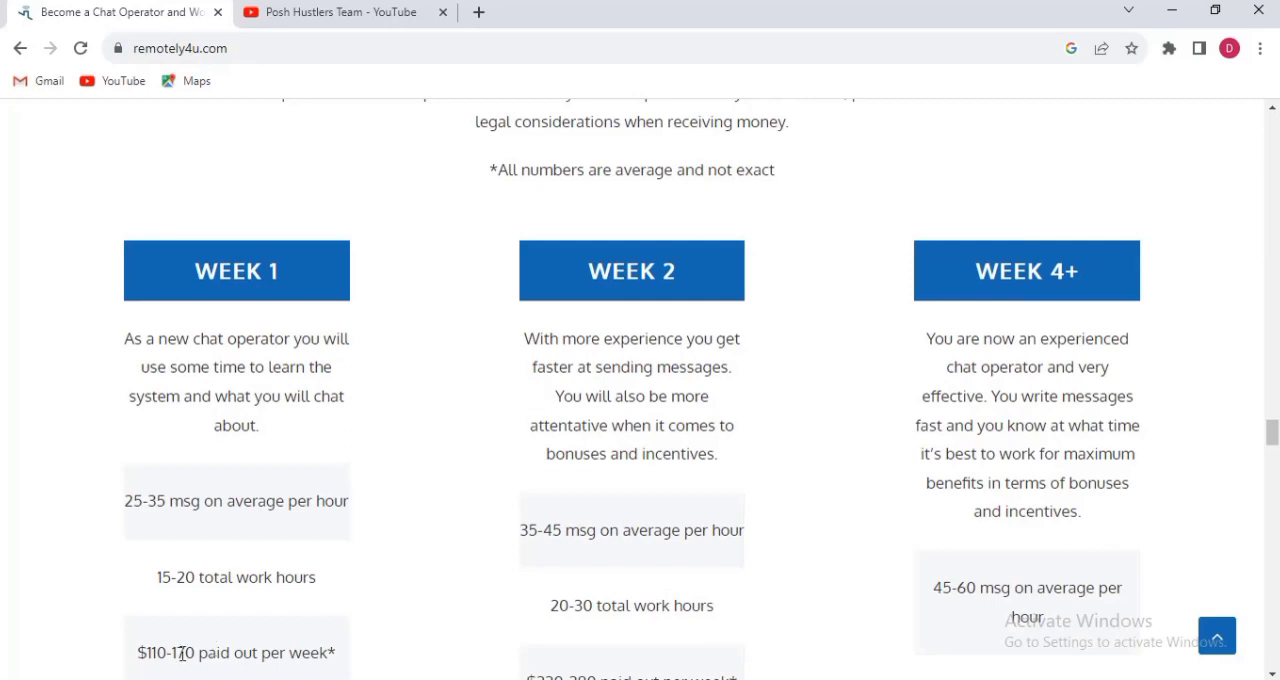
mouse_move(148, 670)
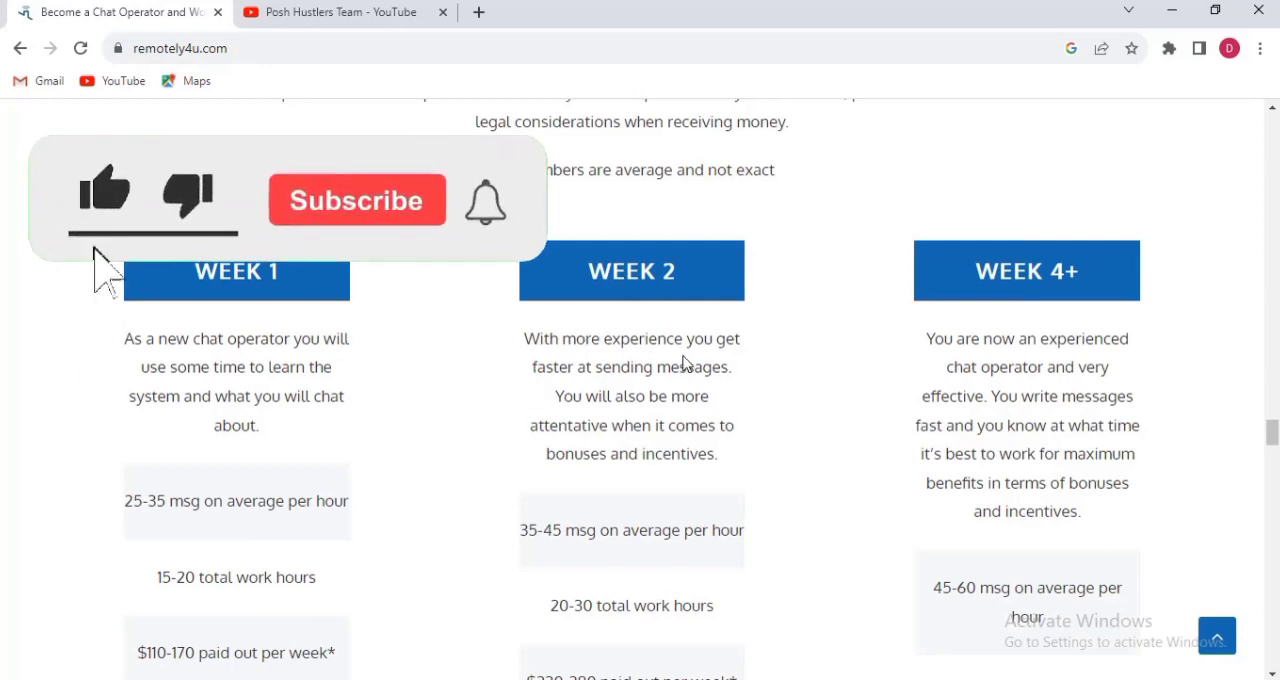
Bring the weekly payout rows under all three week cards into view.
click(356, 200)
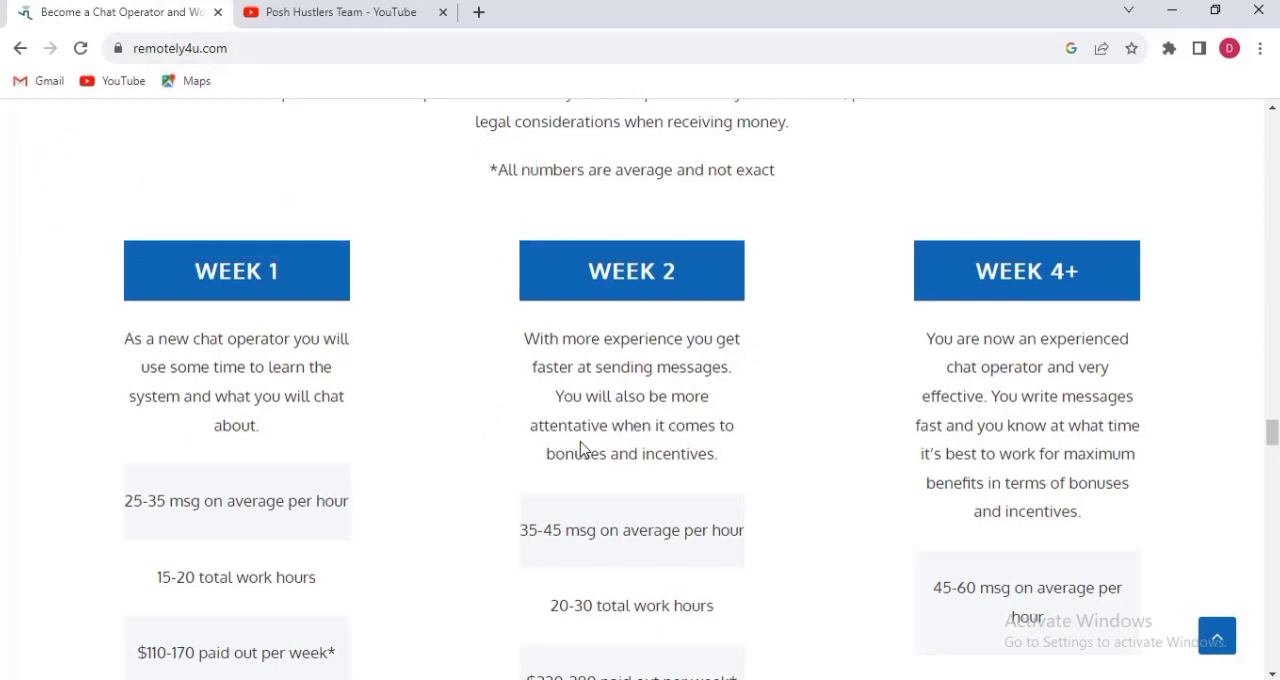
mouse_move(604, 472)
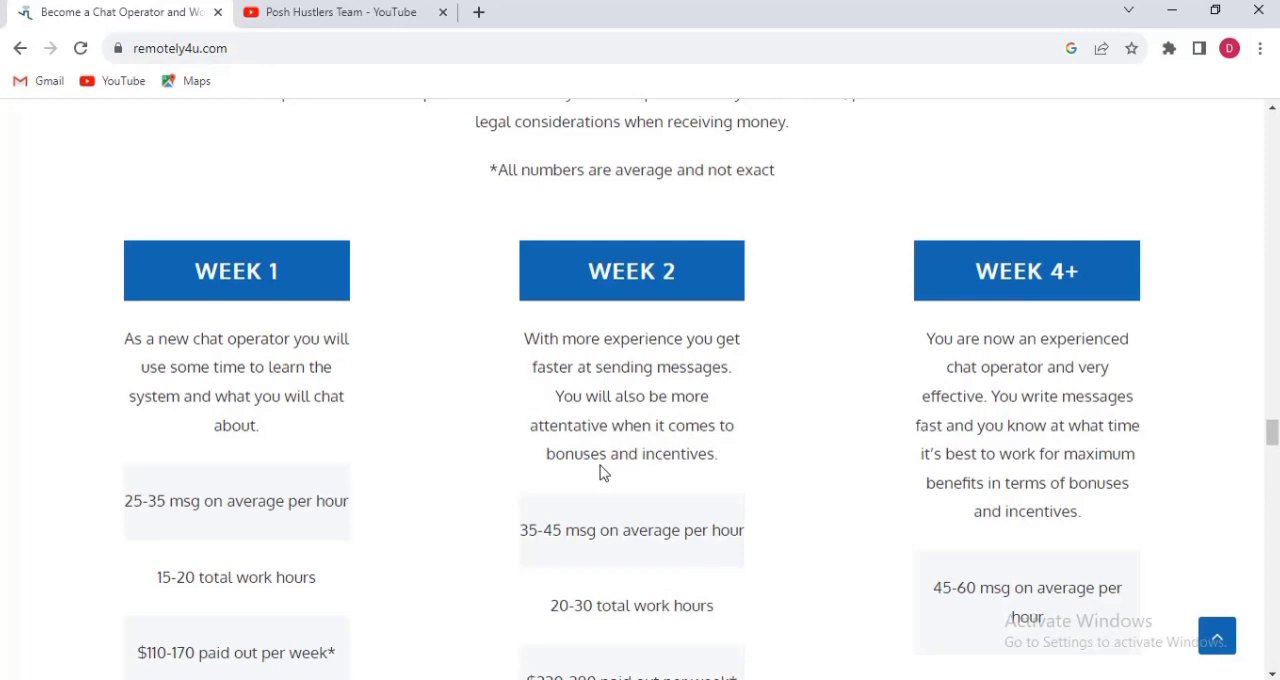
mouse_move(716, 472)
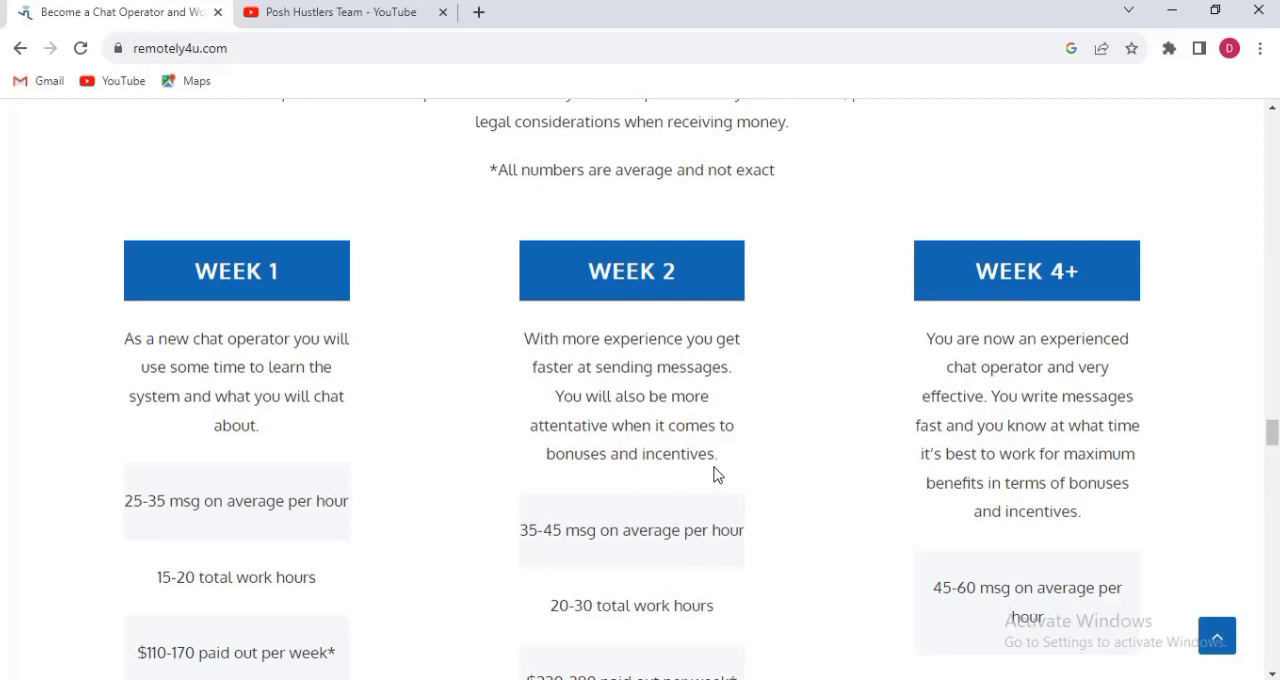
mouse_move(564, 552)
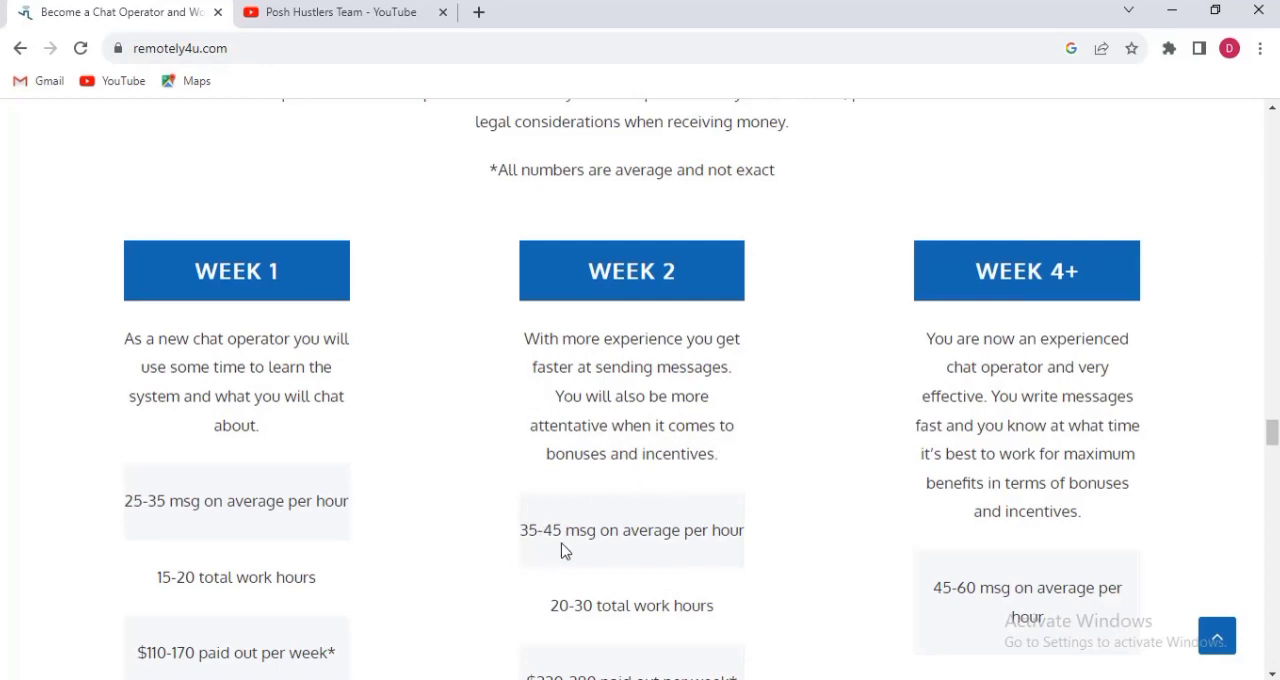
mouse_move(652, 582)
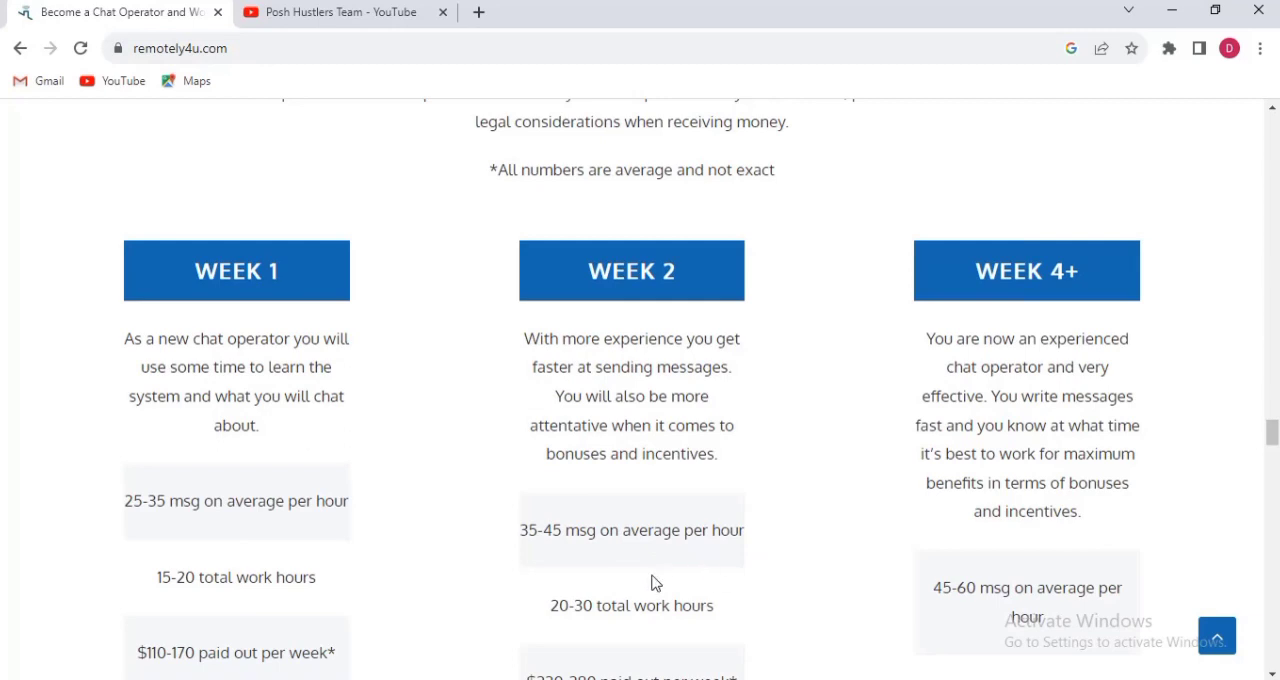
mouse_move(714, 606)
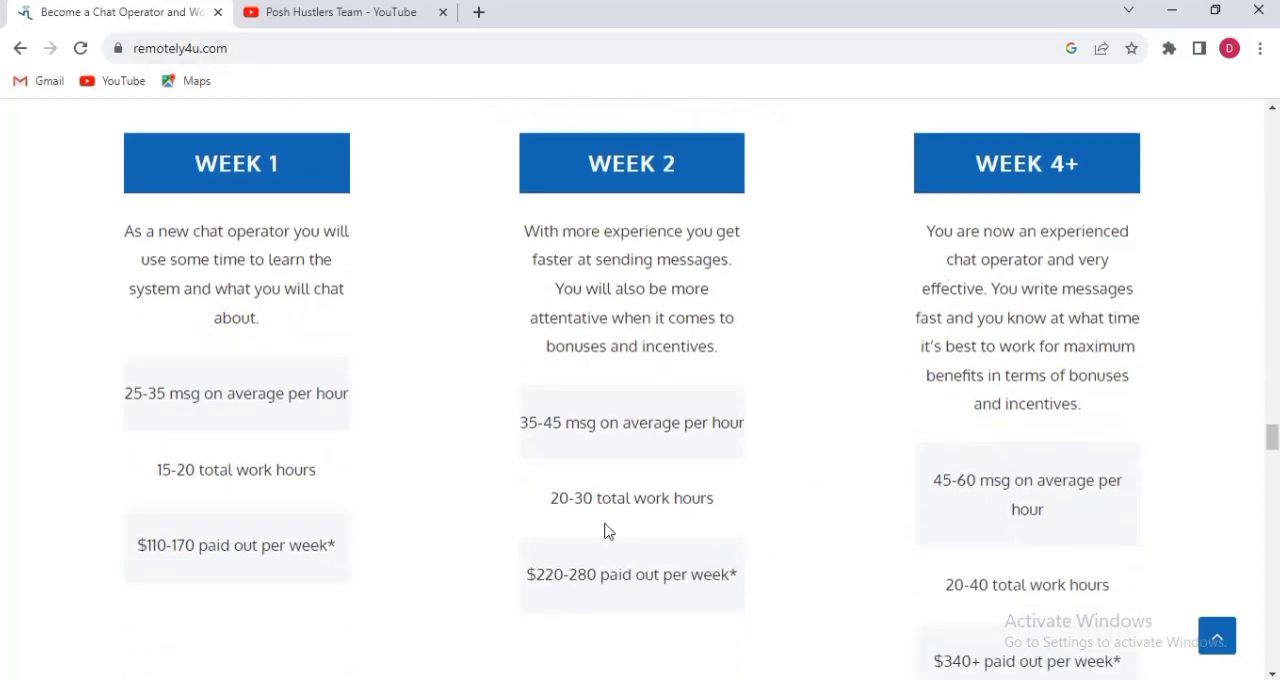
mouse_move(708, 524)
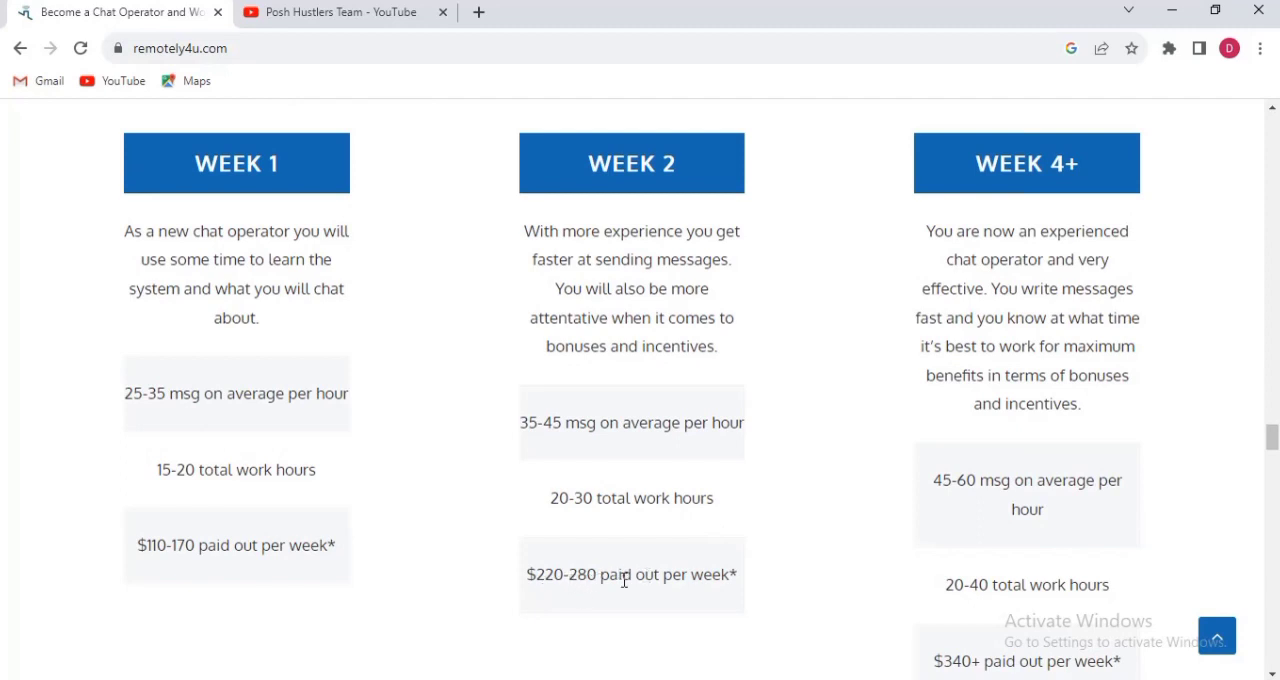
mouse_move(712, 608)
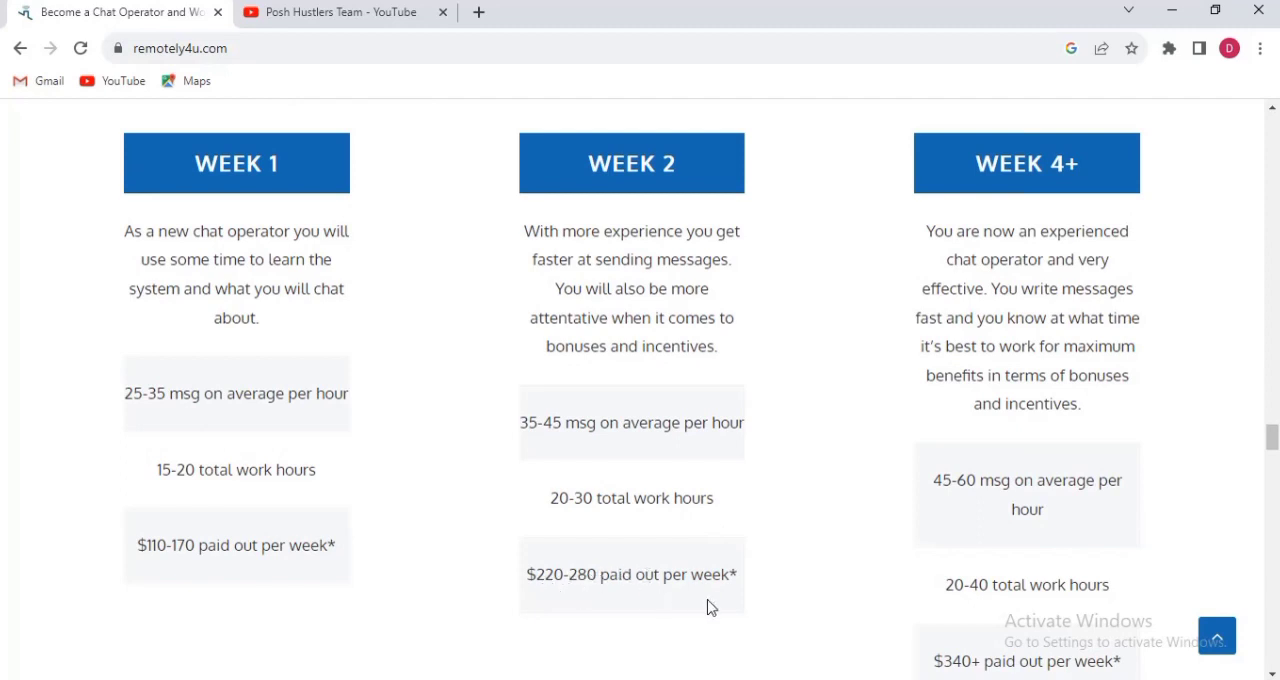
mouse_move(1176, 212)
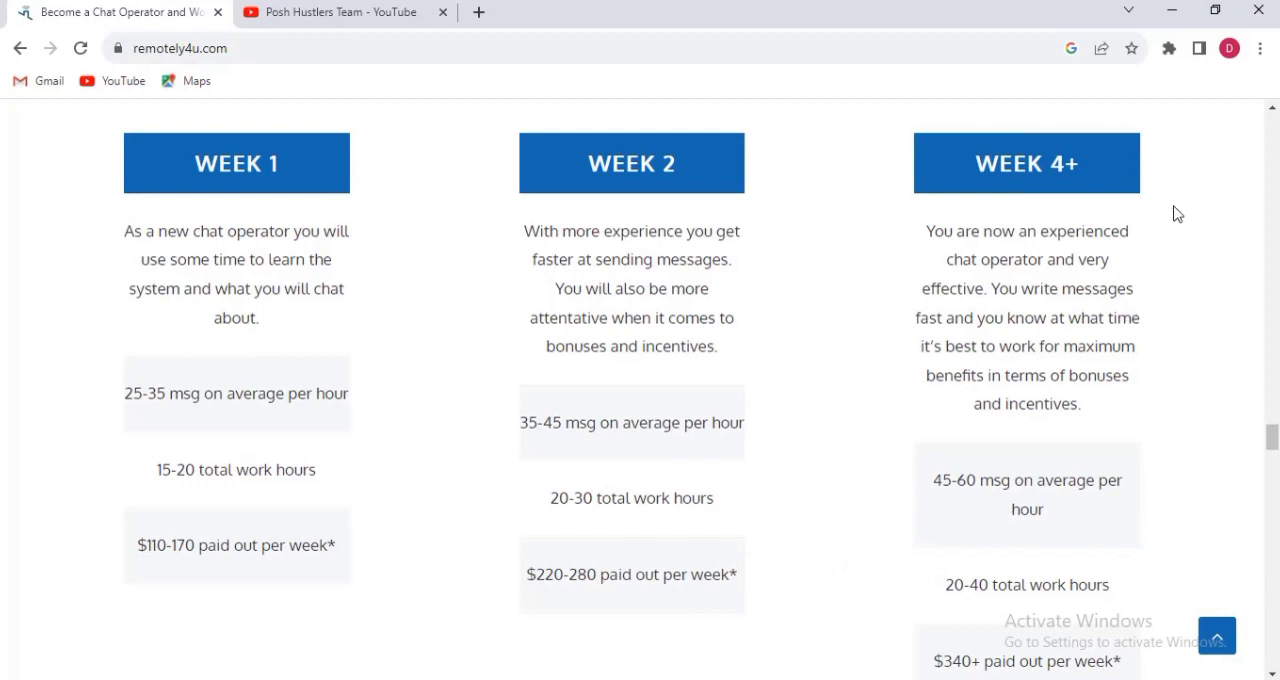
mouse_move(1084, 224)
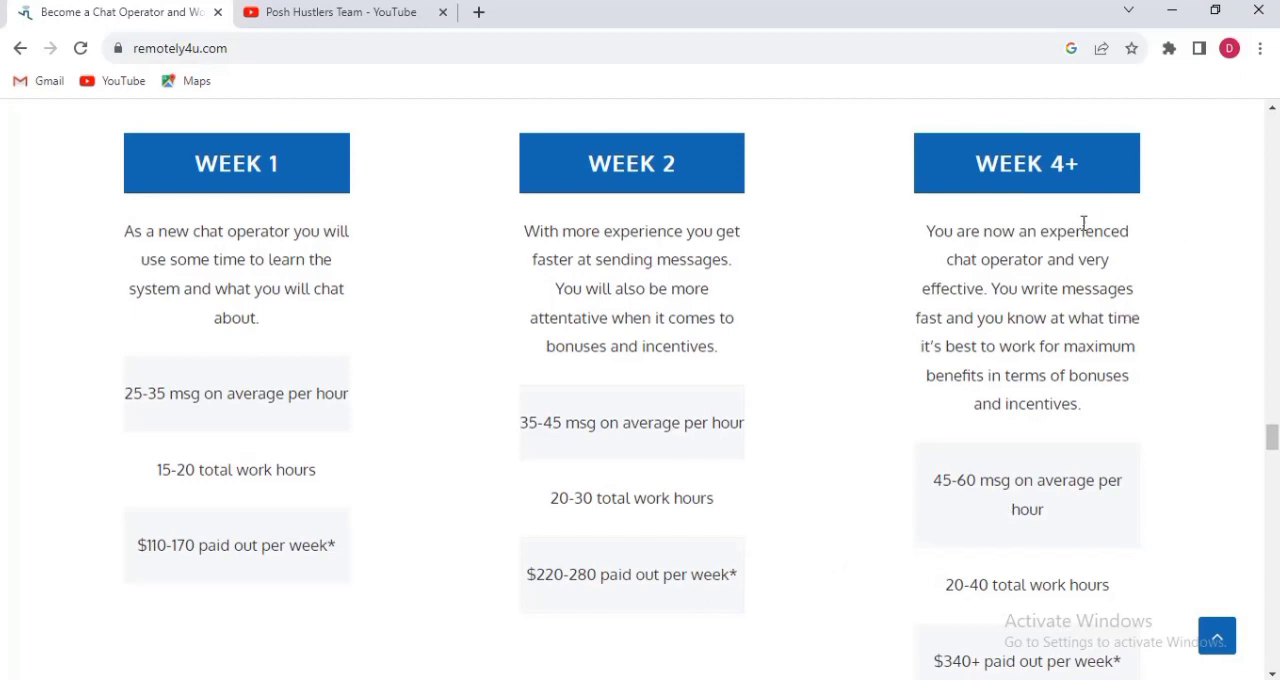
mouse_move(1148, 256)
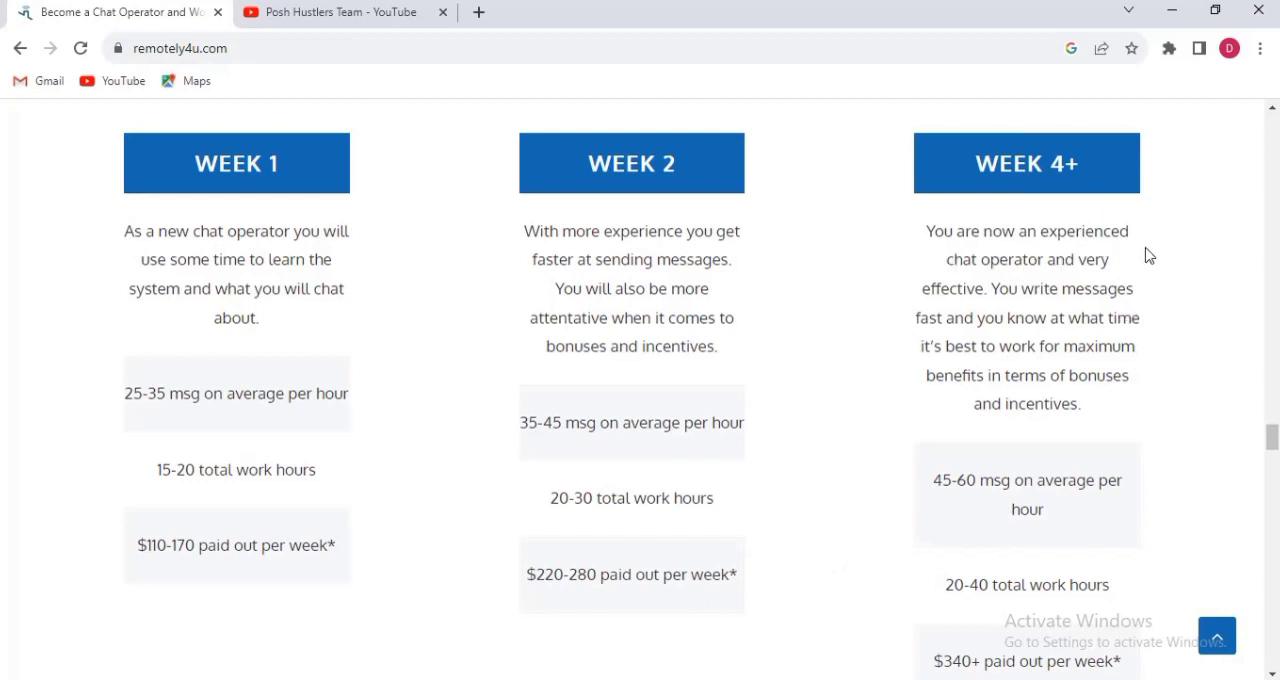
mouse_move(1000, 316)
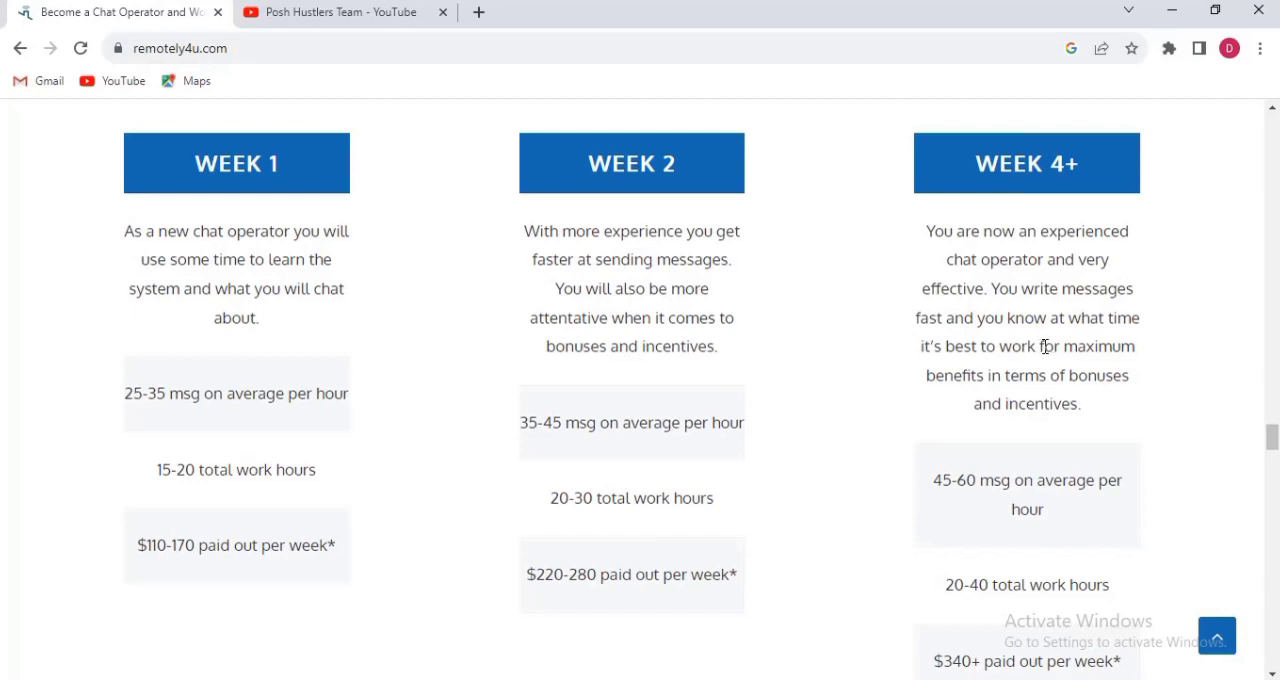
mouse_move(1056, 368)
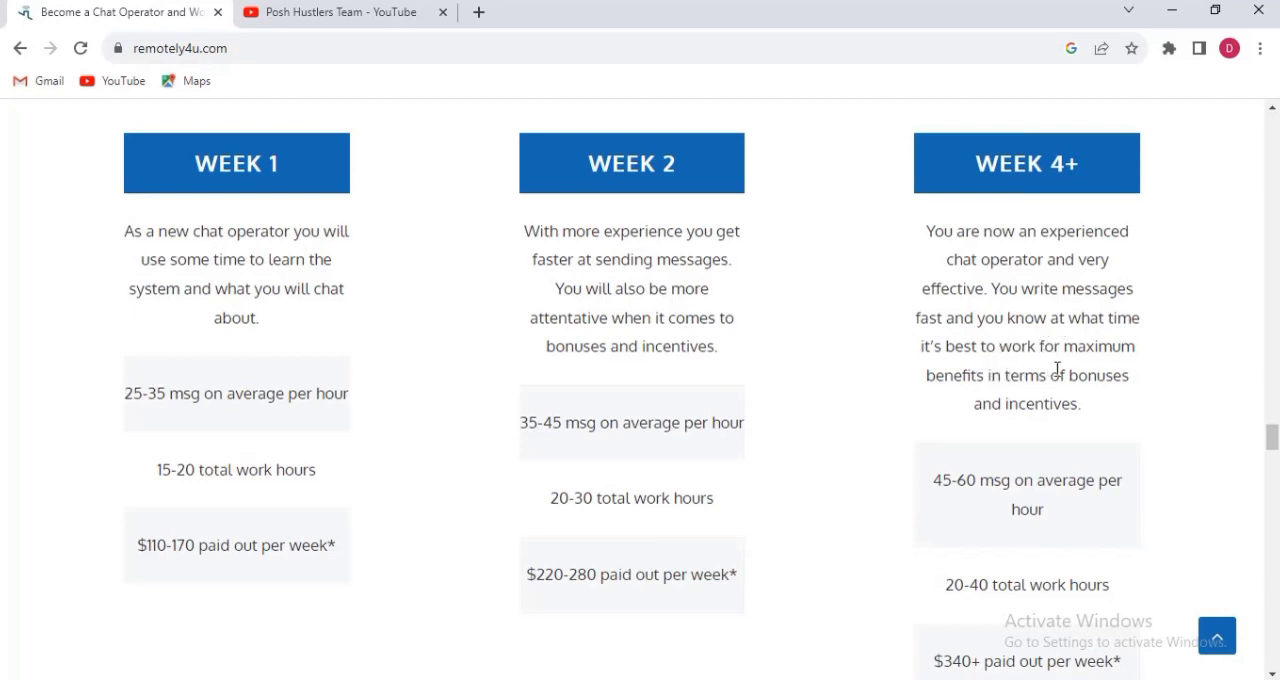
mouse_move(1088, 382)
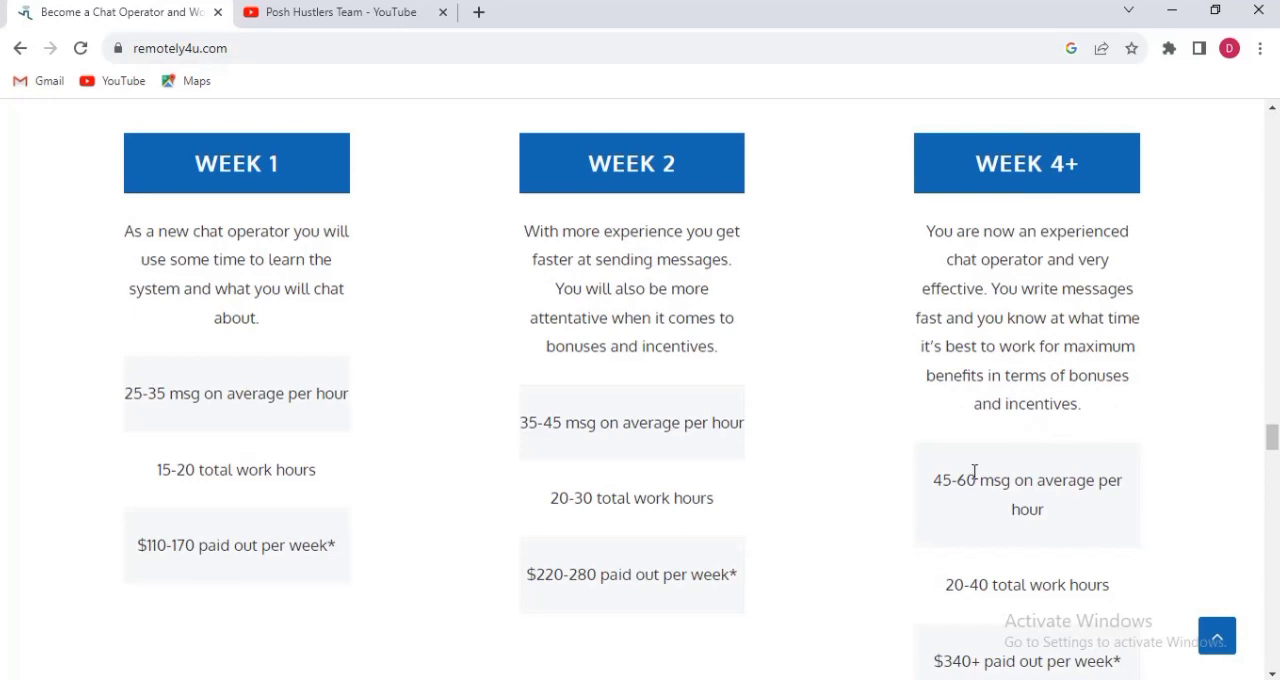
mouse_move(1096, 508)
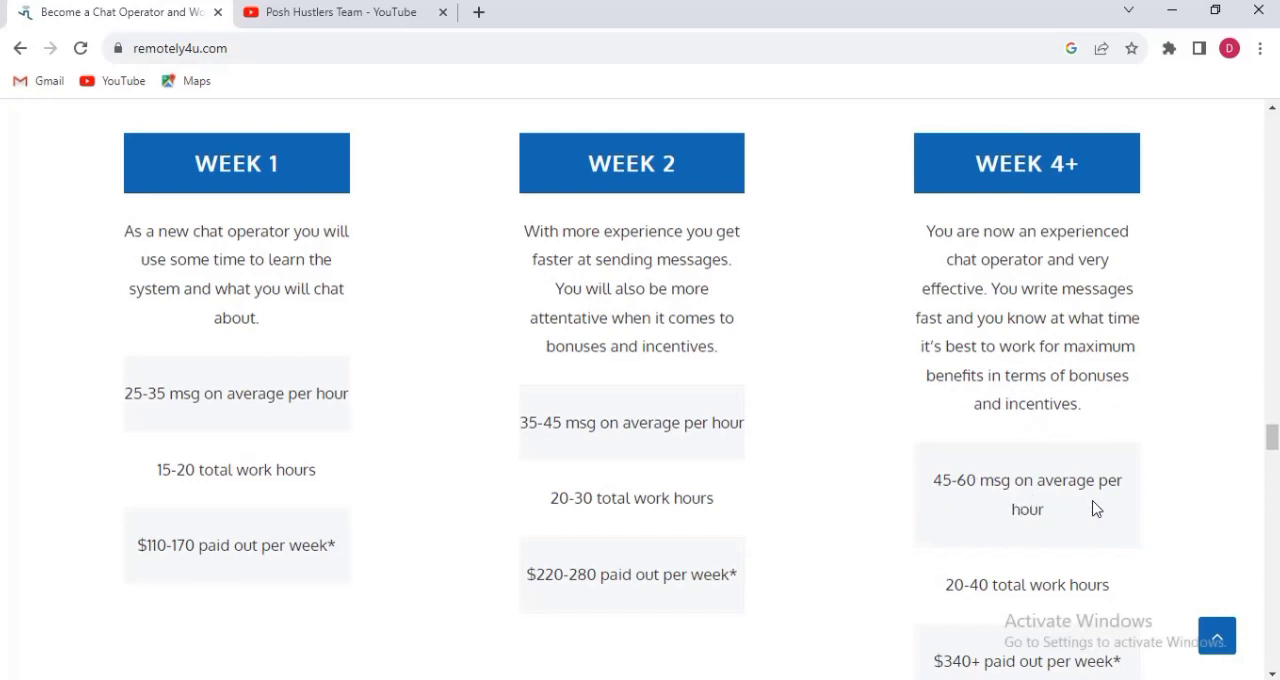
mouse_move(986, 604)
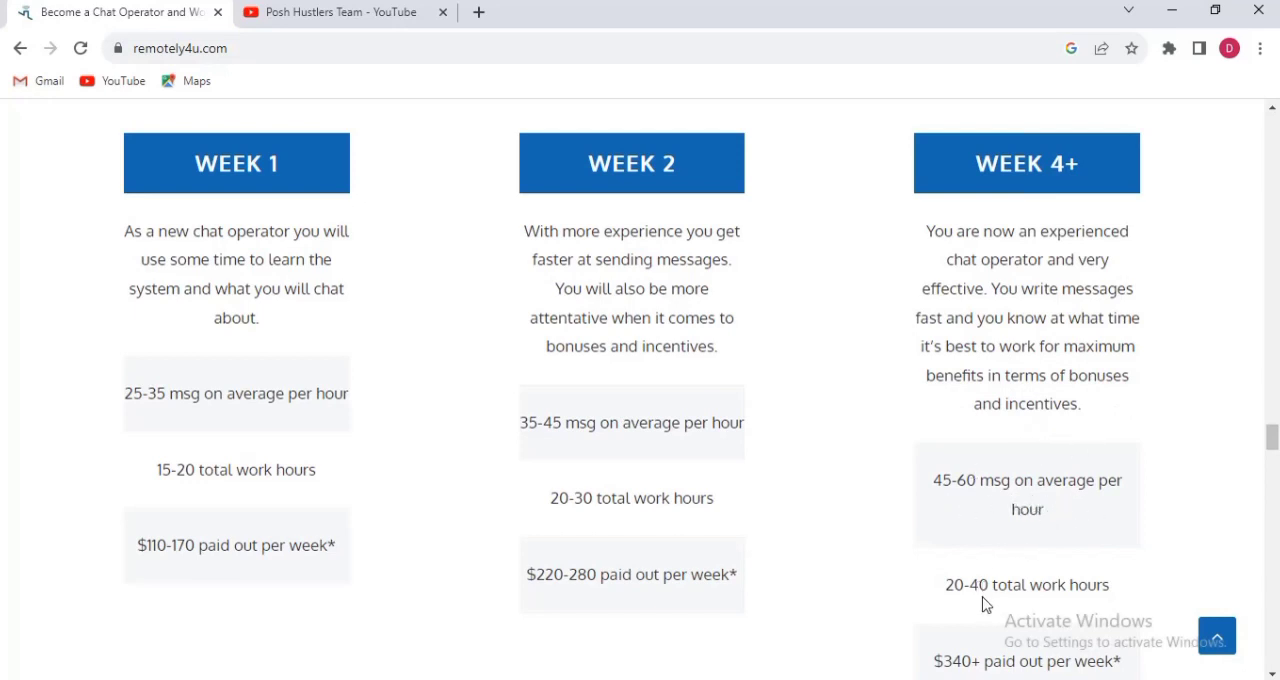
mouse_move(1128, 598)
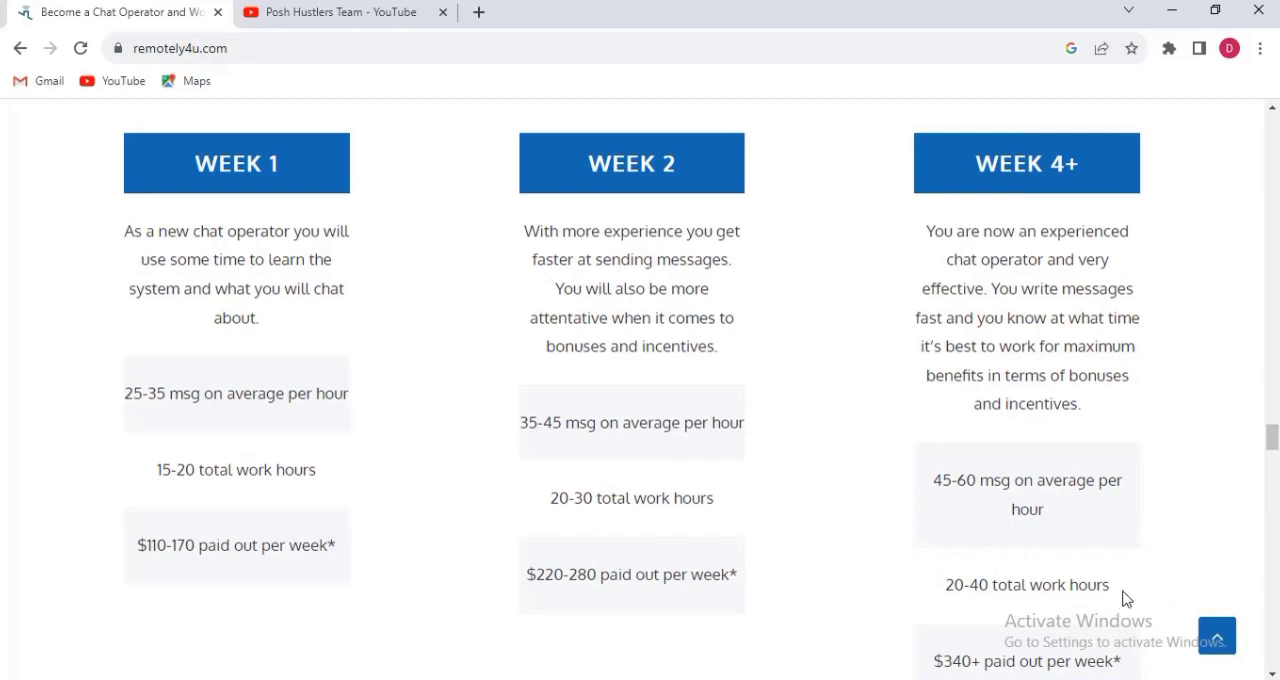
Scroll past the weekly columns to the blue banner with the Go to Application button.
scroll(down, 3)
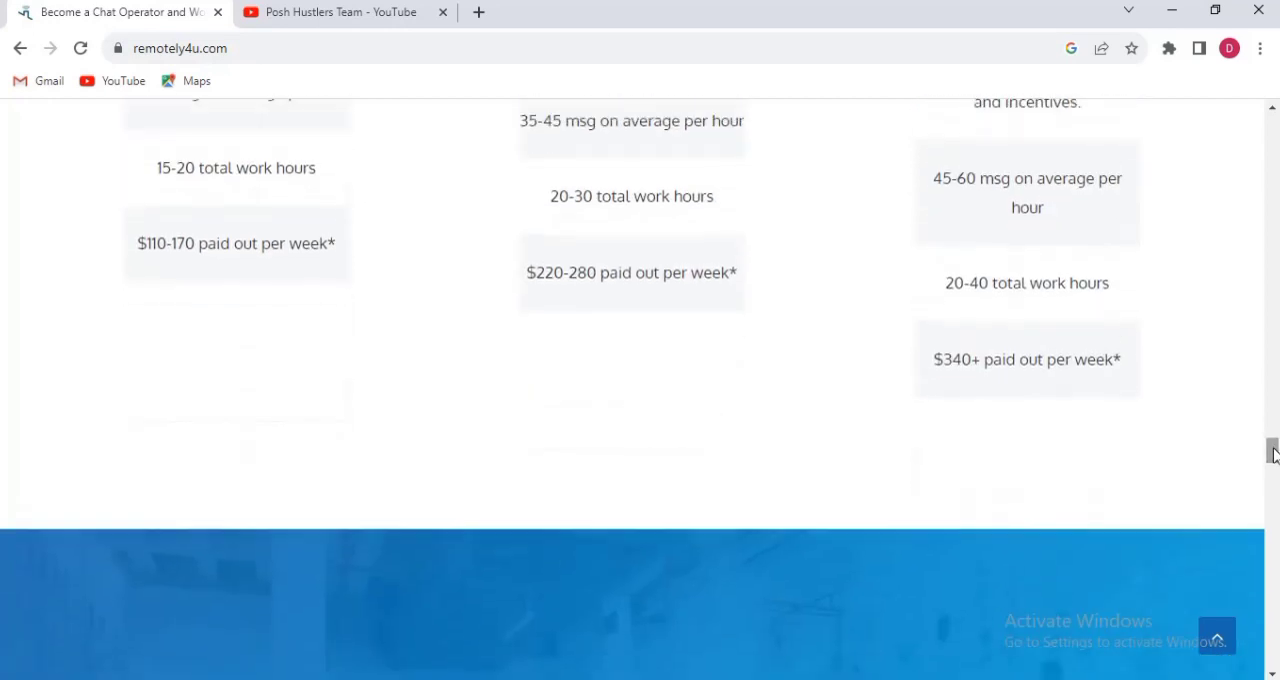
mouse_move(948, 378)
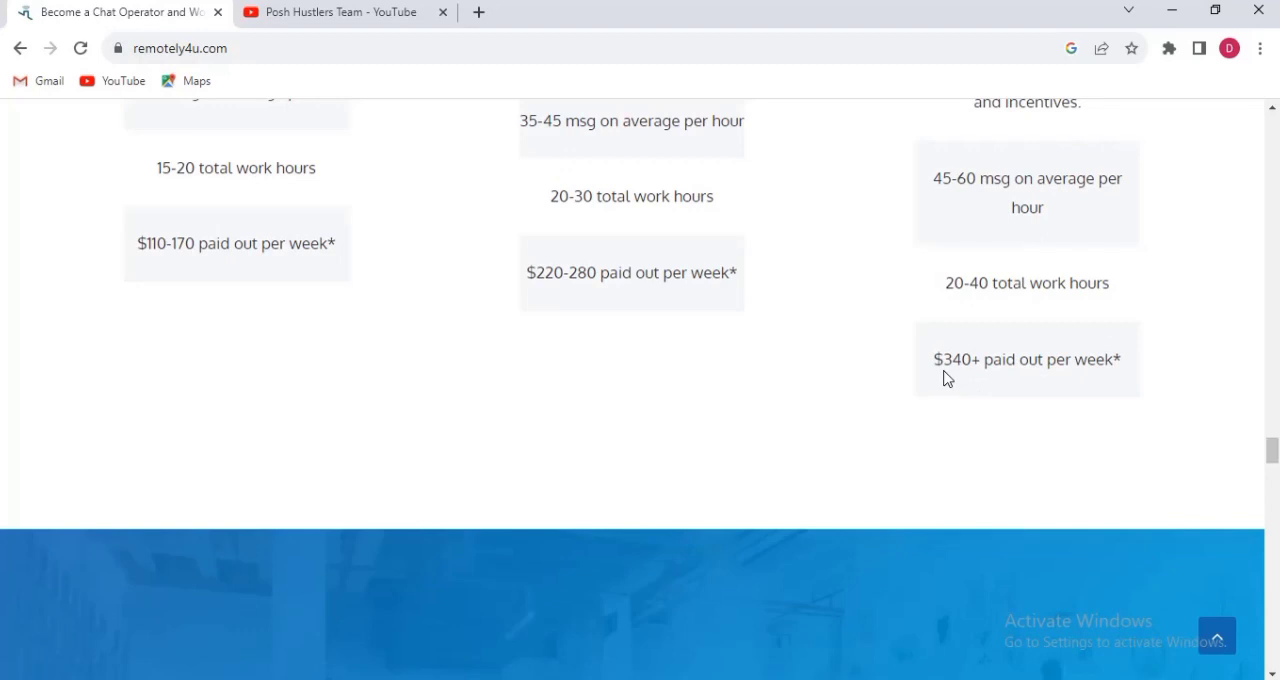
mouse_move(952, 384)
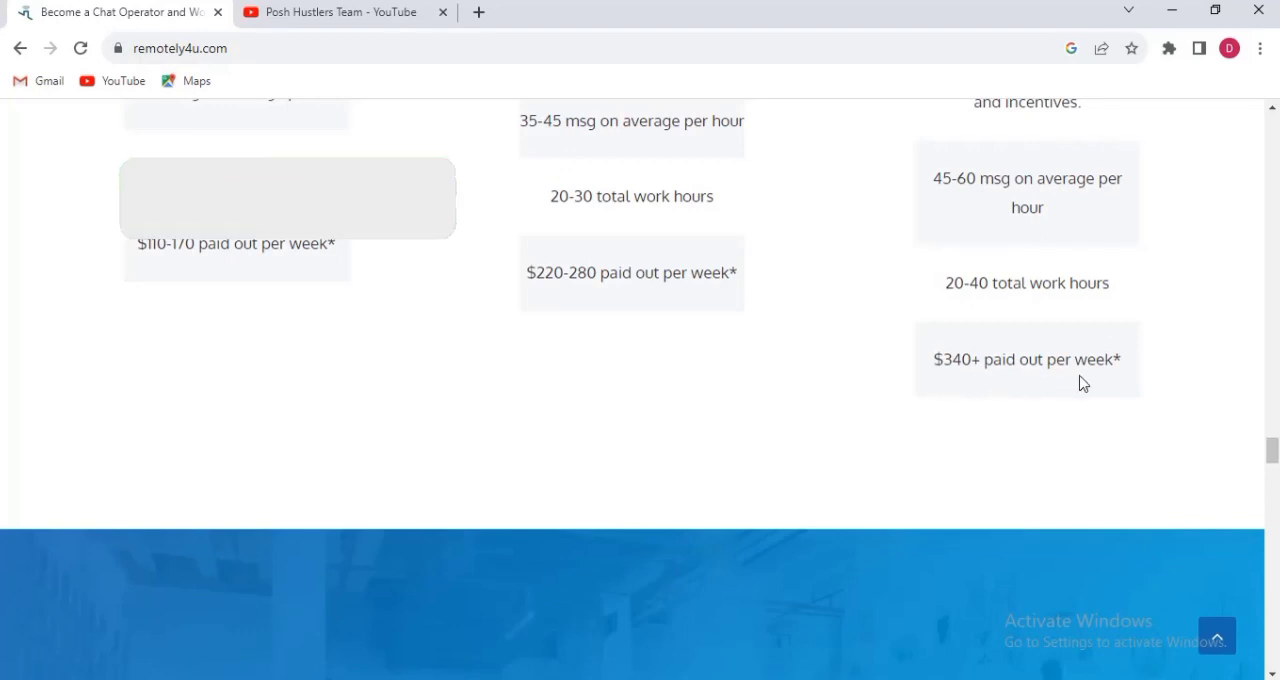
scroll(down, 3)
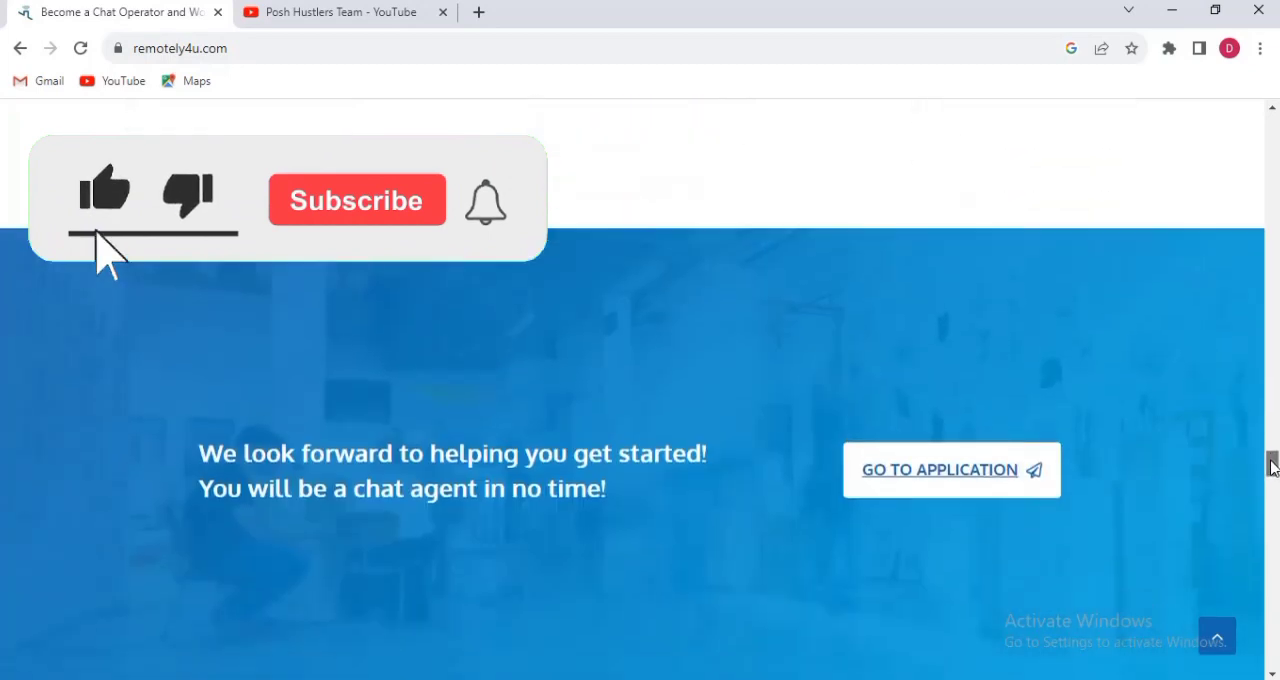
scroll(down, 3)
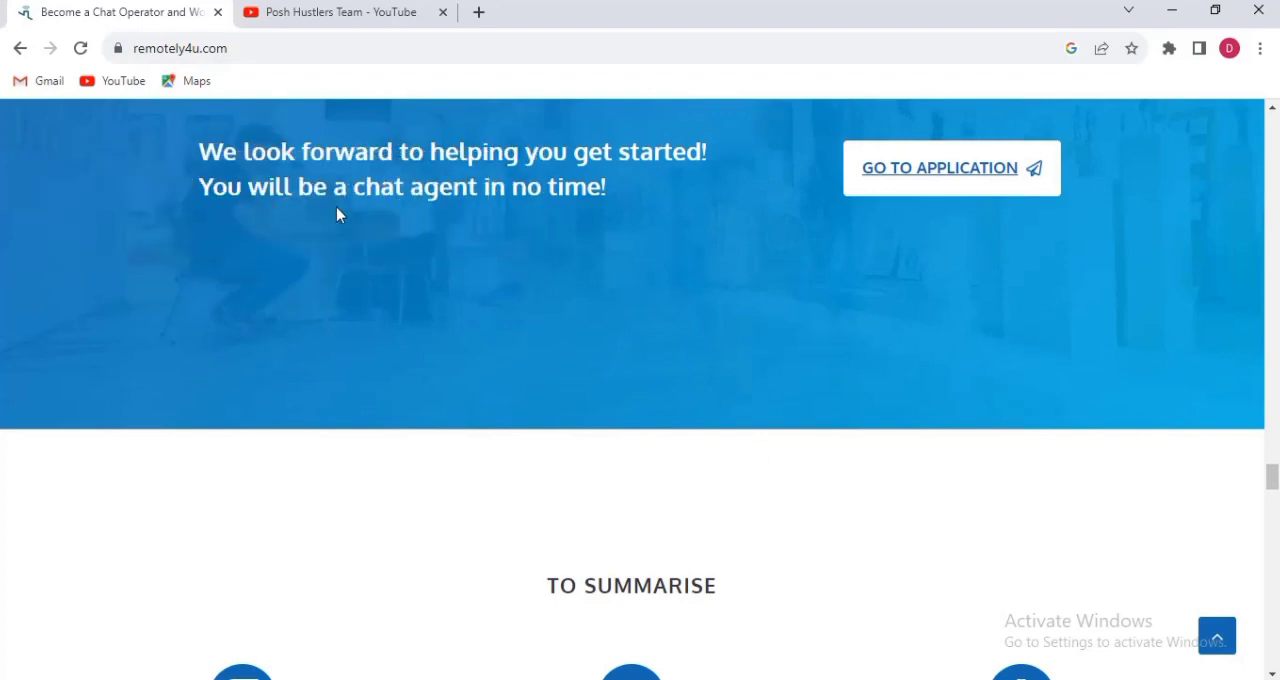
mouse_move(528, 220)
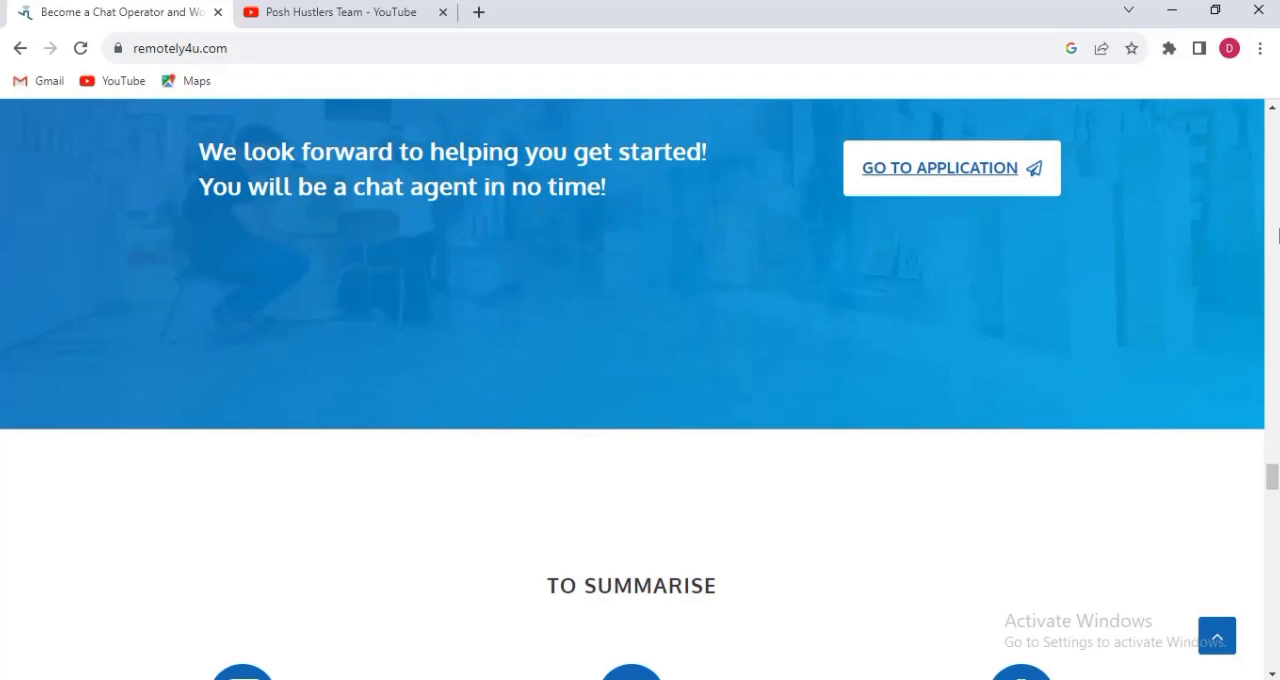
Scroll to the To Summarise cards and highlight 'knowledge is needed' in the 'You will be trained by us' card.
scroll(down, 3)
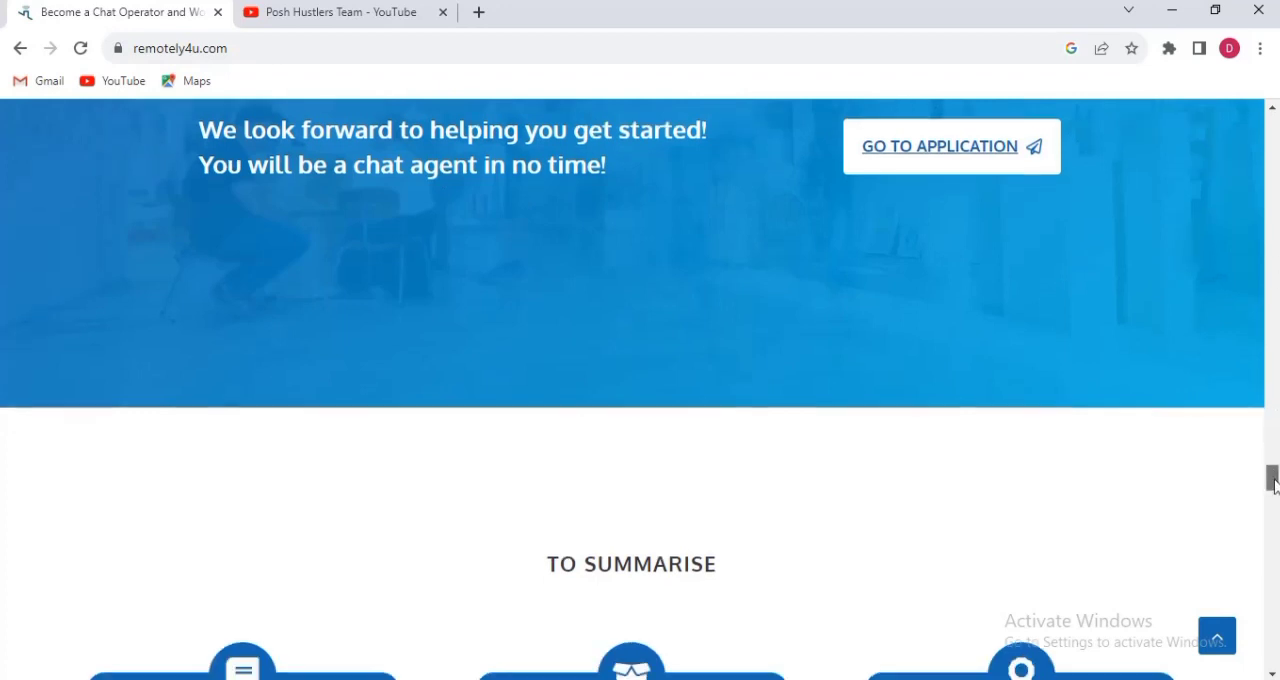
scroll(down, 3)
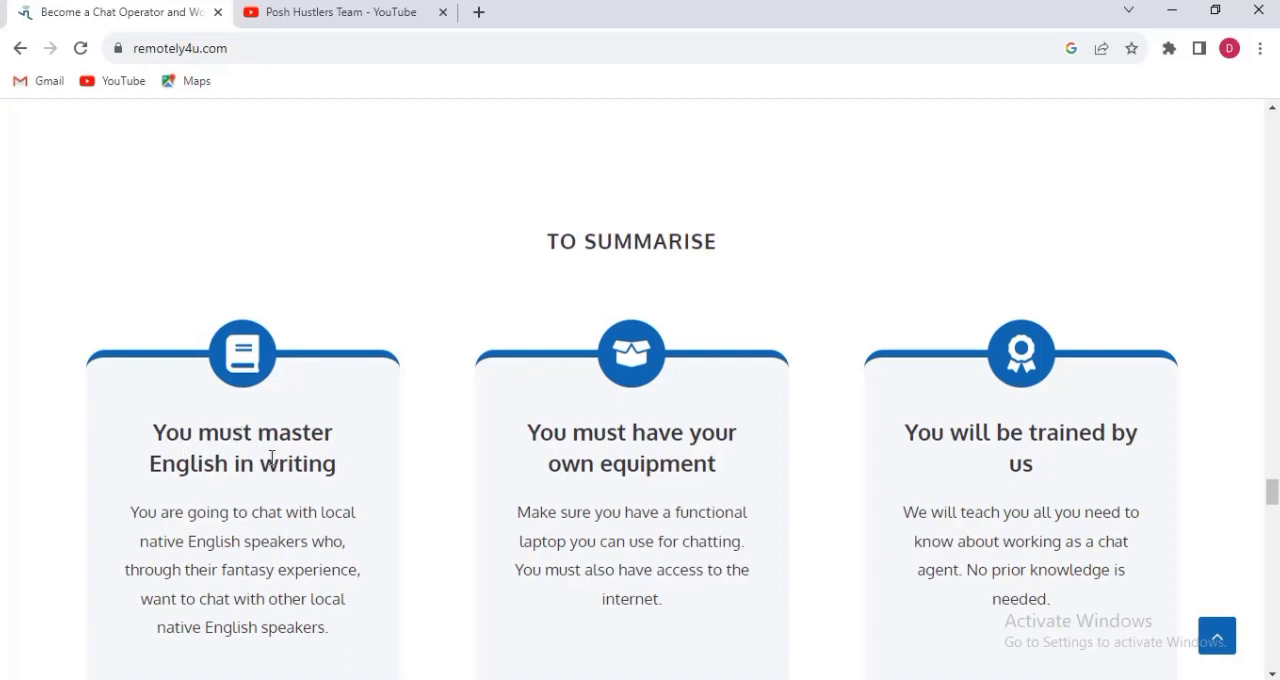
mouse_move(304, 496)
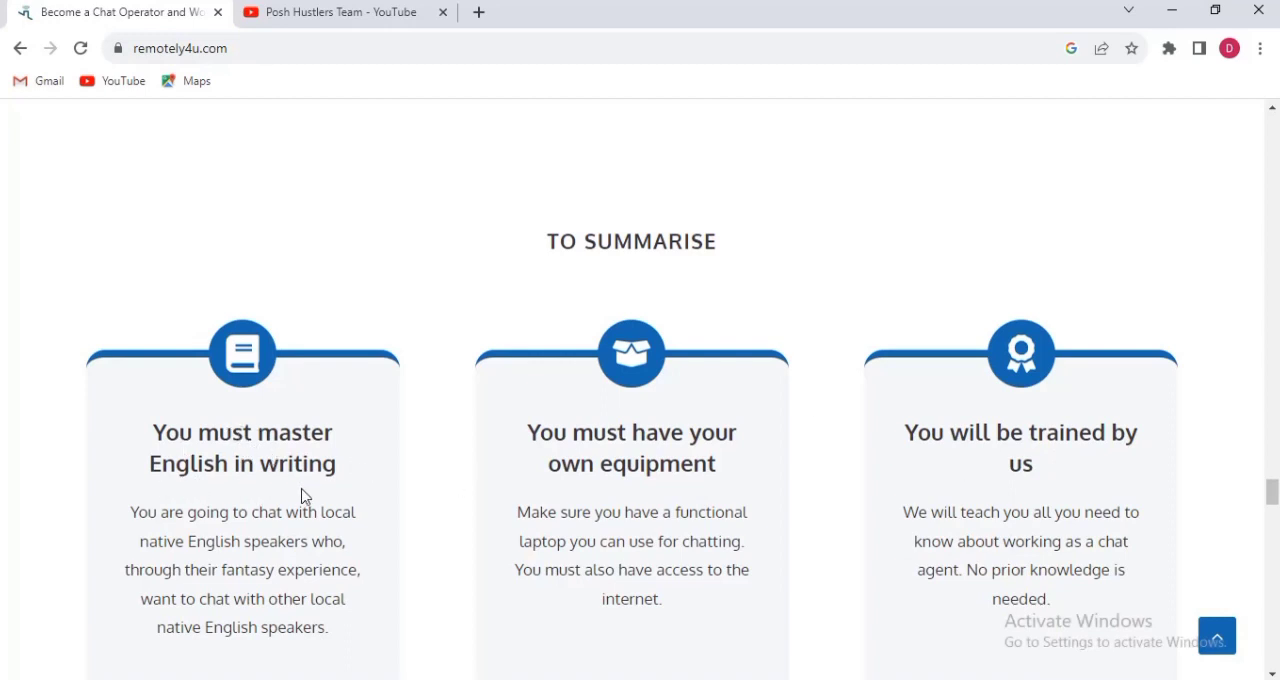
mouse_move(782, 486)
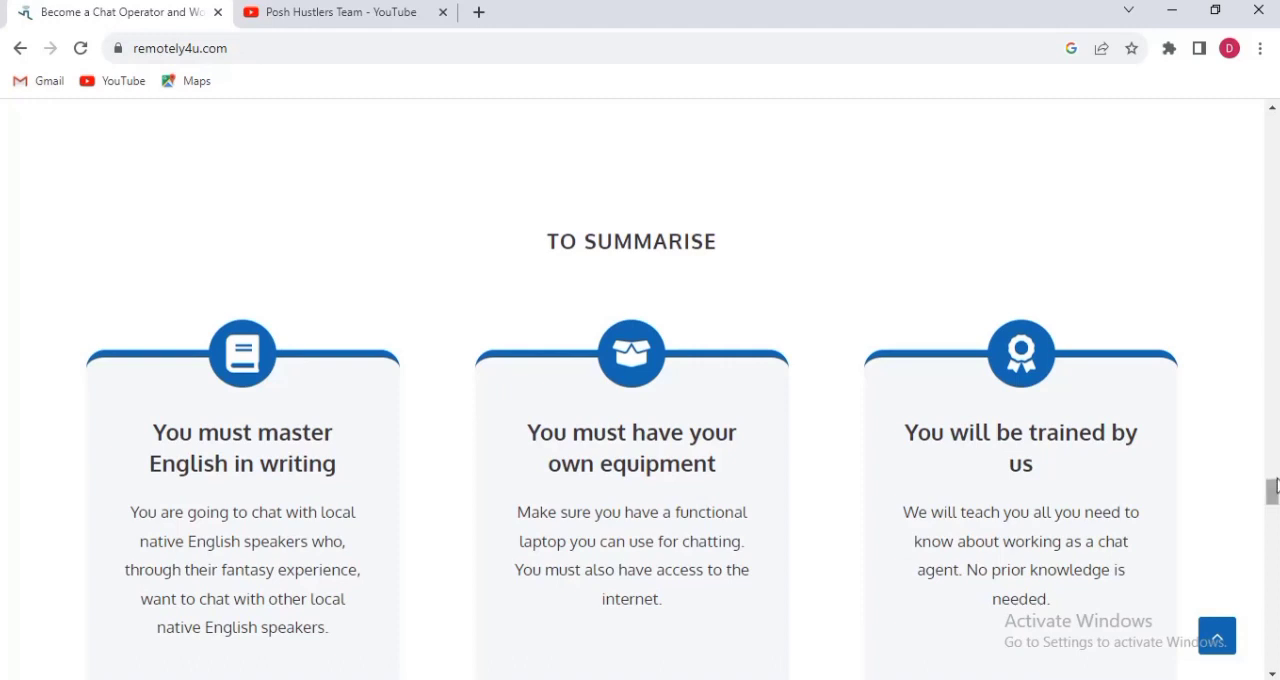
scroll(down, 3)
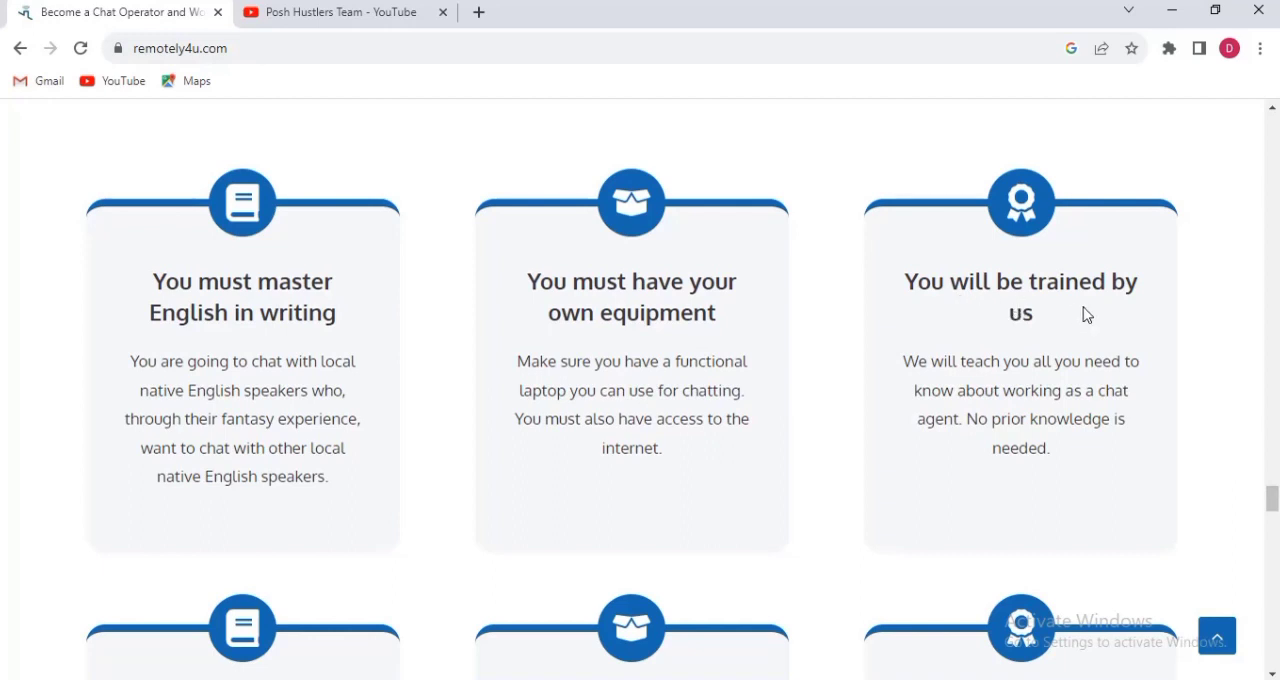
mouse_move(1032, 444)
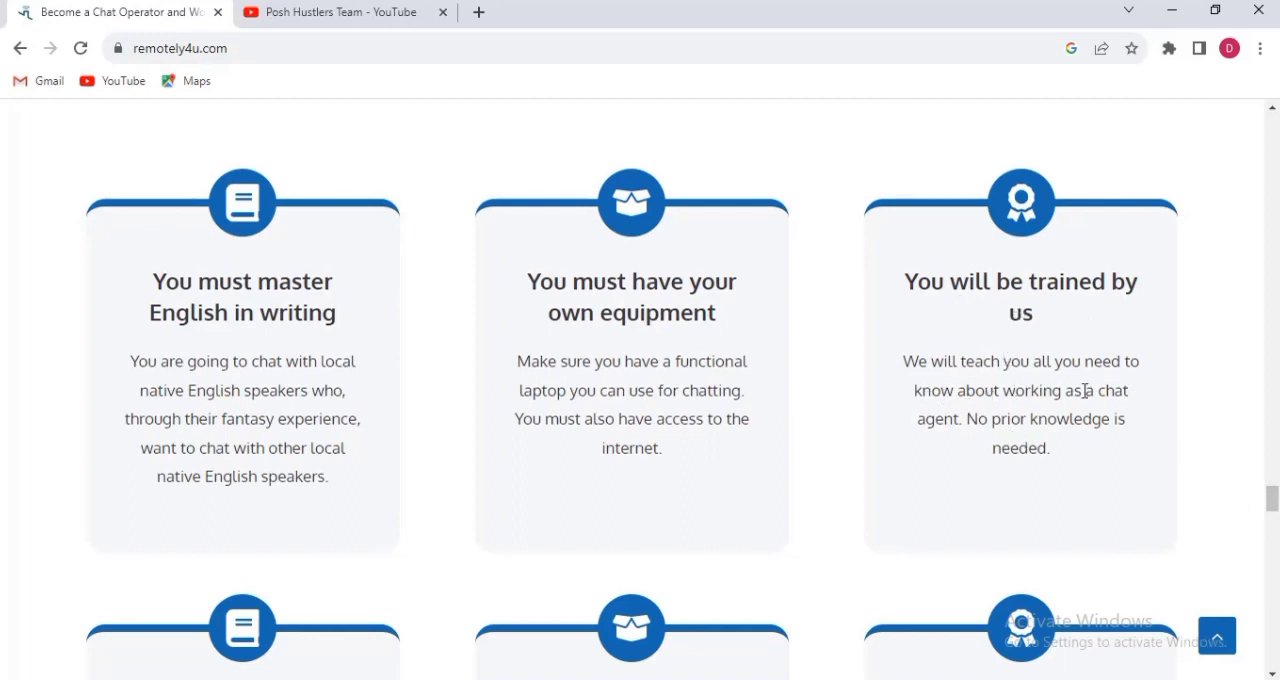
mouse_move(1044, 408)
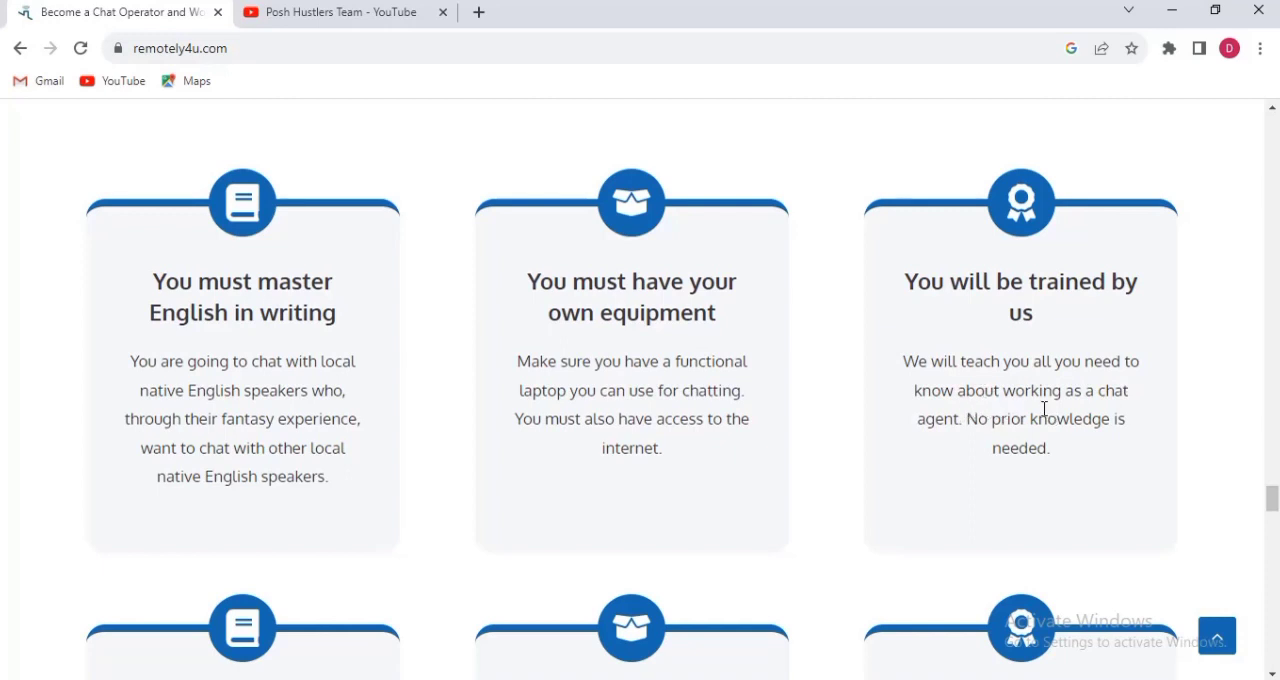
double_click(1012, 420)
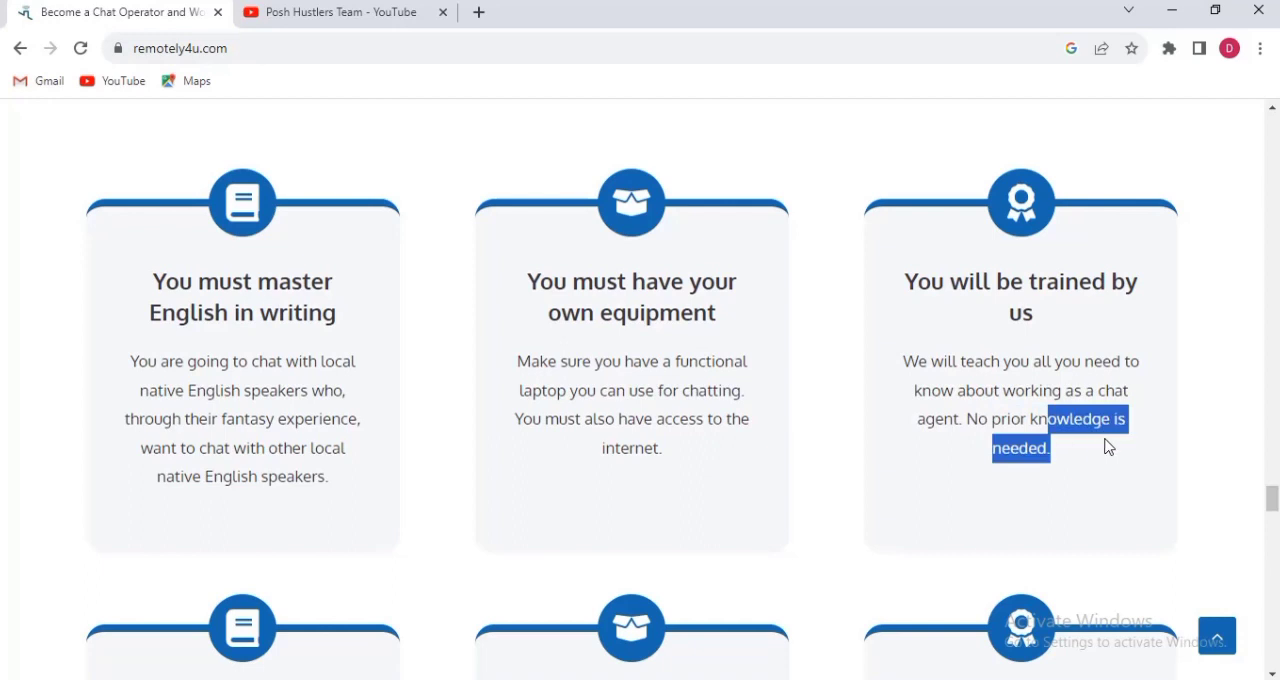
scroll(down, 3)
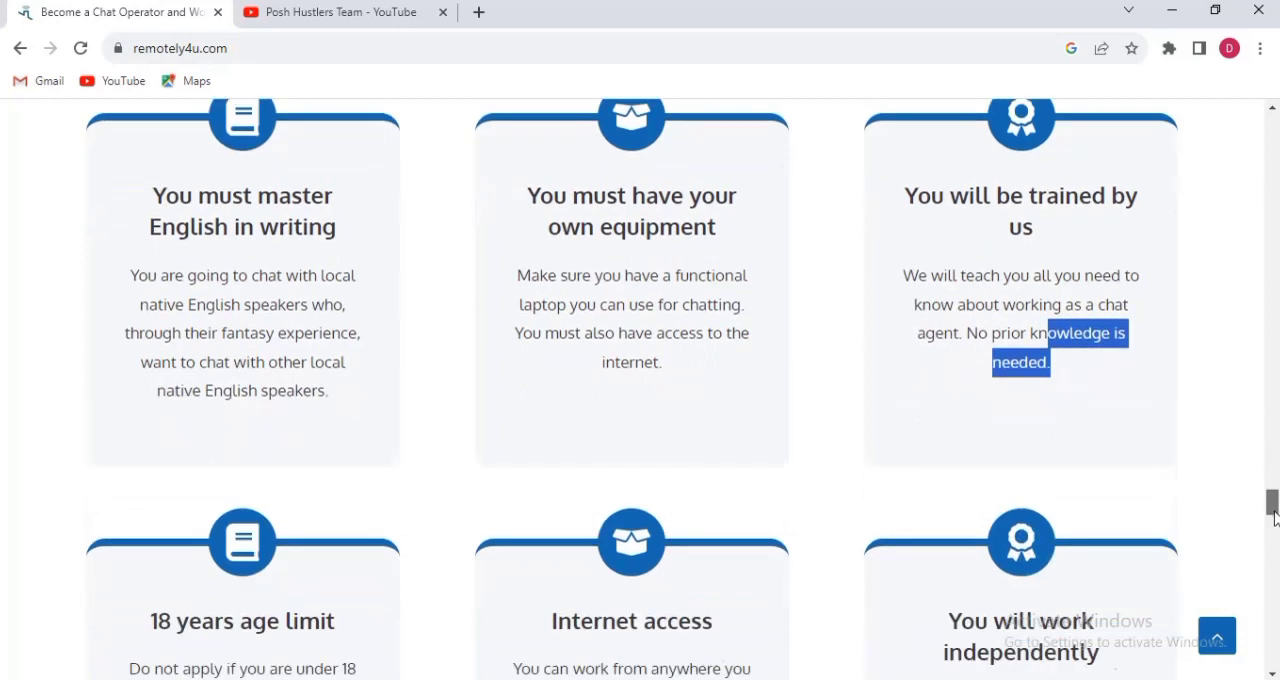
Scroll past the age limit, internet access and independent work cards to the operator testimonials heading.
scroll(down, 3)
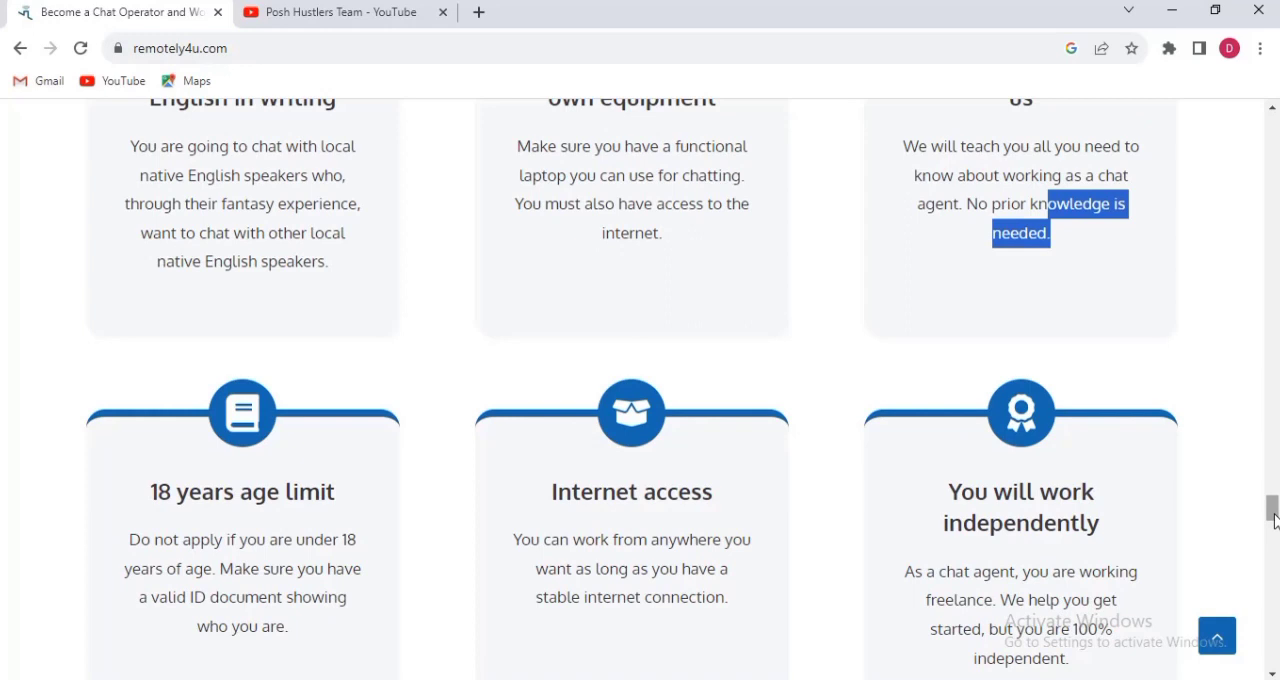
mouse_move(358, 538)
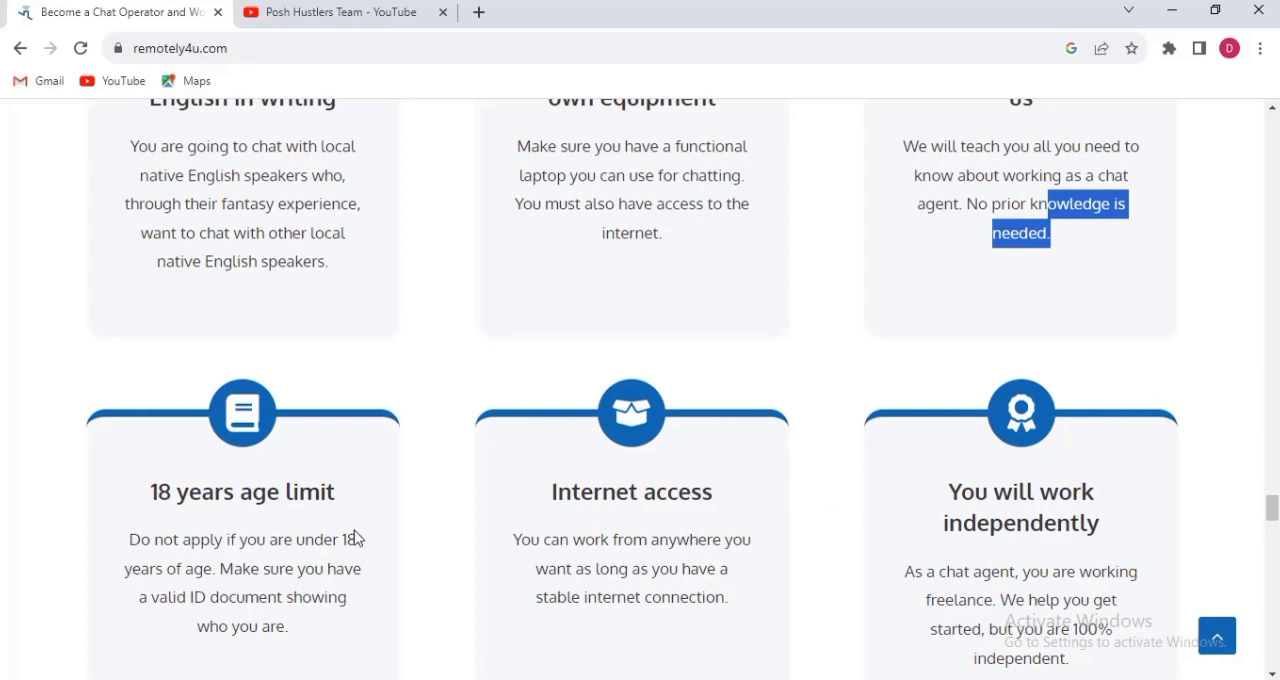
mouse_move(644, 530)
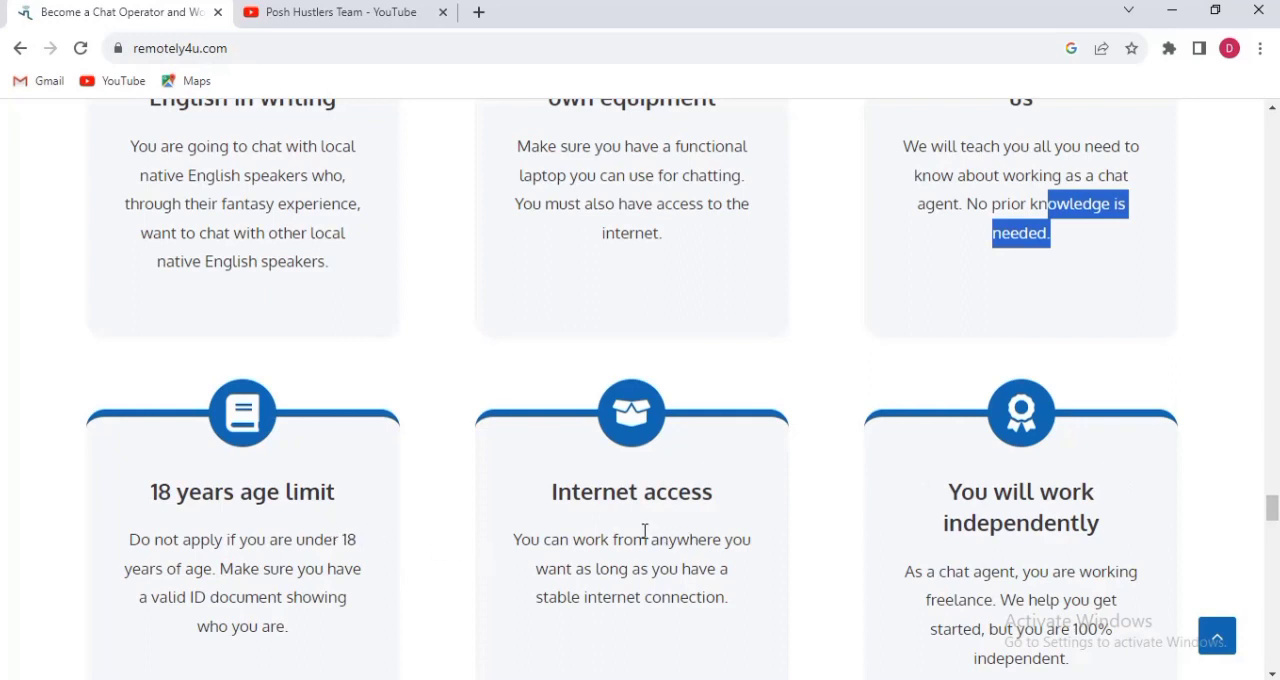
mouse_move(1056, 512)
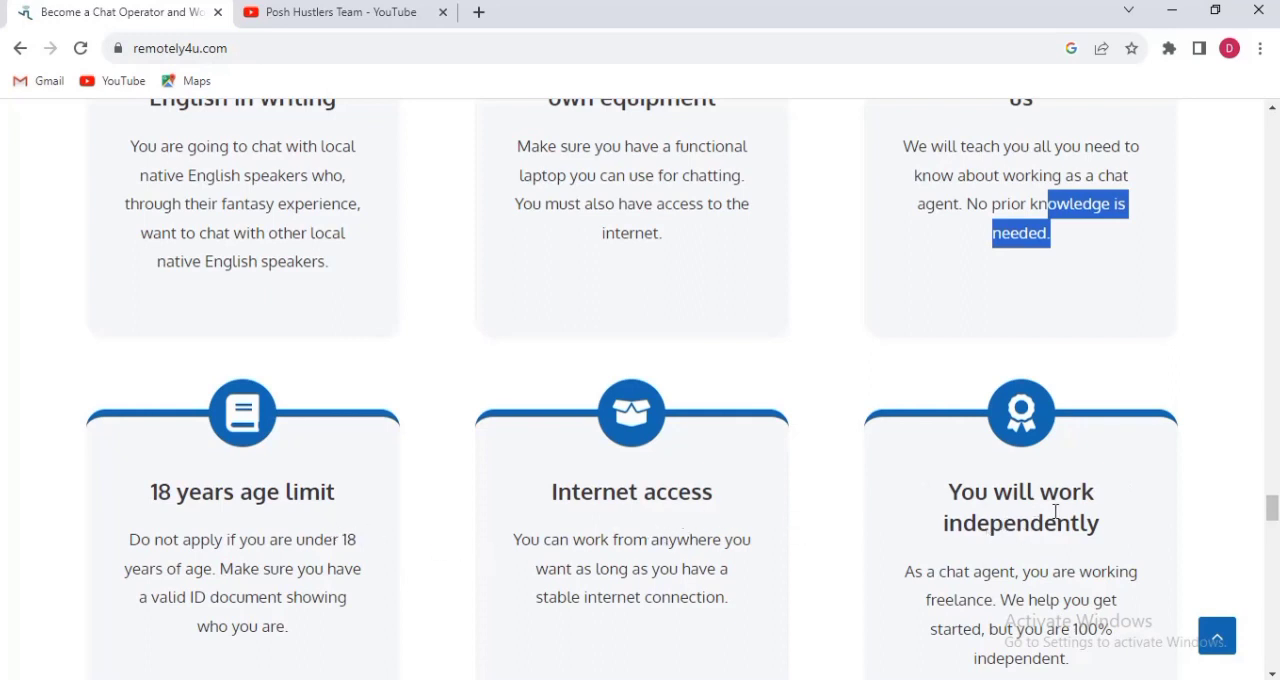
mouse_move(1270, 508)
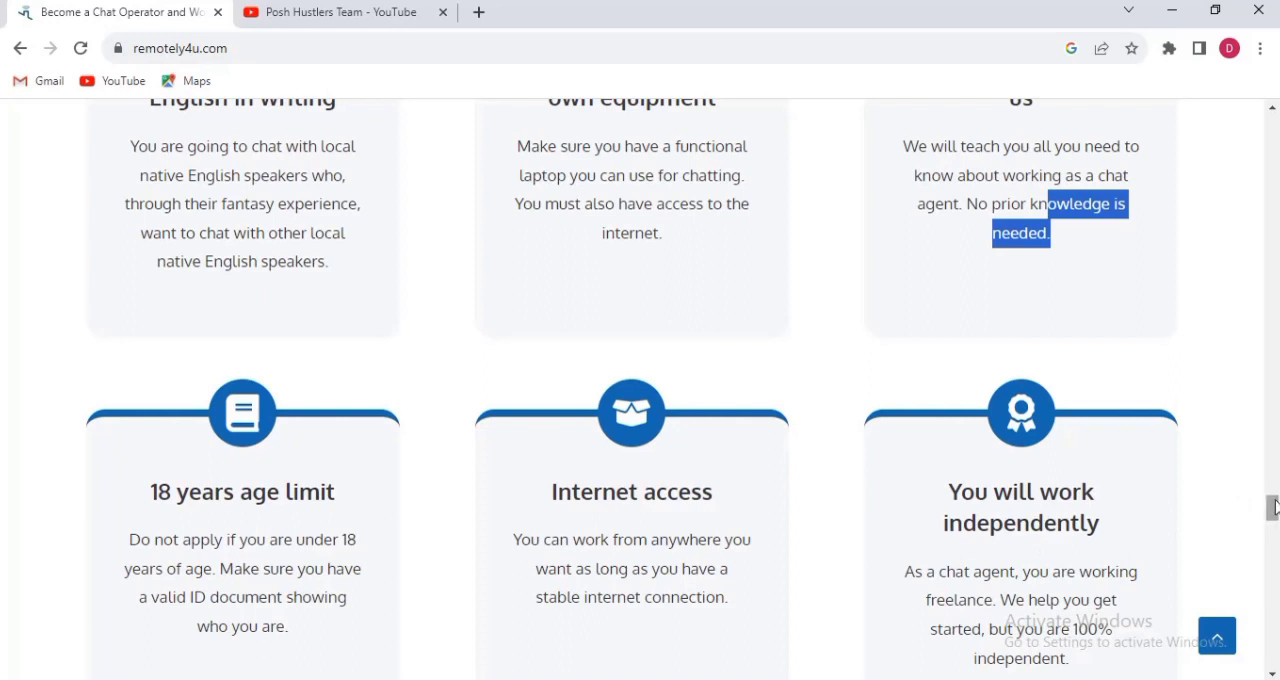
scroll(down, 3)
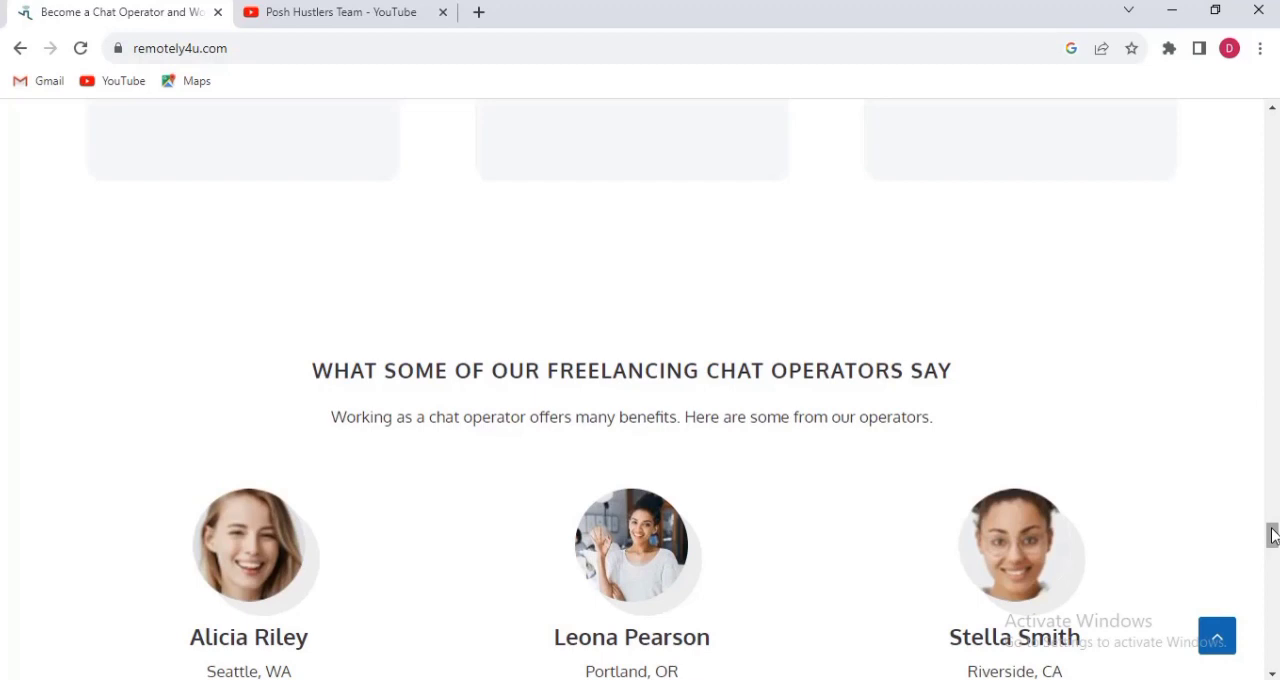
Scroll through the five-star testimonials from Alicia Riley, Leona Pearson and Stella Smith.
scroll(down, 3)
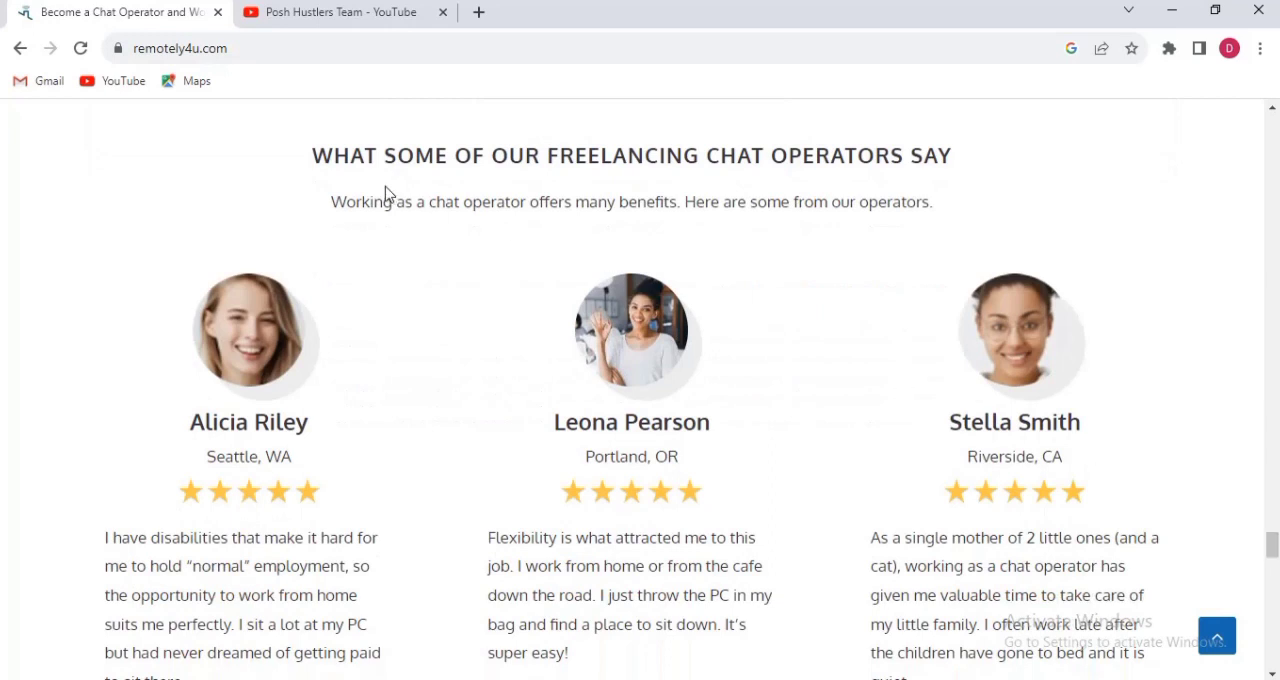
mouse_move(778, 186)
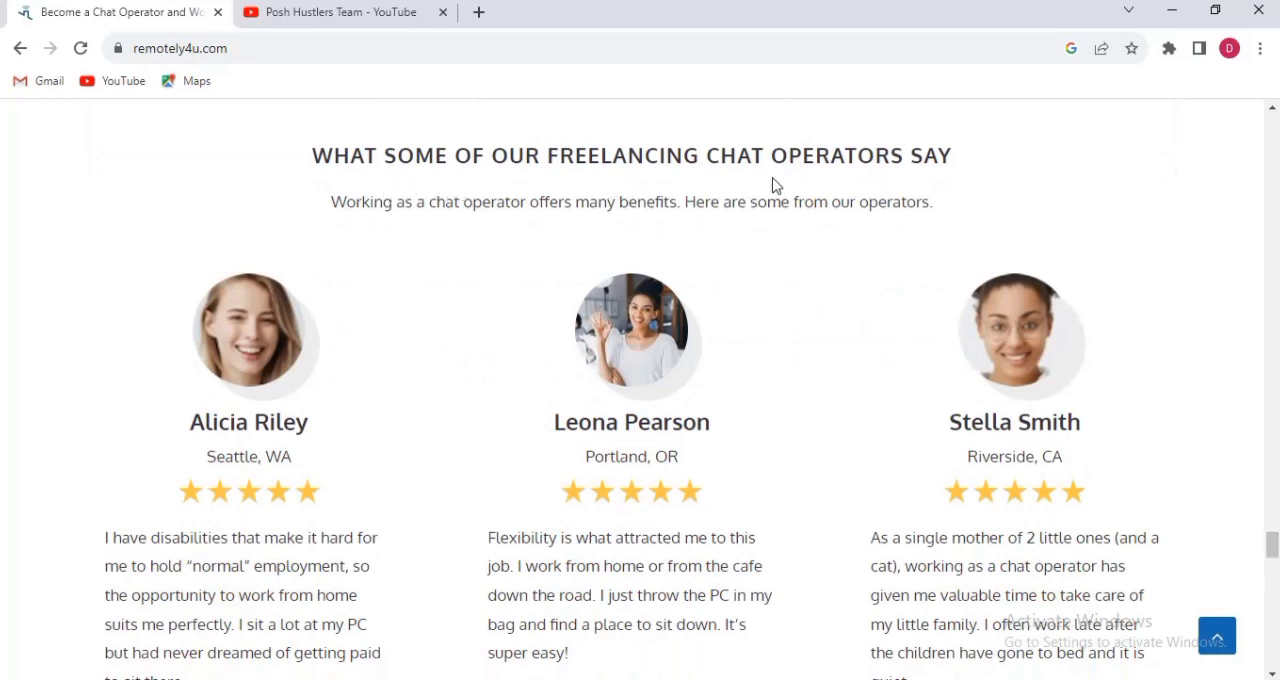
mouse_move(452, 242)
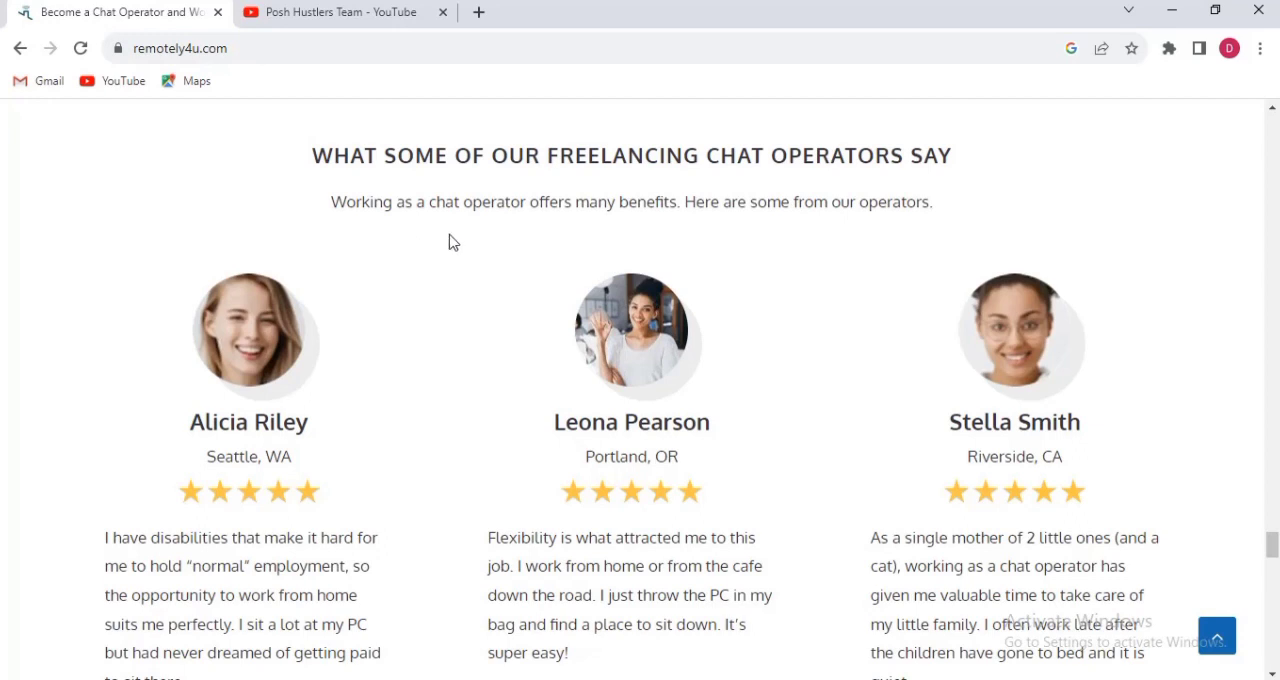
mouse_move(660, 234)
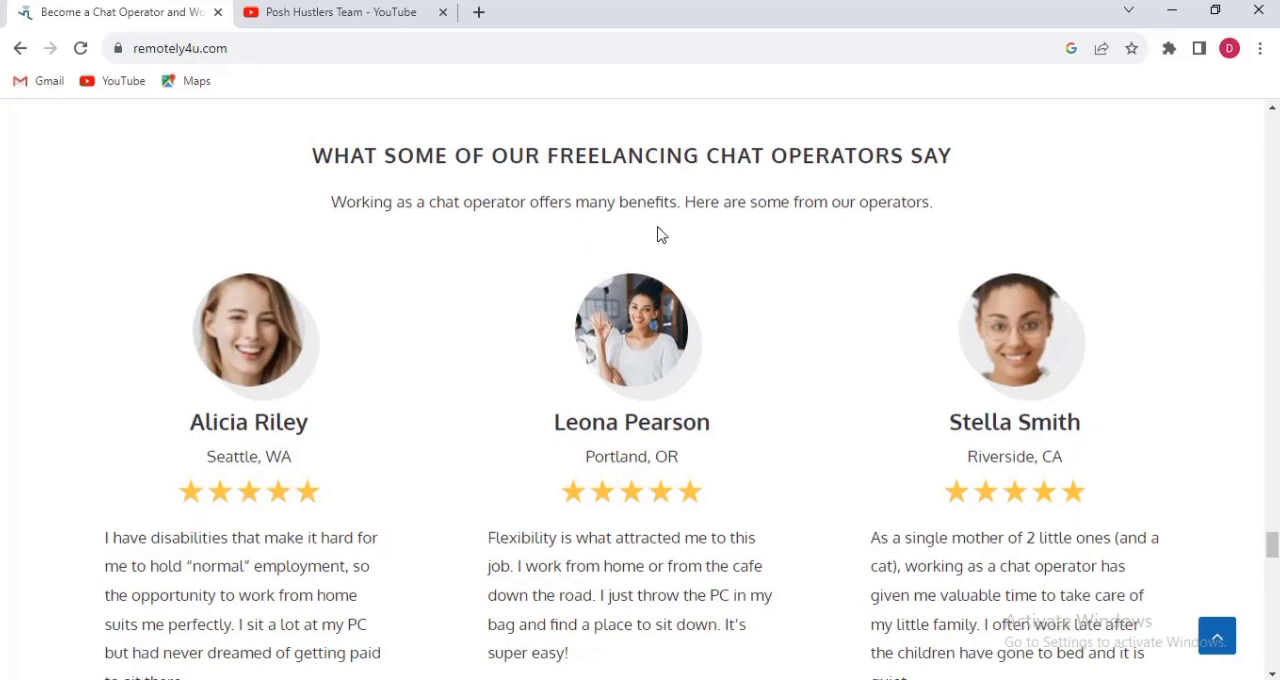
mouse_move(840, 246)
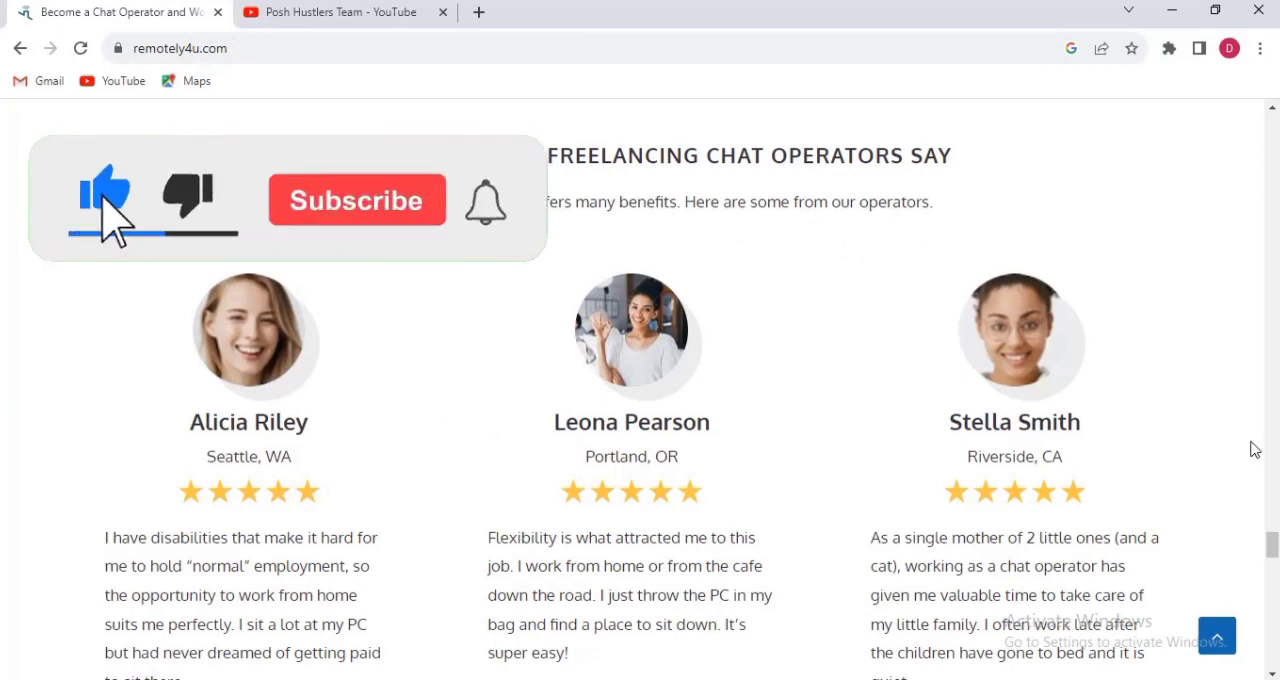
scroll(down, 3)
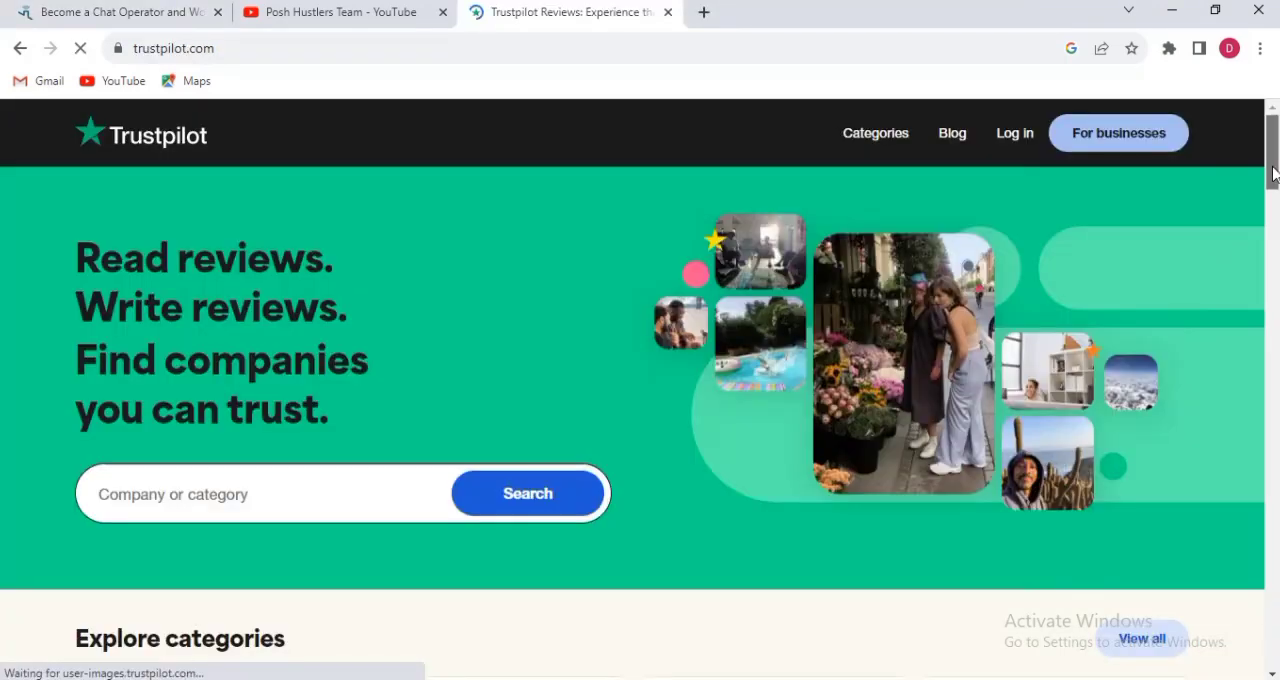
Scroll the Trustpilot homepage, then close its tab to return to the remotely4u chat operator page.
scroll(down, 3)
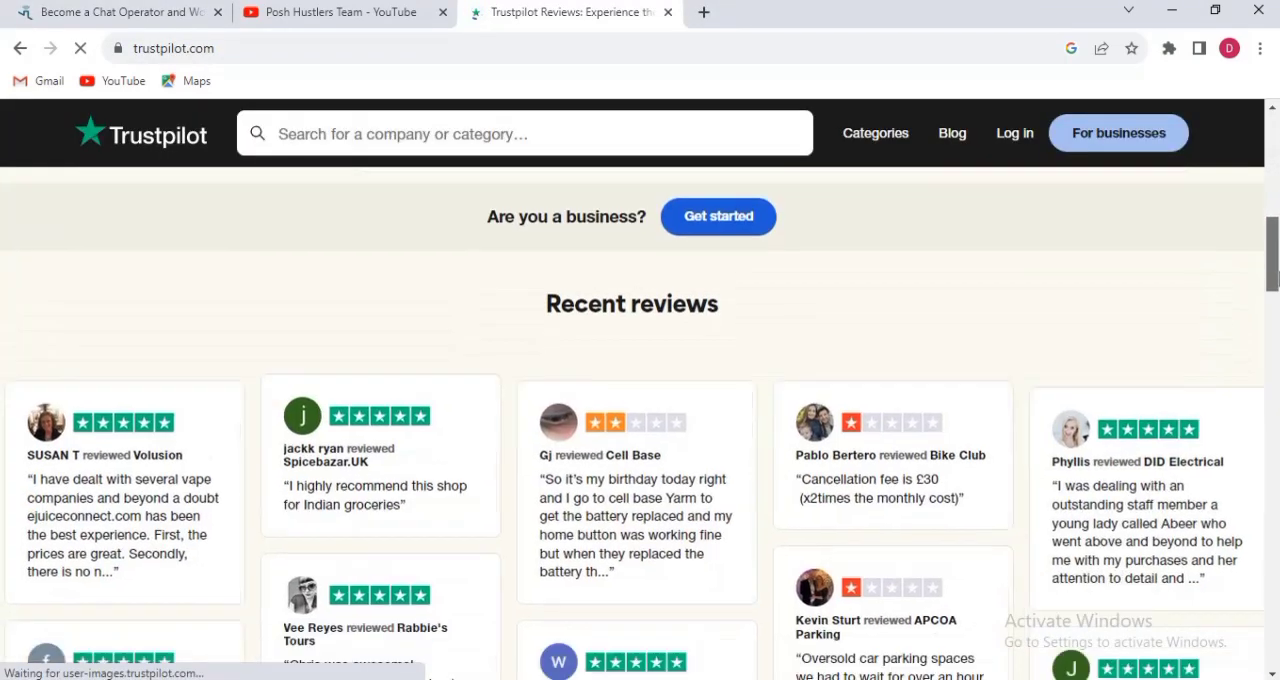
scroll(up, 3)
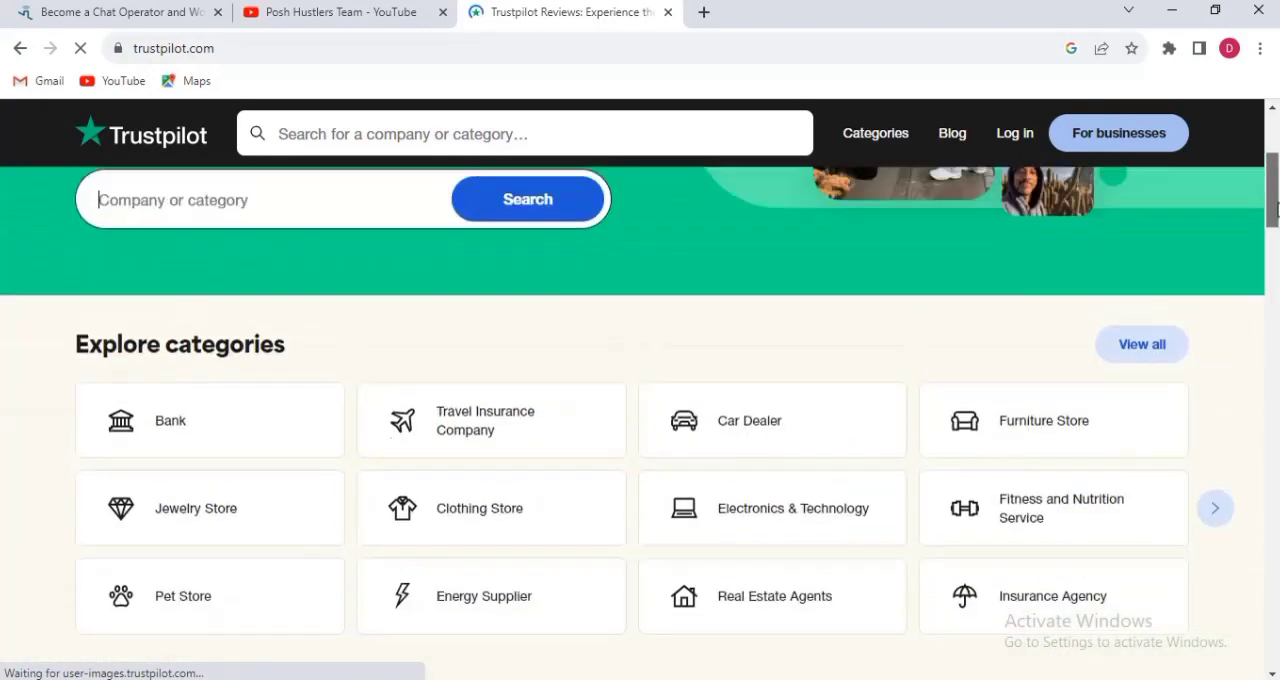
scroll(up, 3)
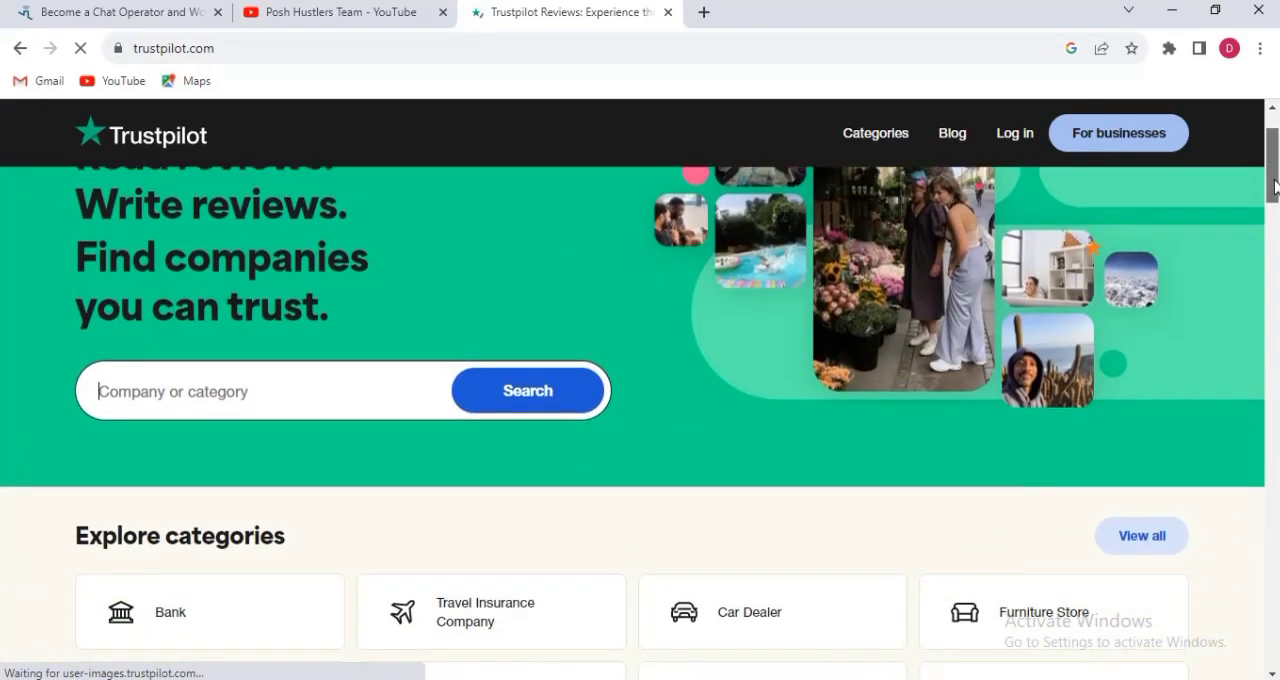
click(120, 12)
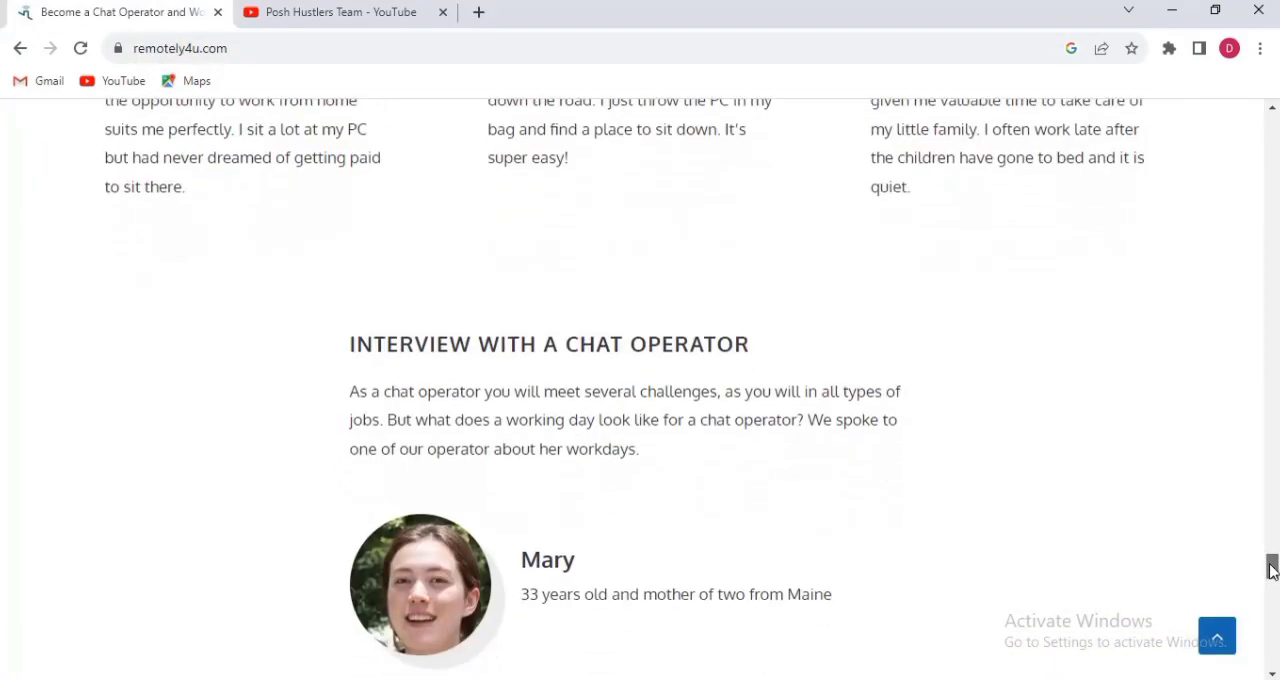
scroll(down, 3)
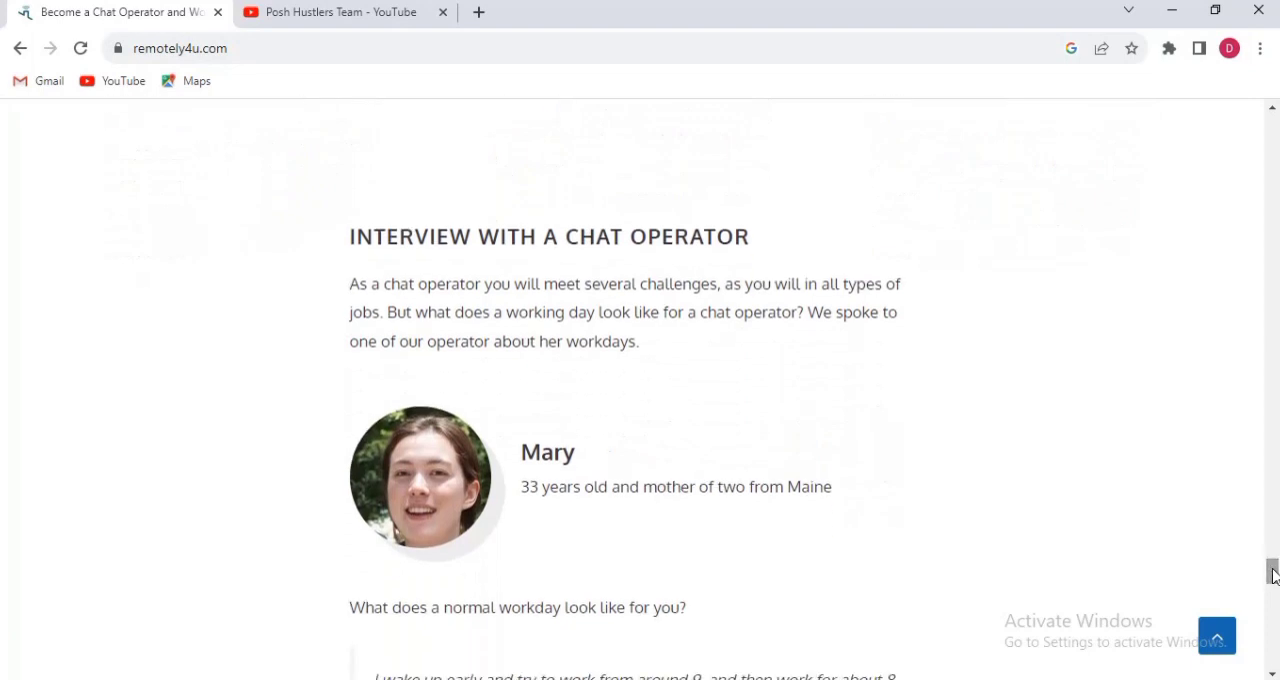
mouse_move(782, 376)
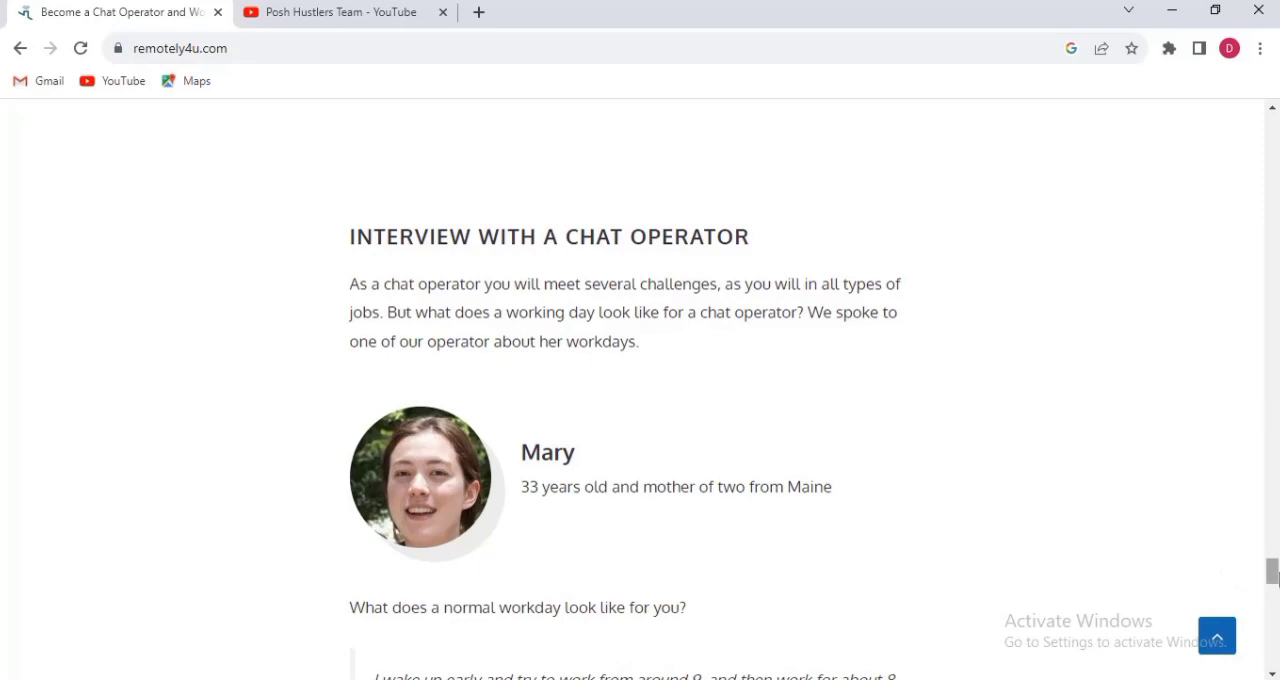
scroll(down, 3)
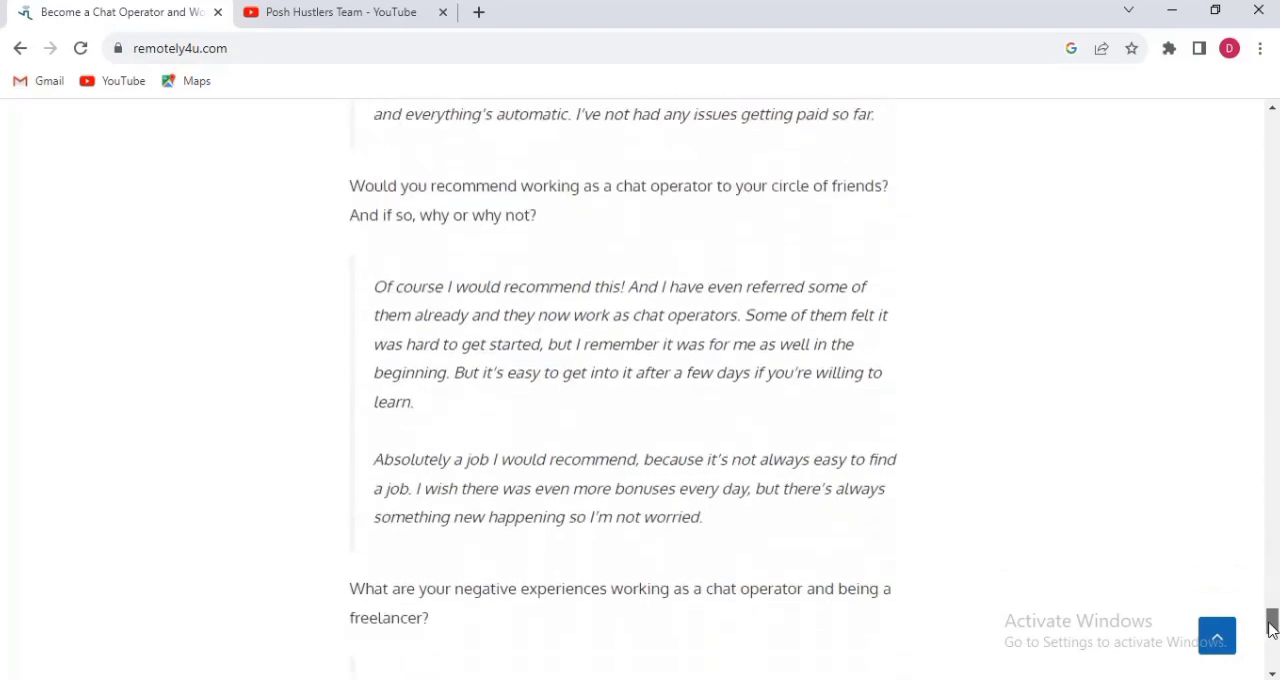
scroll(down, 3)
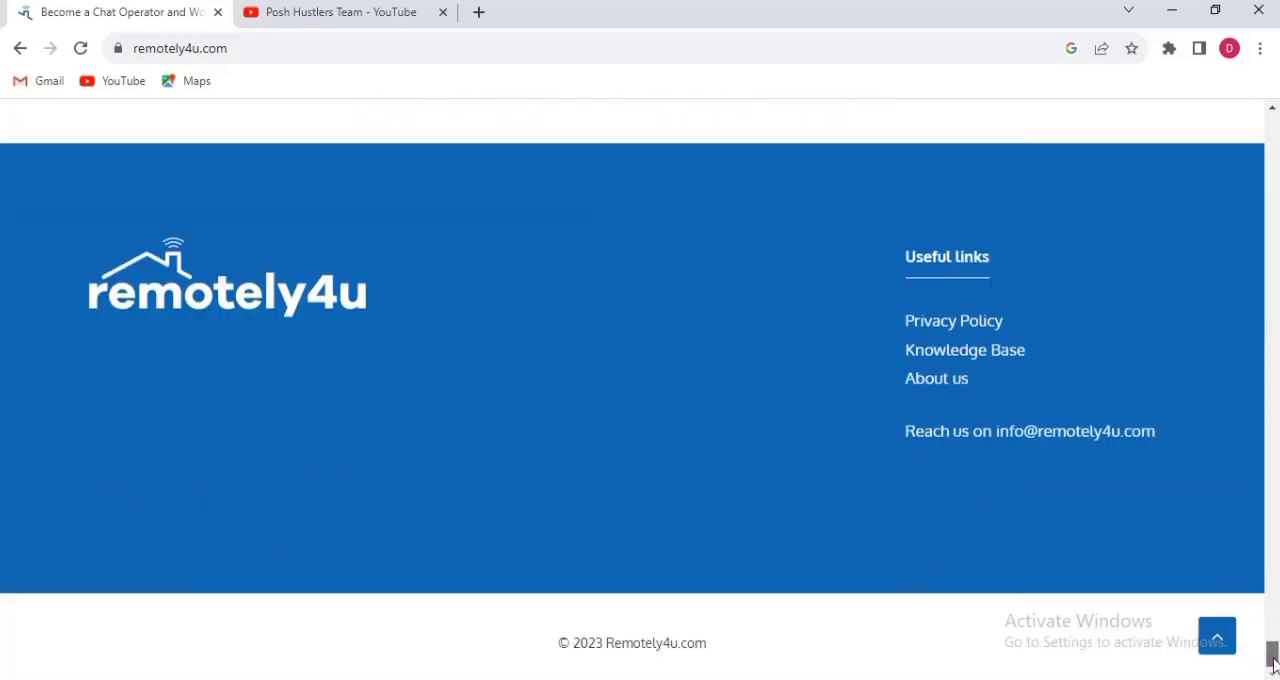
scroll(up, 3)
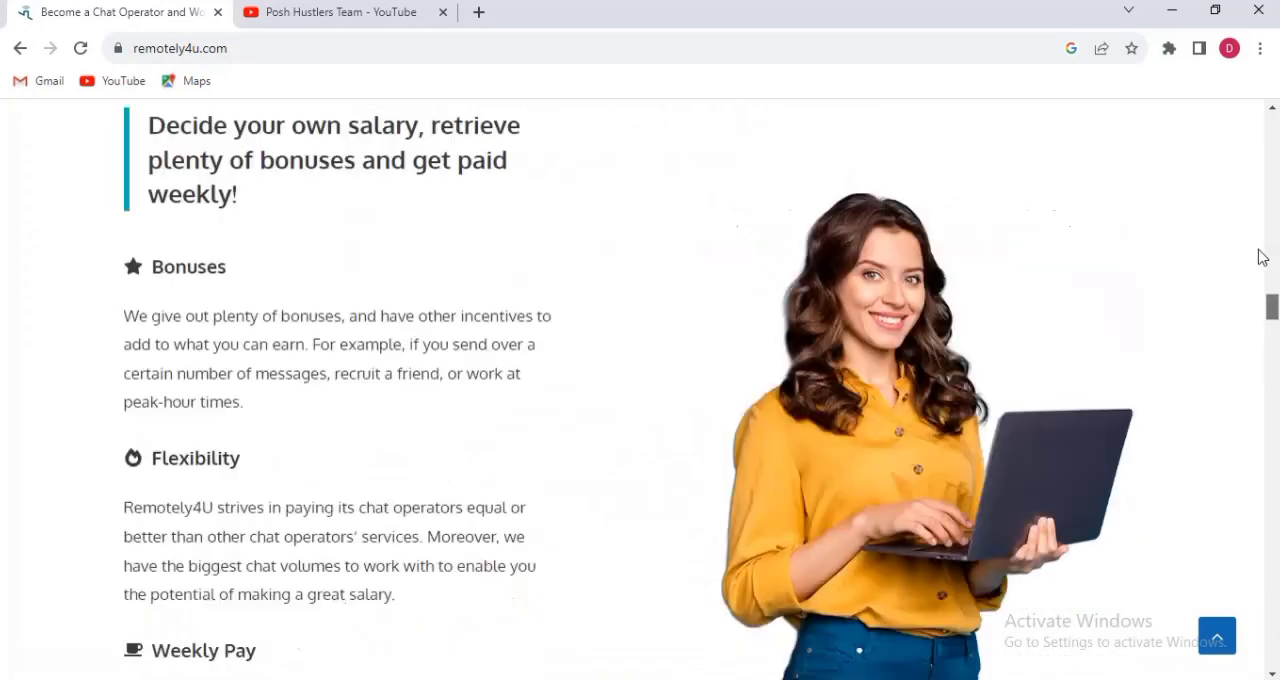
scroll(up, 3)
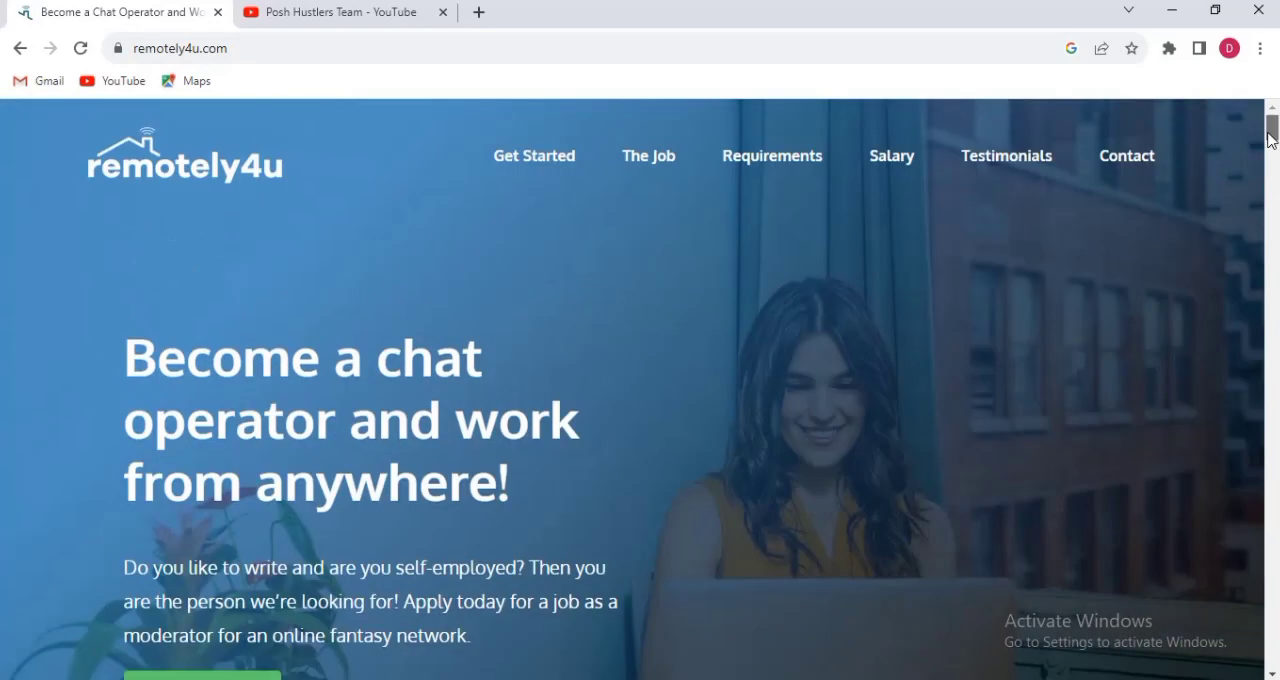
scroll(down, 3)
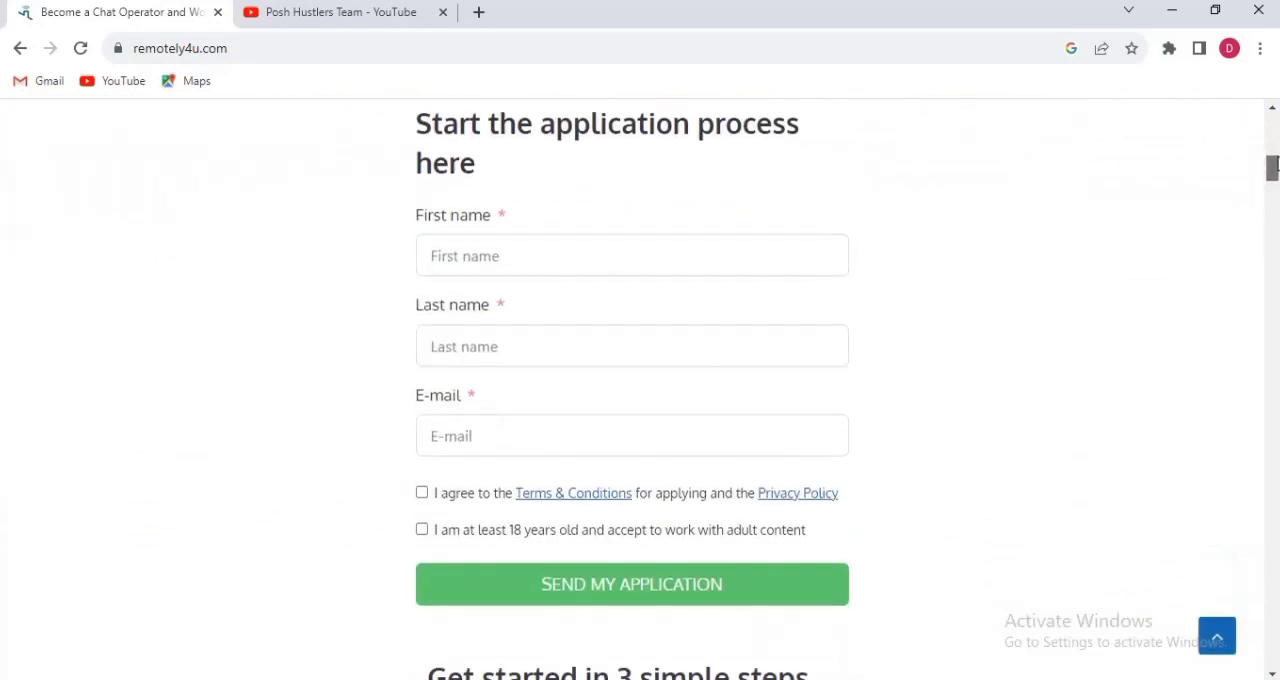
scroll(up, 3)
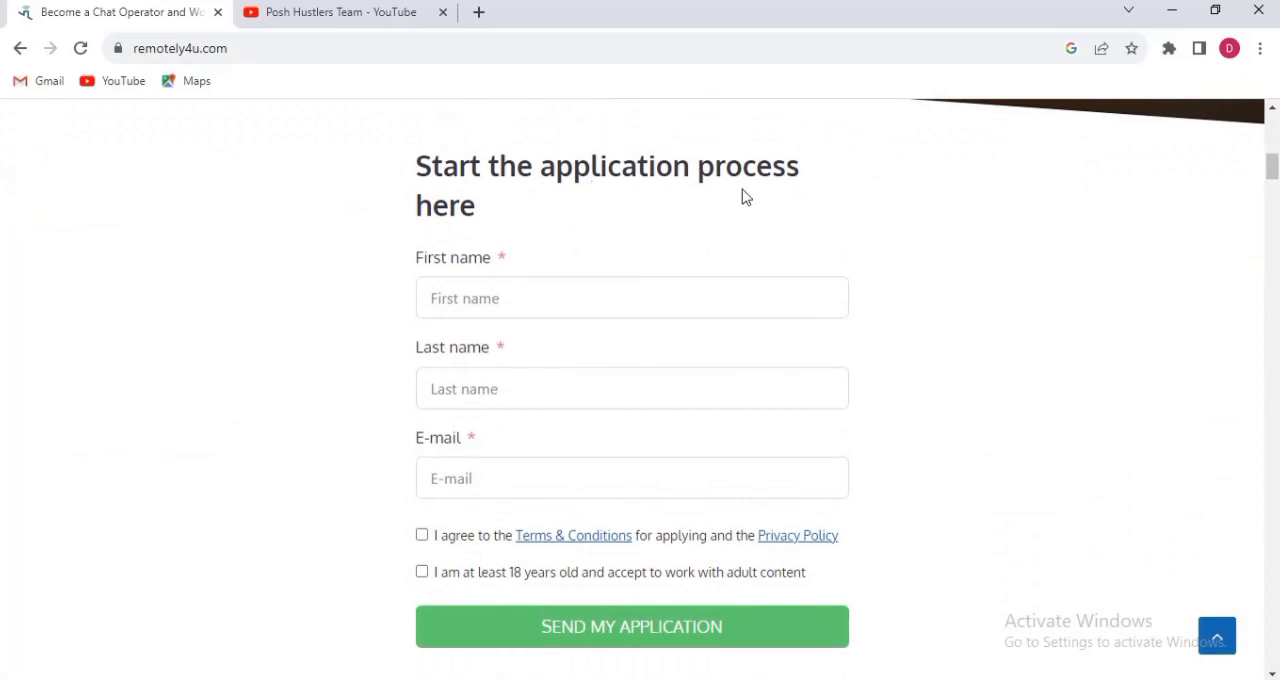
mouse_move(412, 268)
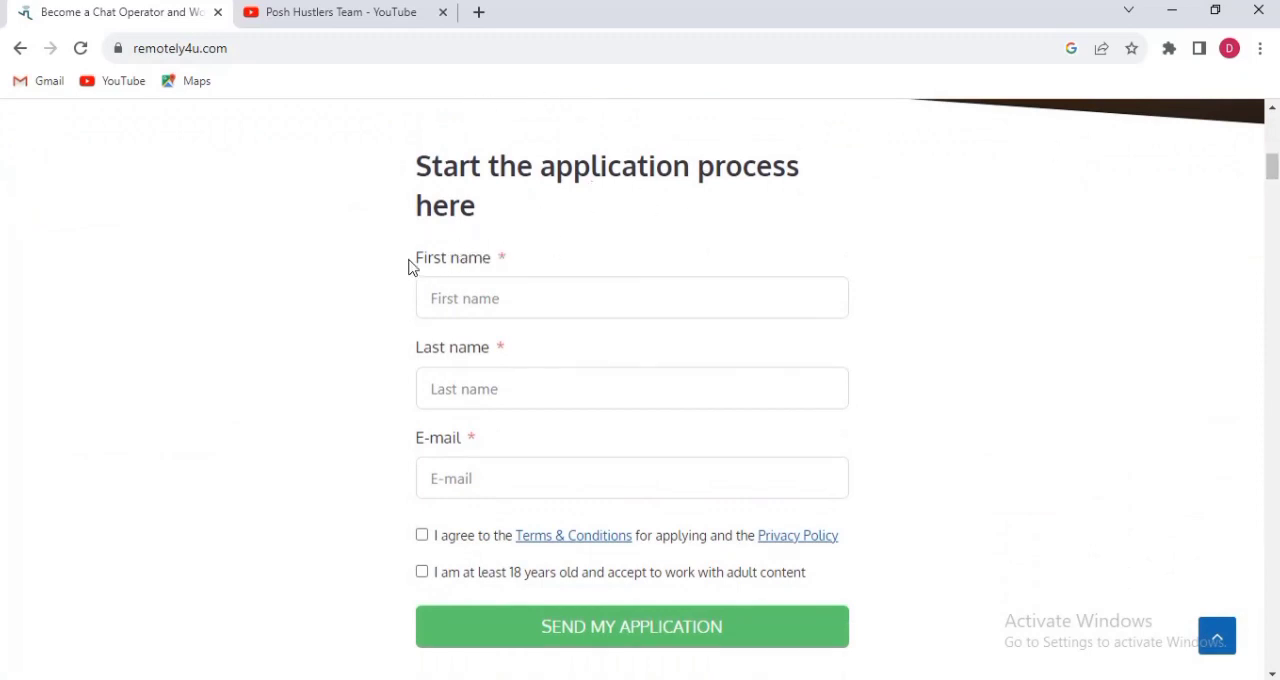
mouse_move(440, 348)
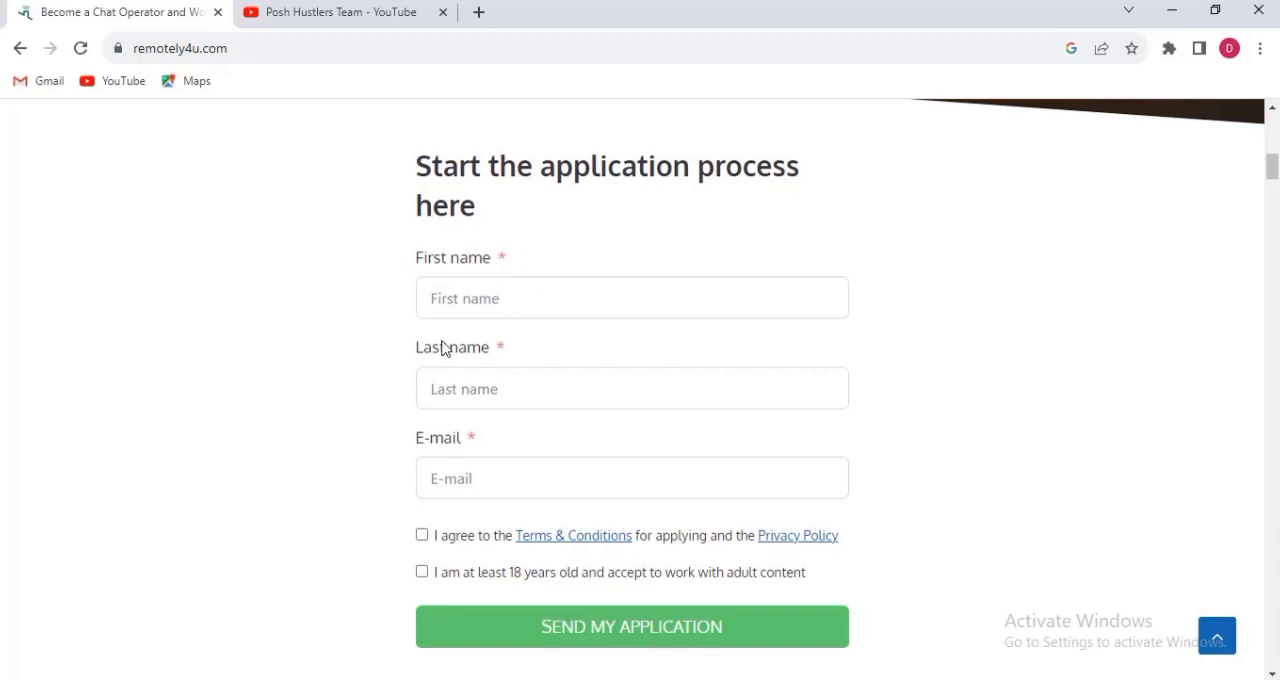
mouse_move(504, 400)
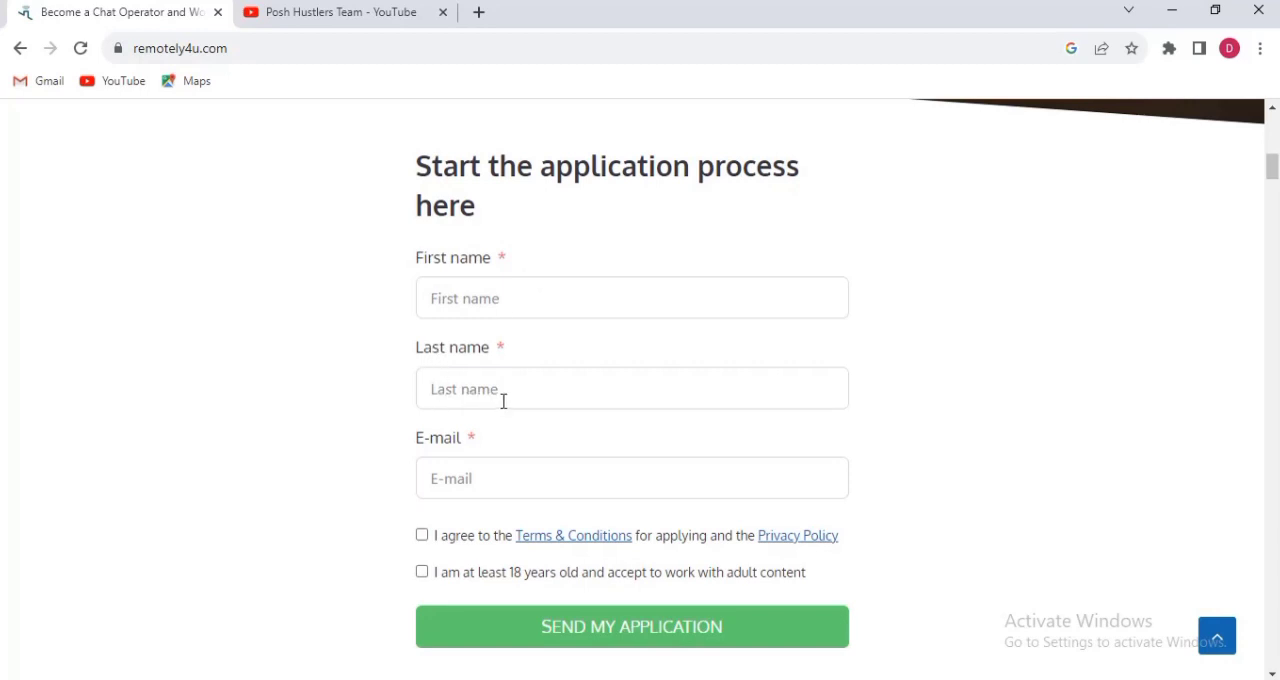
mouse_move(404, 568)
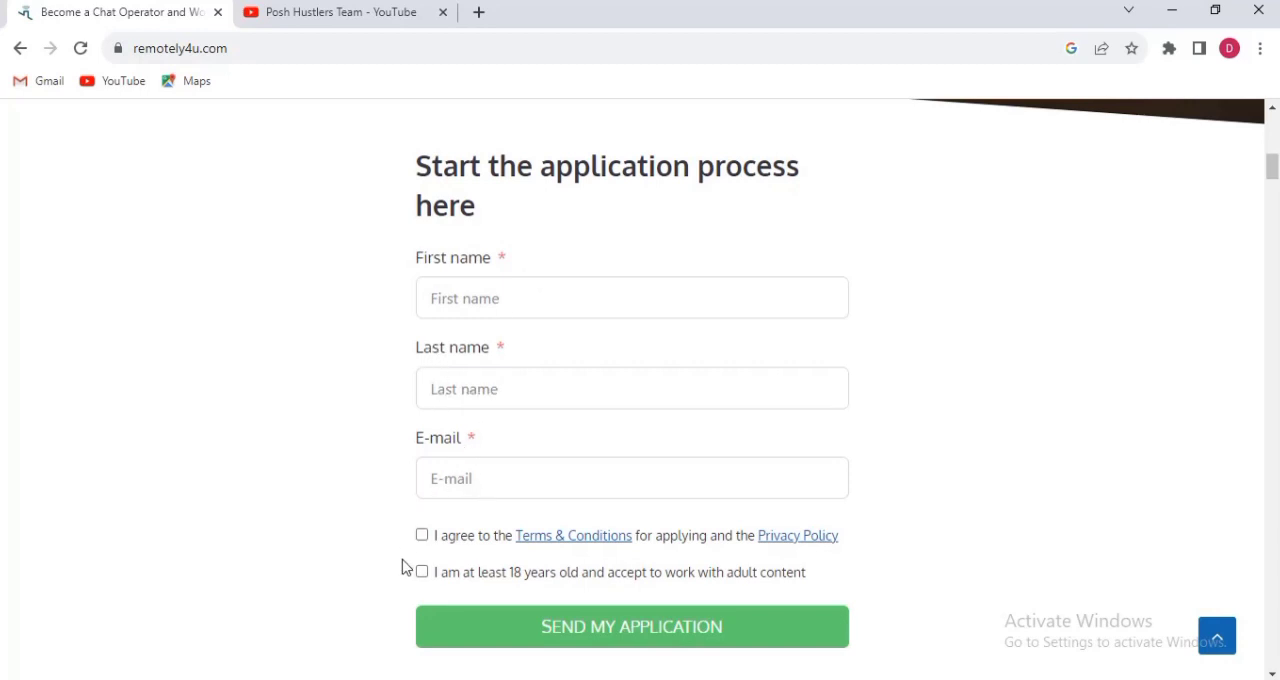
mouse_move(644, 564)
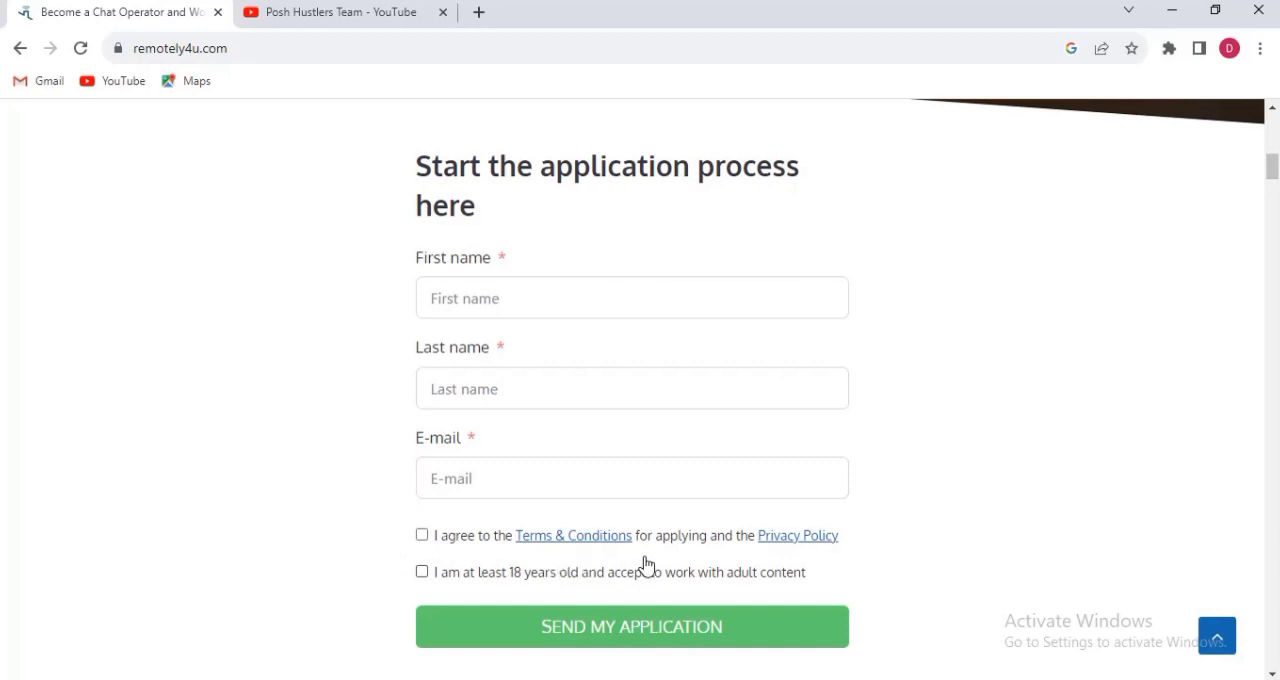
mouse_move(780, 568)
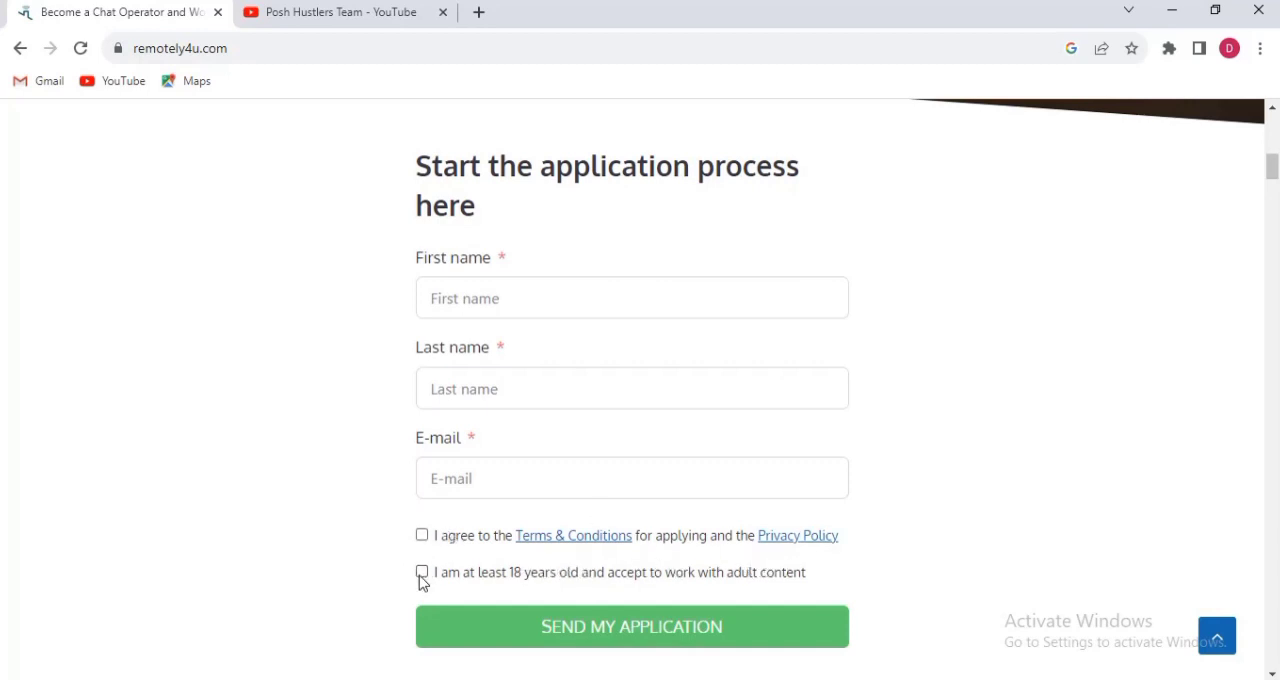
mouse_move(460, 588)
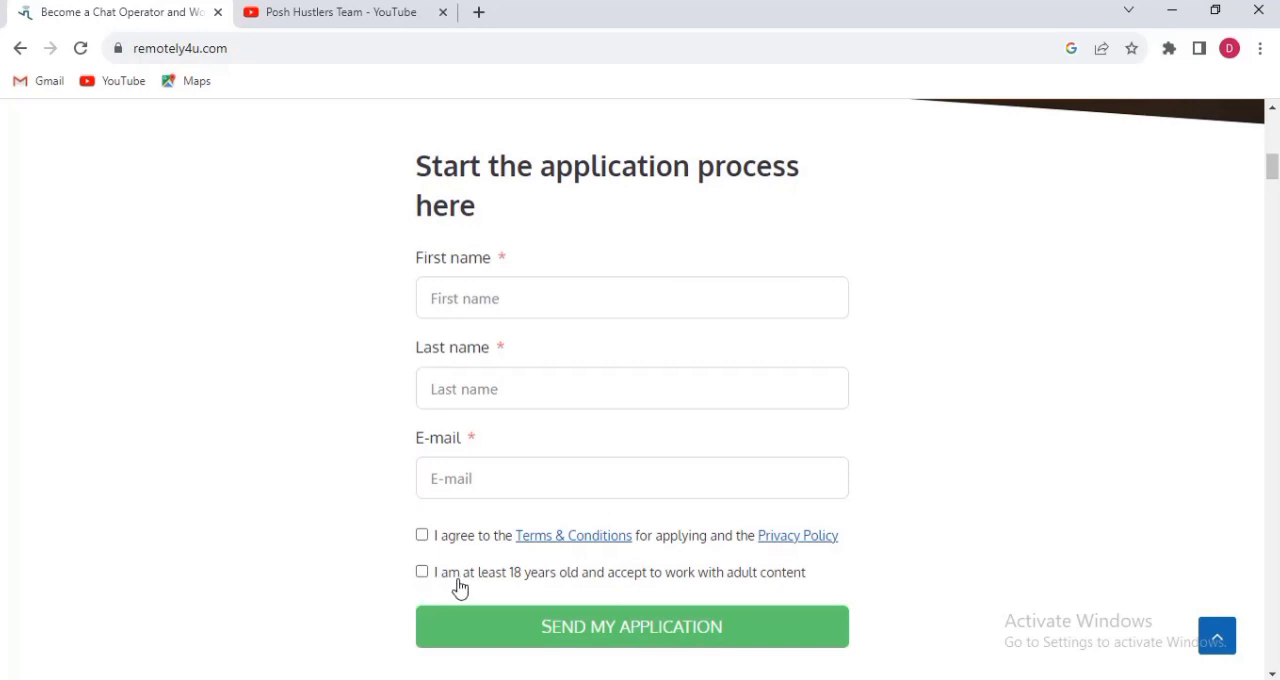
mouse_move(556, 598)
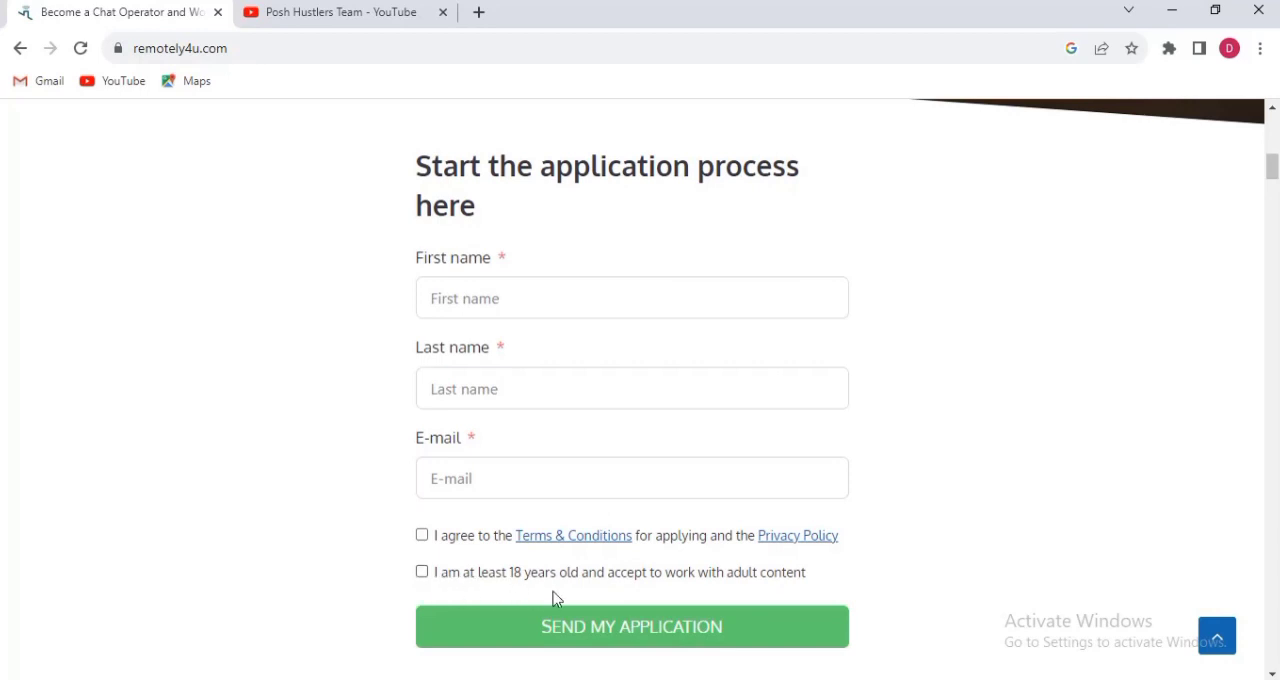
mouse_move(664, 600)
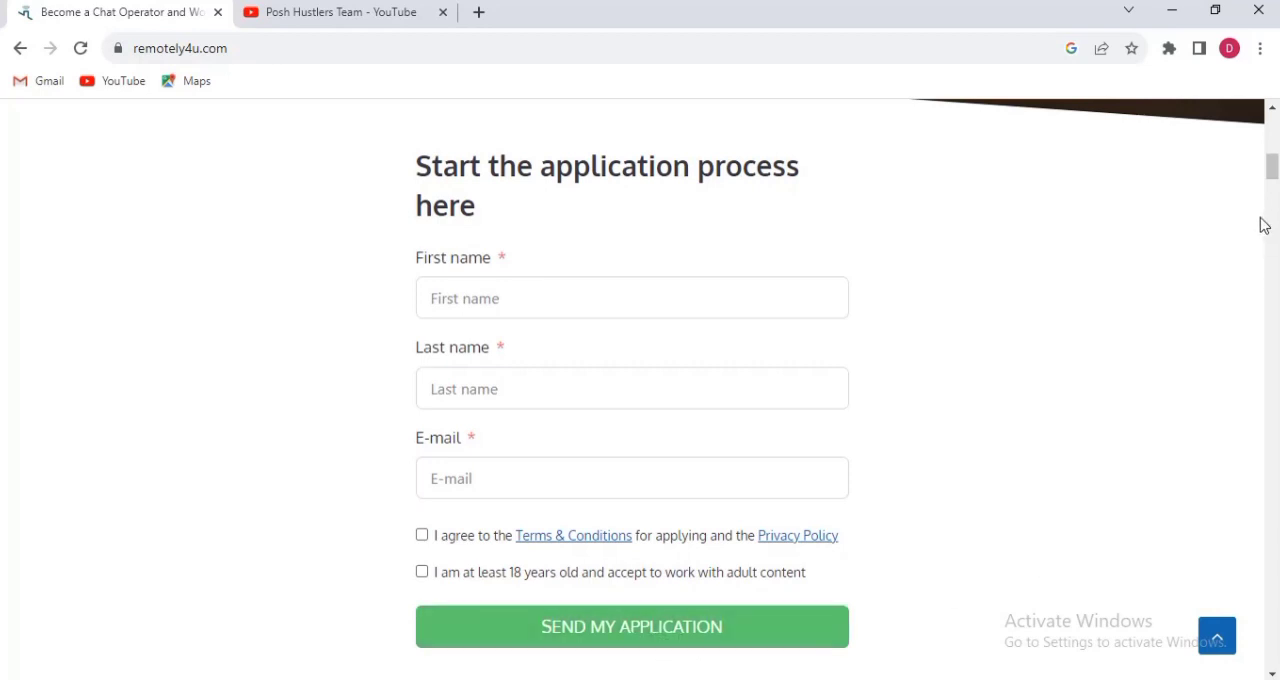
scroll(up, 3)
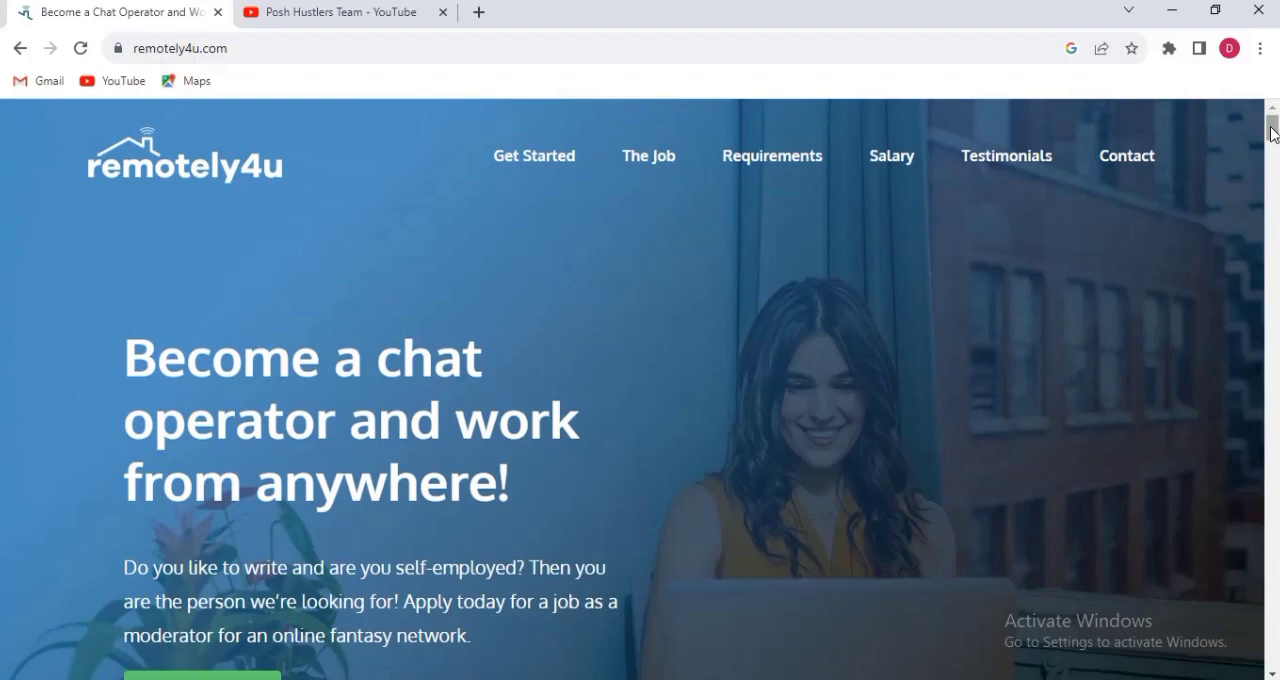
scroll(down, 3)
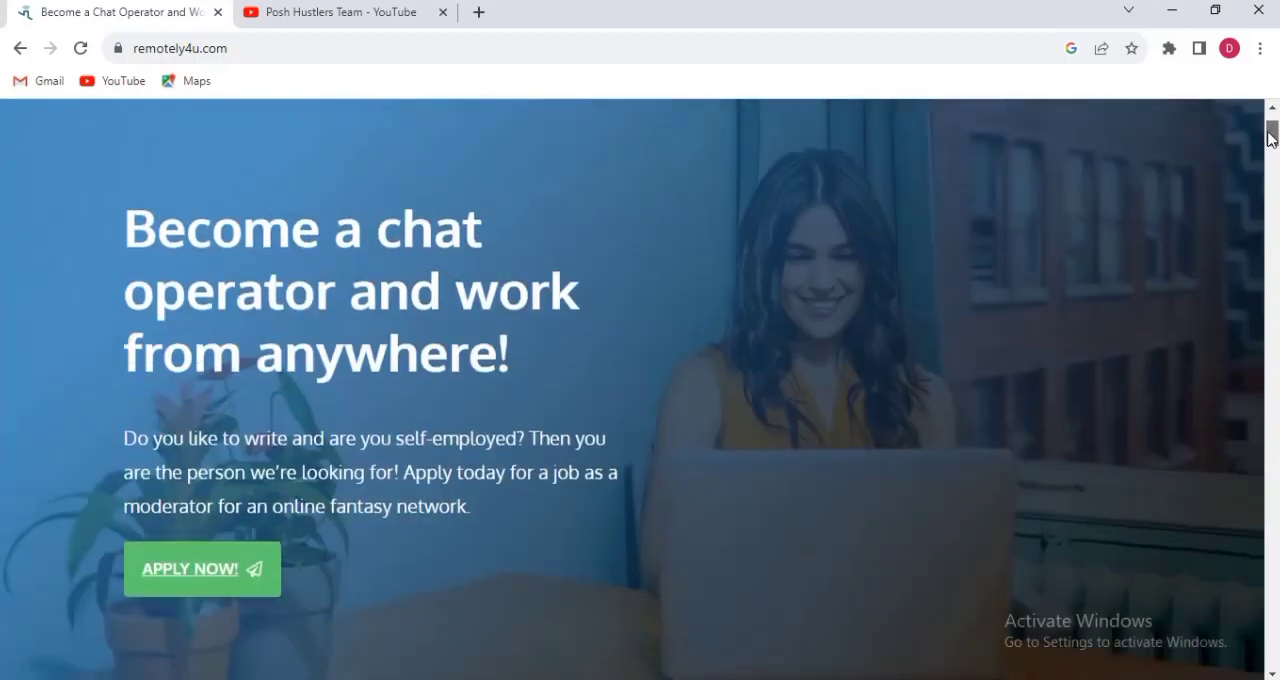
scroll(up, 3)
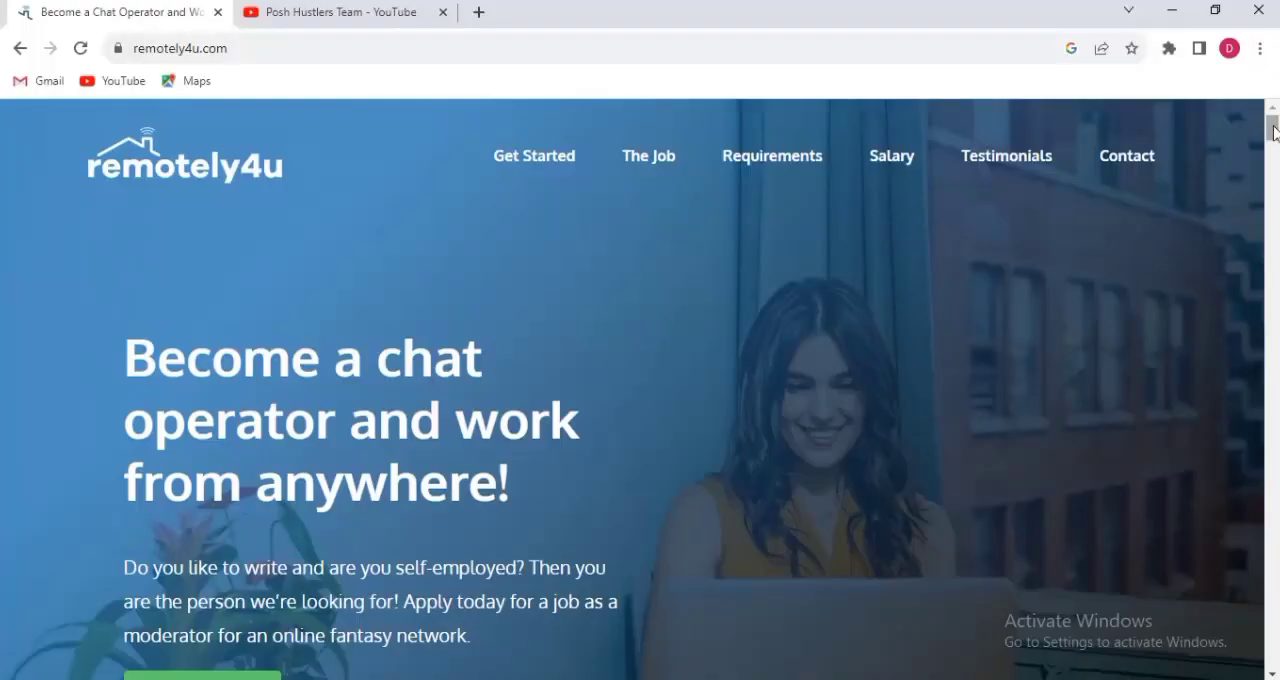
scroll(down, 3)
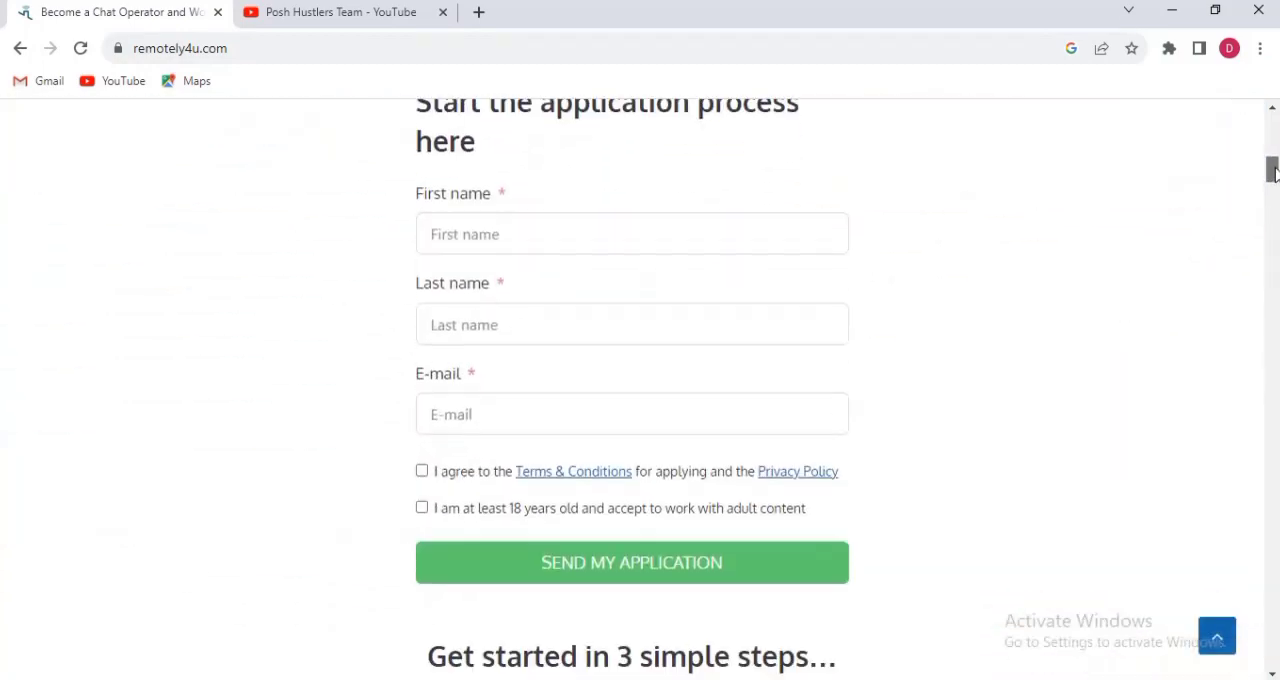
scroll(up, 3)
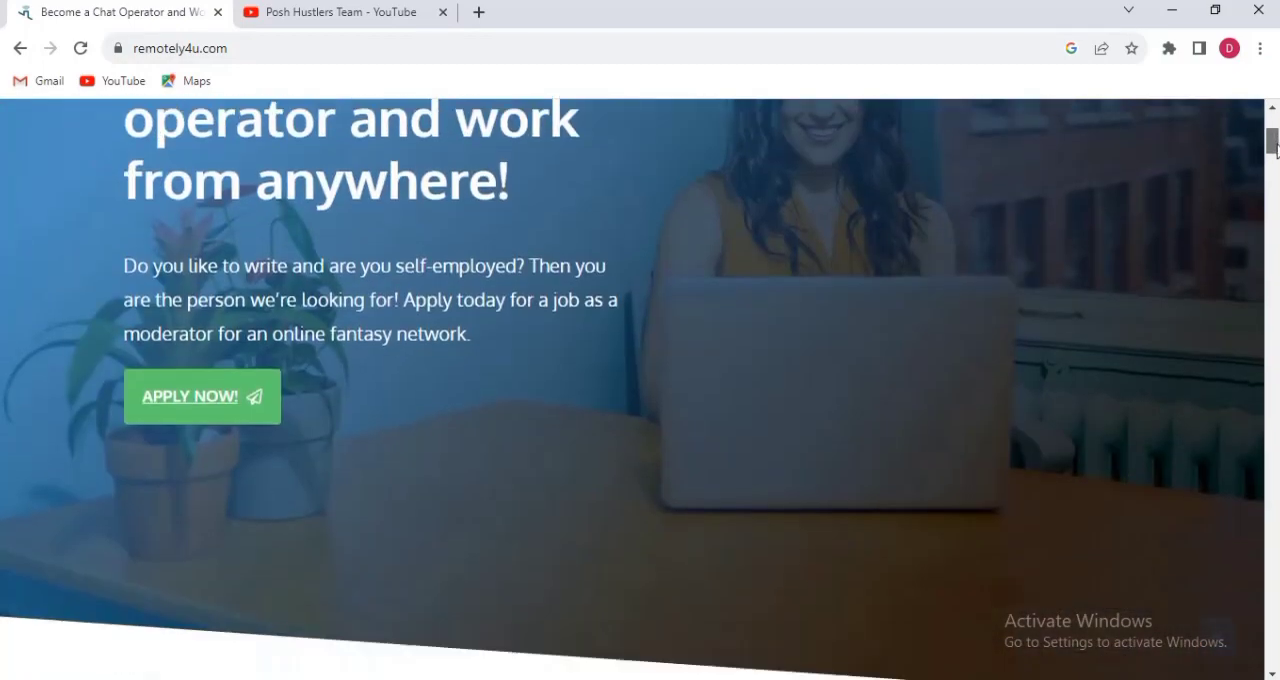
scroll(up, 3)
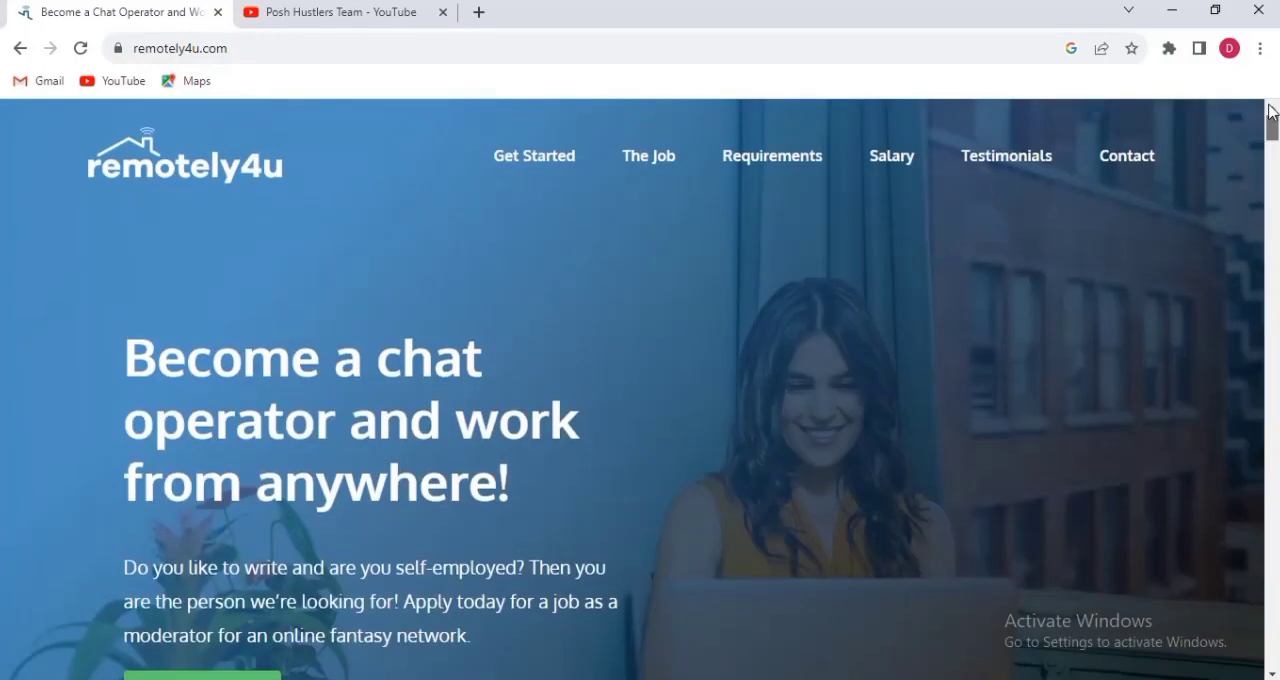